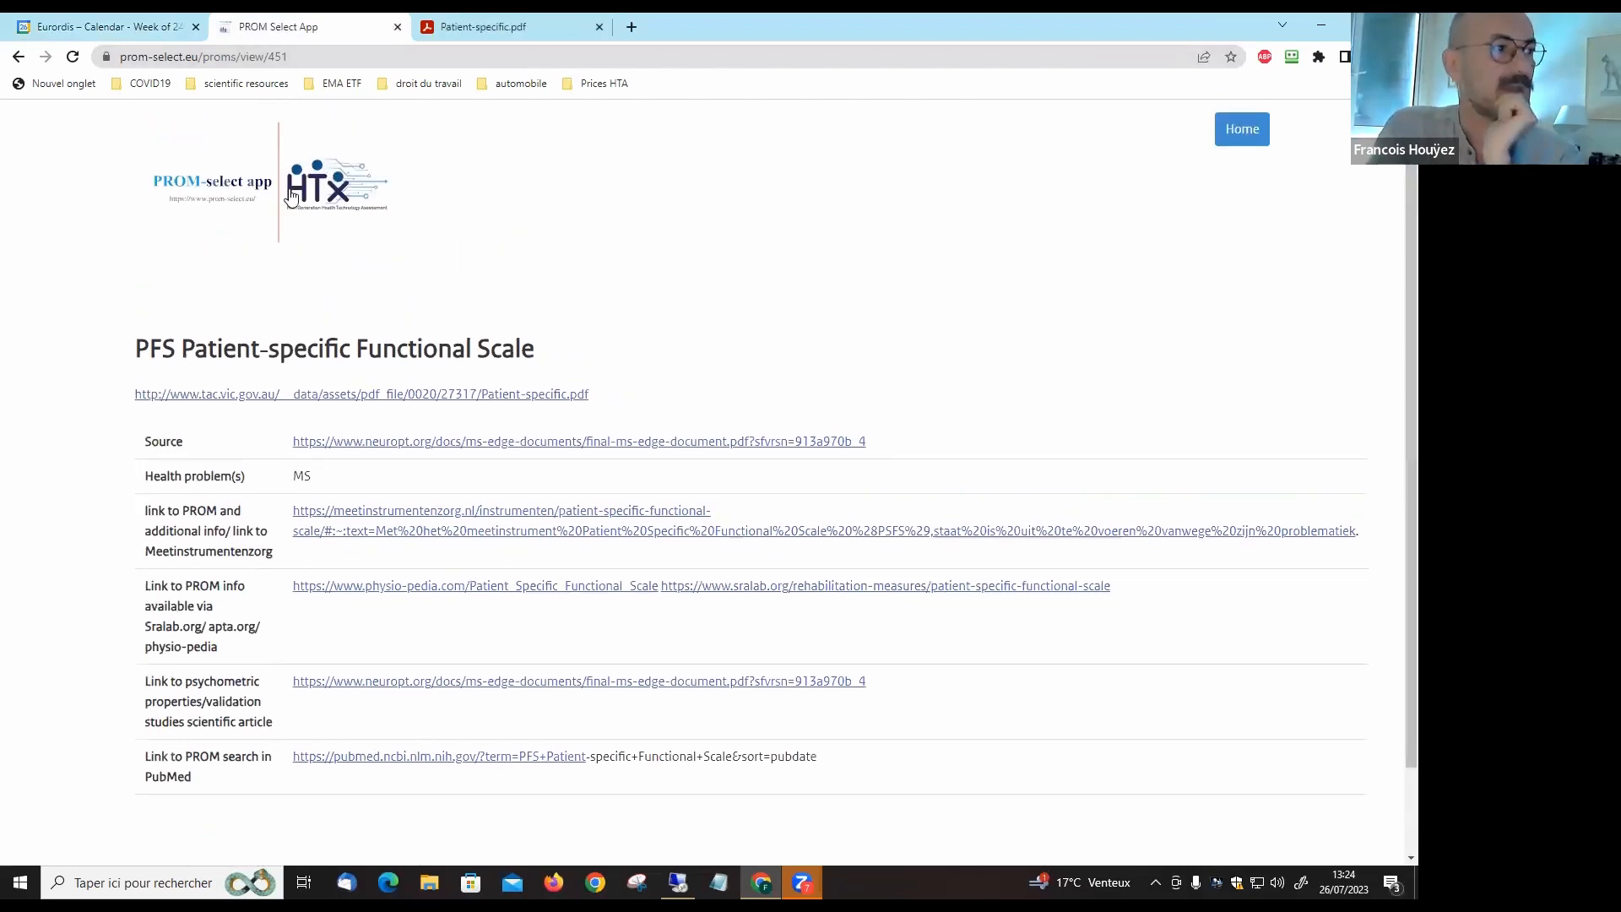
# - Go back from the PFS Patient-specific Functional Scale details to the PROM-select home page
pyautogui.click(1241, 130)
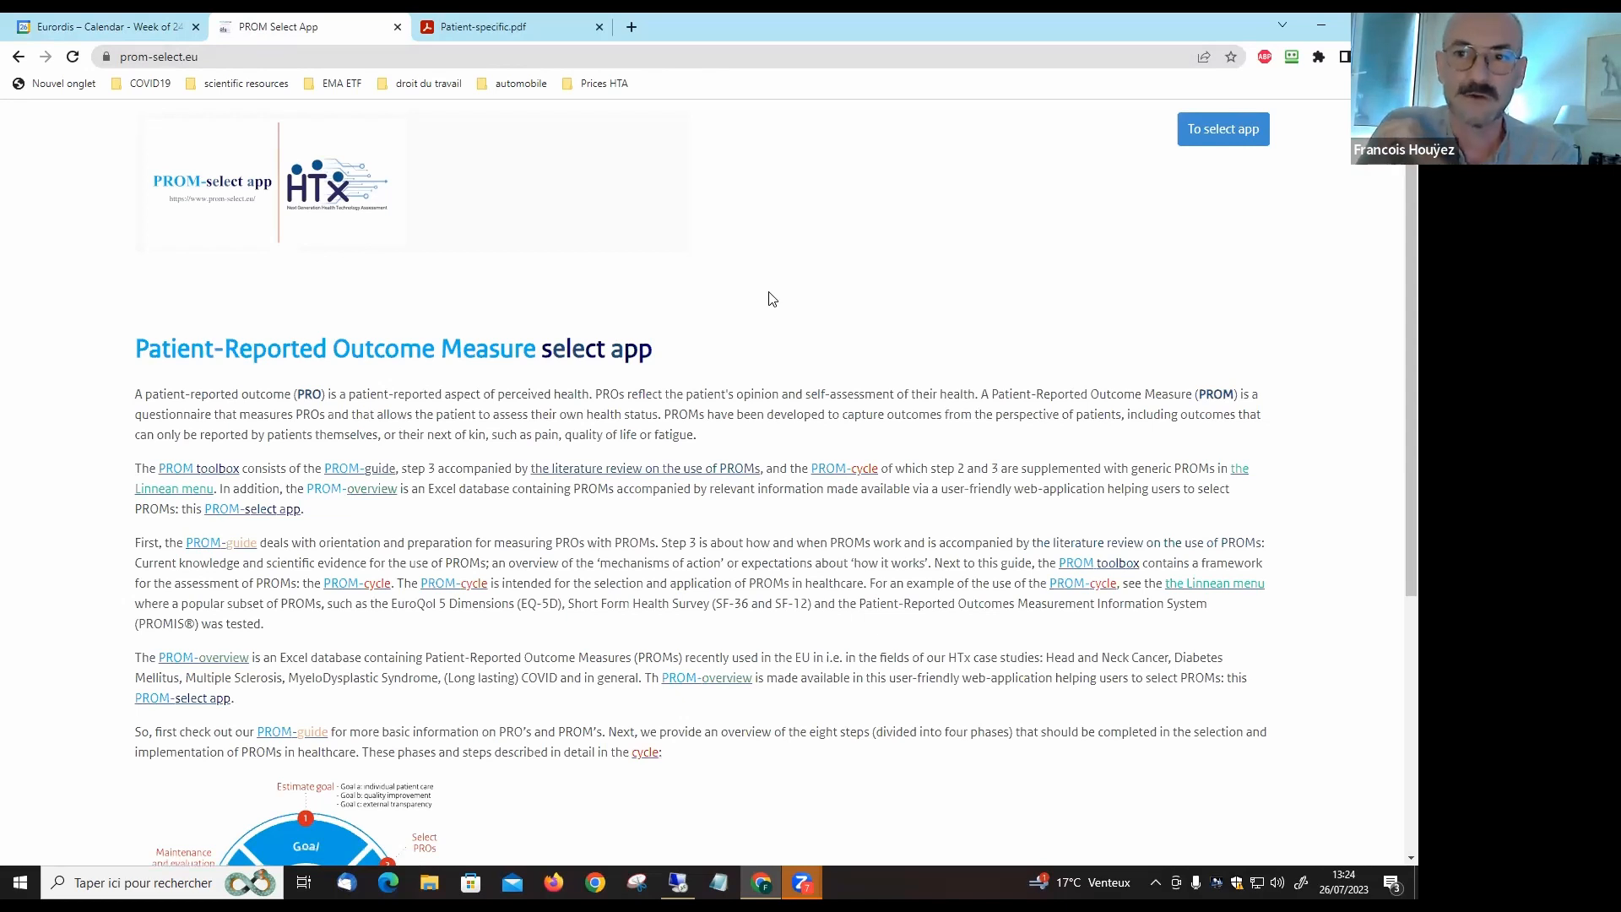
pyautogui.moveTo(730, 284)
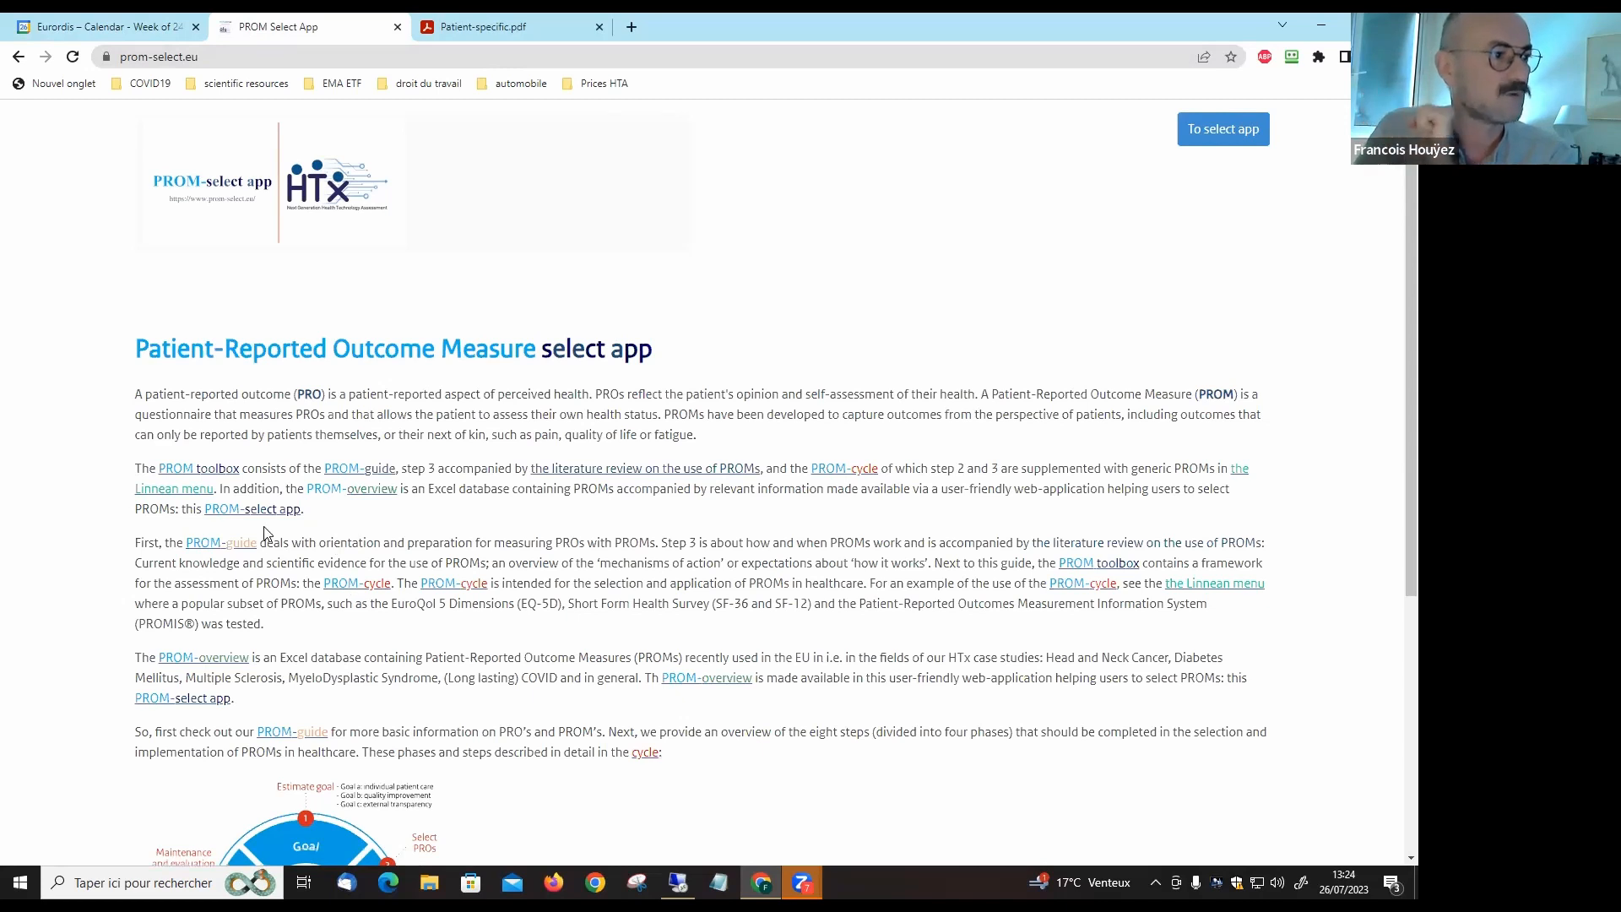
pyautogui.moveTo(252, 515)
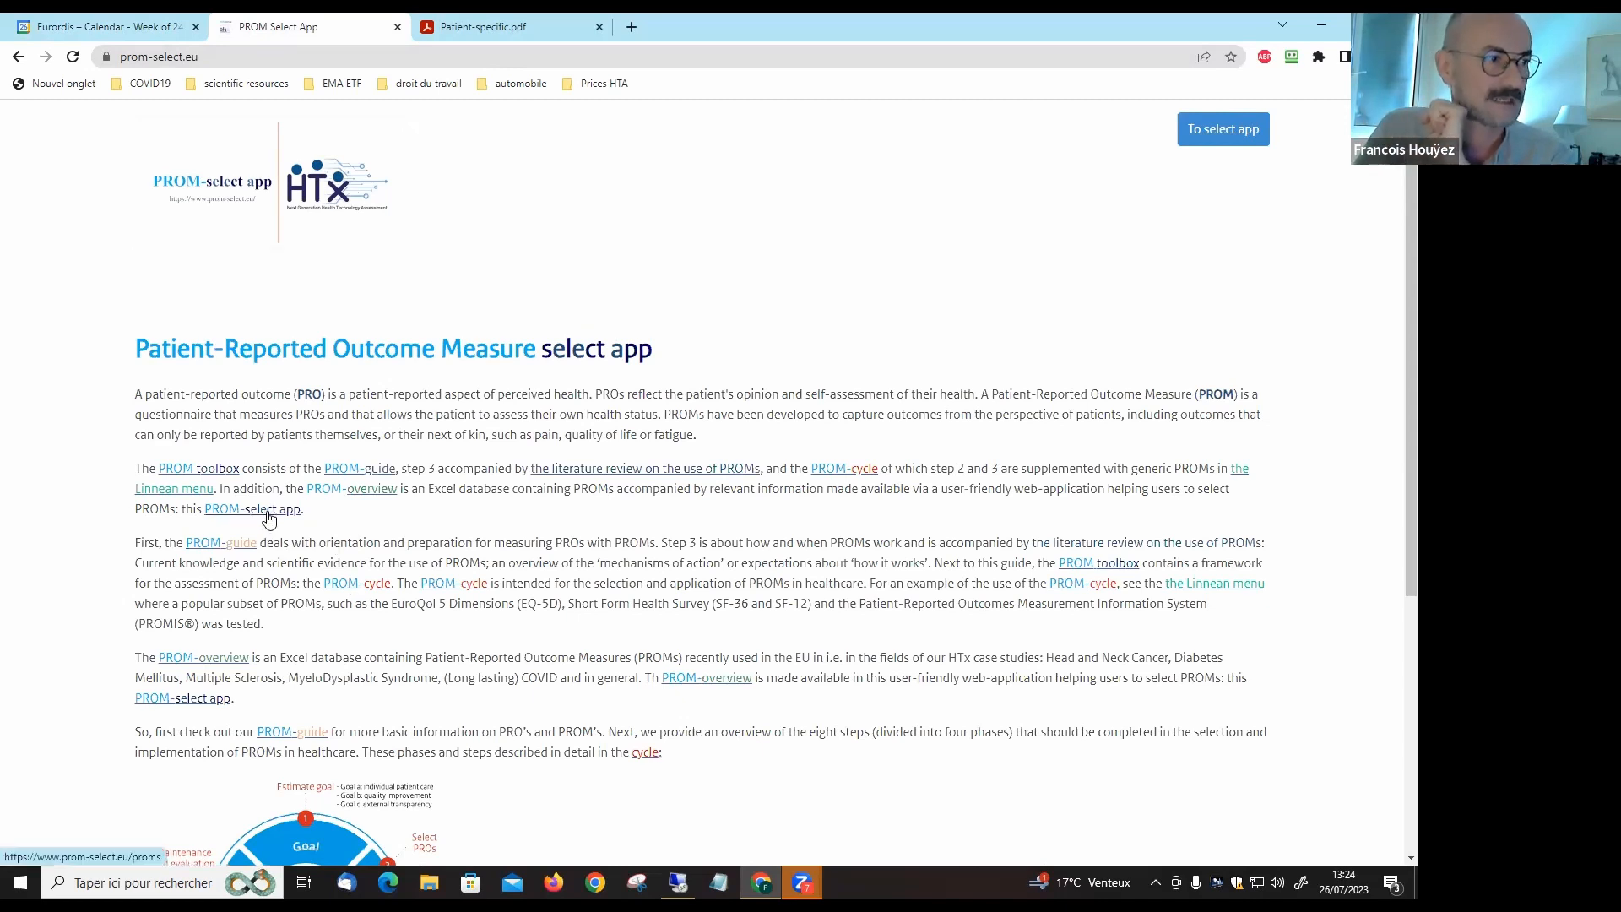
# - Follow the 'PROM-select app' link to the unfiltered /proms search page and scroll slightly
pyautogui.click(1222, 128)
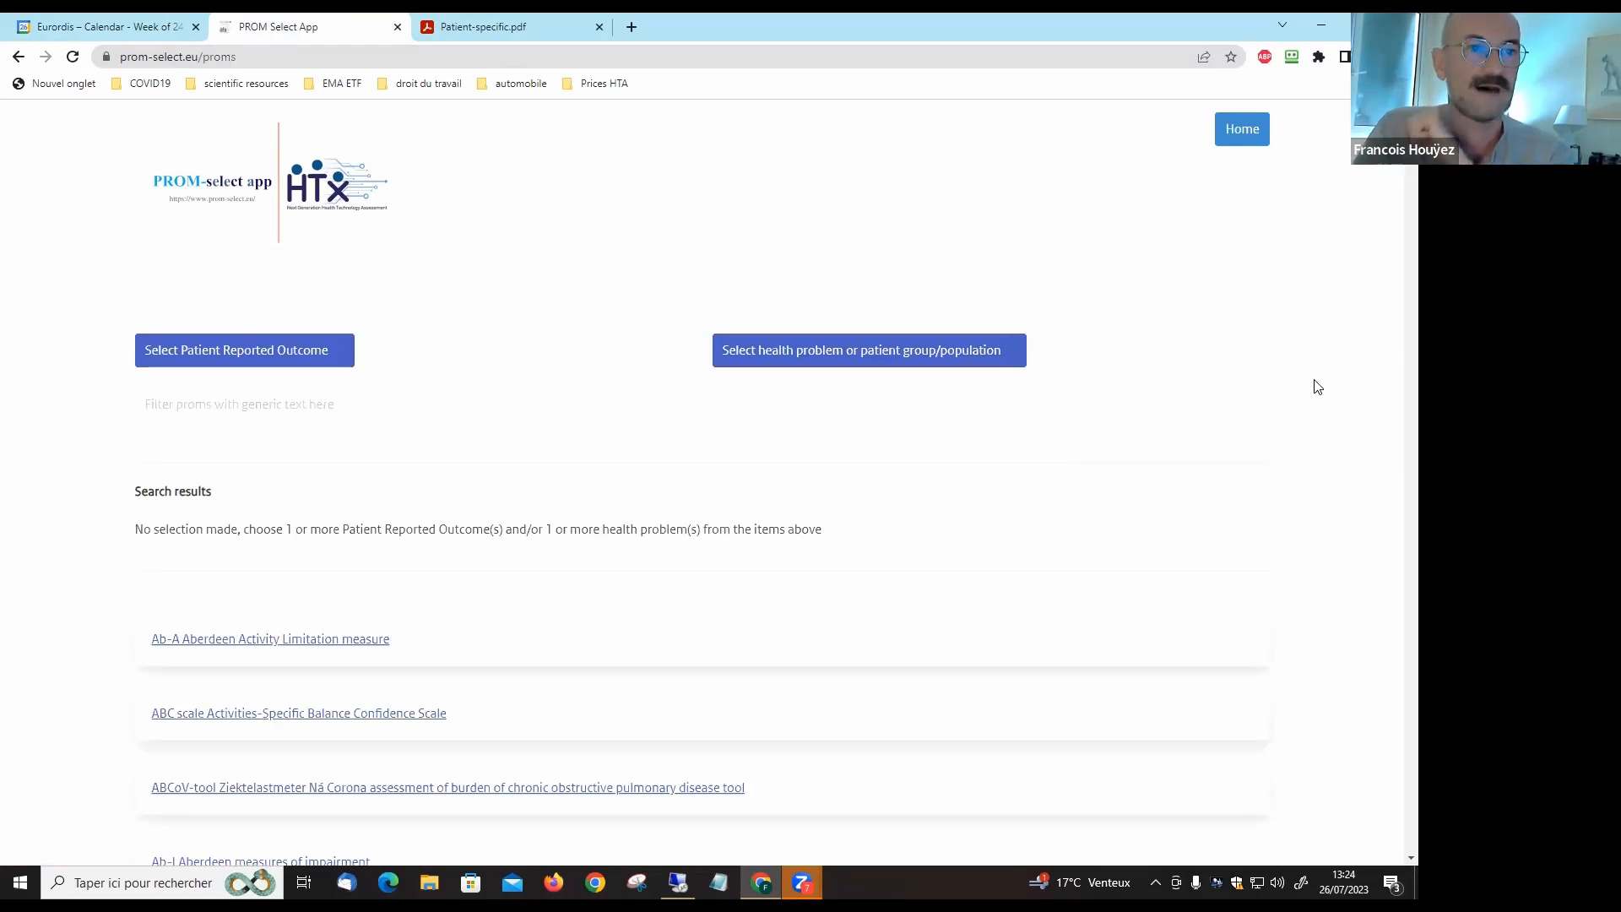
pyautogui.scroll(-3)
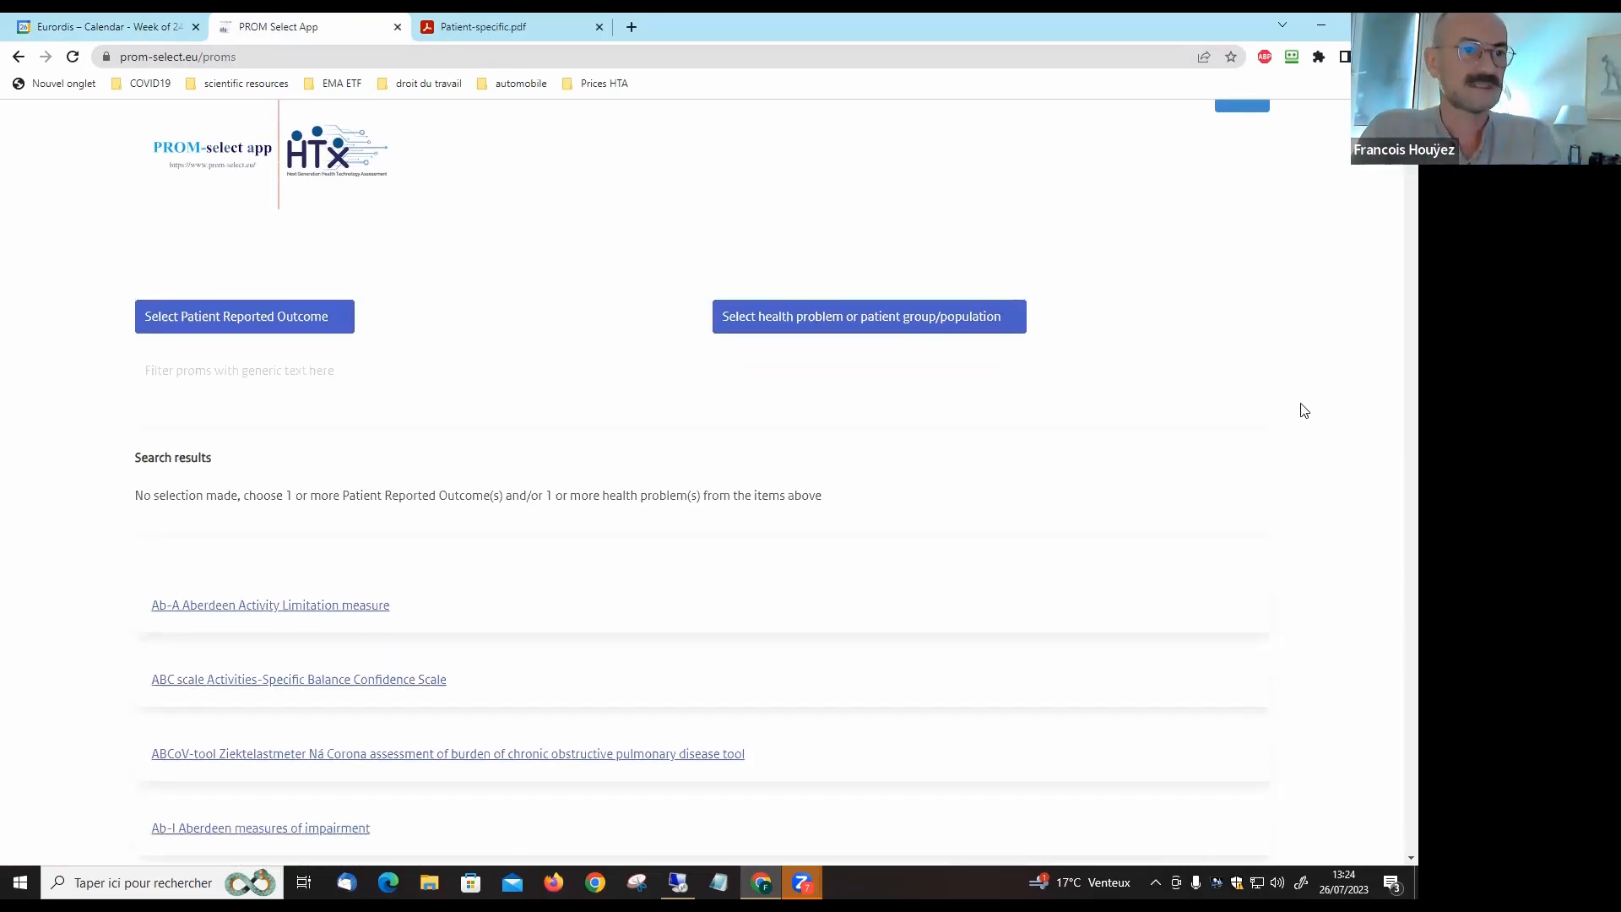
pyautogui.moveTo(1299, 401)
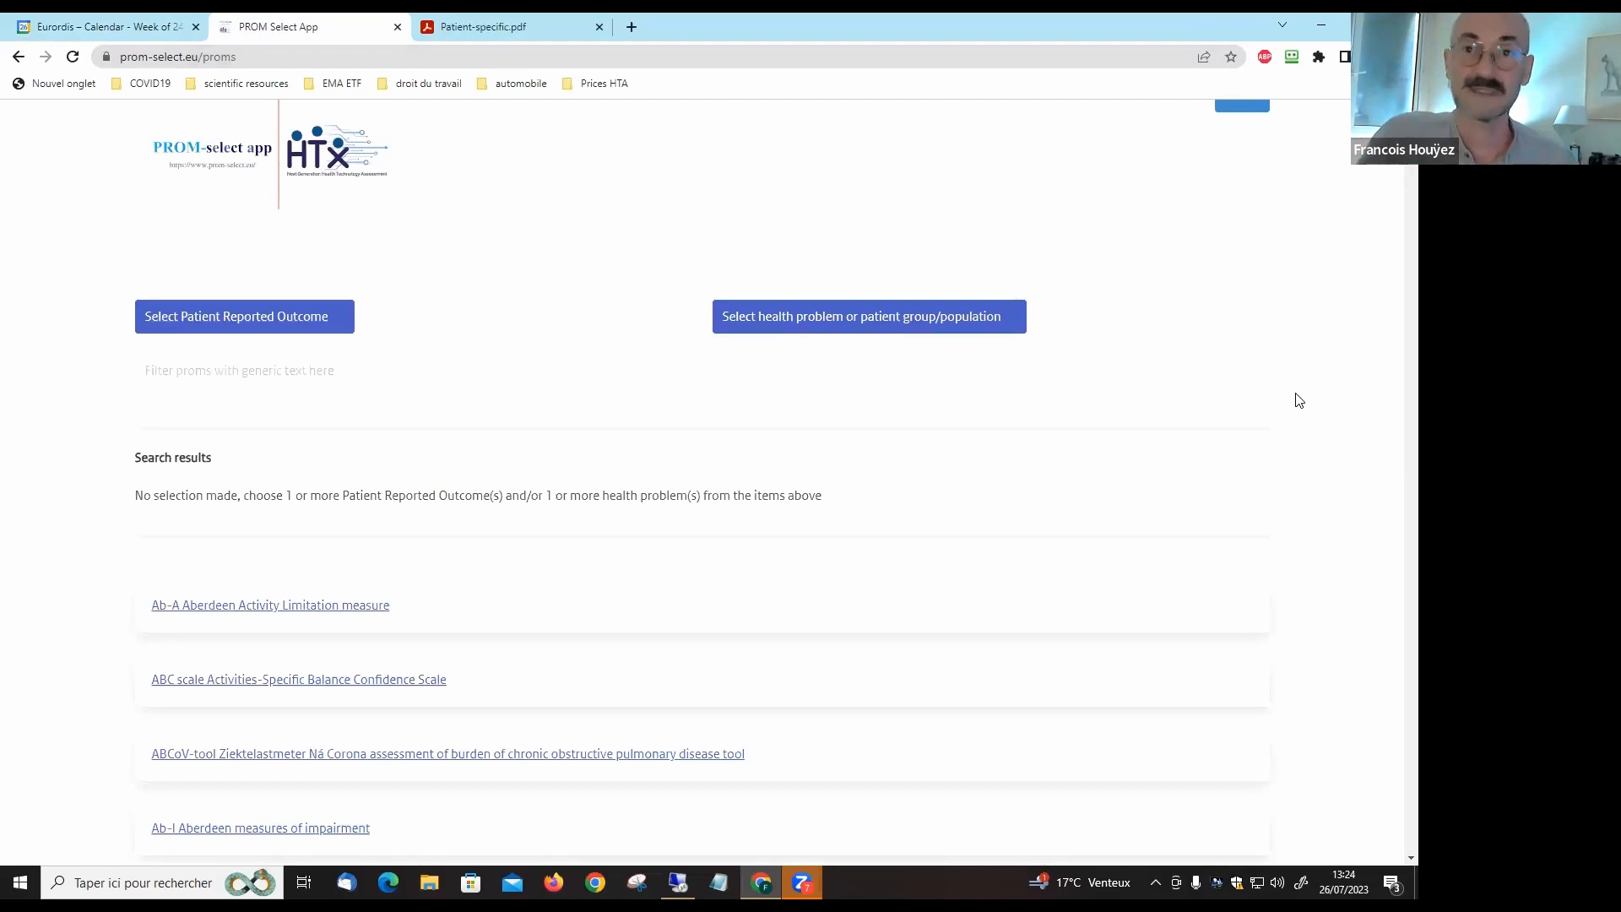
pyautogui.moveTo(1208, 454)
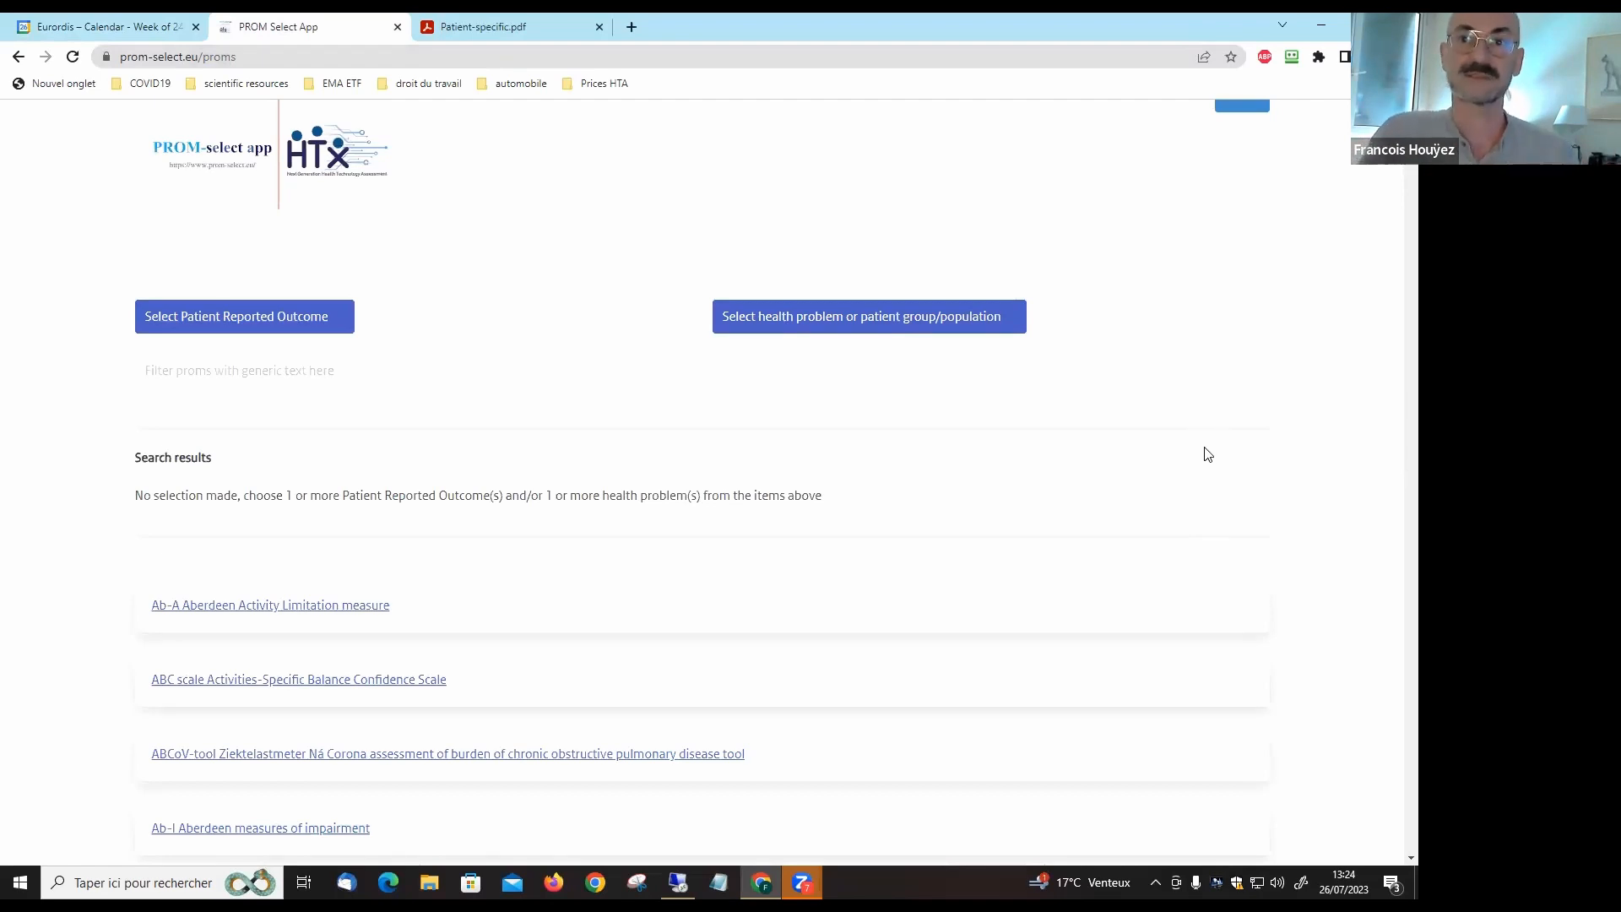
pyautogui.click(701, 370)
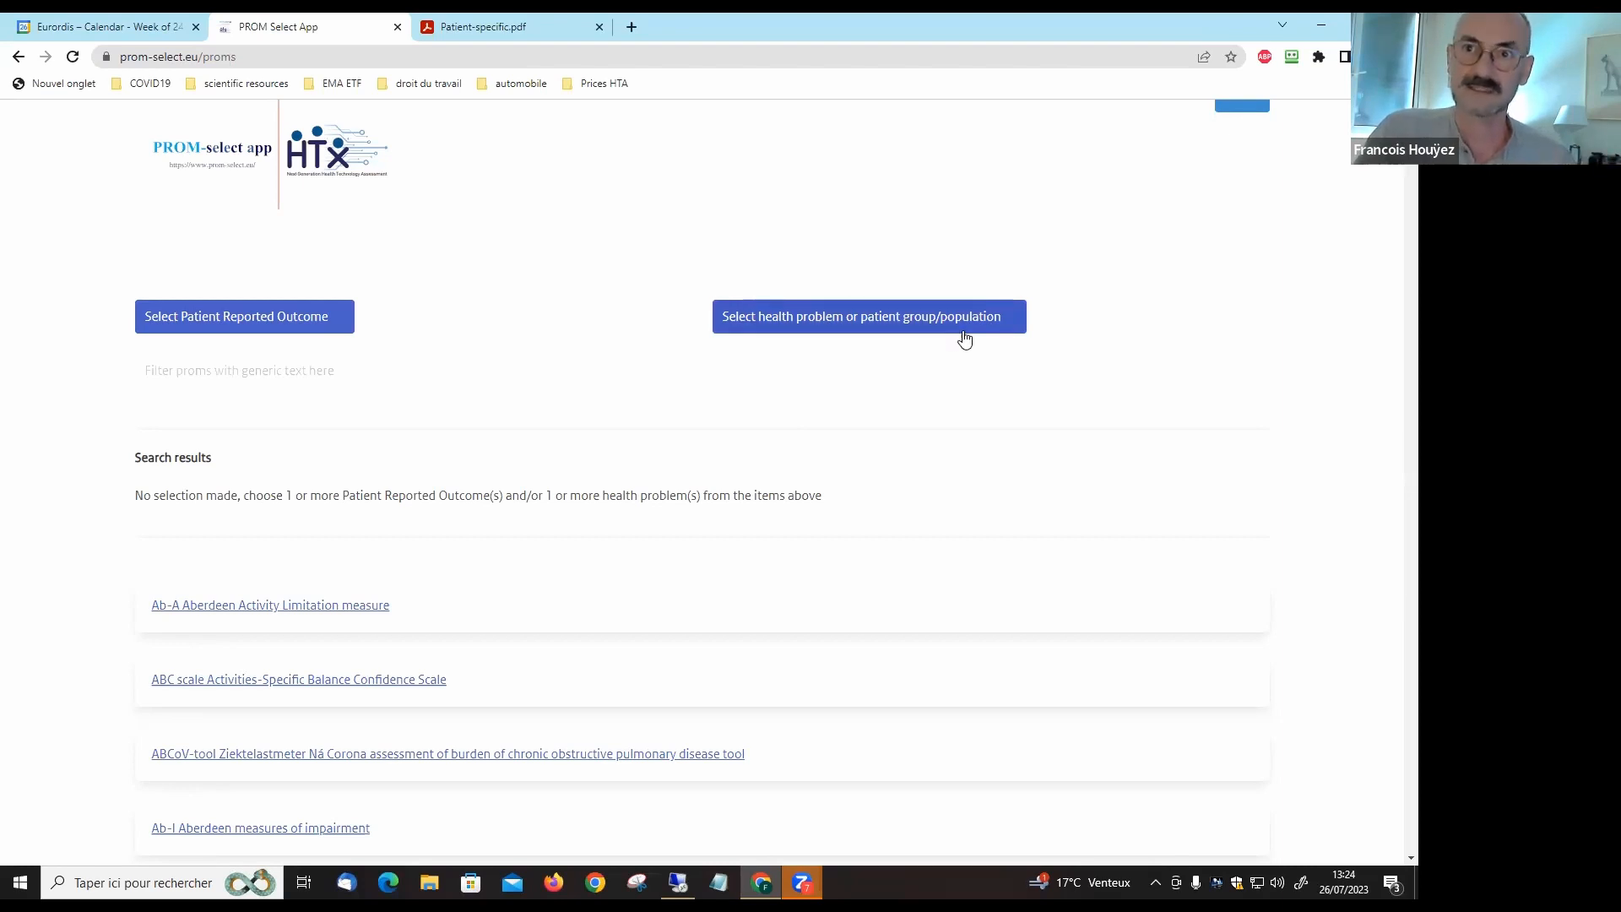
# - Expand the 'Select health problem or patient group/population' checkbox list
pyautogui.click(868, 315)
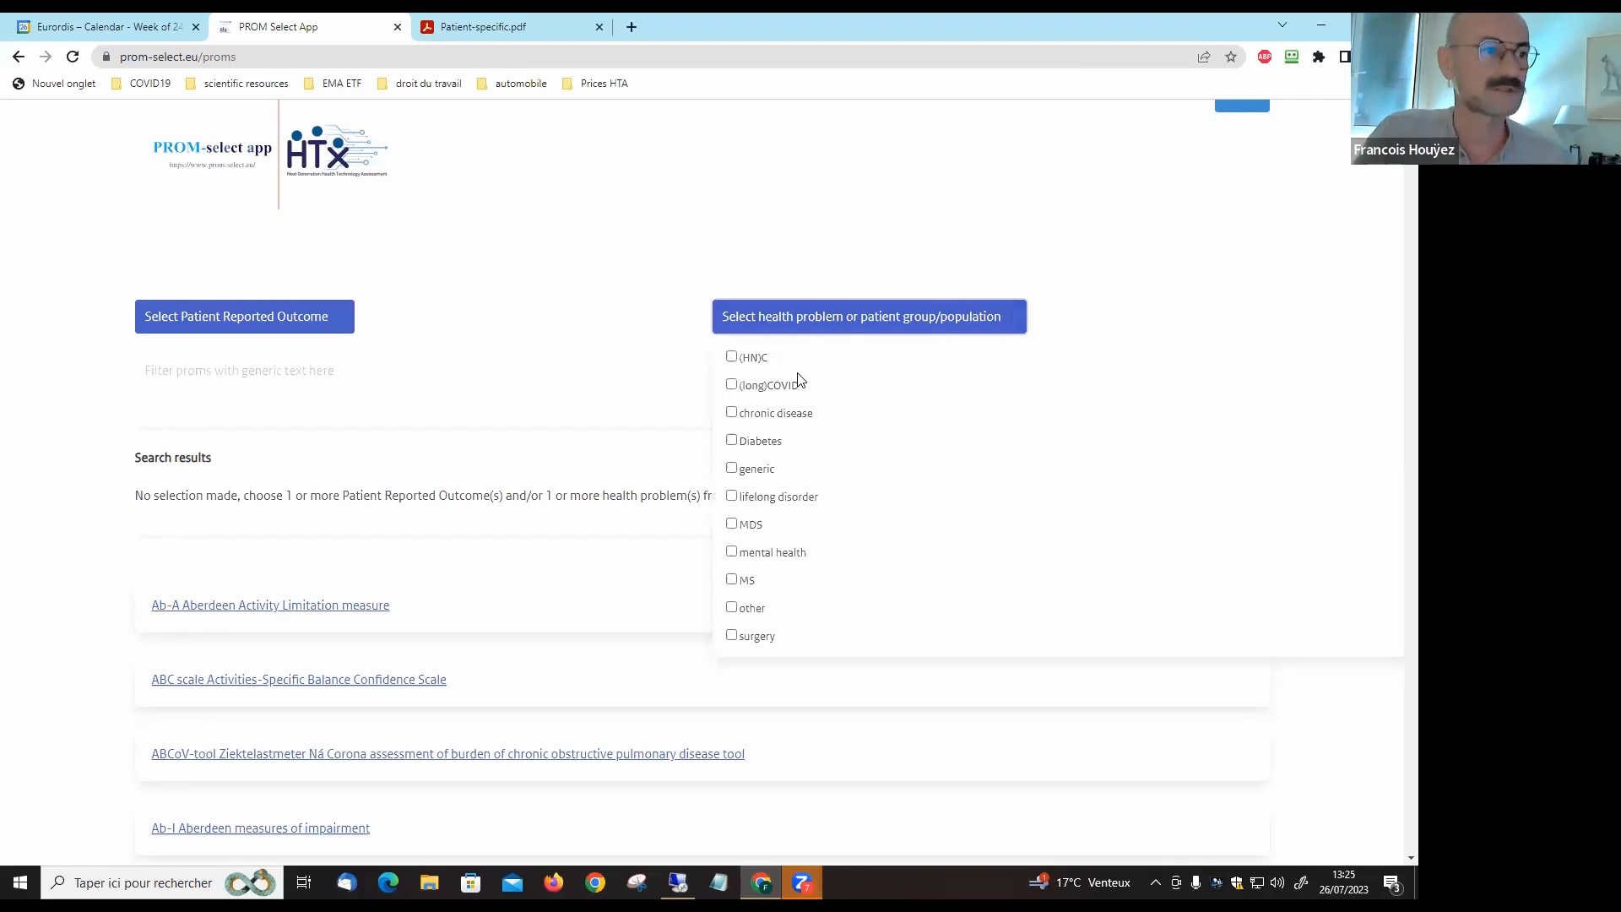
pyautogui.moveTo(824, 429)
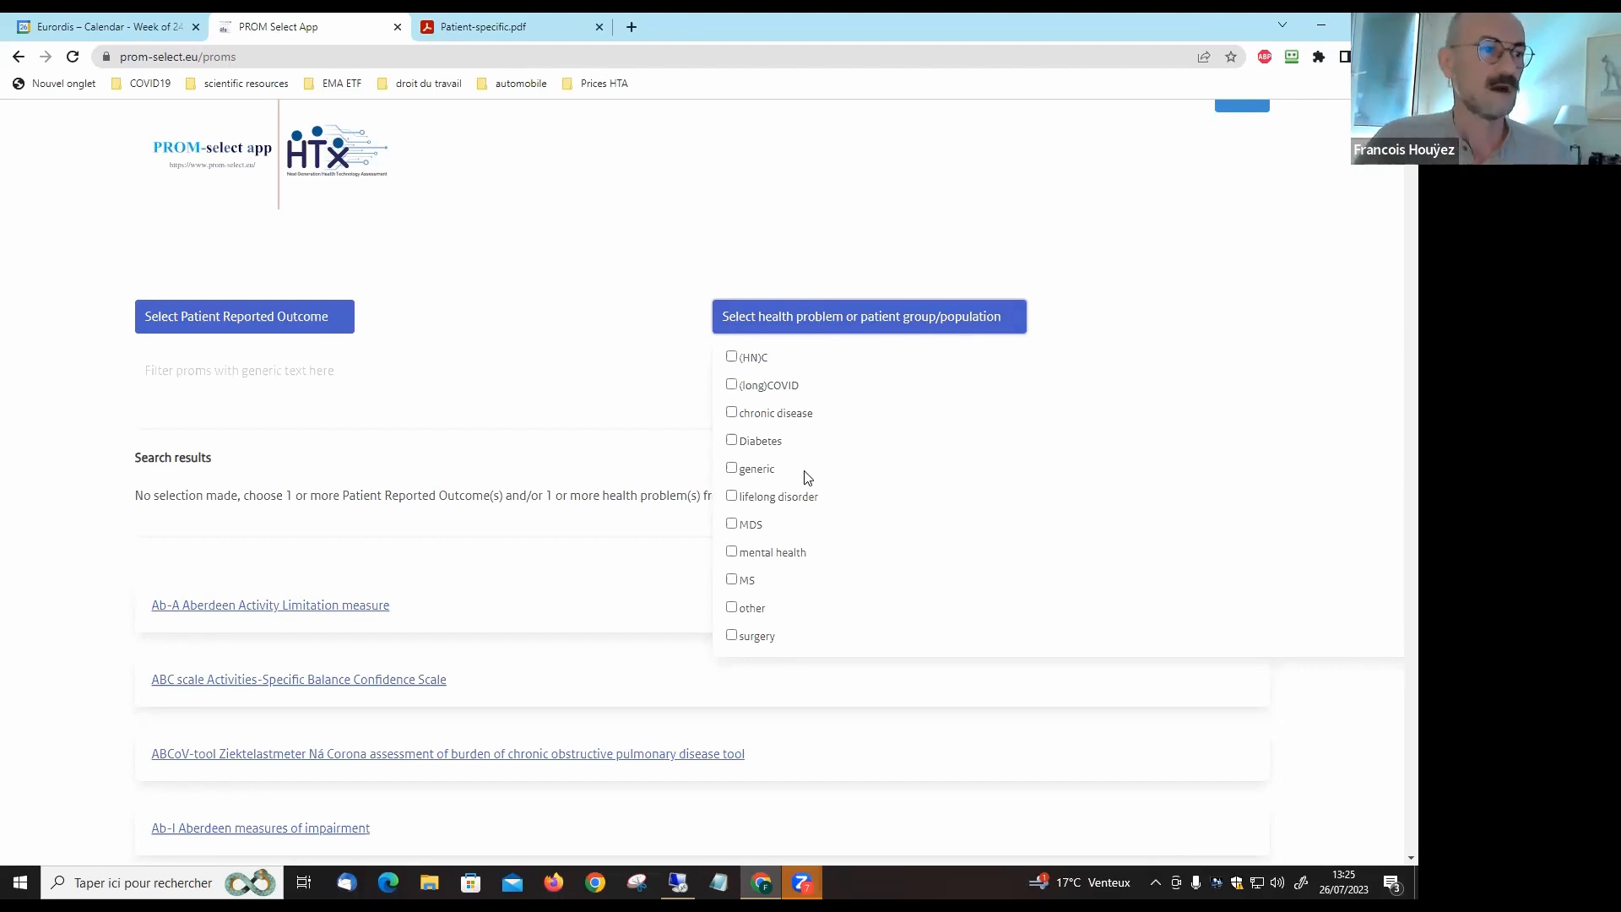
pyautogui.moveTo(769, 537)
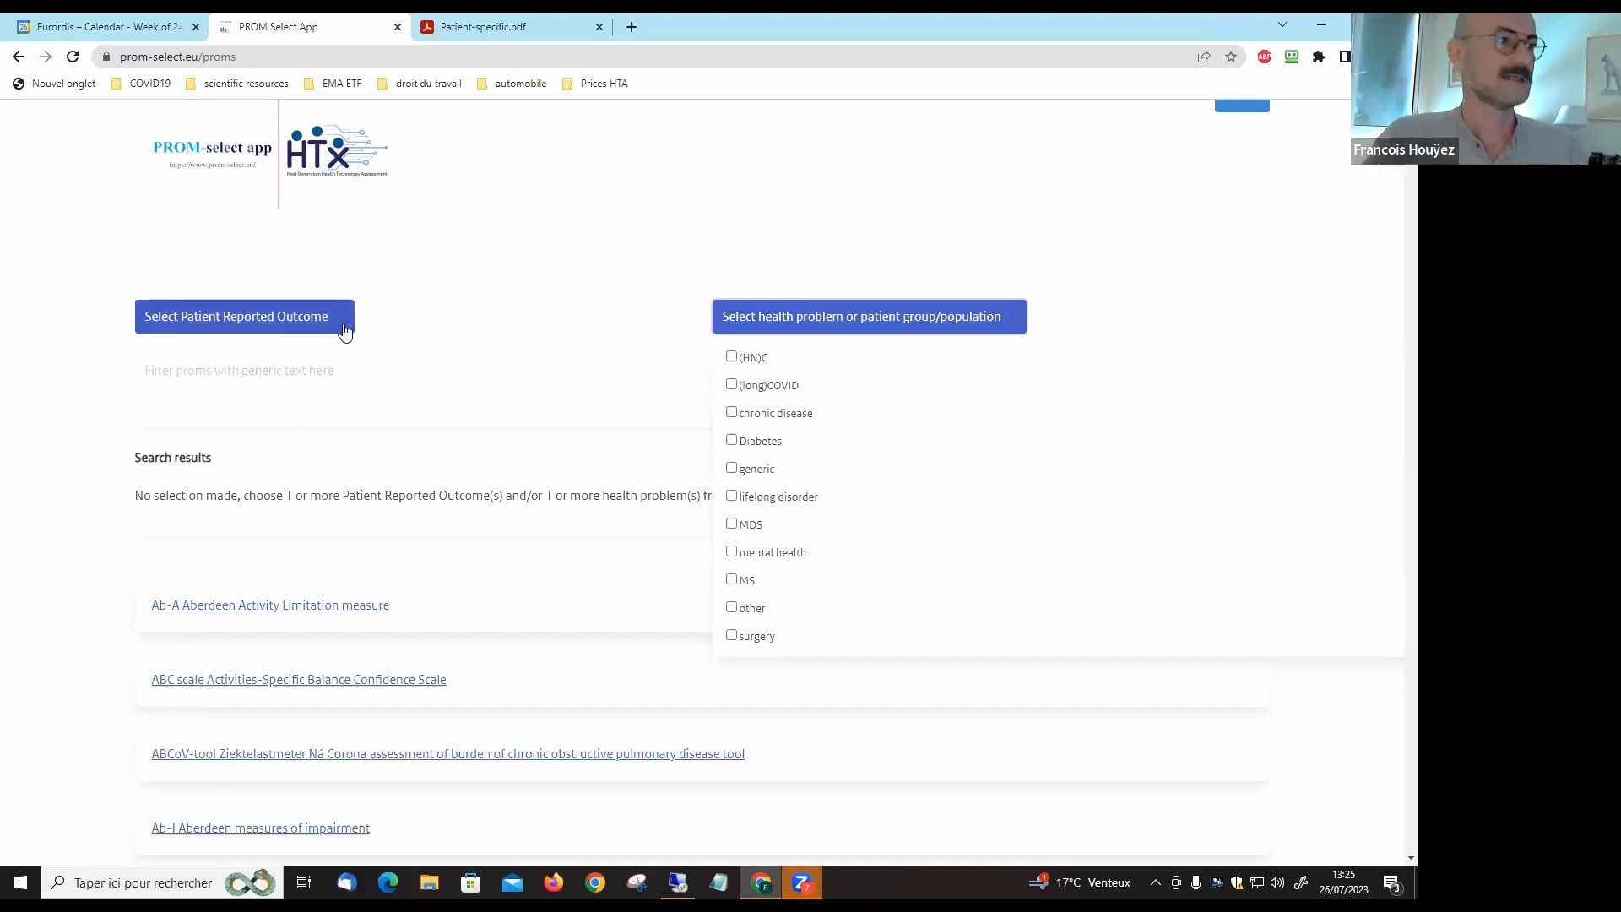
# - Expand the 'Select Patient Reported Outcome' checkbox list of outcome domains
pyautogui.click(245, 316)
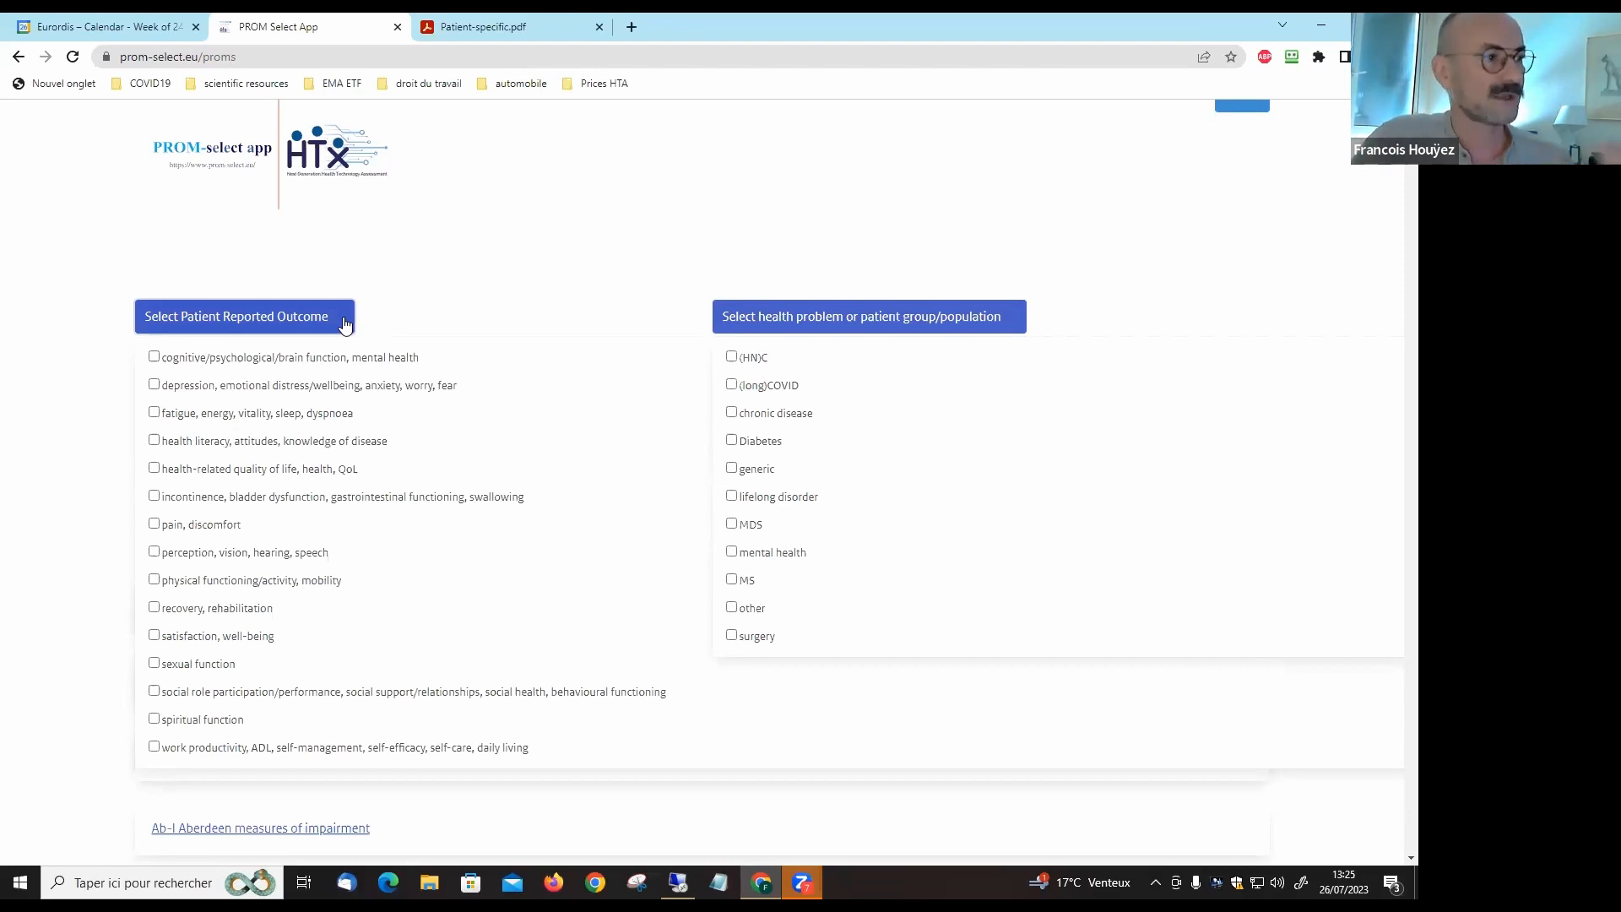
pyautogui.moveTo(508, 356)
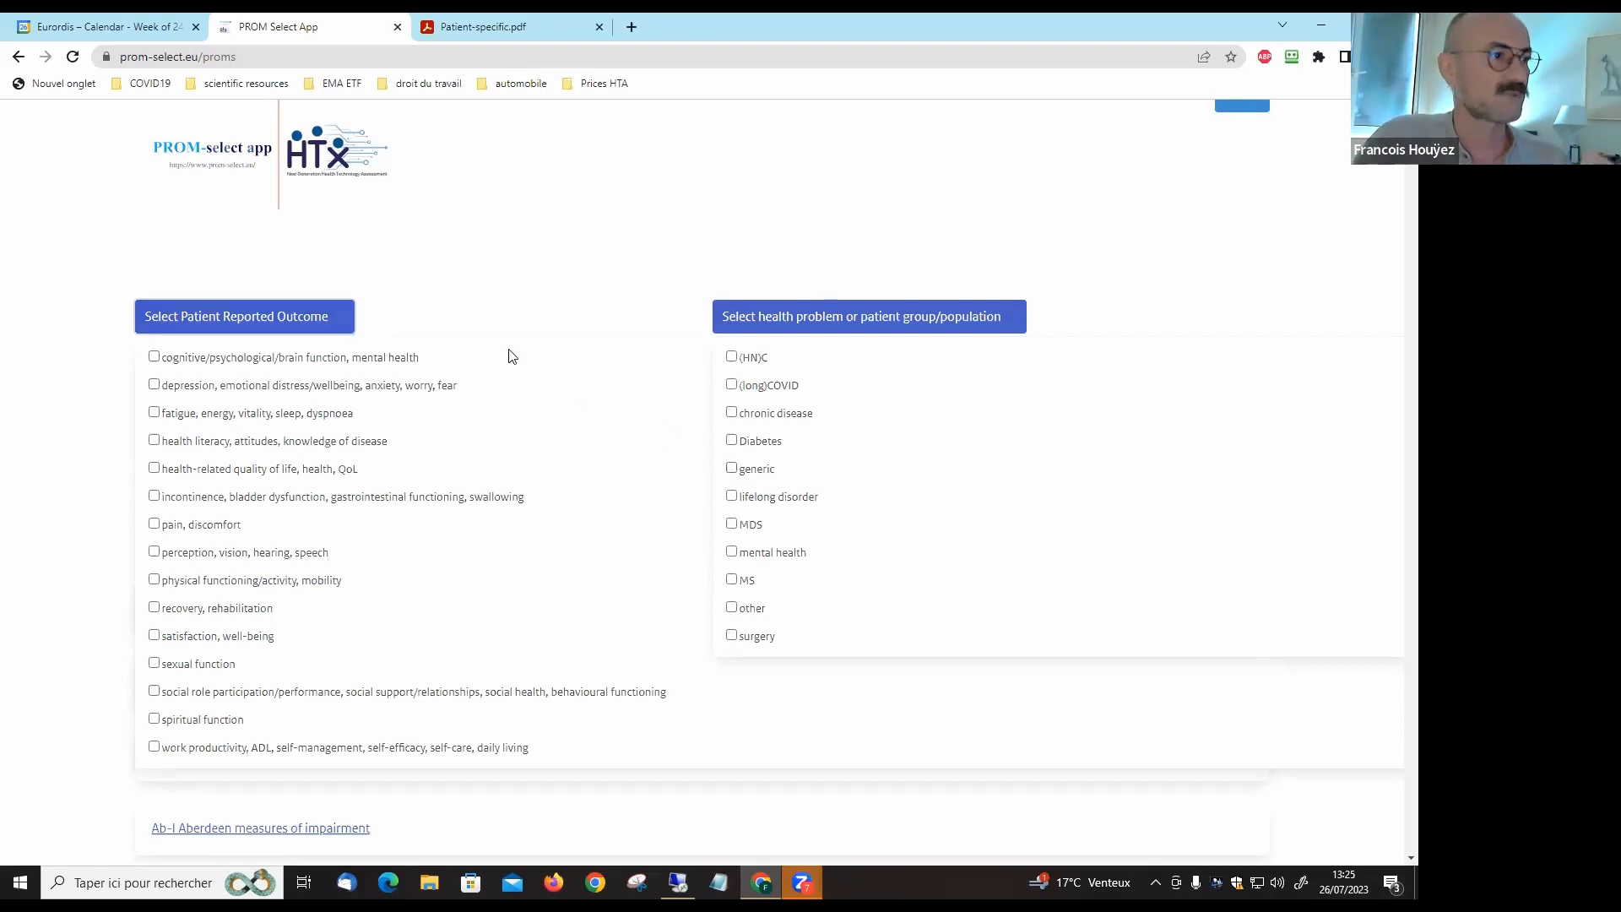
pyautogui.moveTo(479, 420)
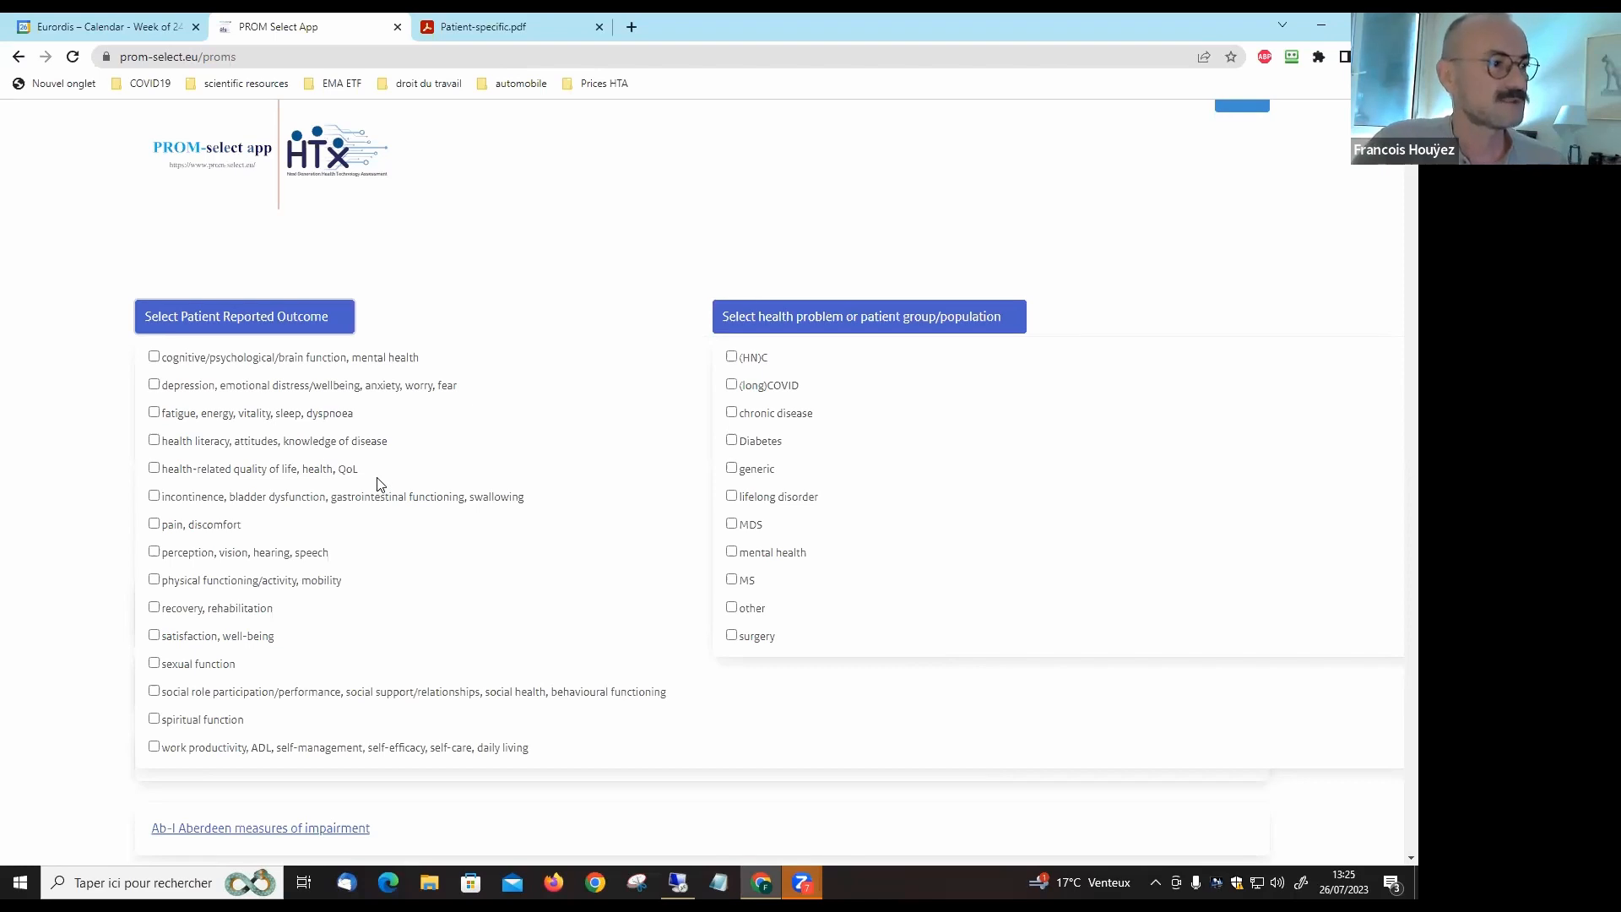
pyautogui.moveTo(391, 476)
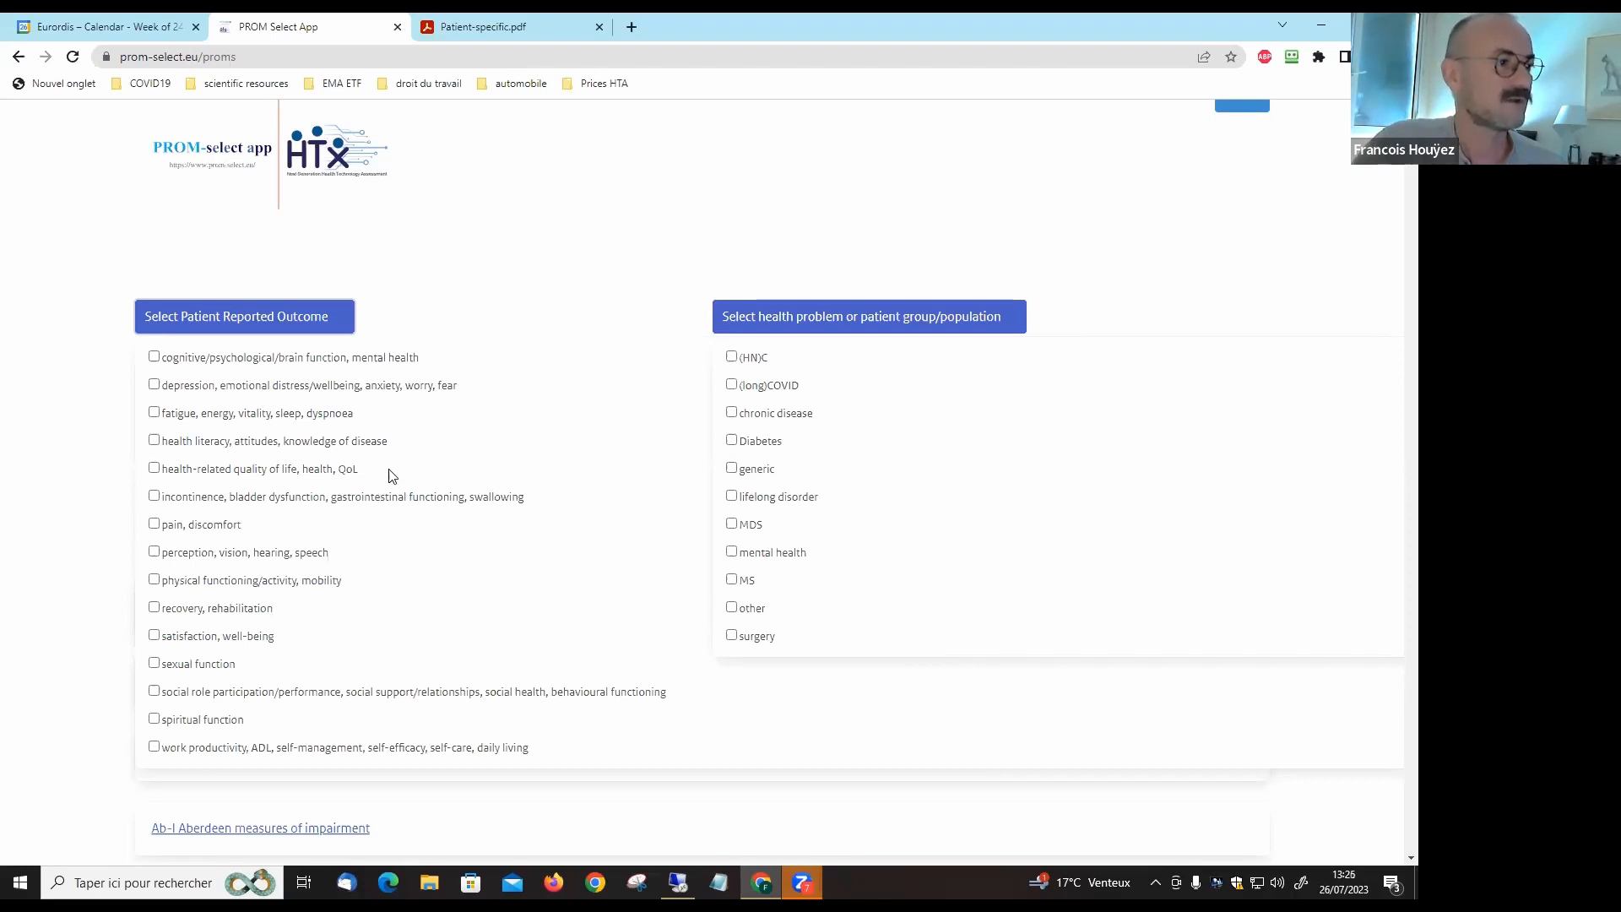
pyautogui.moveTo(548, 547)
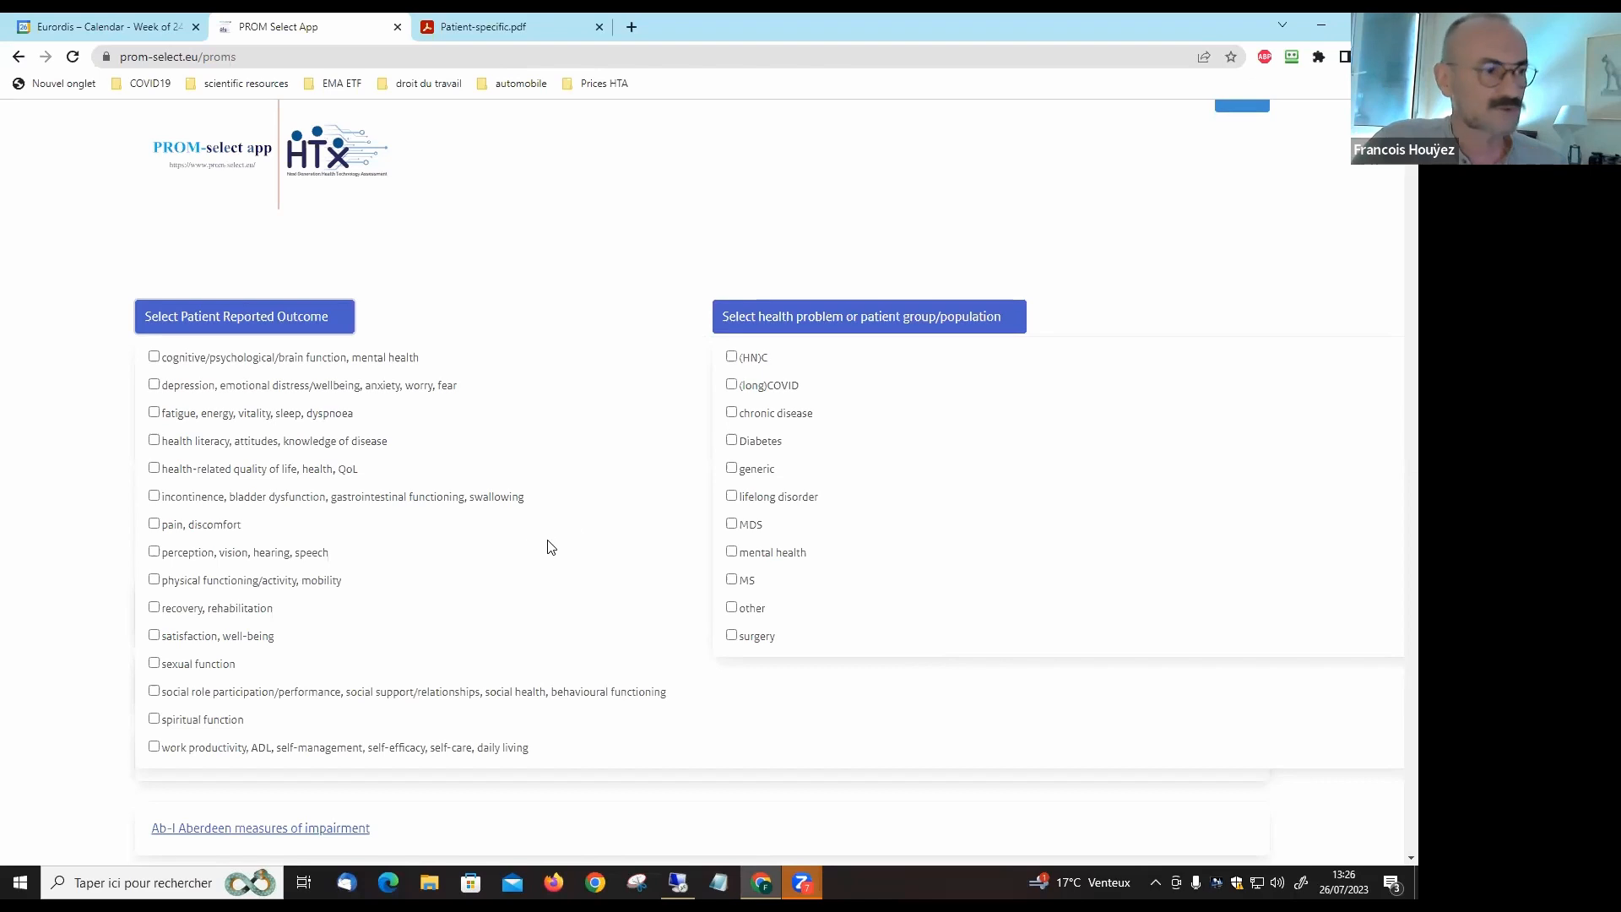
pyautogui.moveTo(374, 539)
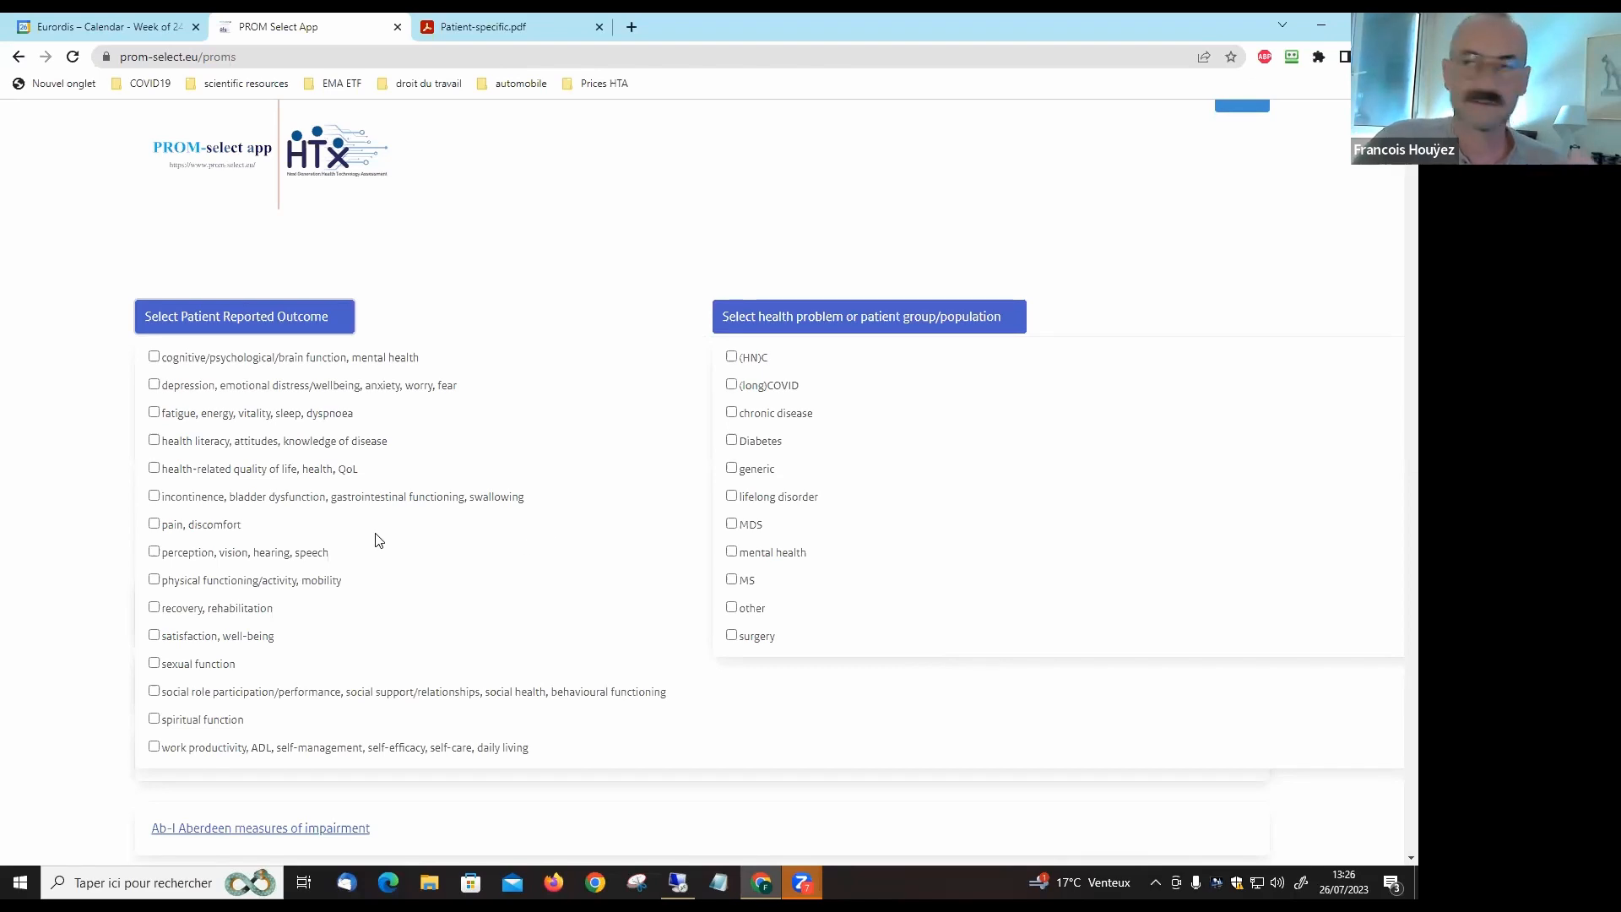
pyautogui.moveTo(432, 534)
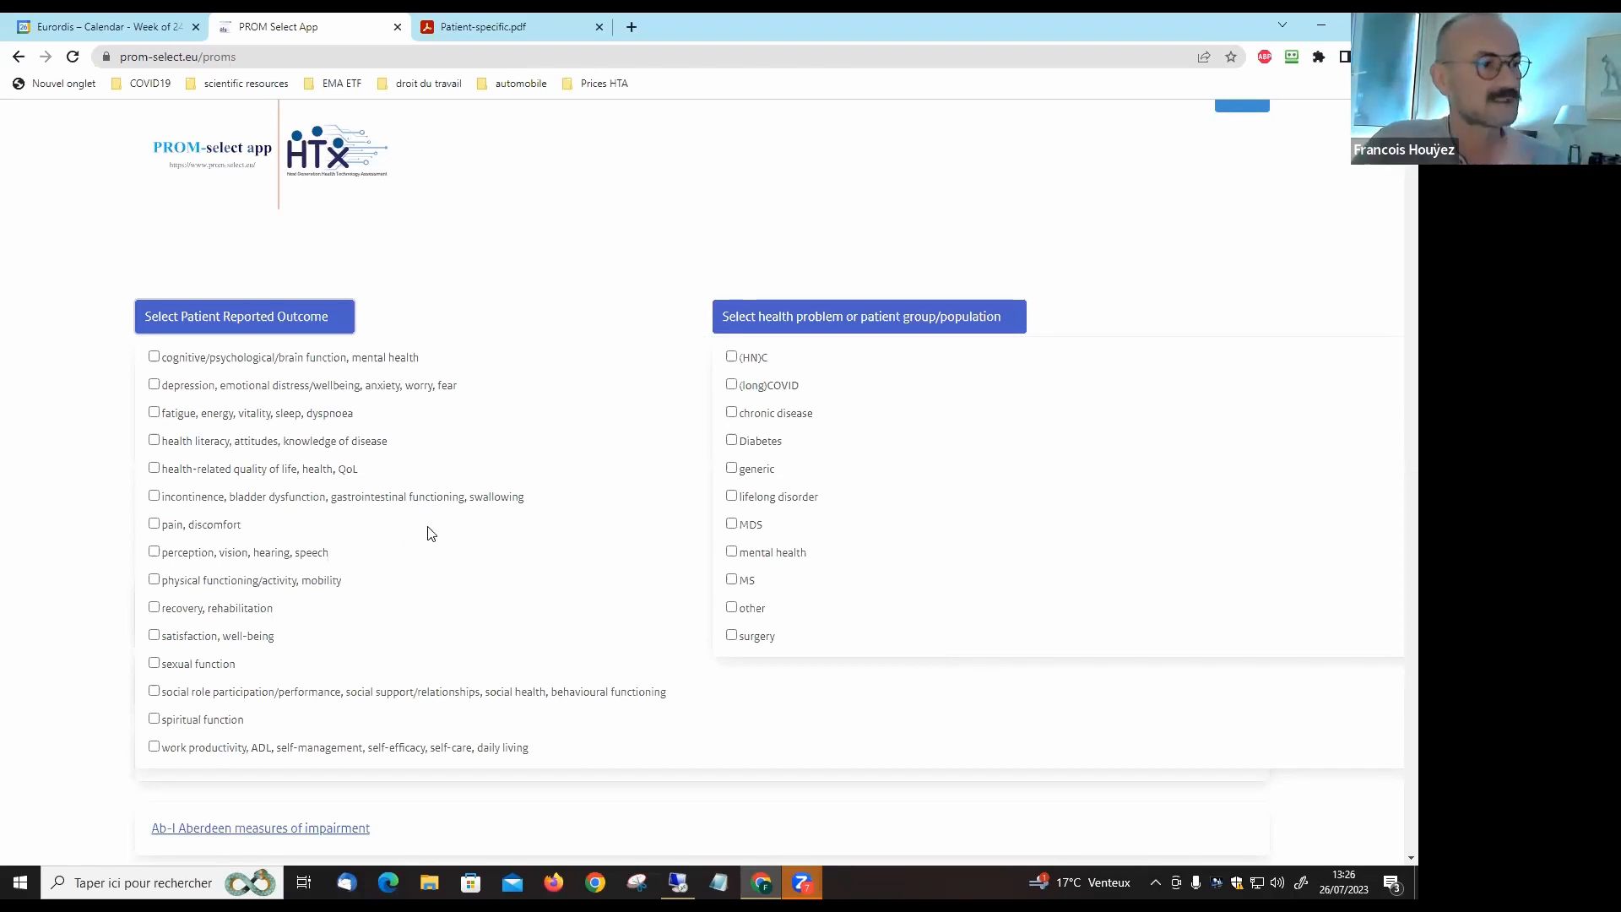
pyautogui.moveTo(406, 579)
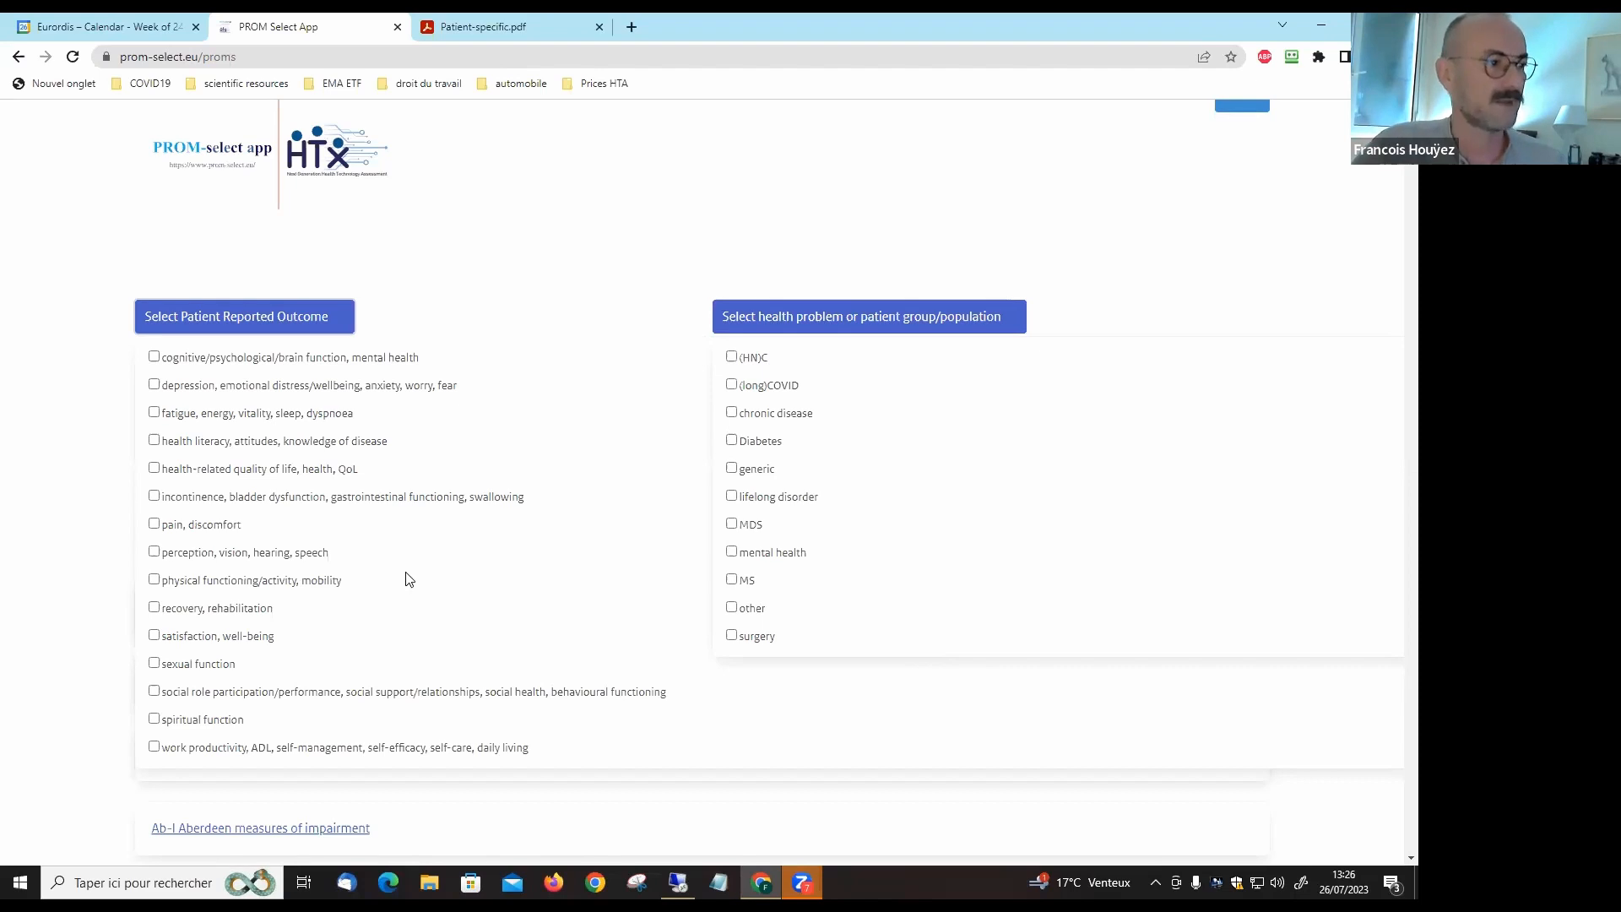
pyautogui.moveTo(366, 577)
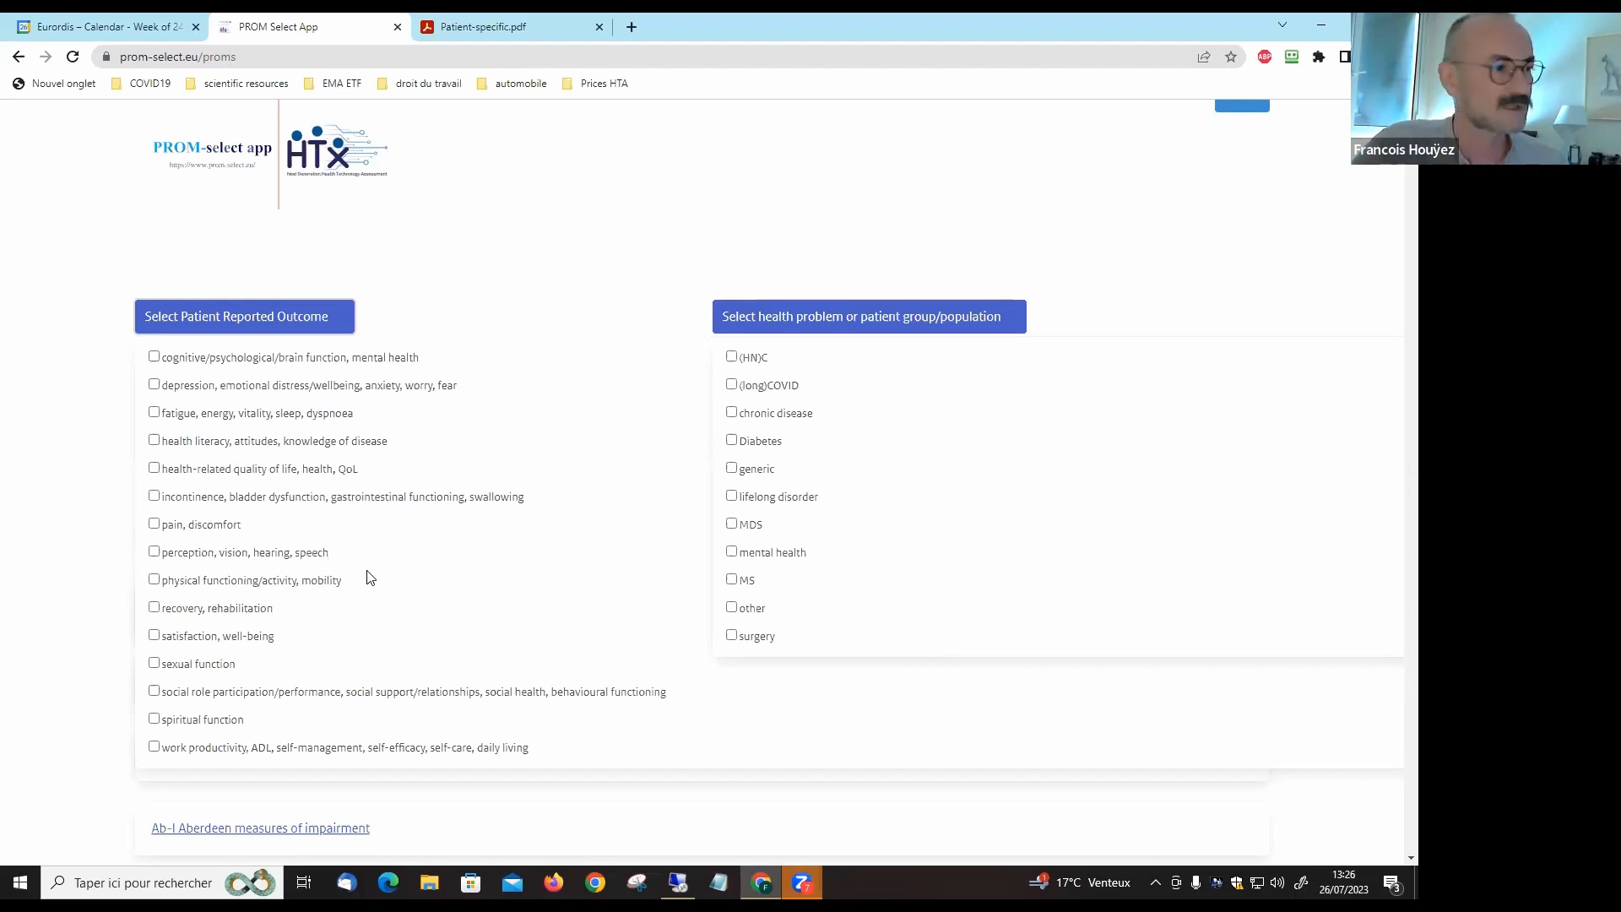
pyautogui.moveTo(360, 615)
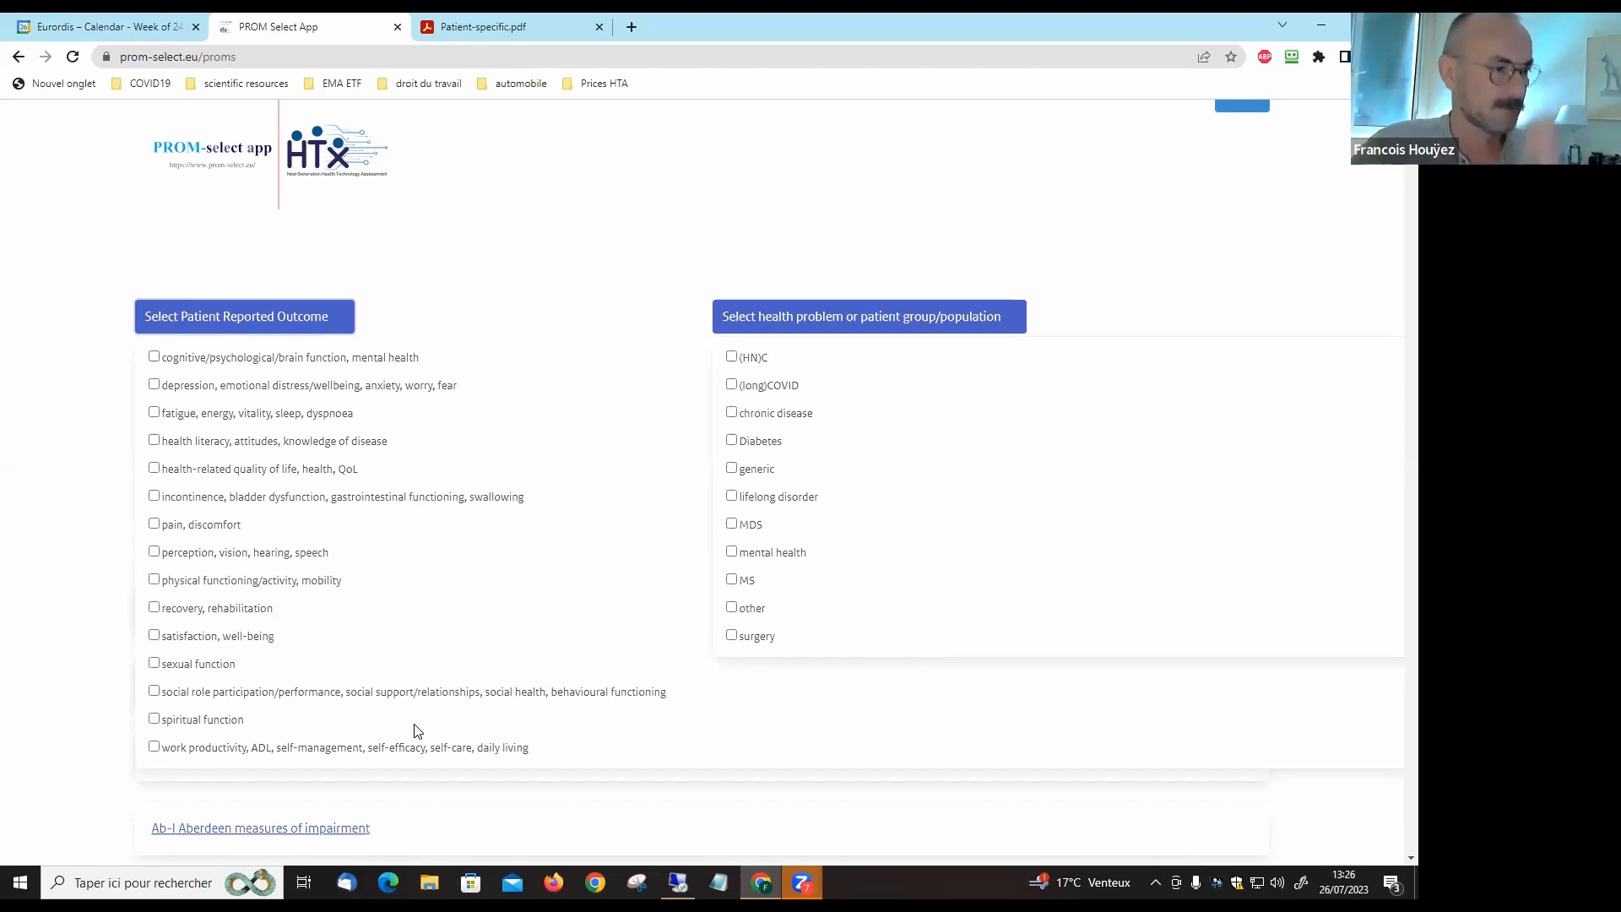
pyautogui.moveTo(565, 759)
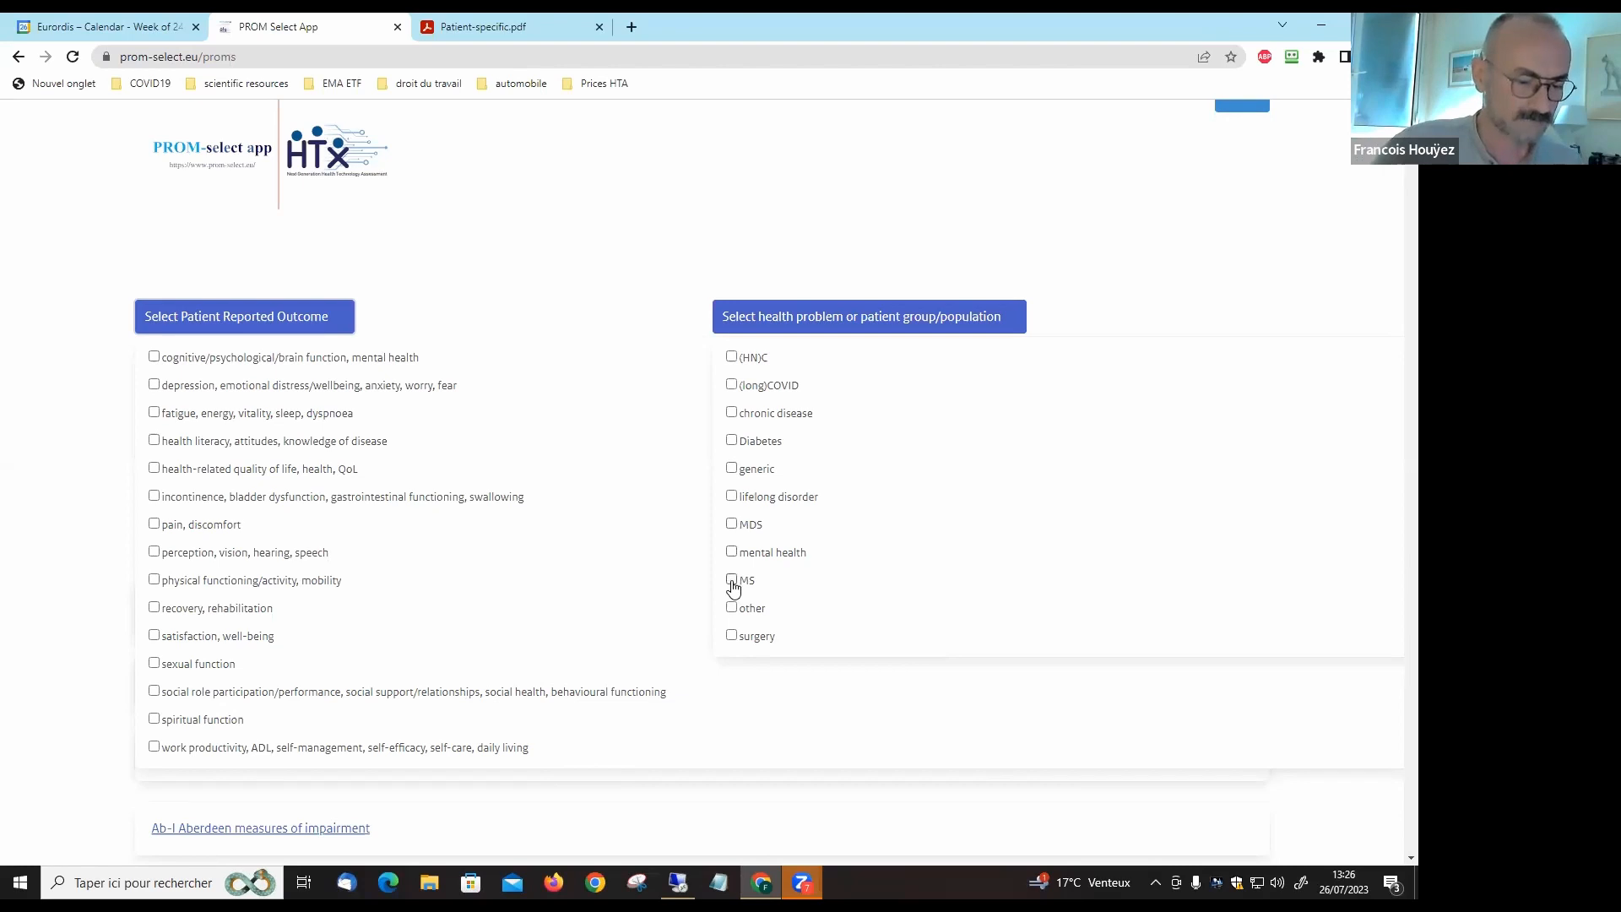
pyautogui.click(731, 580)
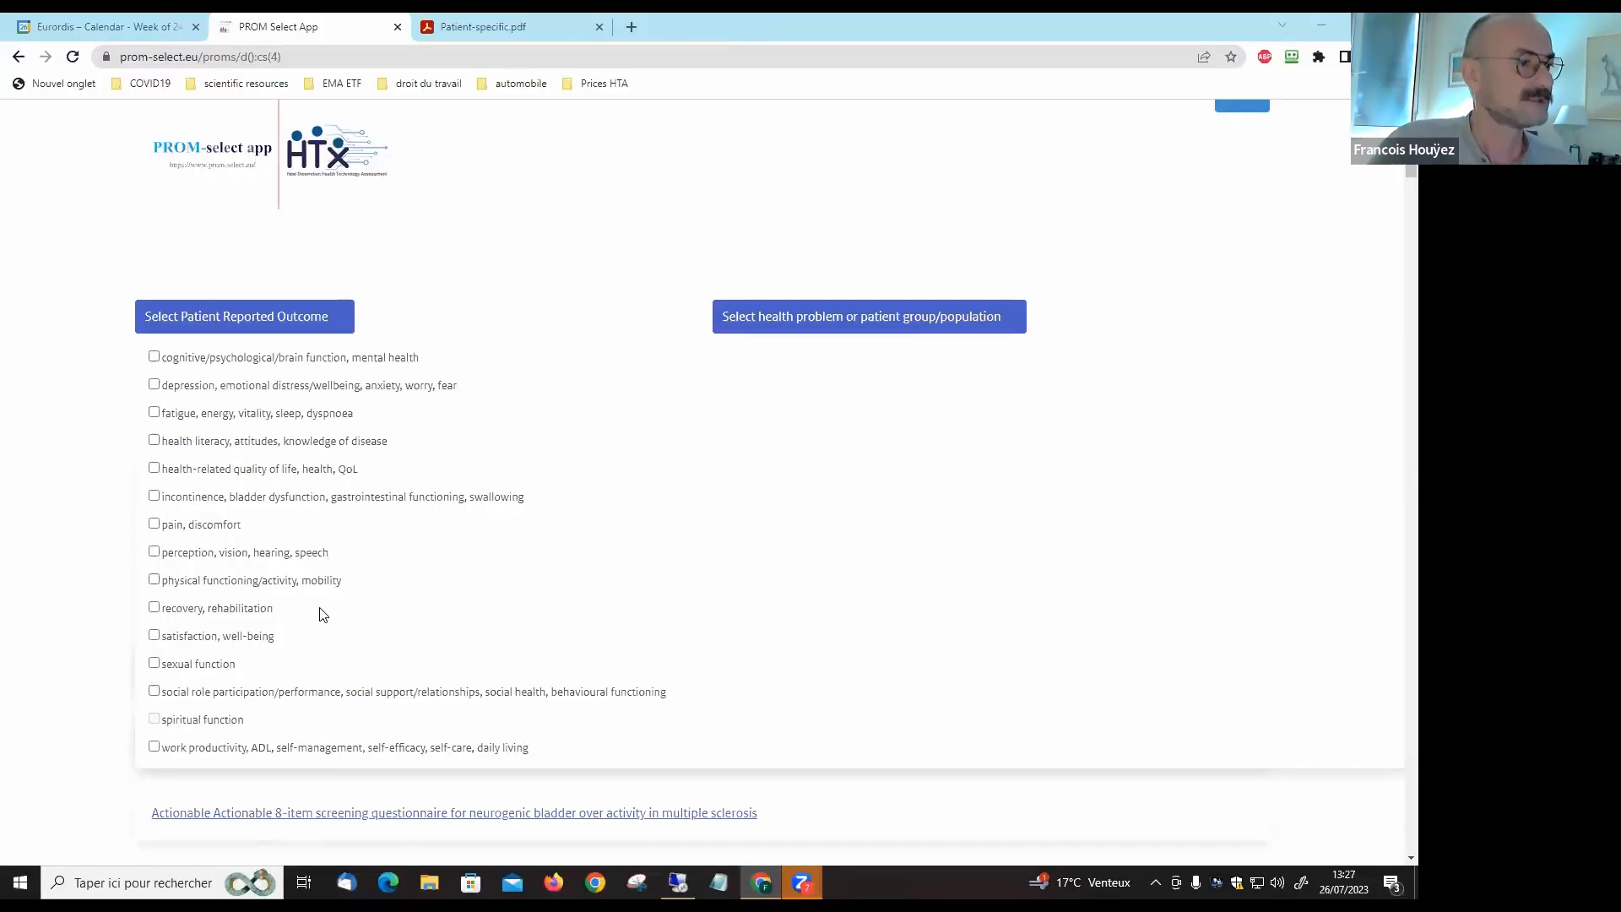
pyautogui.moveTo(169, 598)
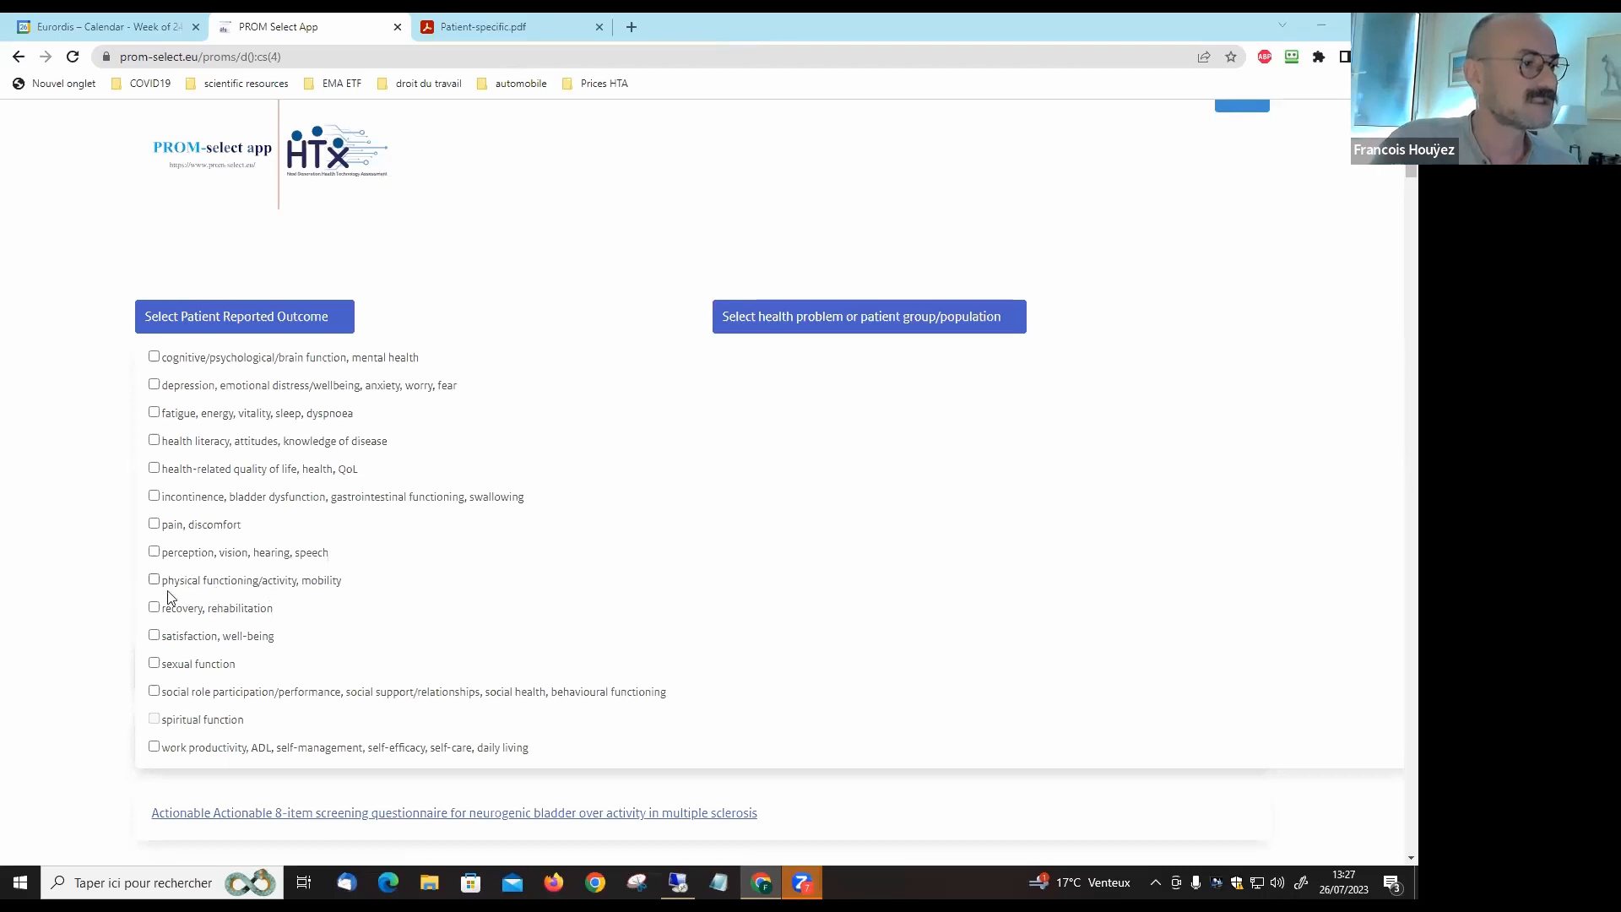
pyautogui.click(152, 577)
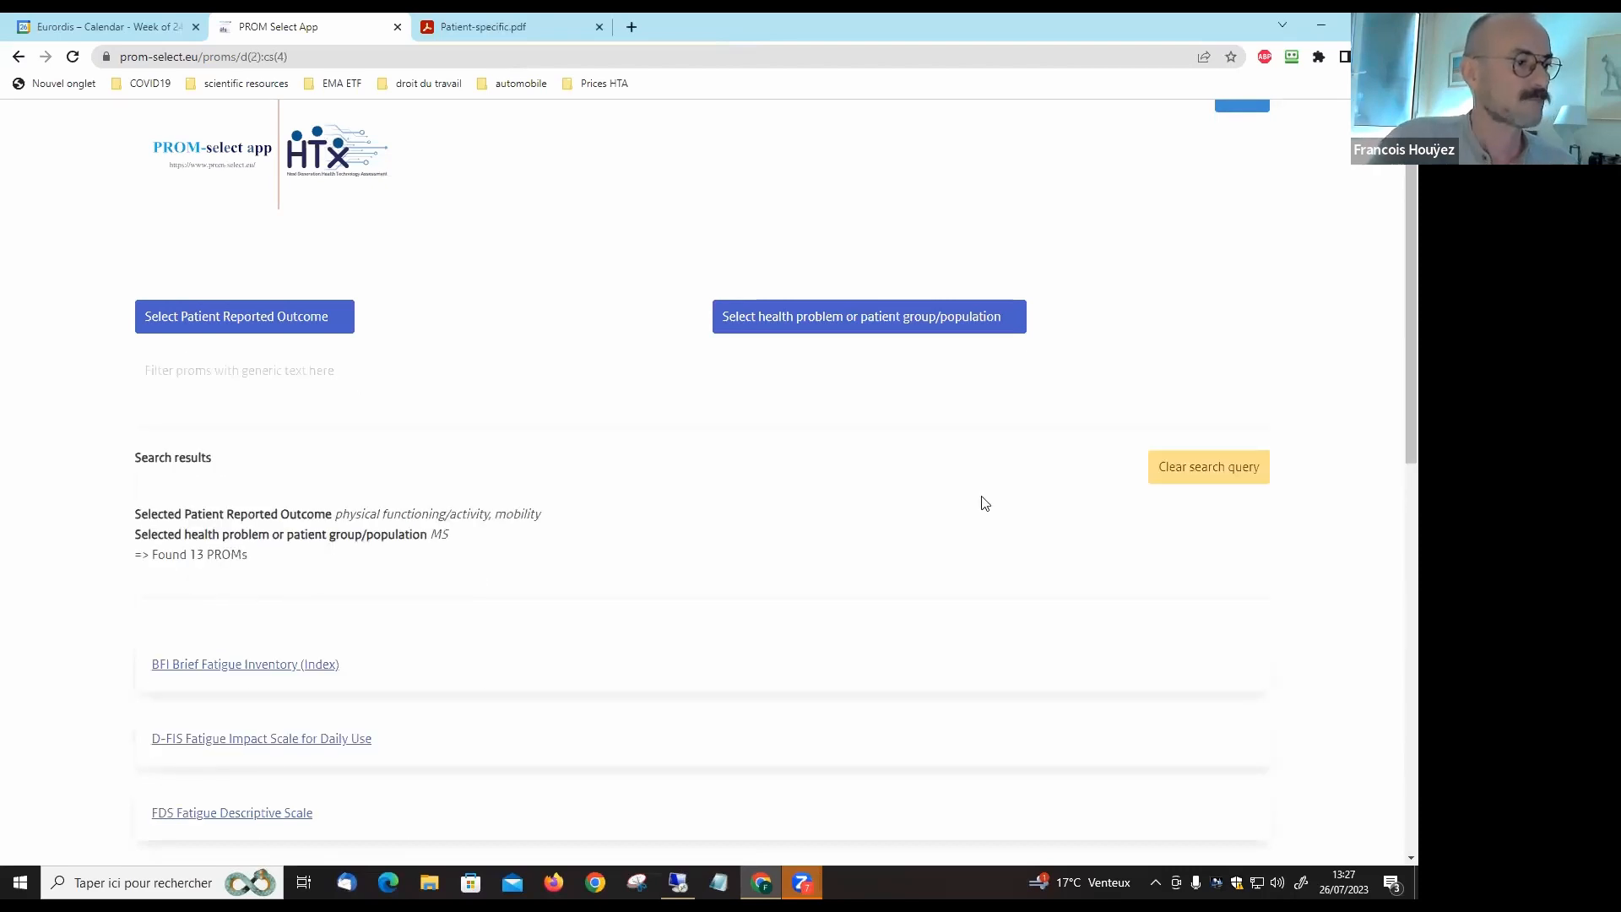
pyautogui.scroll(-3)
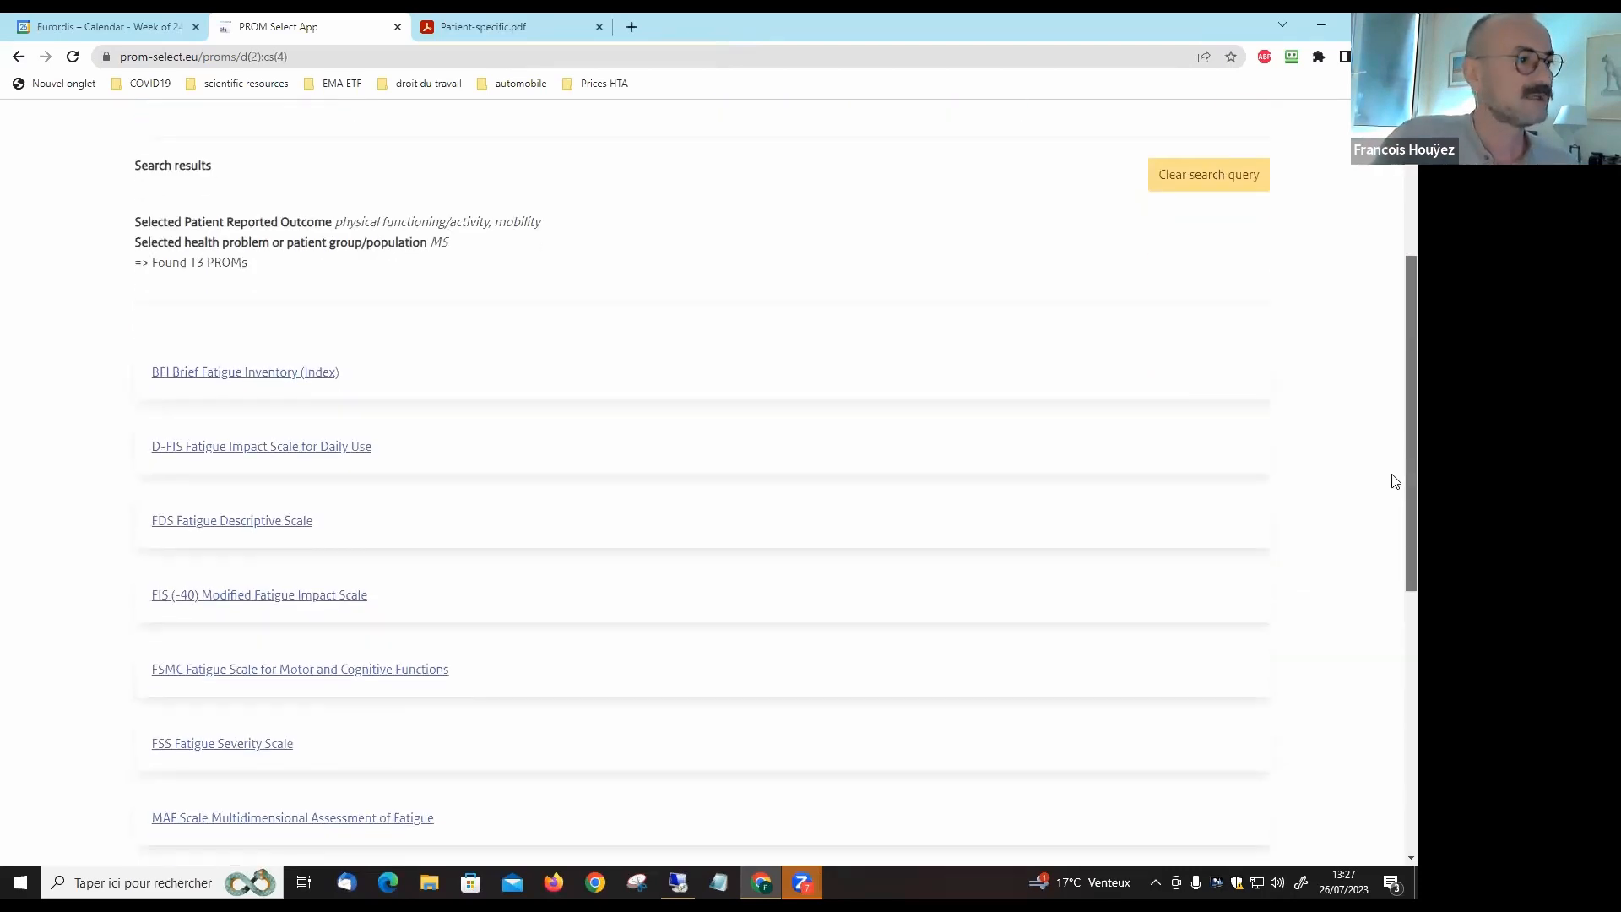
pyautogui.scroll(-3)
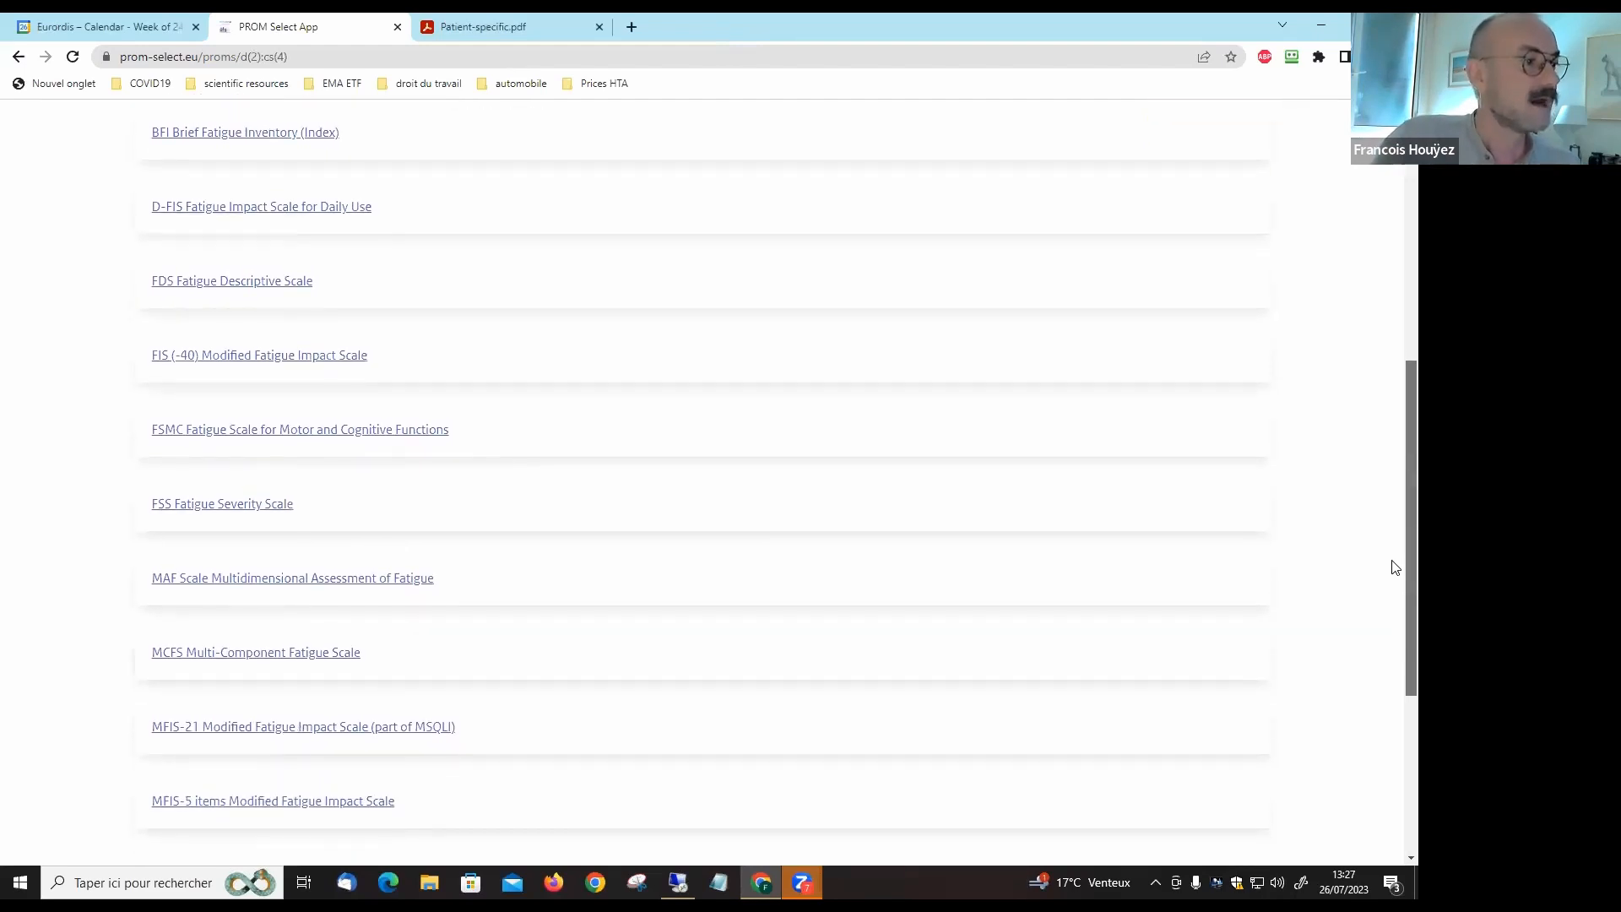
pyautogui.scroll(-3)
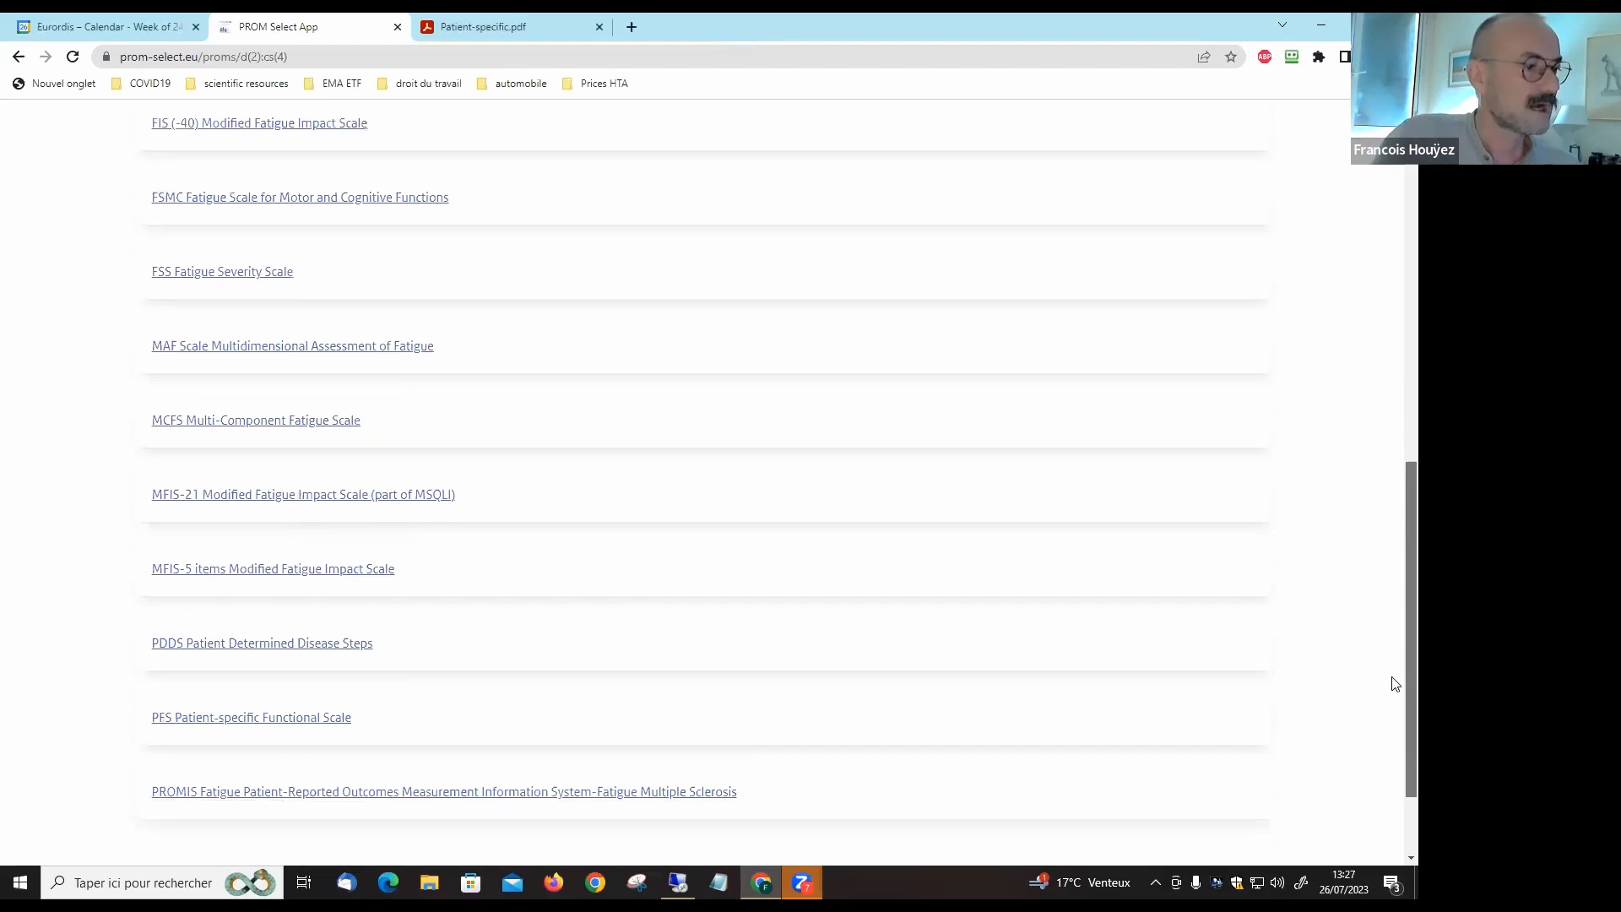
pyautogui.scroll(-3)
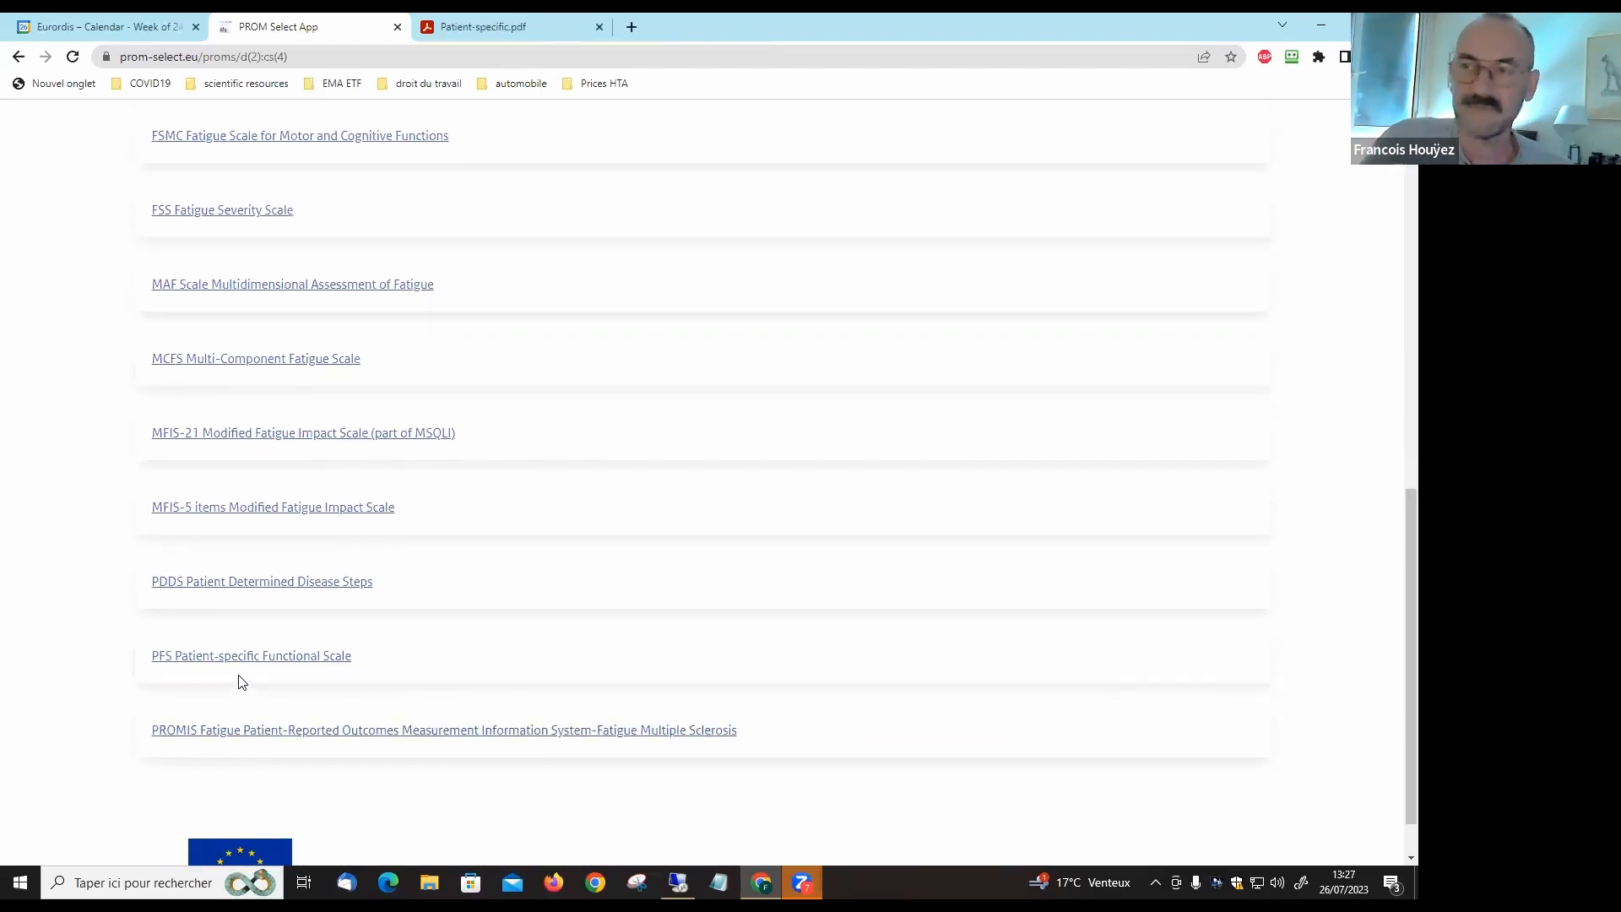
pyautogui.moveTo(265, 687)
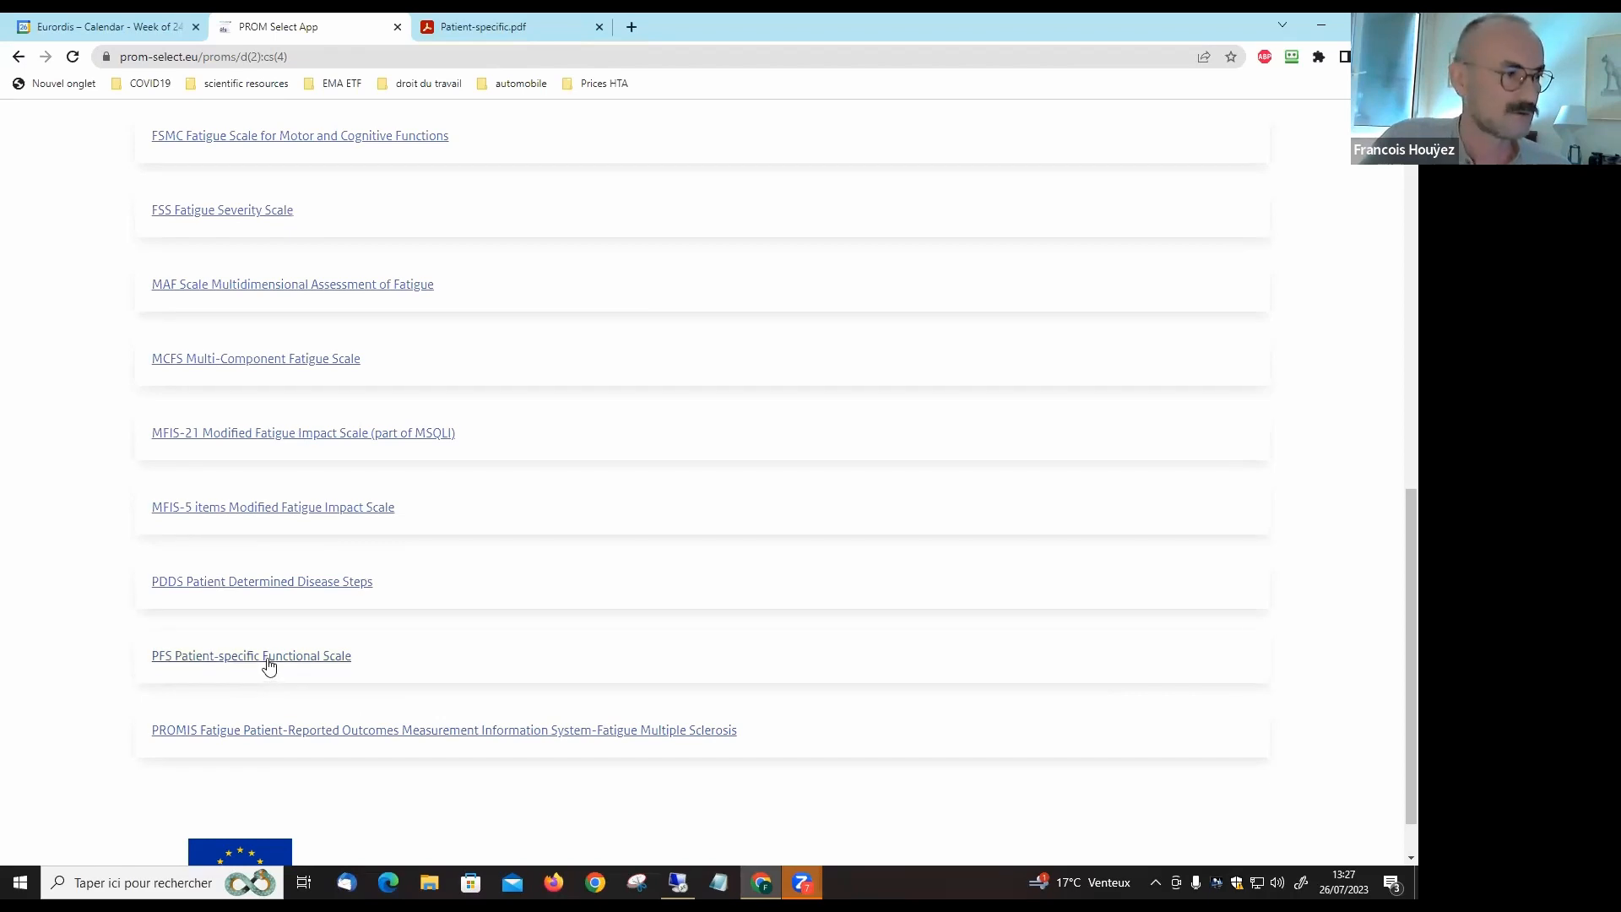
# - Open the 'PFS Patient-specific Functional Scale' entry from the results list
pyautogui.click(250, 655)
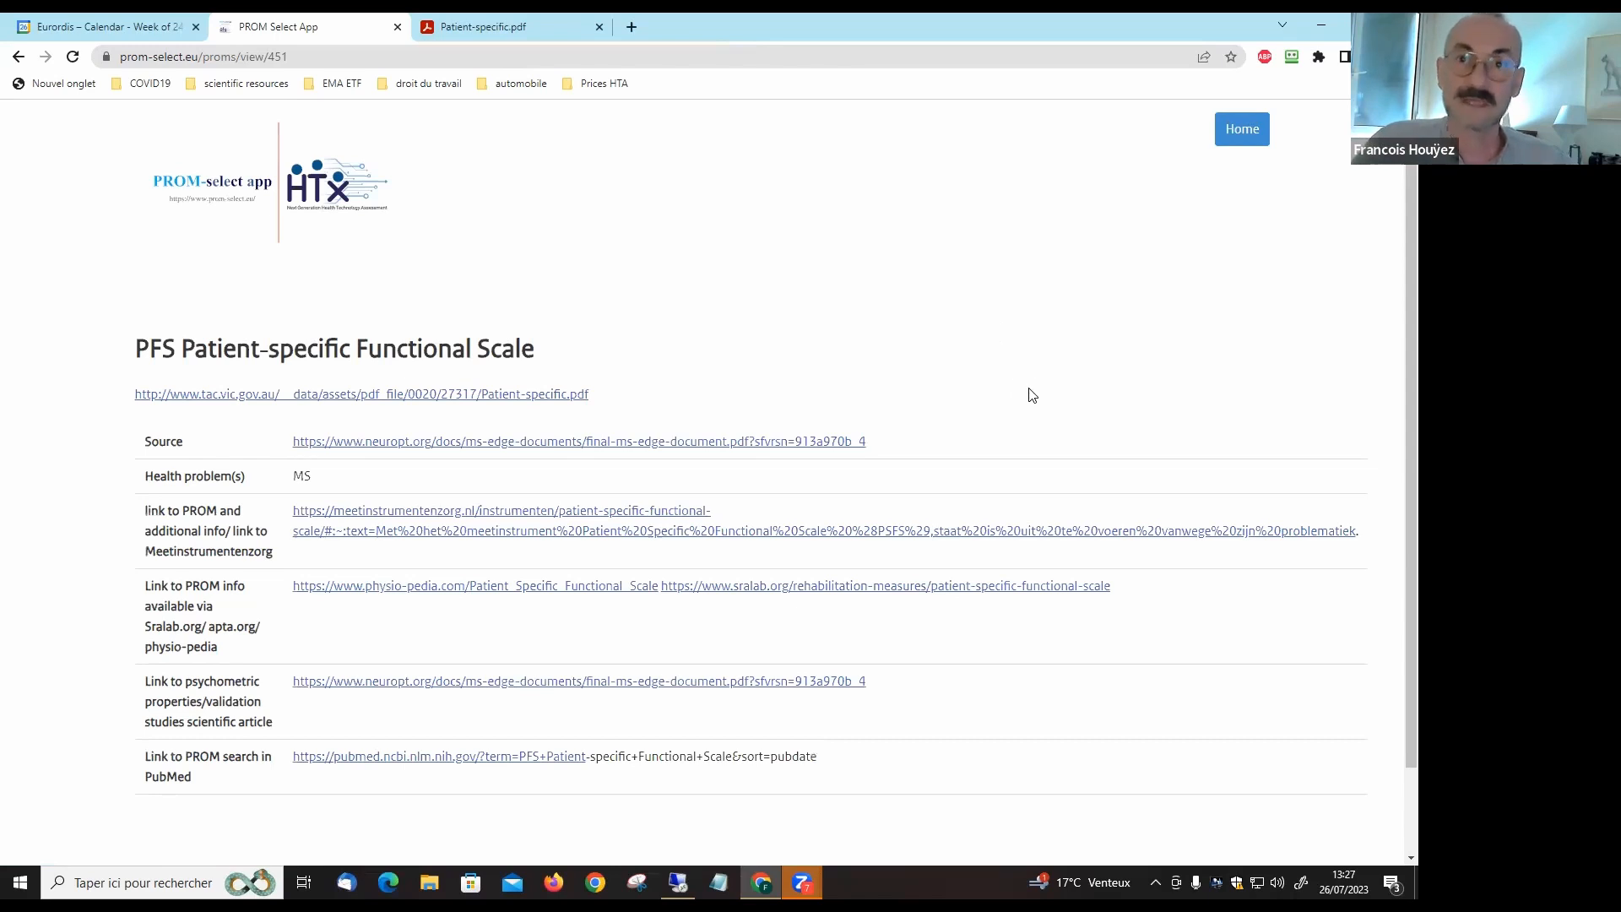
pyautogui.moveTo(1029, 429)
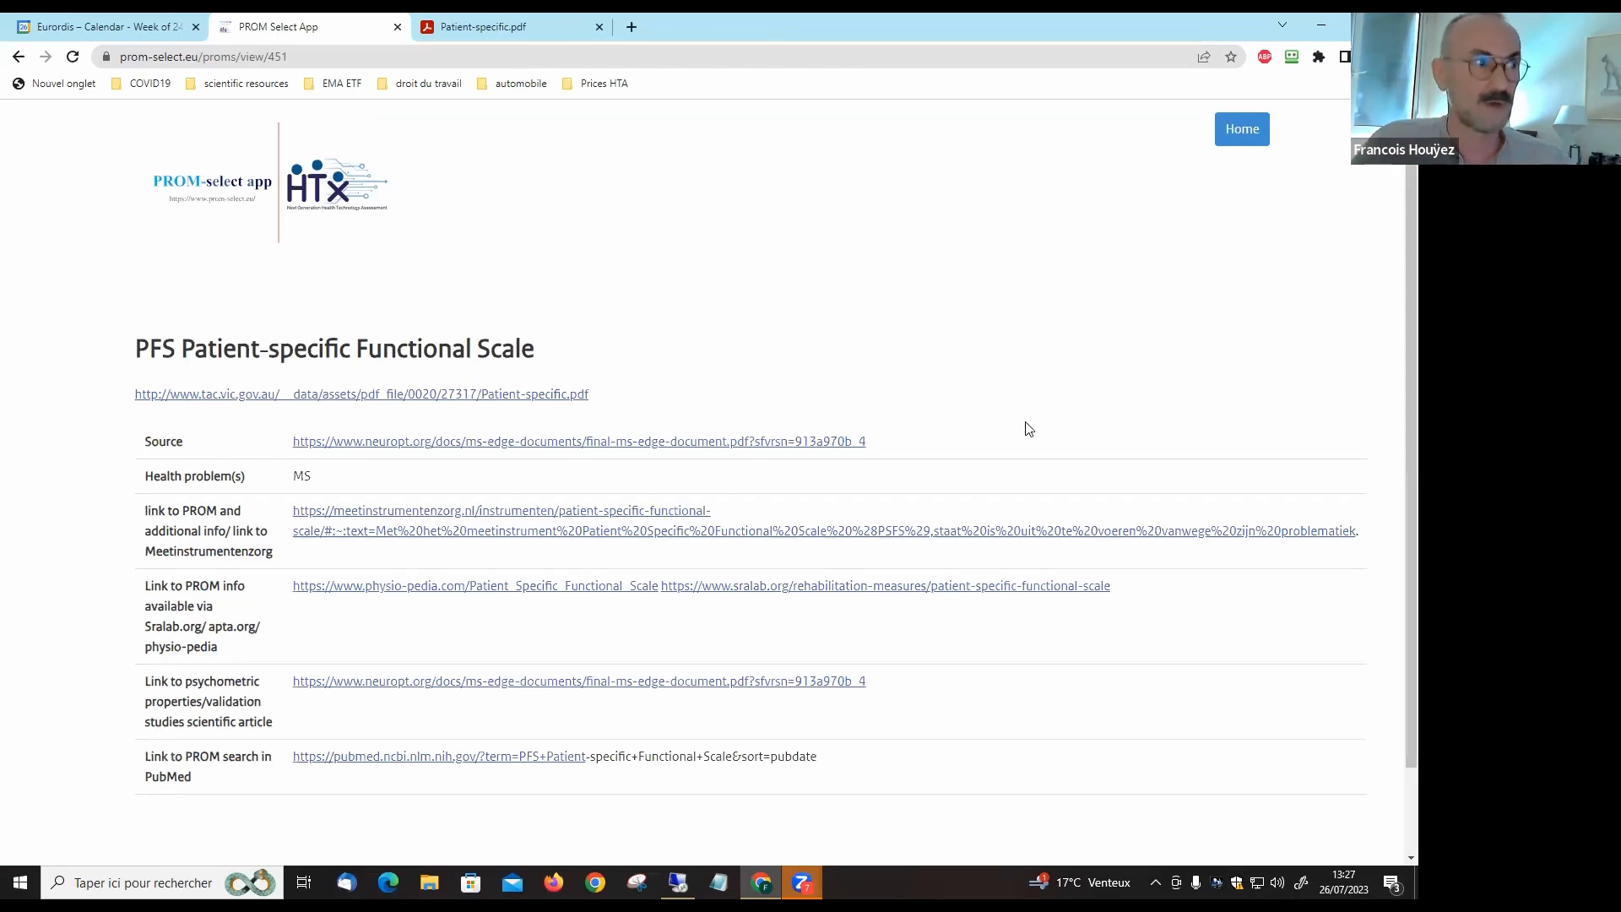
pyautogui.moveTo(941, 499)
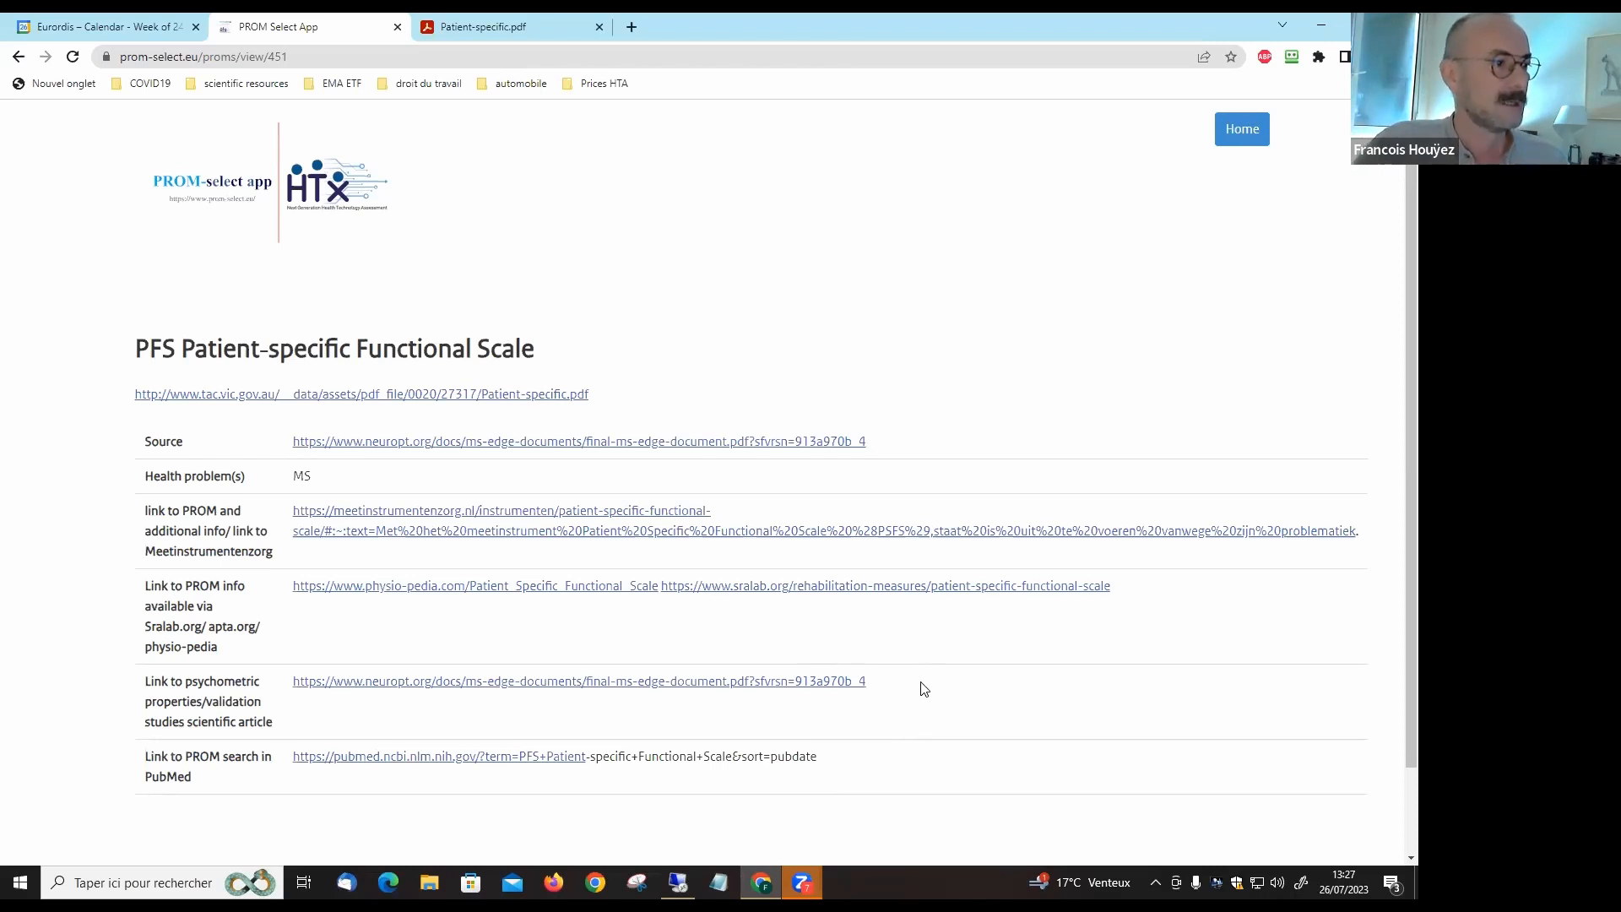
pyautogui.moveTo(482, 538)
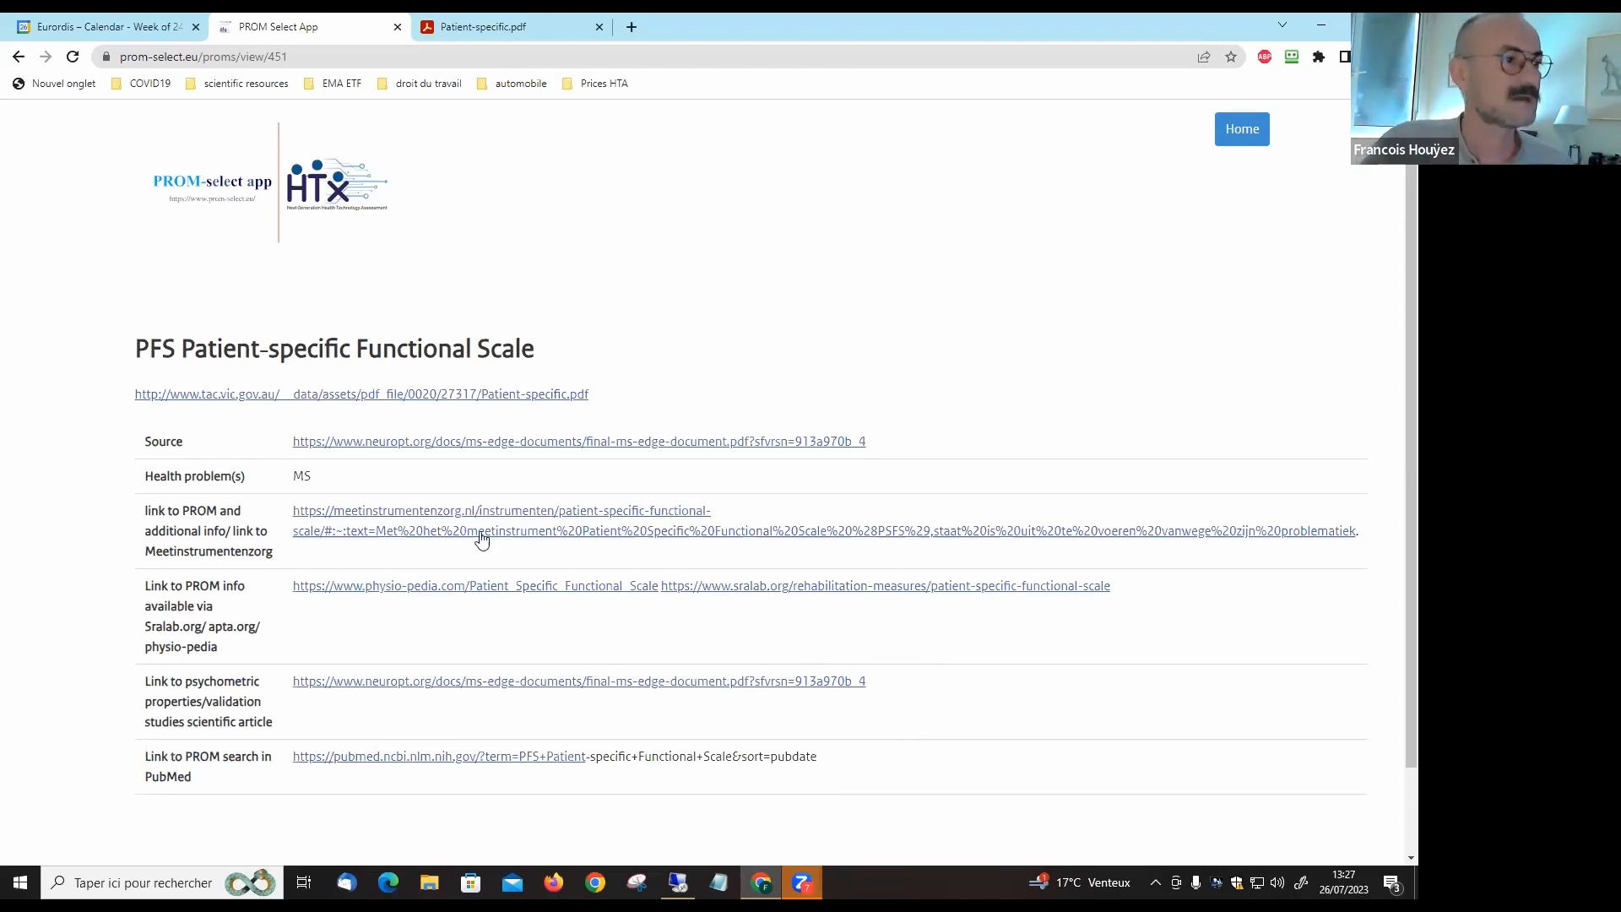
pyautogui.moveTo(315, 414)
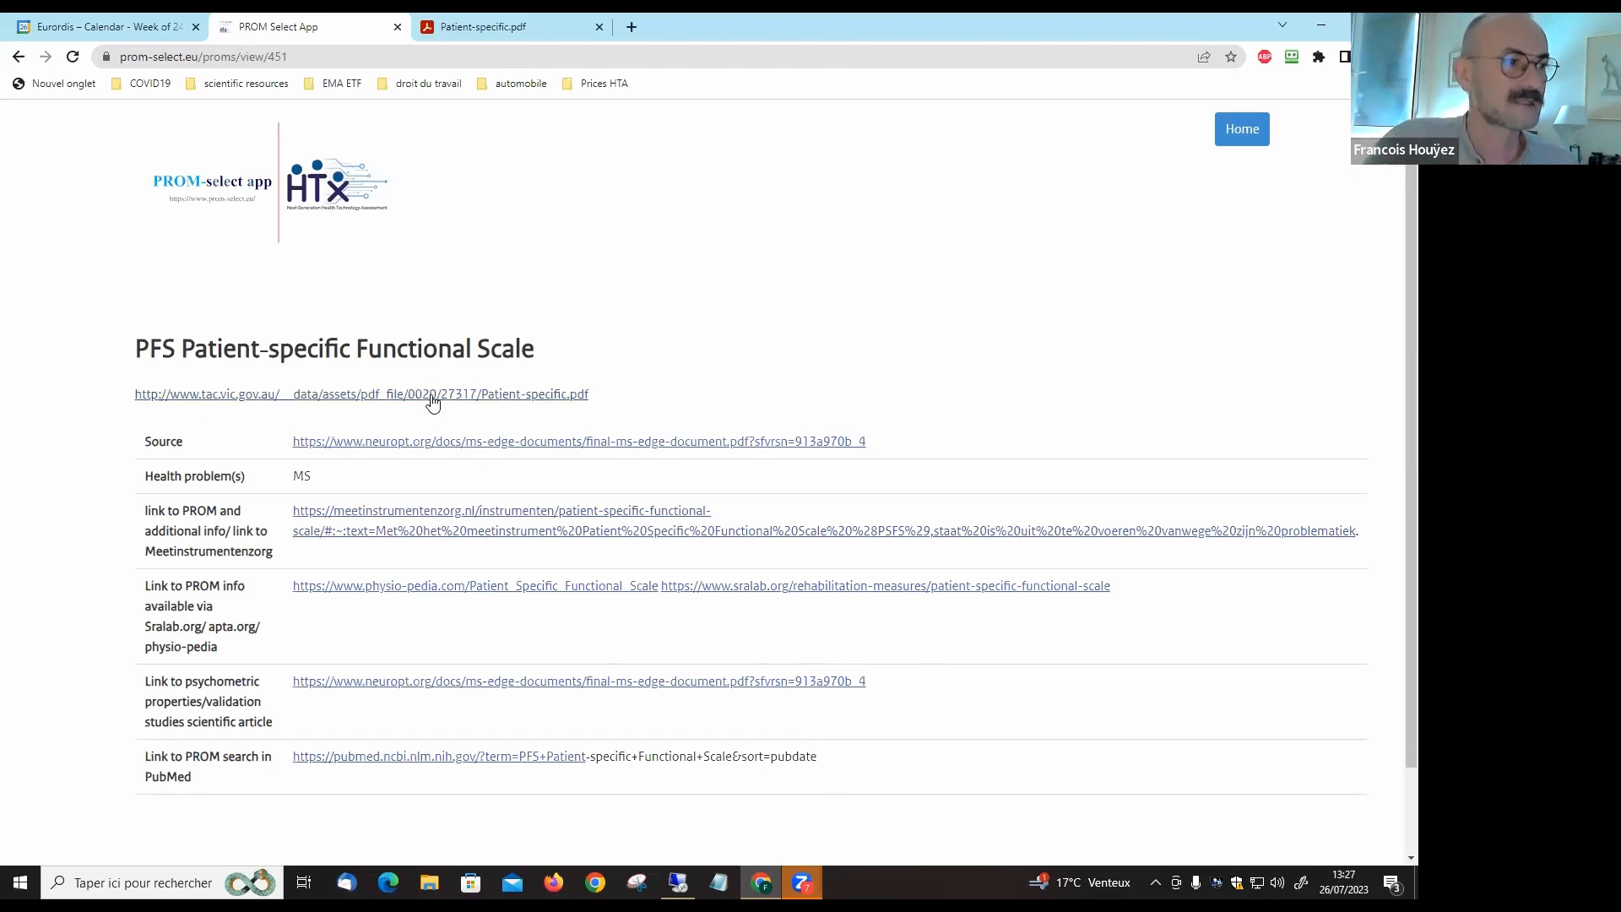
# - Open the Patient-specific.pdf questionnaire in the Acrobat Chrome extension
pyautogui.click(361, 394)
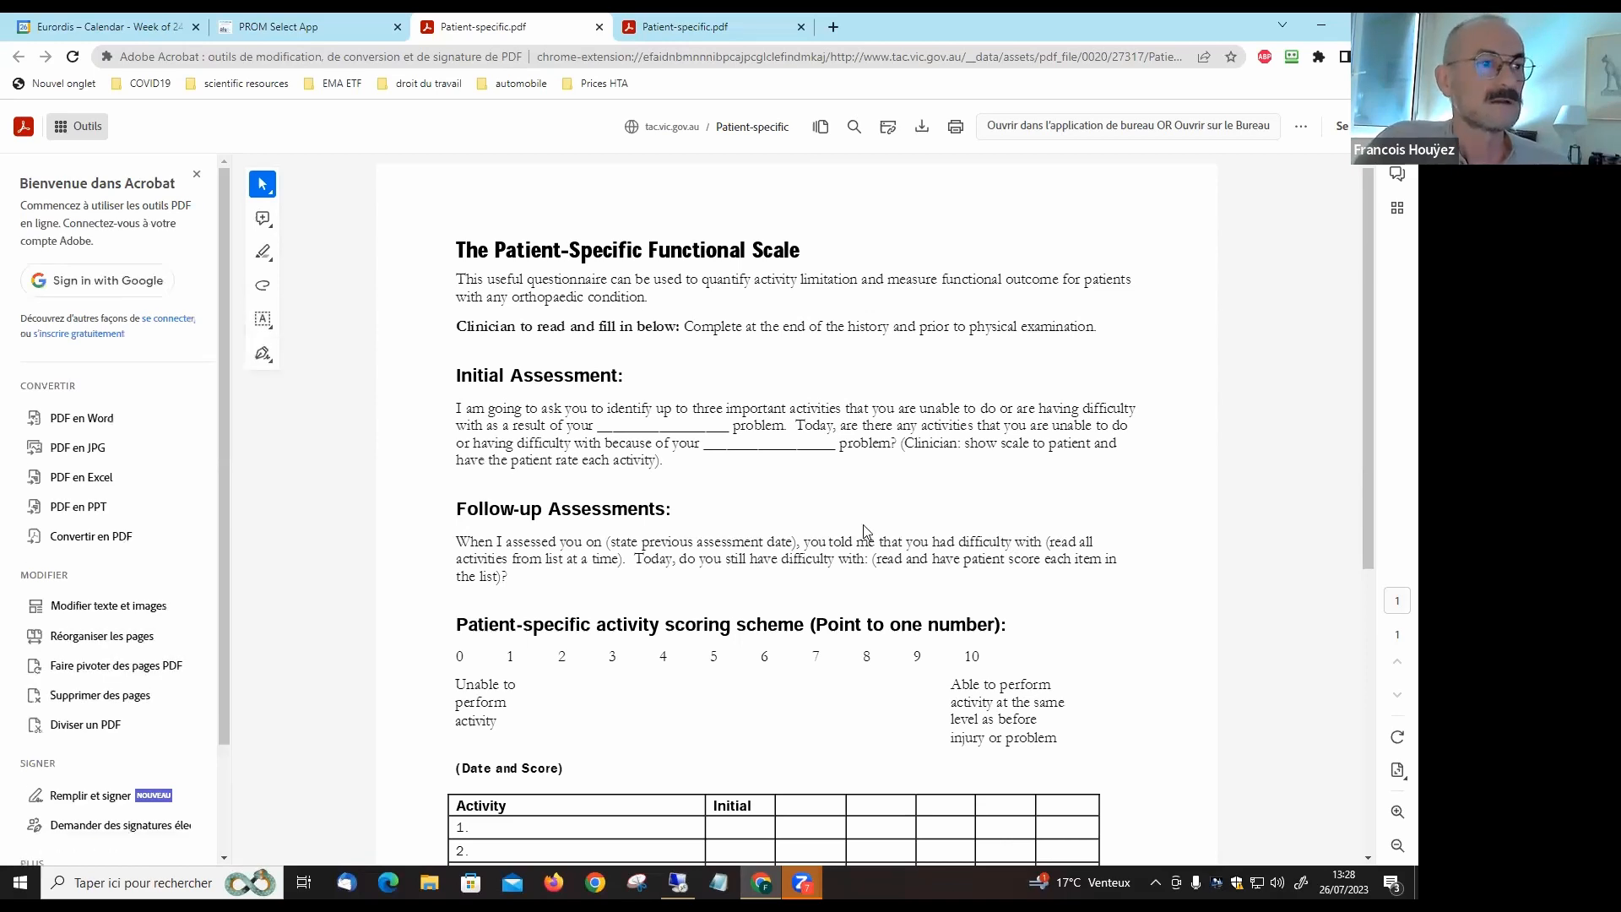
pyautogui.moveTo(972, 483)
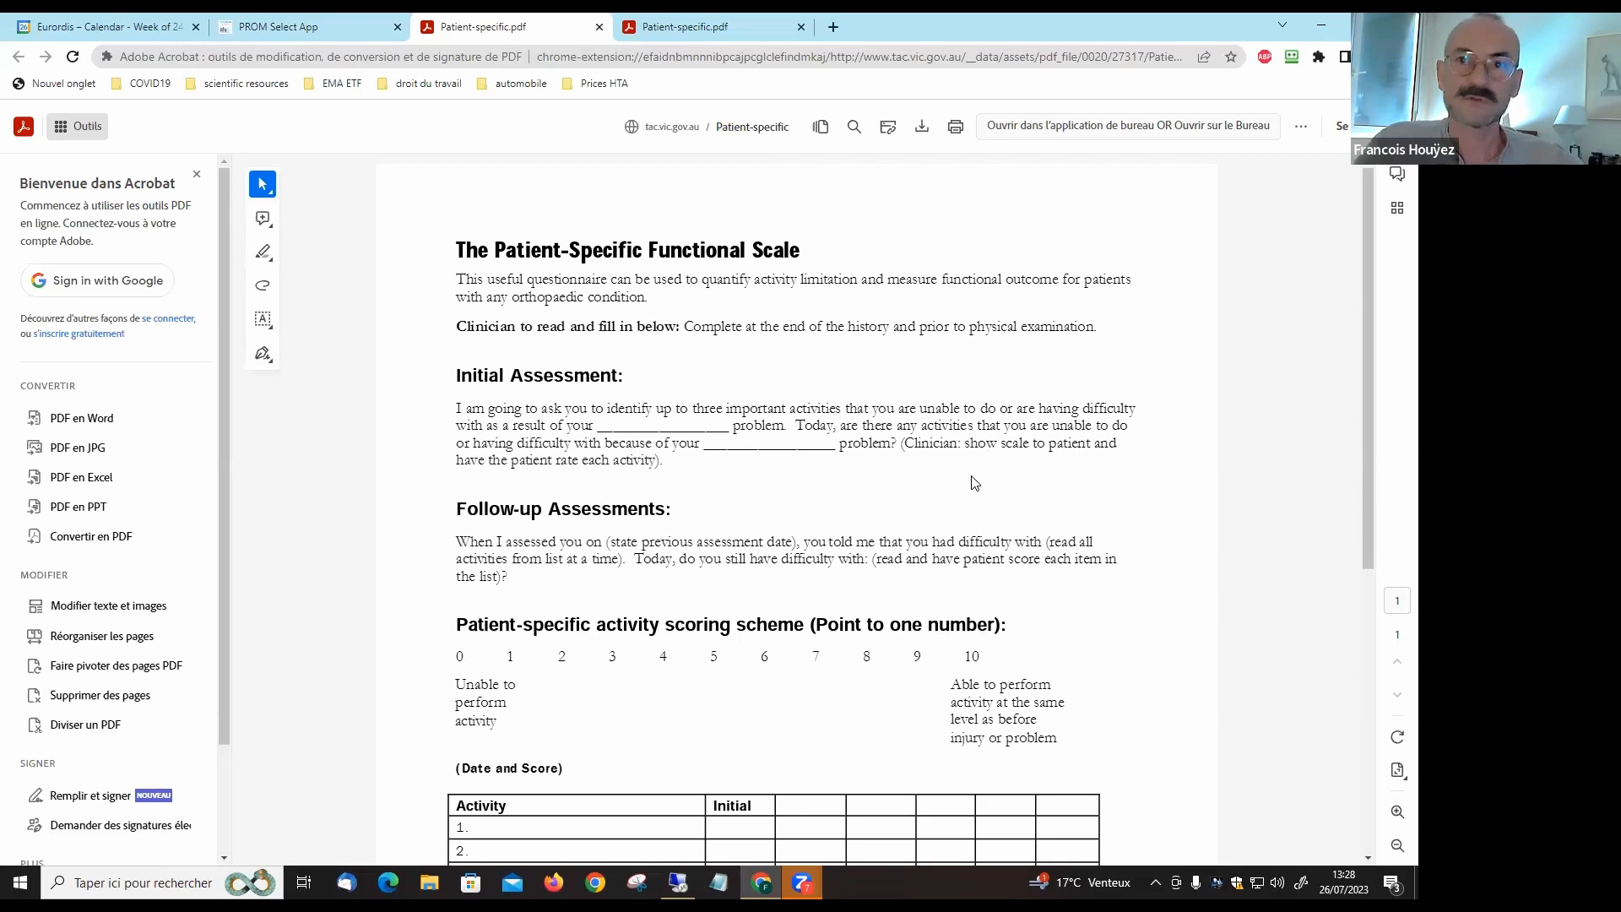
pyautogui.moveTo(979, 487)
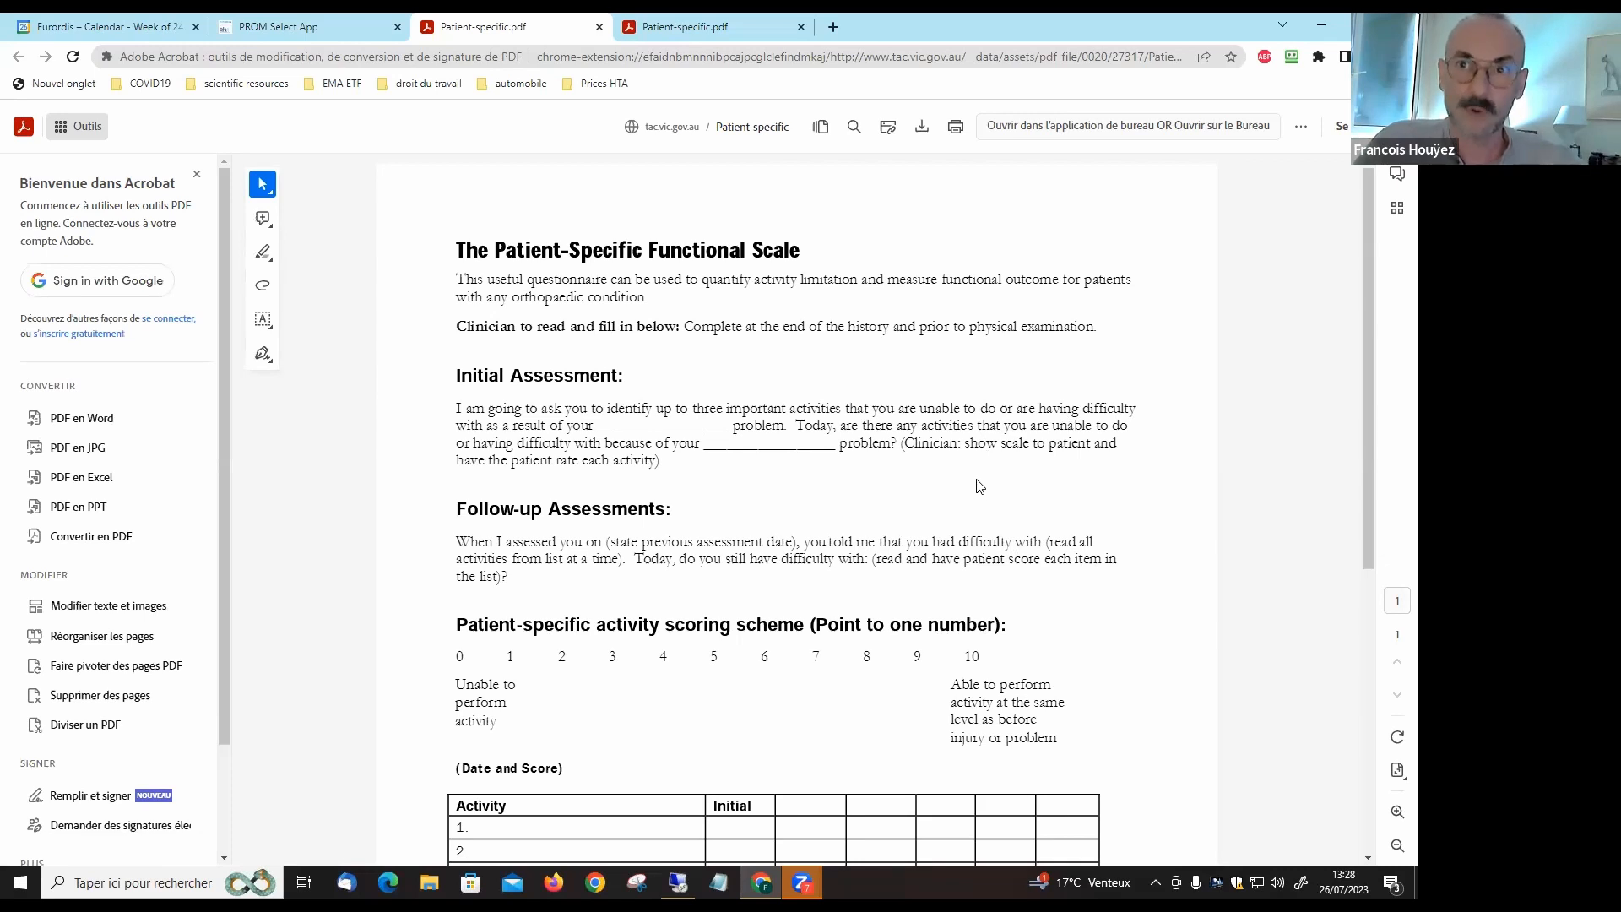
pyautogui.moveTo(879, 492)
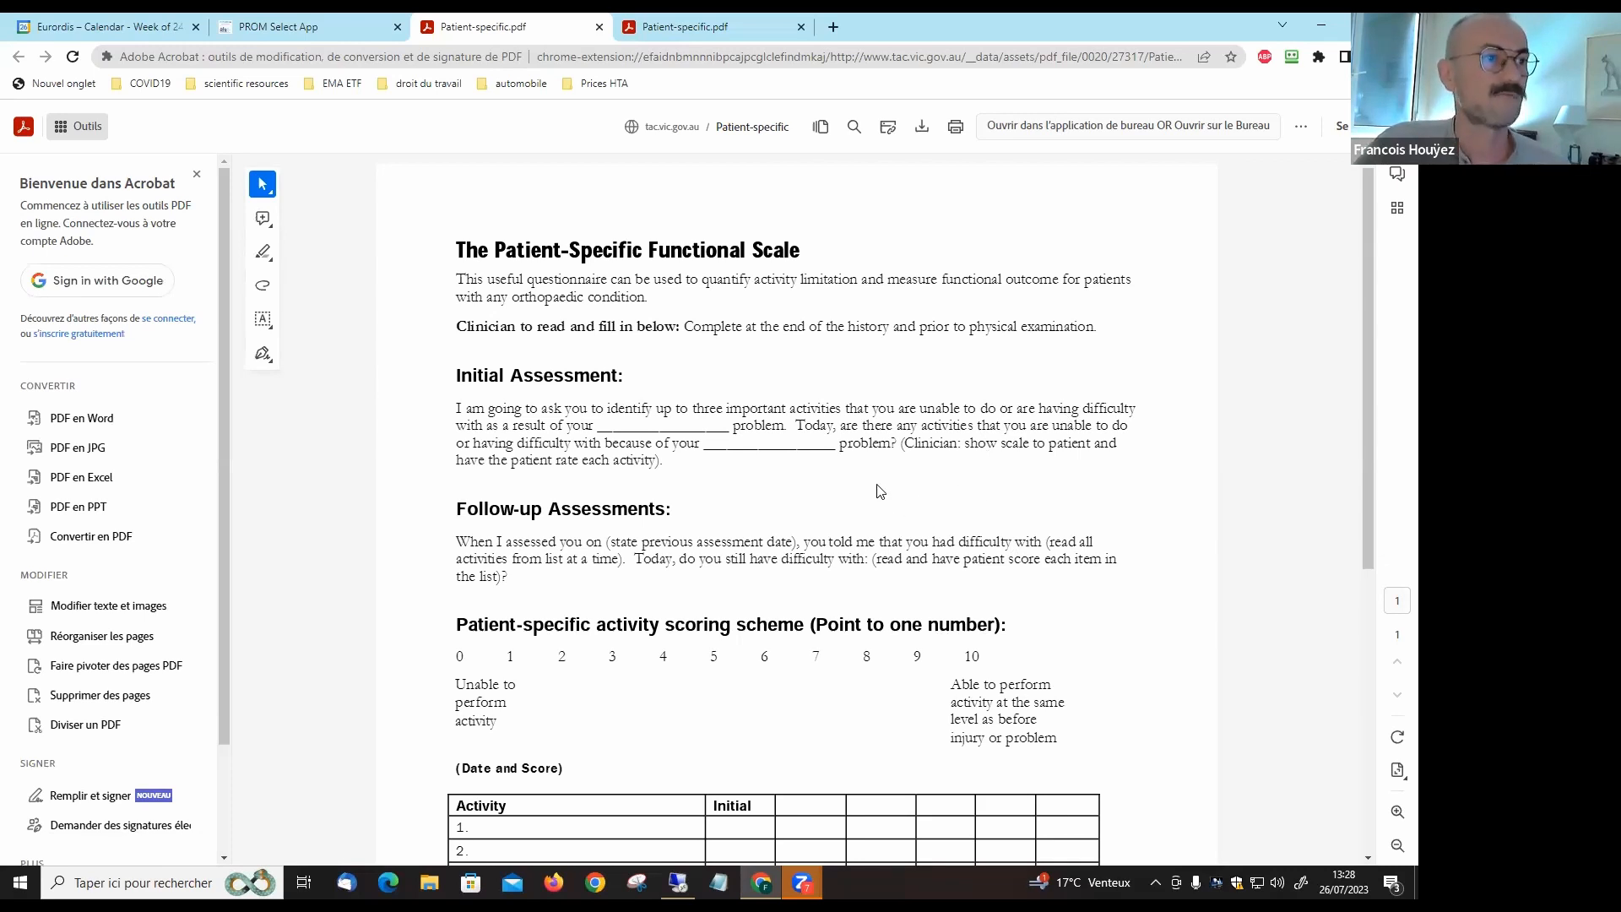
pyautogui.moveTo(594, 356)
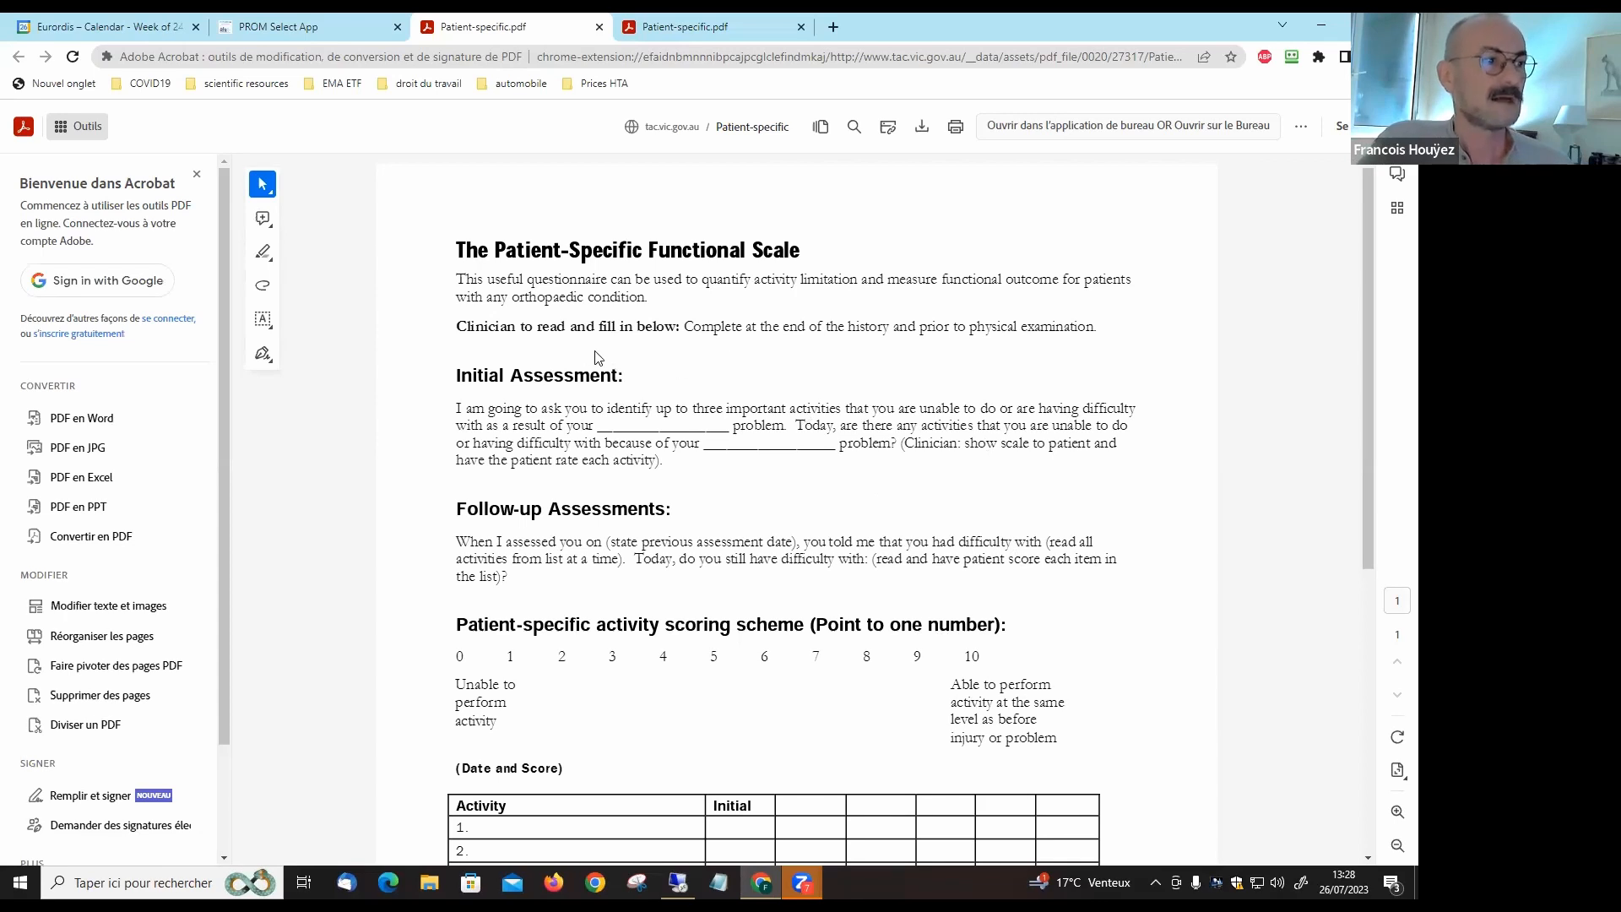
pyautogui.moveTo(679, 385)
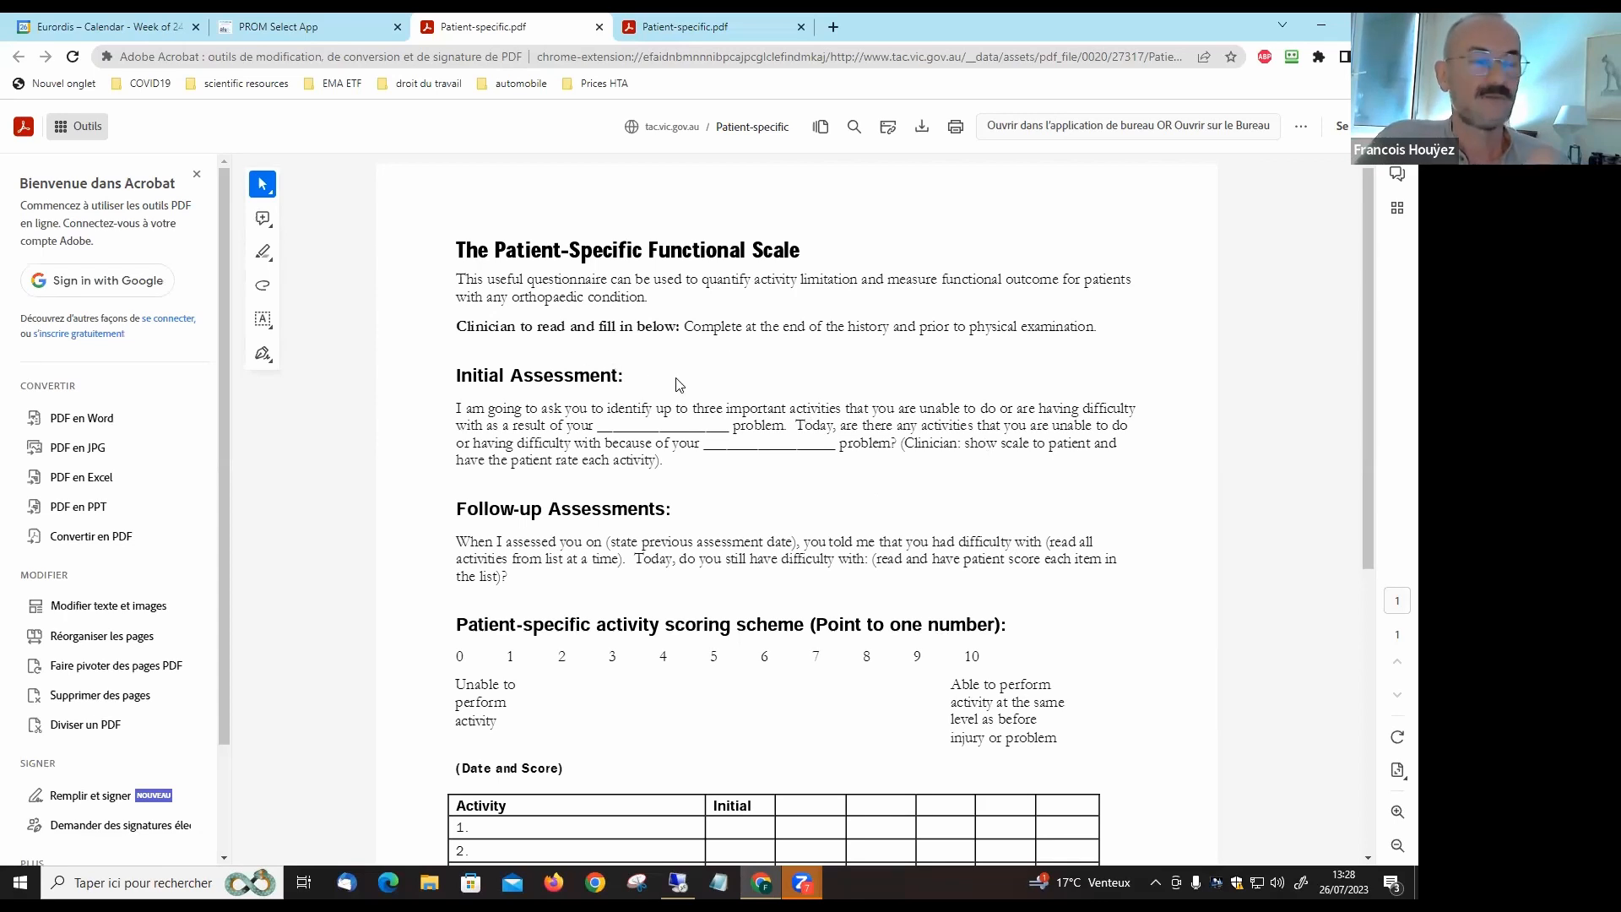
pyautogui.moveTo(672, 374)
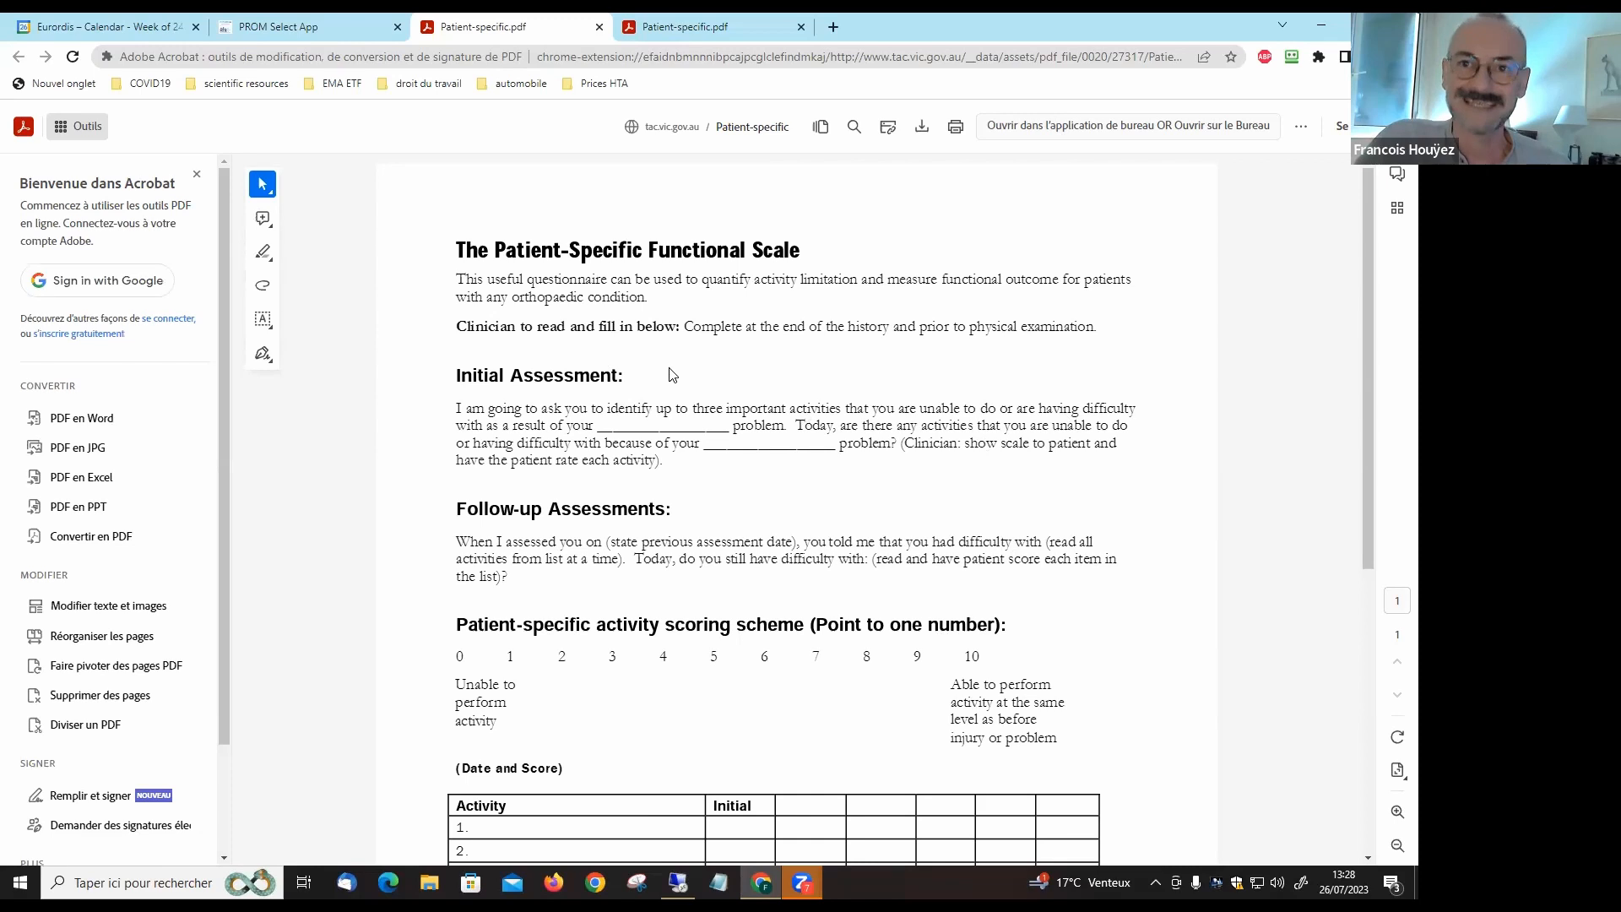
pyautogui.moveTo(677, 376)
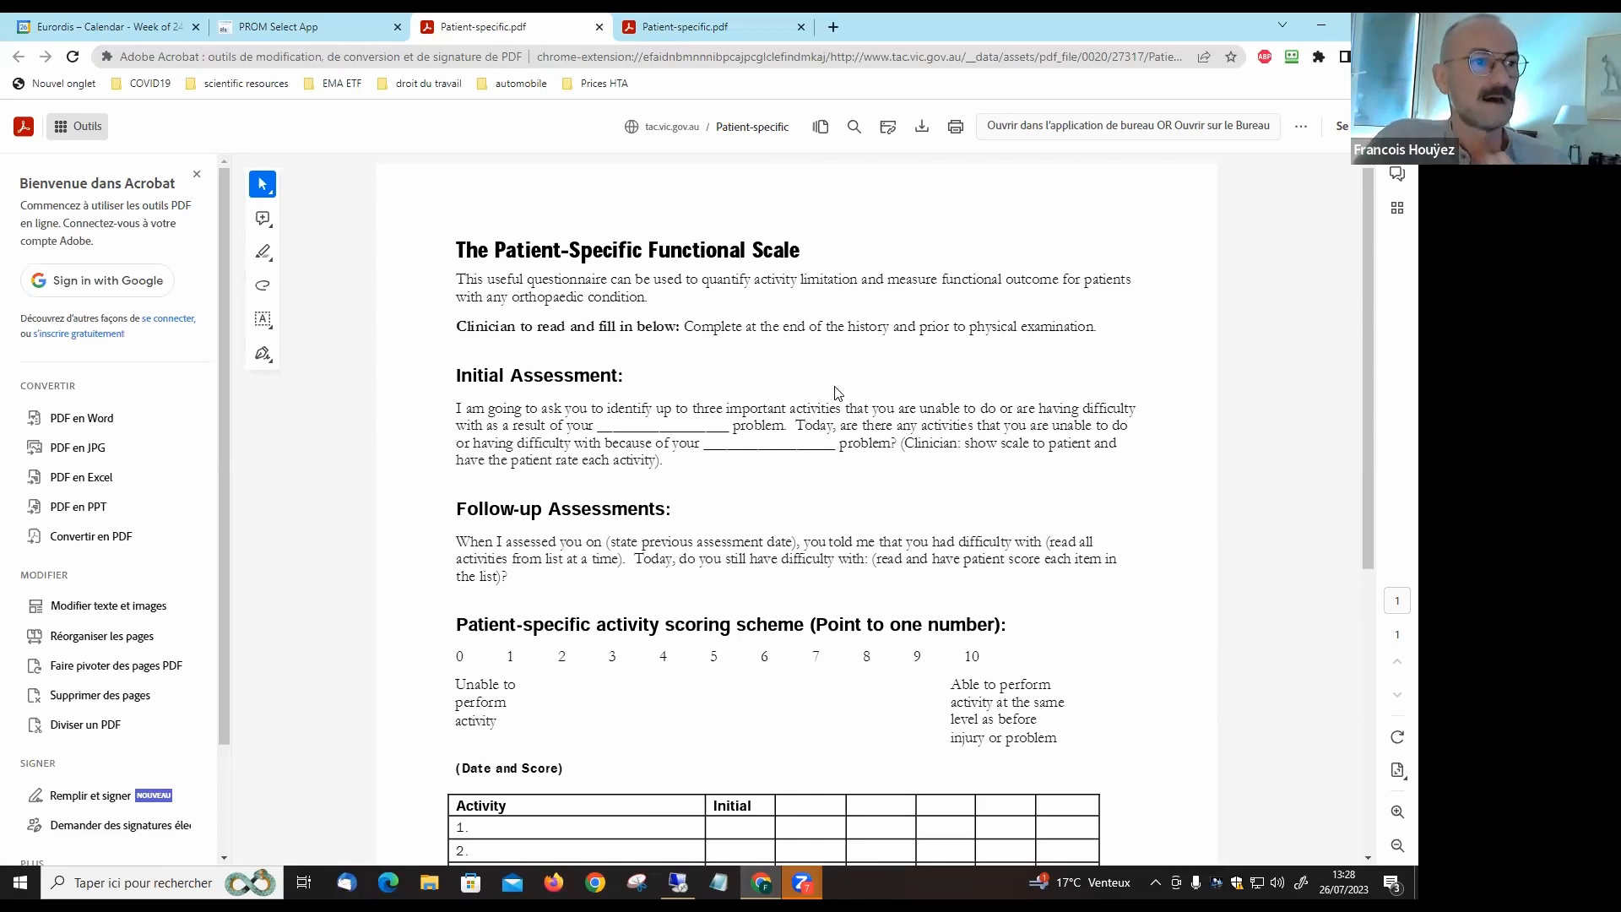
pyautogui.moveTo(512, 434)
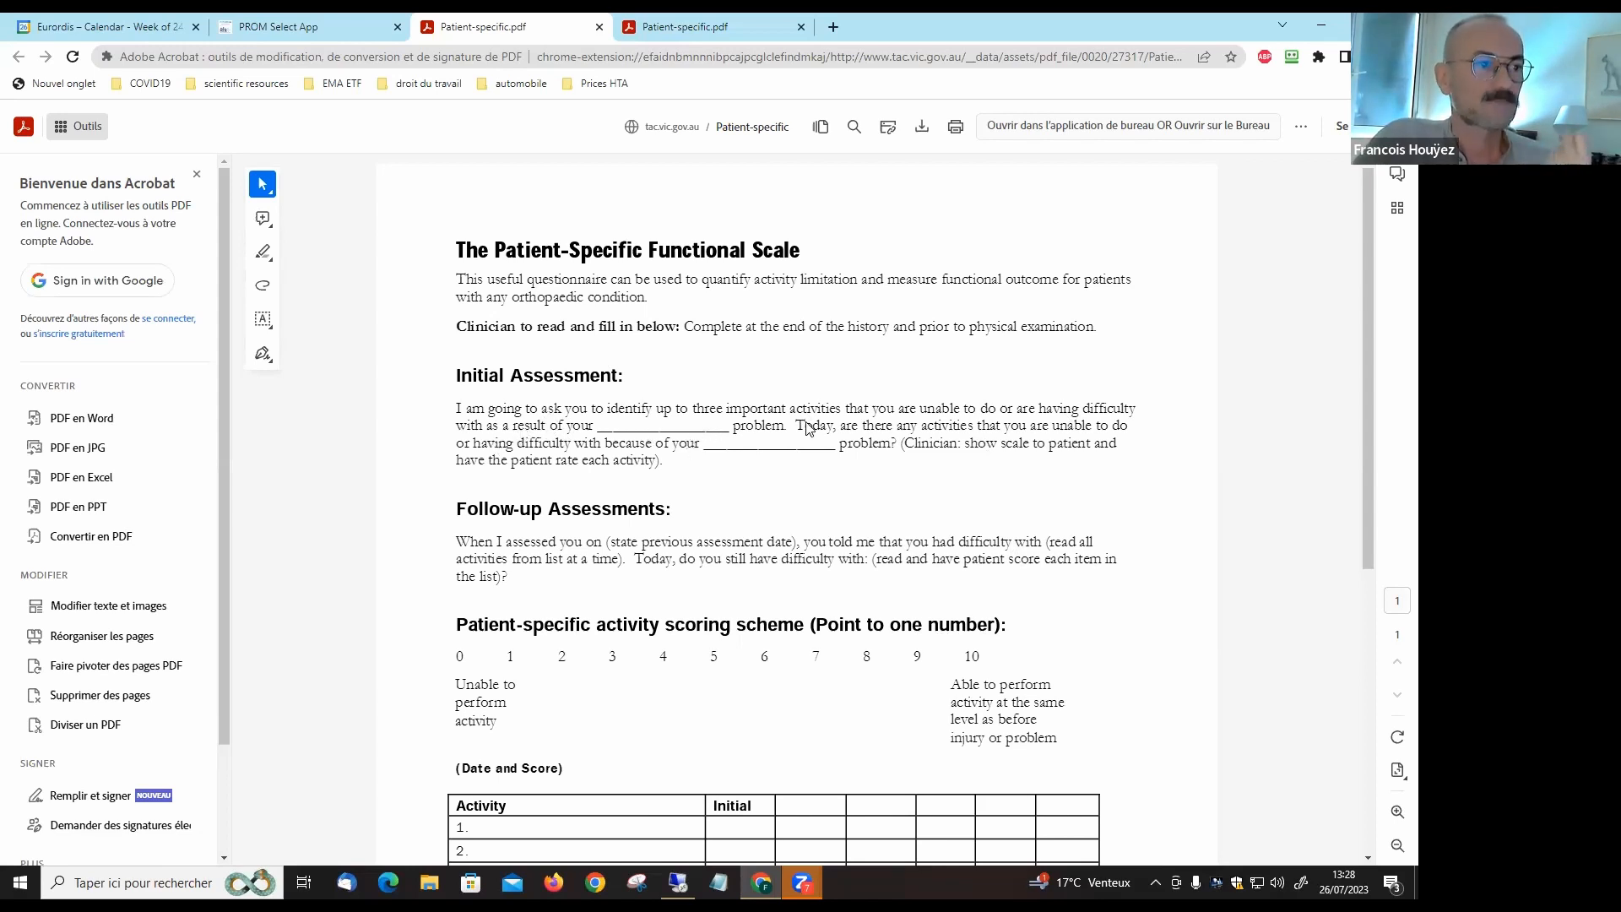
pyautogui.moveTo(902, 432)
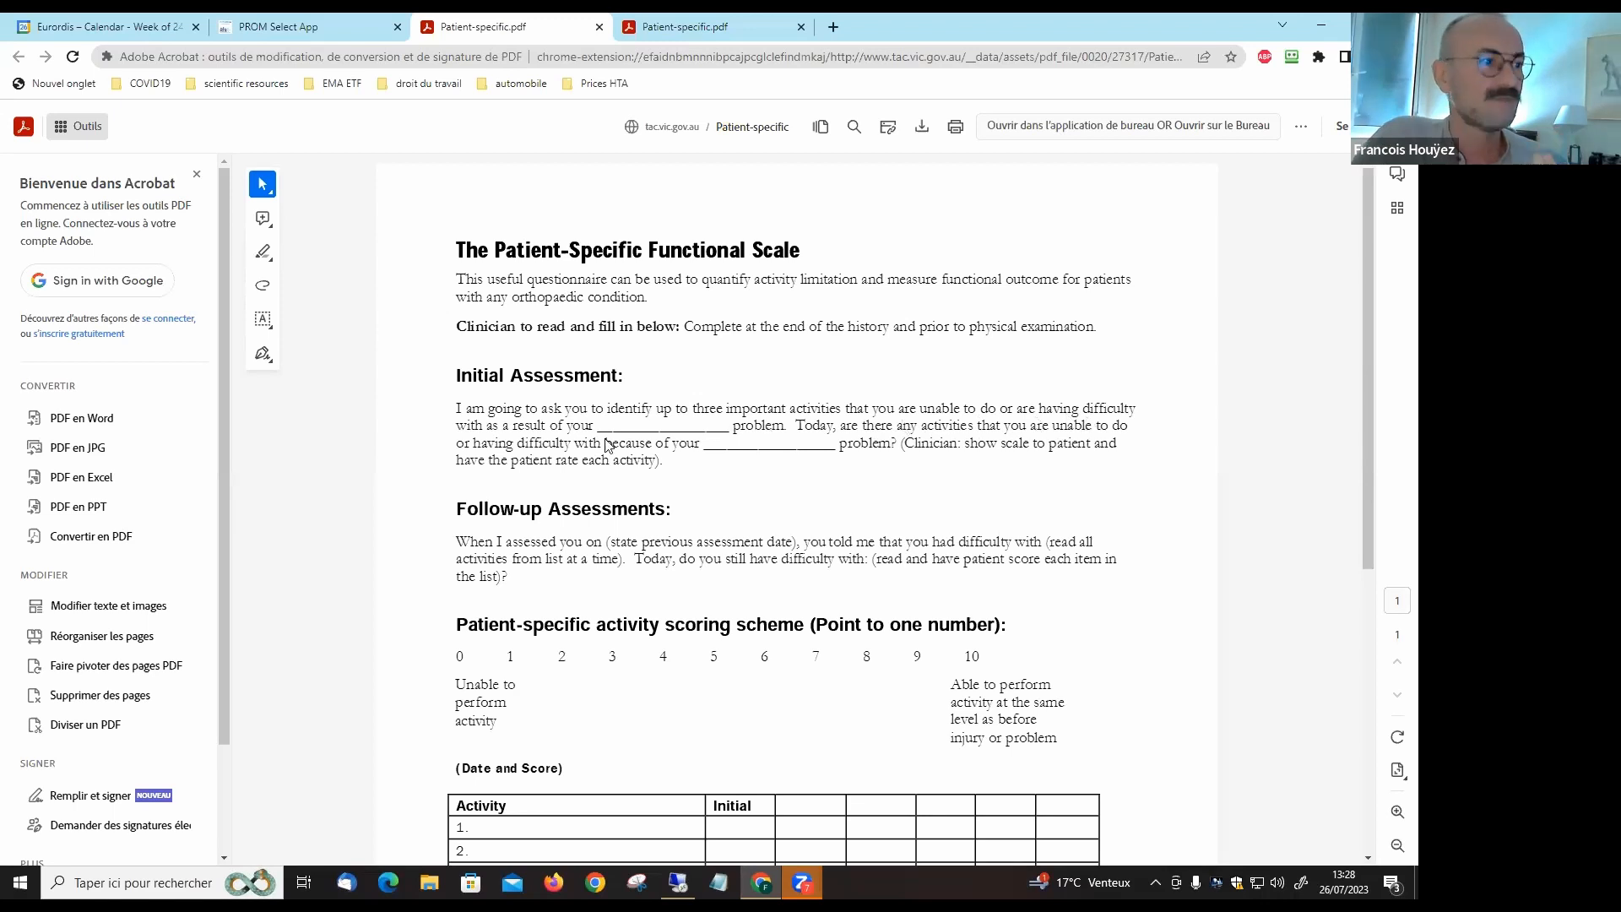
pyautogui.moveTo(589, 452)
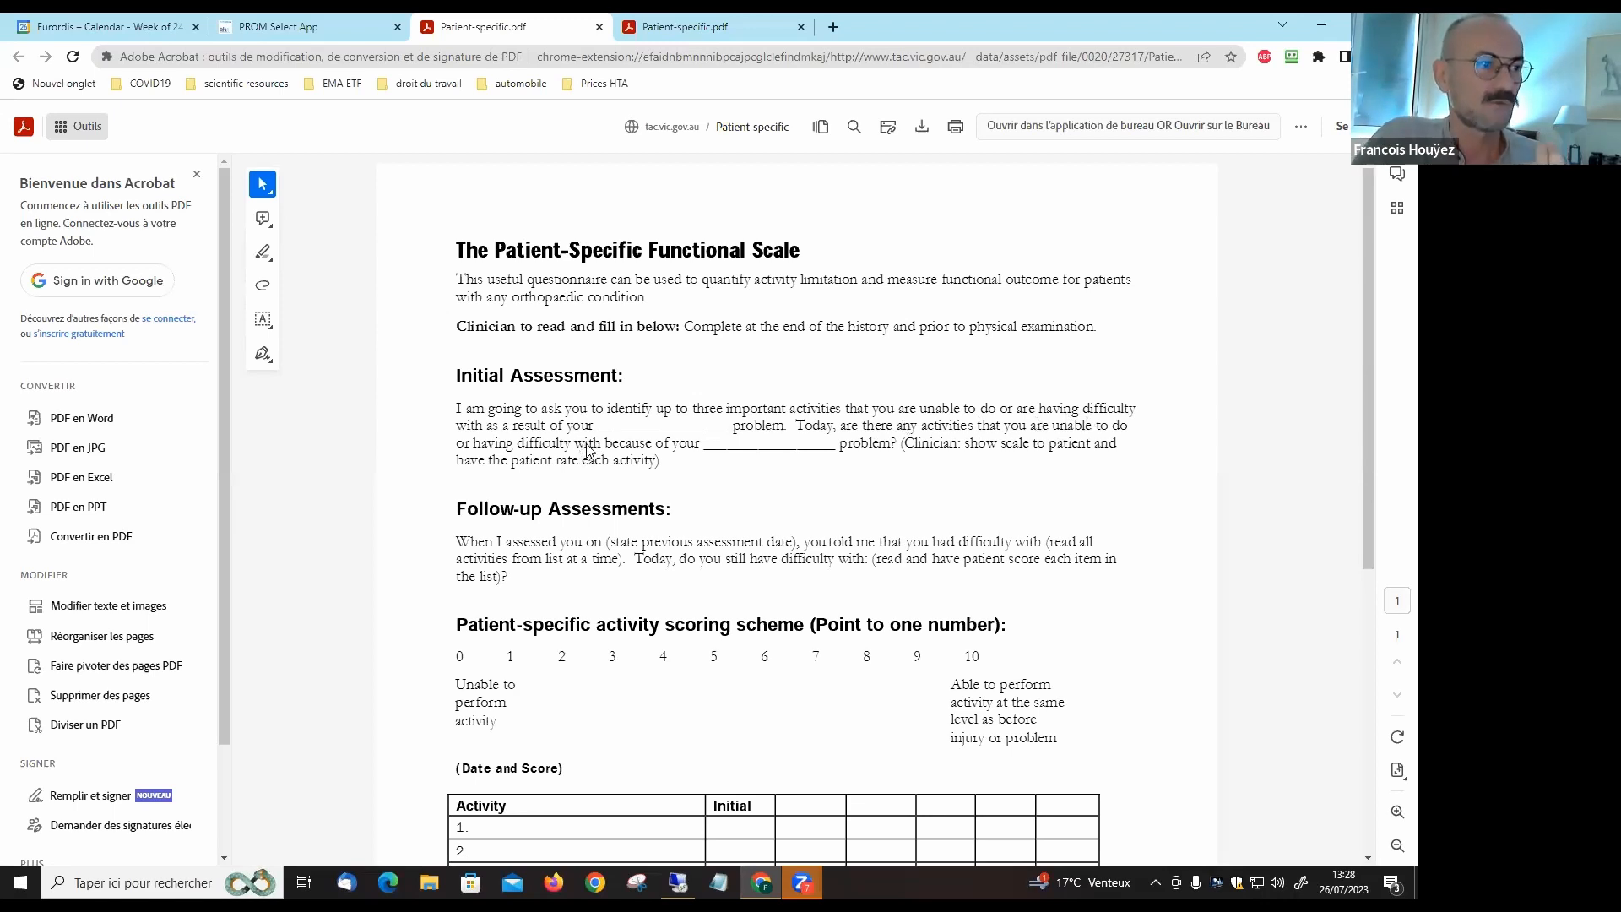
pyautogui.moveTo(724, 476)
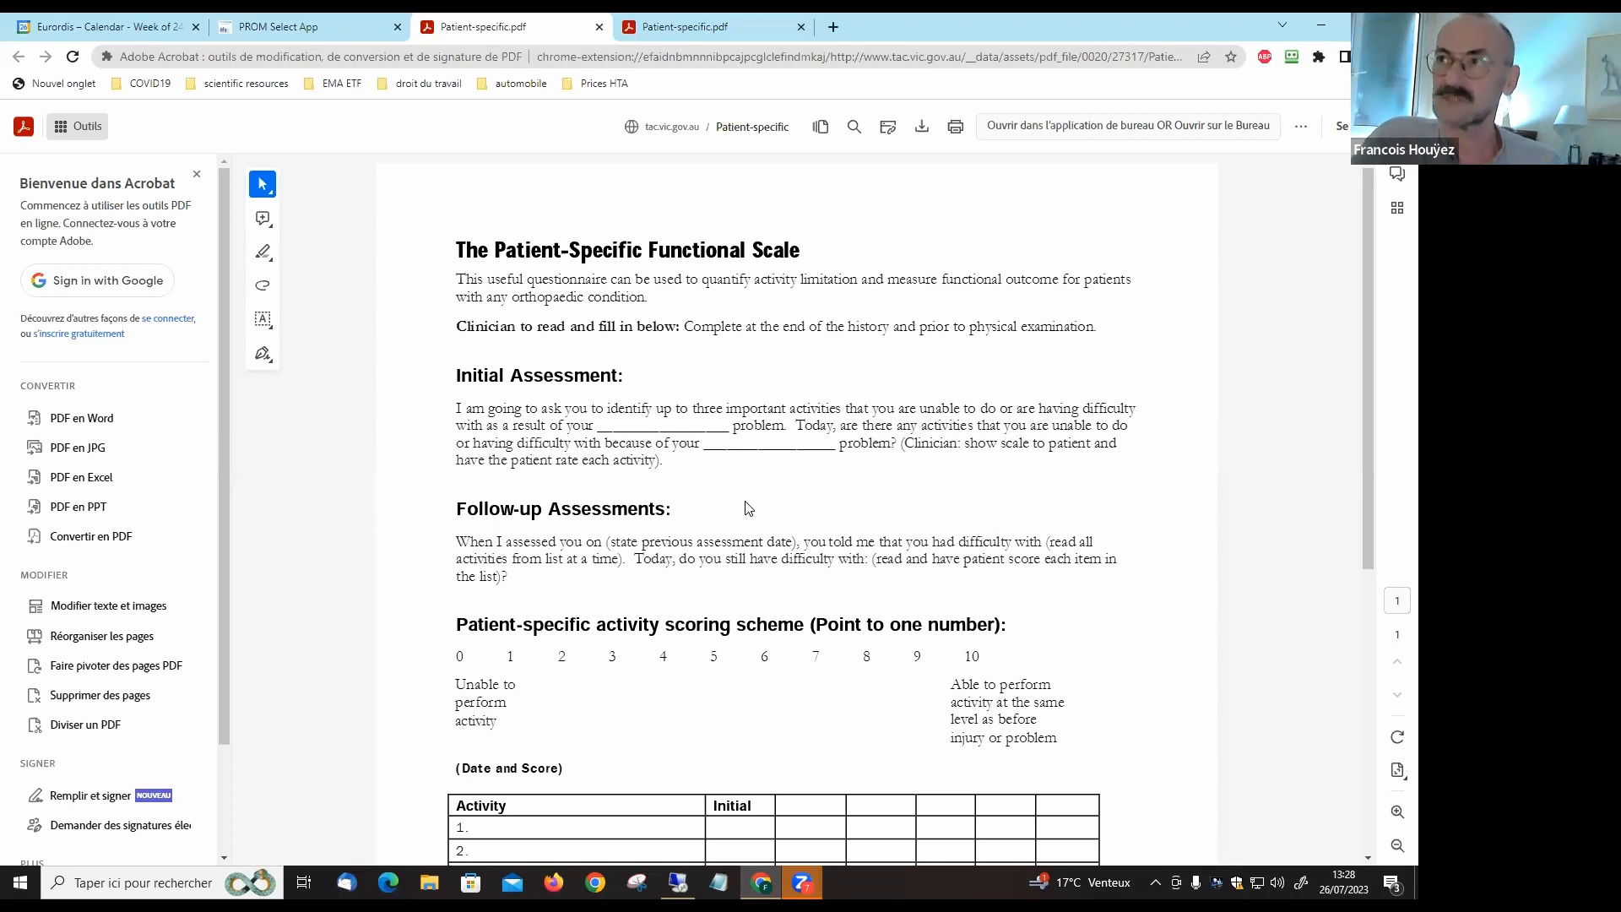
pyautogui.moveTo(803, 494)
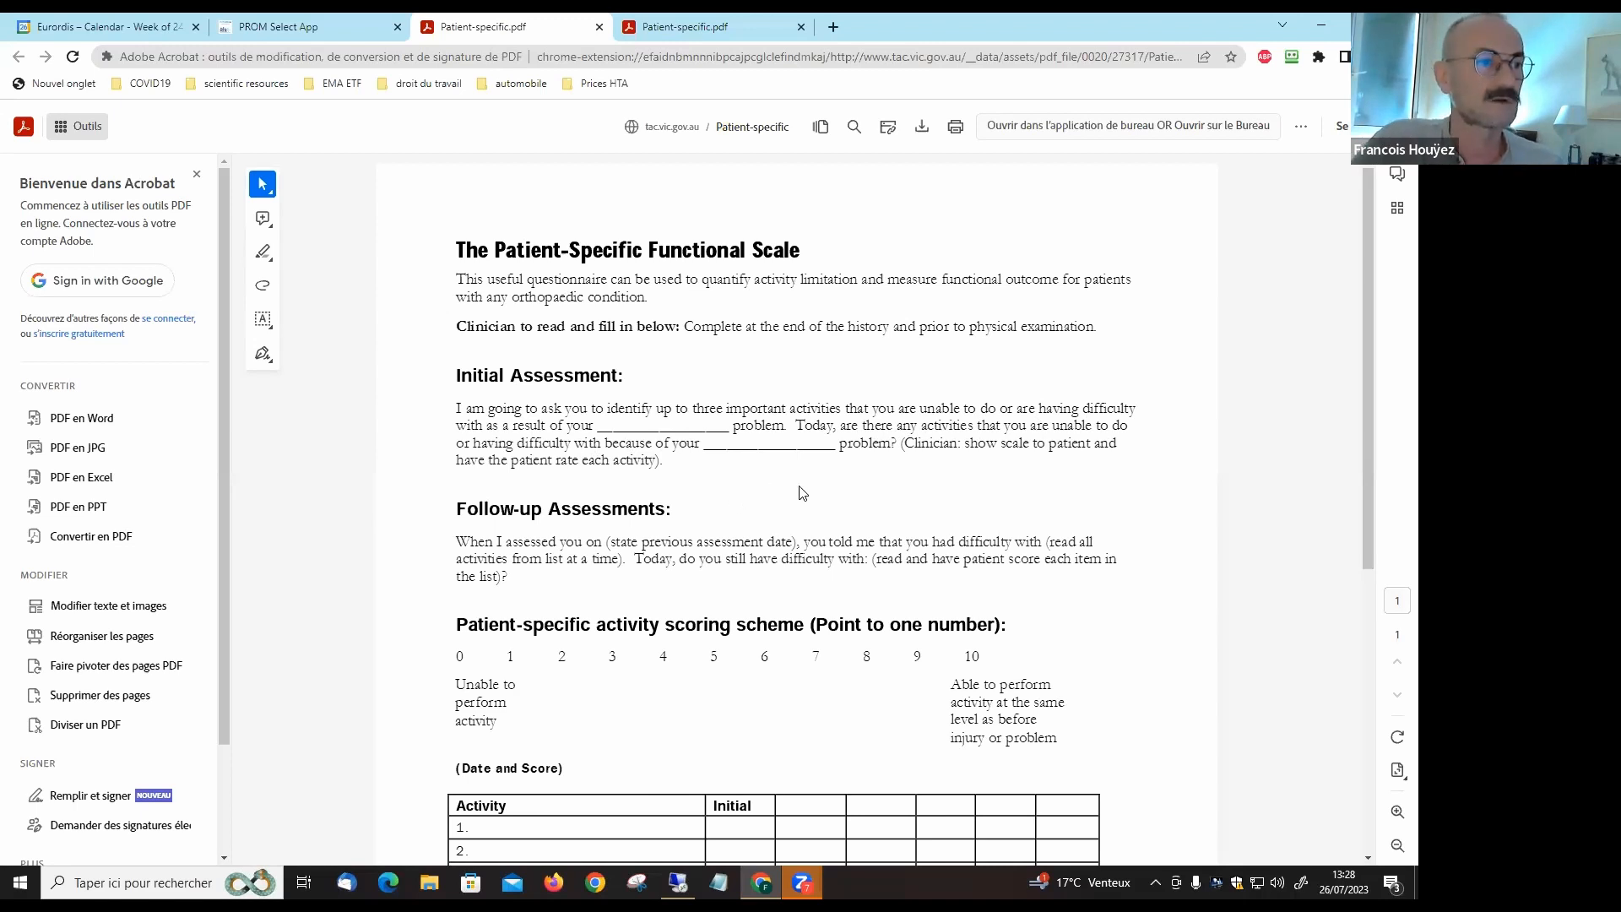
pyautogui.moveTo(1027, 493)
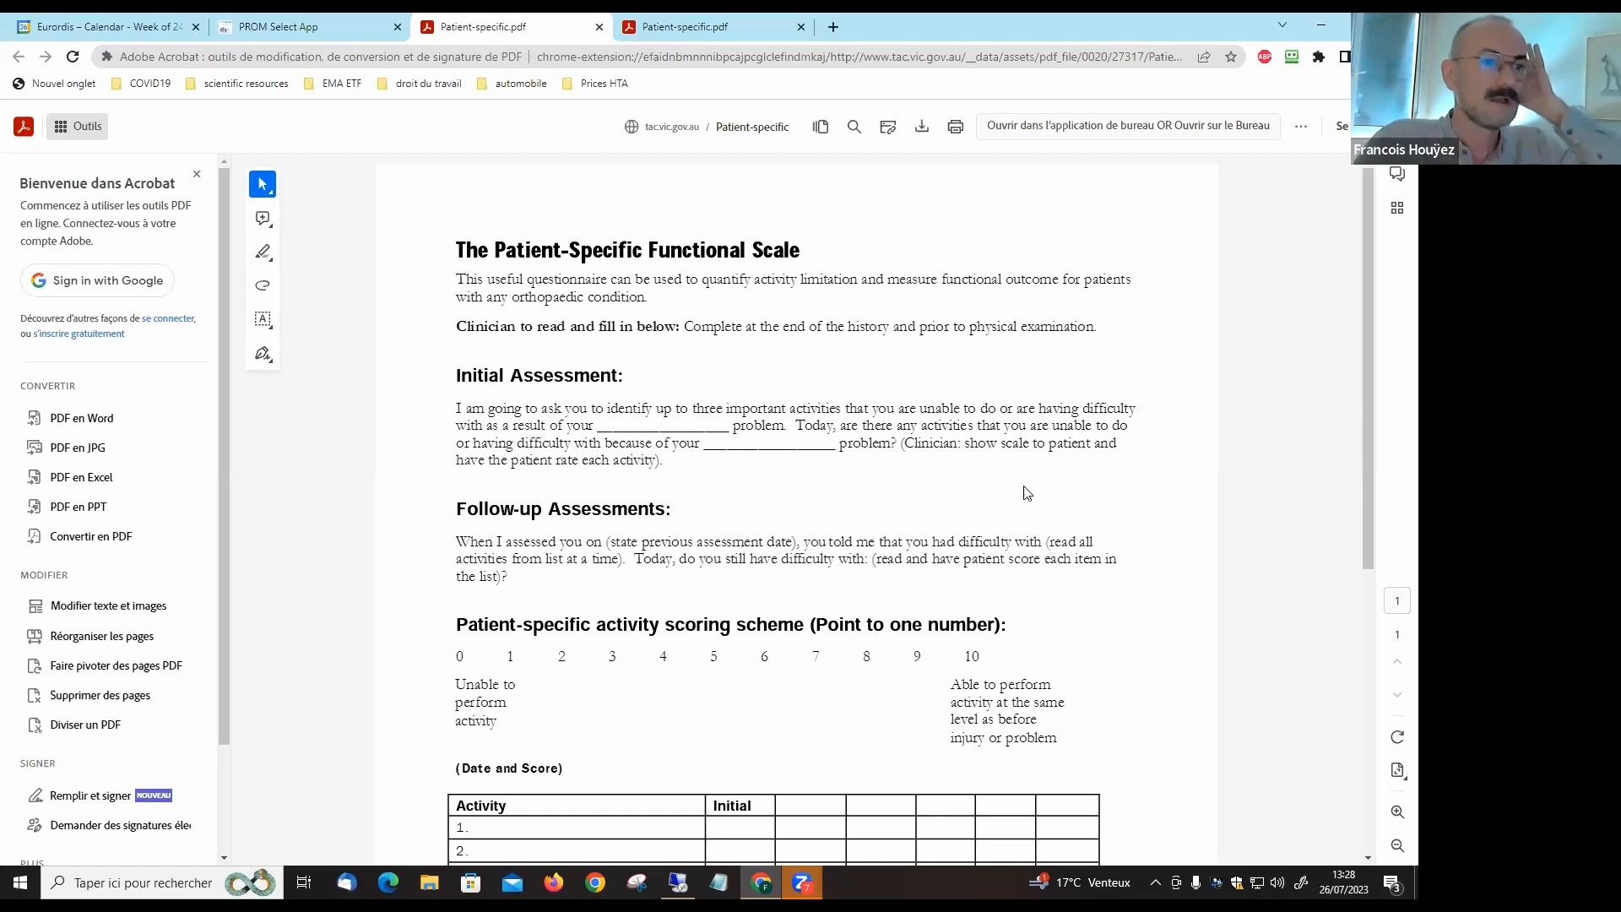
# - Scroll the PDF down to the activity scoring scheme and Activity/Initial table
pyautogui.scroll(-3)
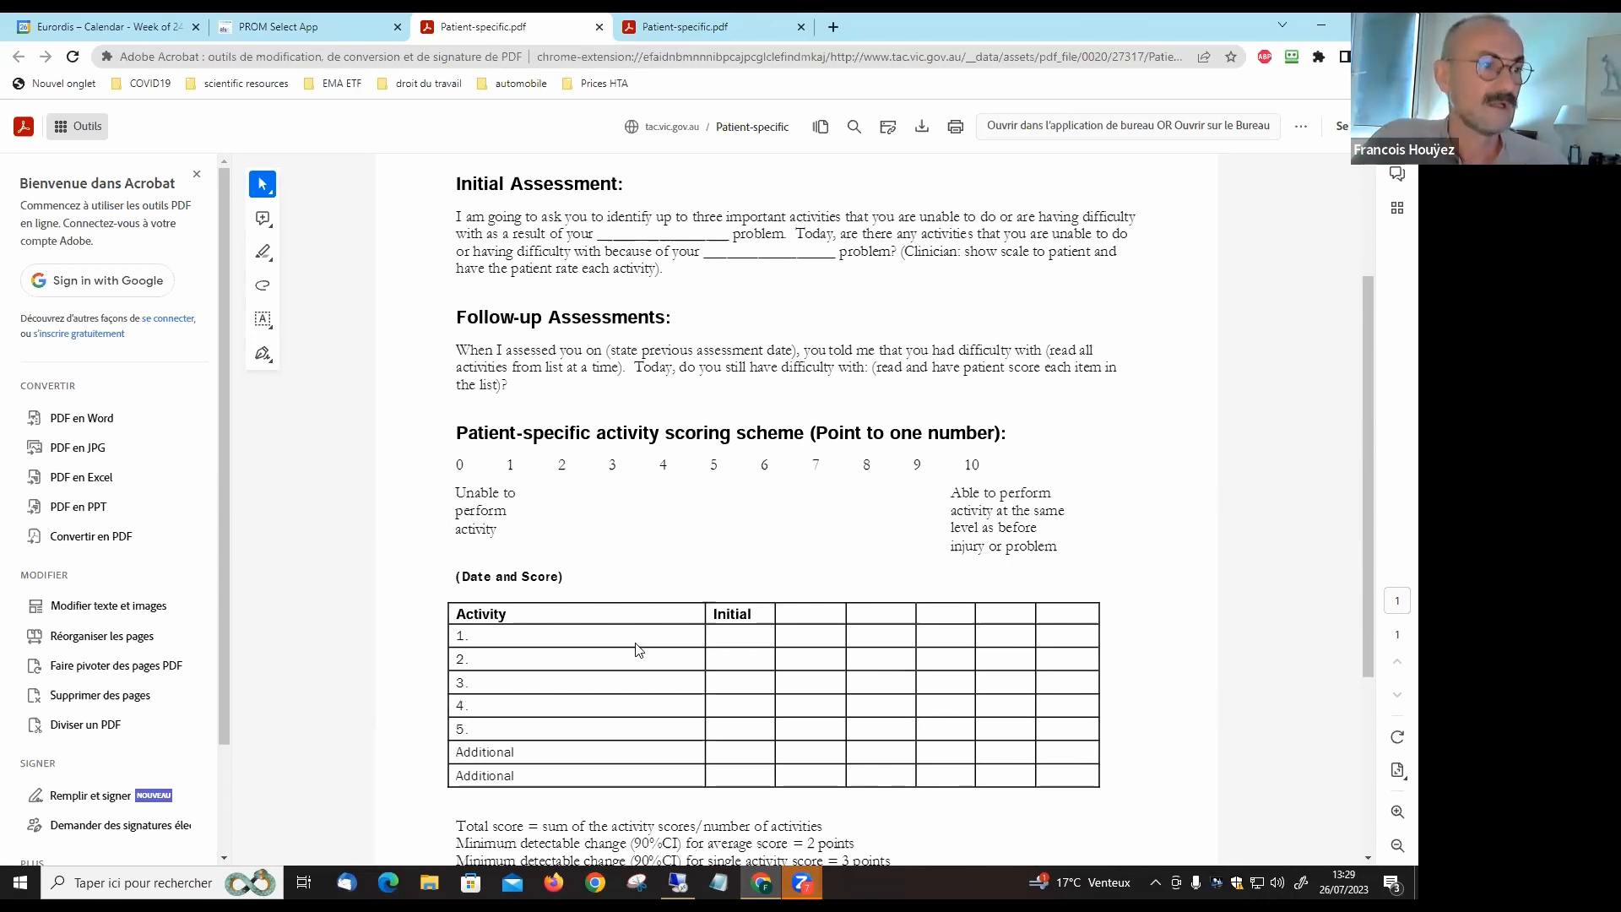
pyautogui.moveTo(607, 644)
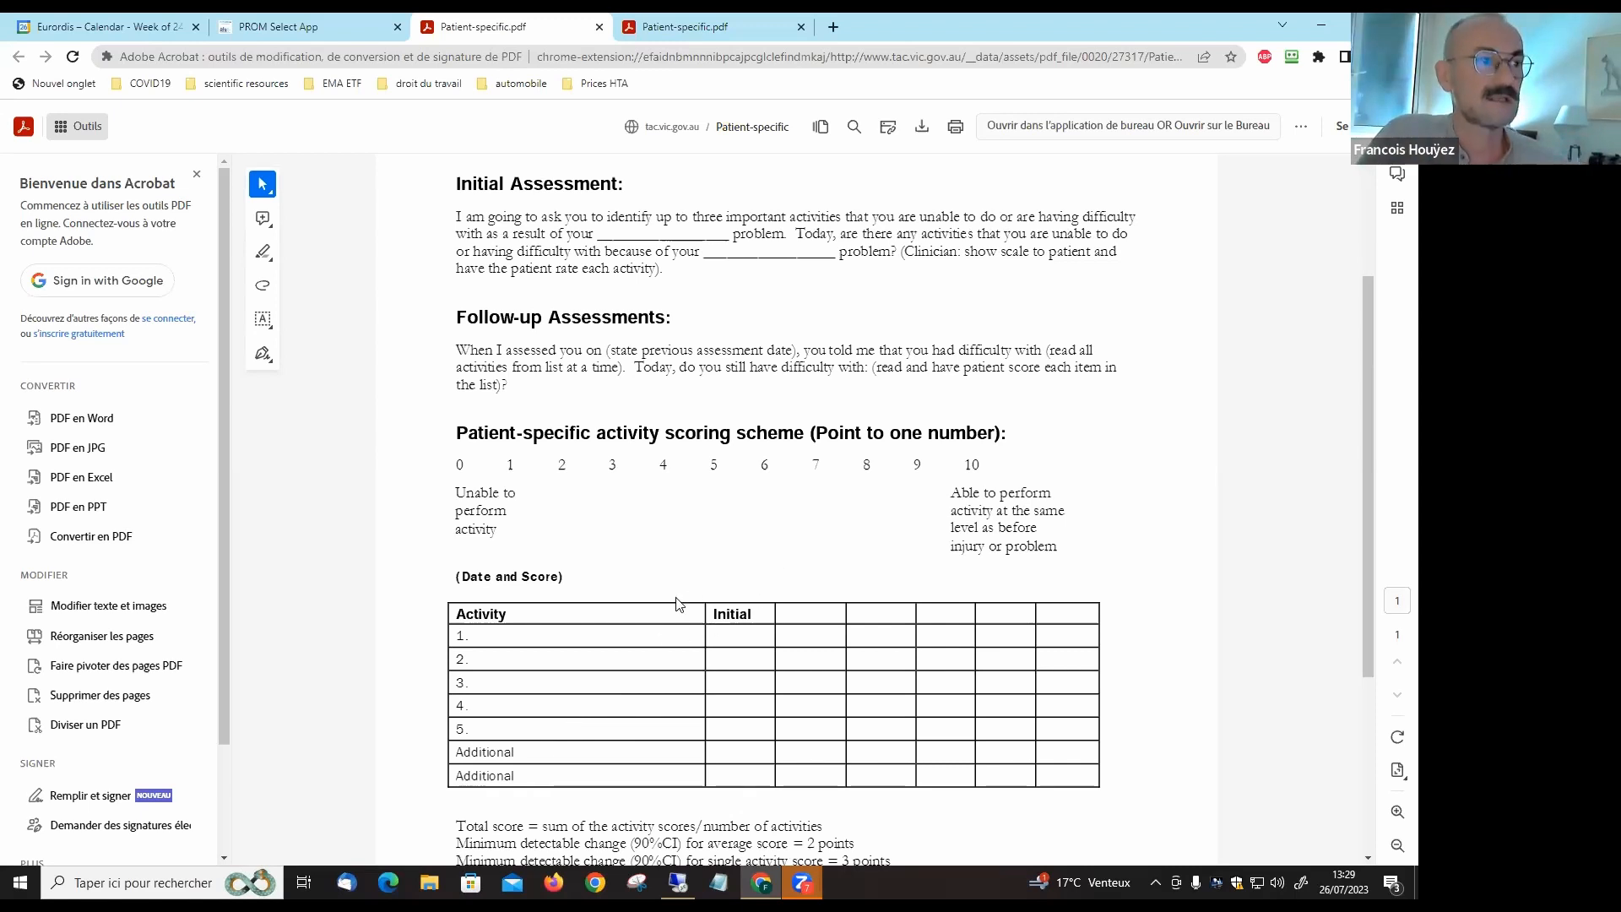
pyautogui.moveTo(662, 686)
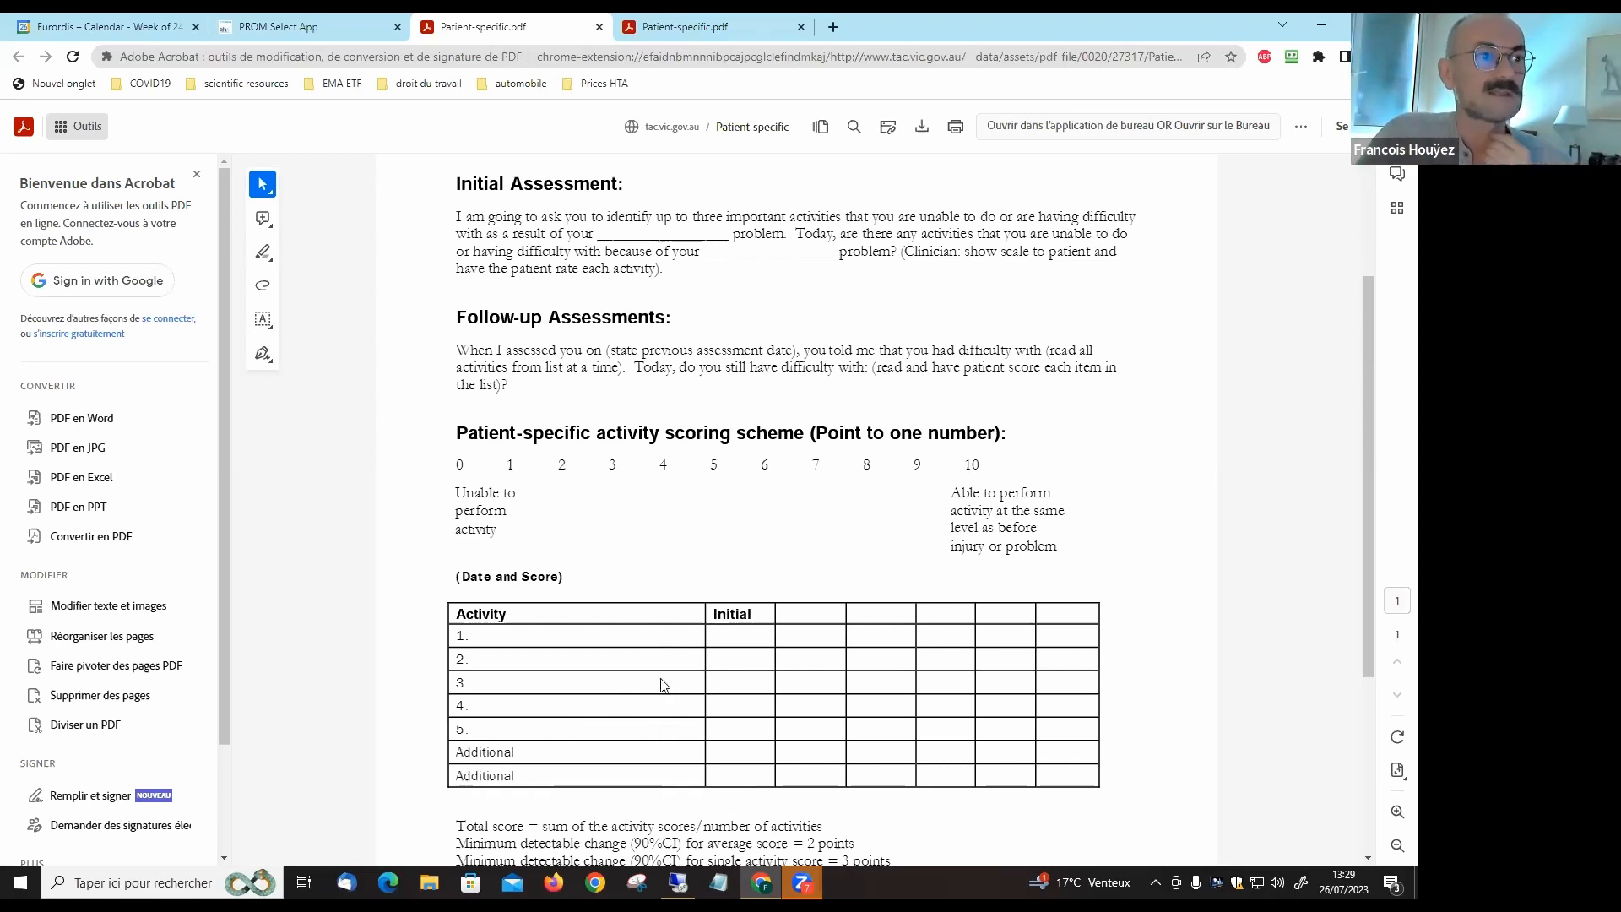
pyautogui.moveTo(566, 650)
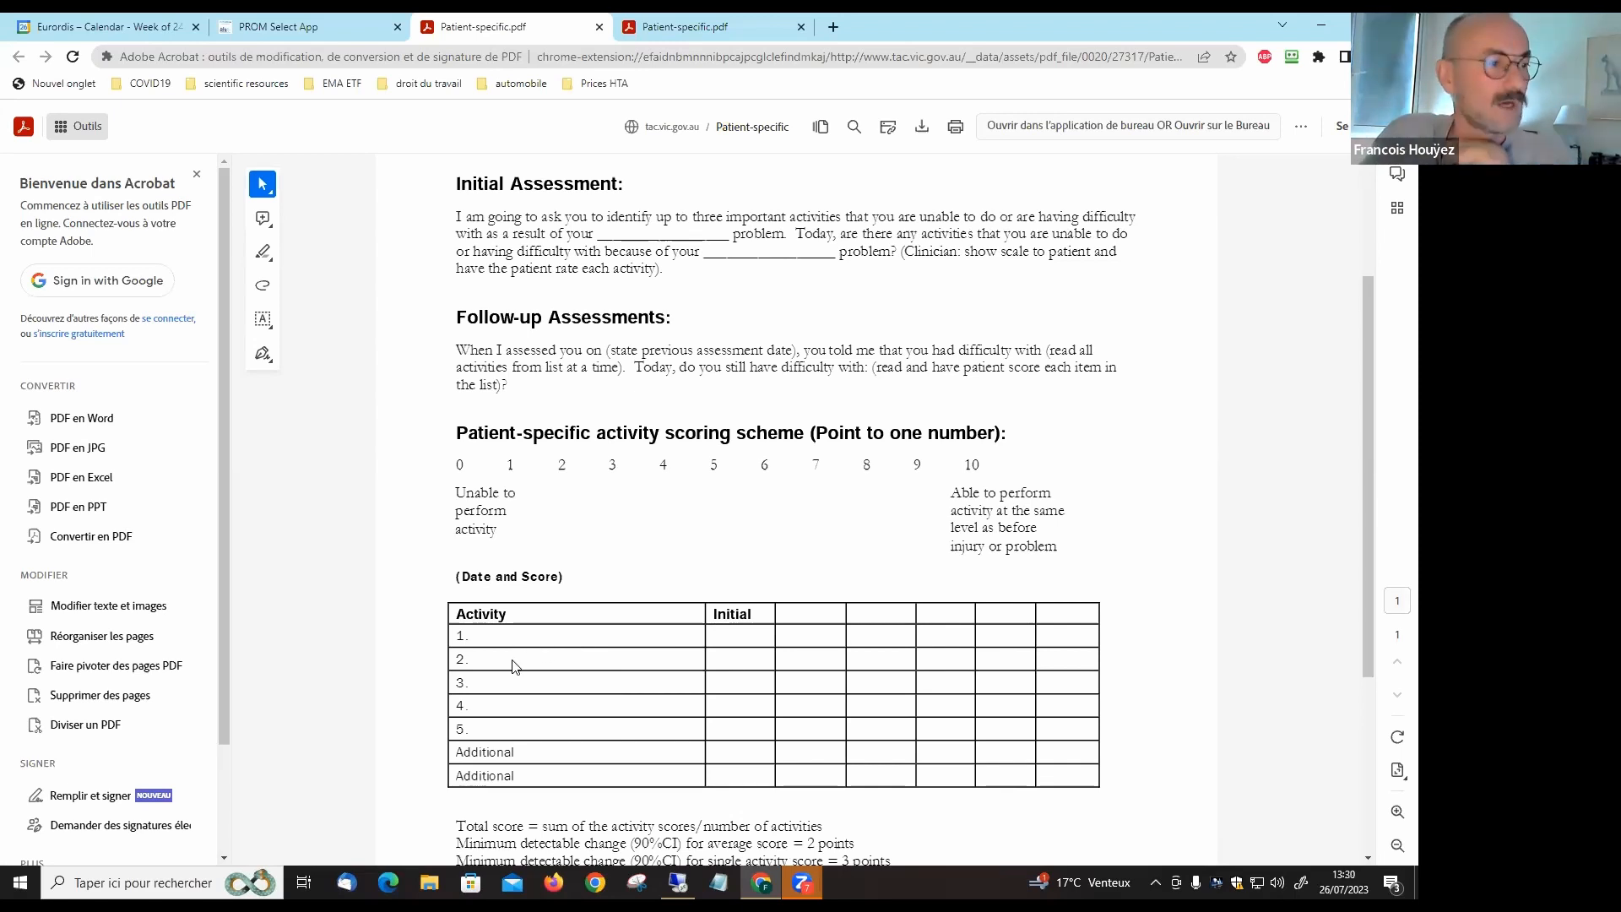
pyautogui.moveTo(734, 663)
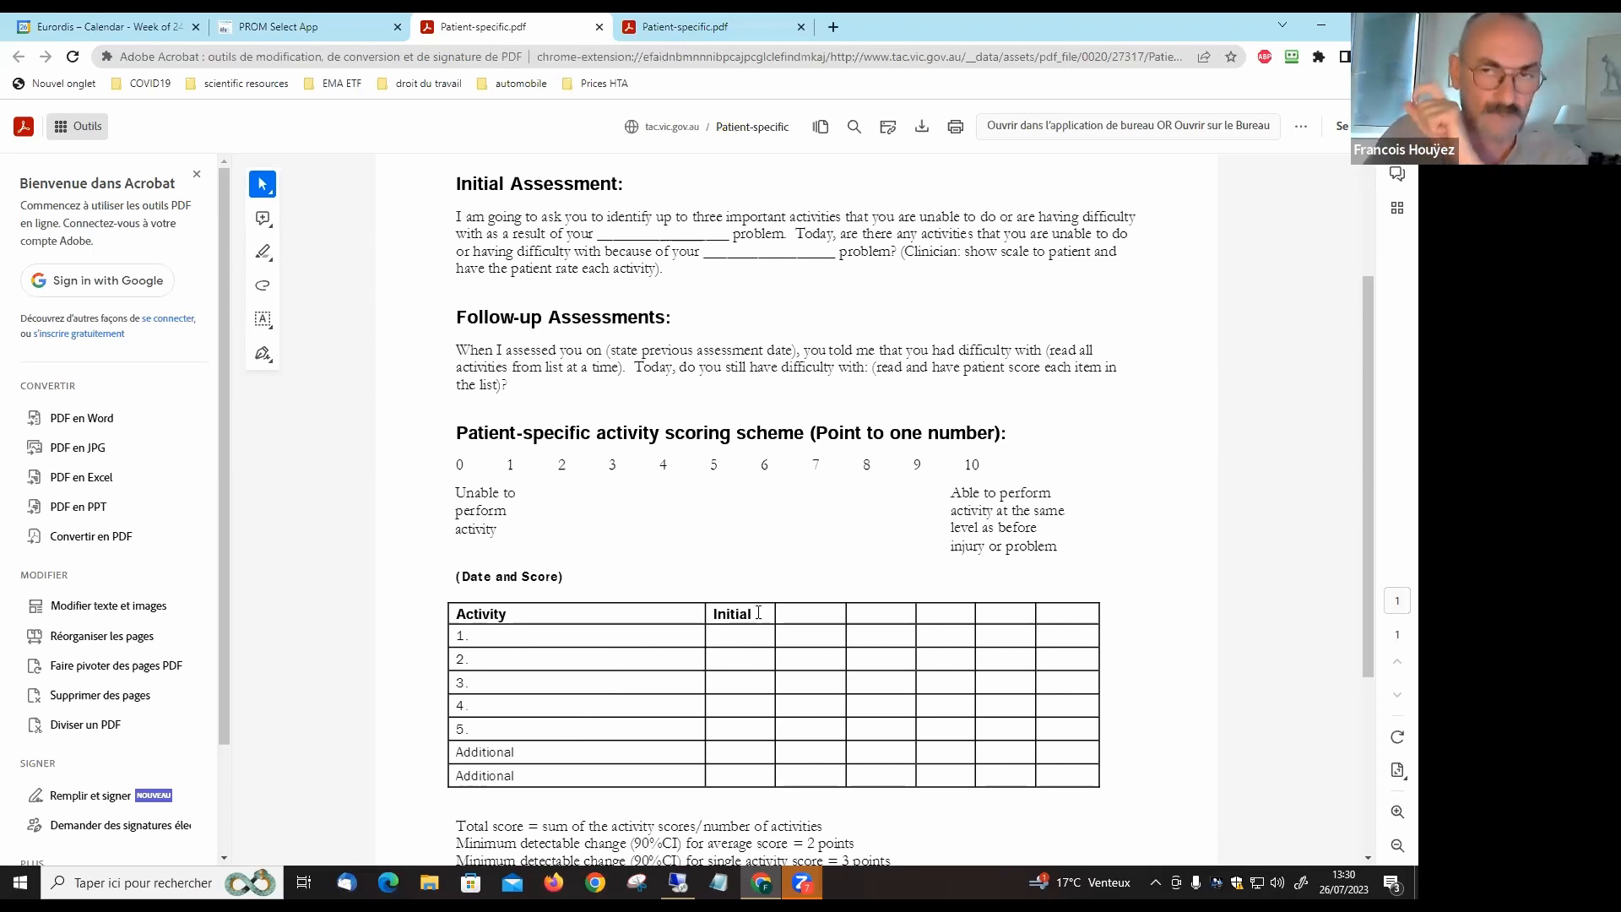
pyautogui.moveTo(635, 410)
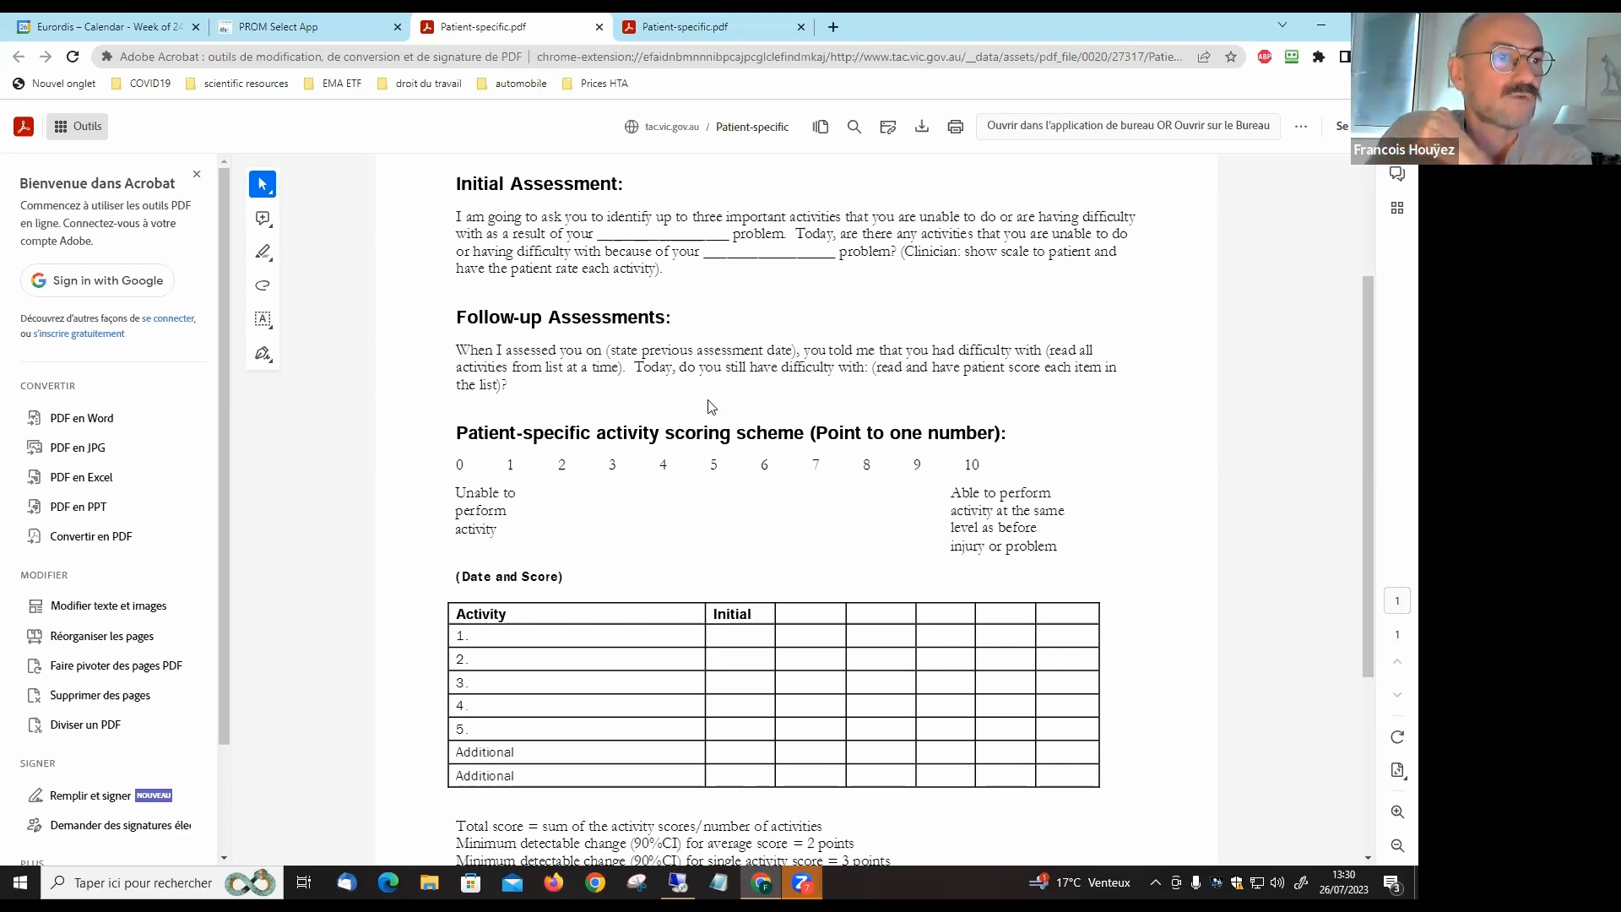
pyautogui.moveTo(816, 409)
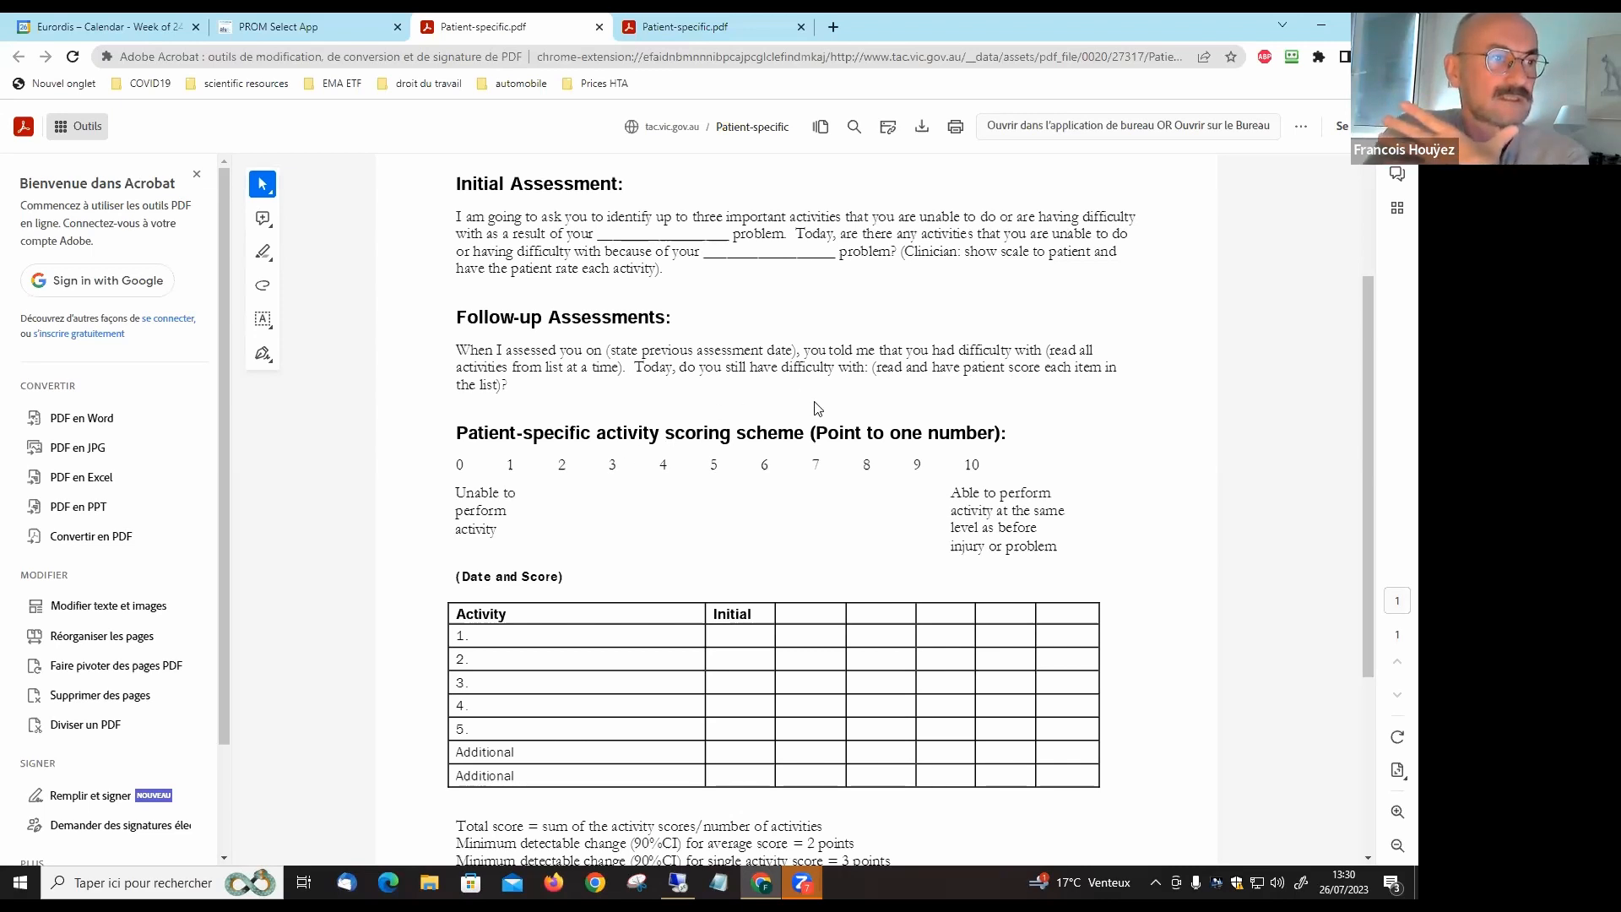
pyautogui.moveTo(458, 489)
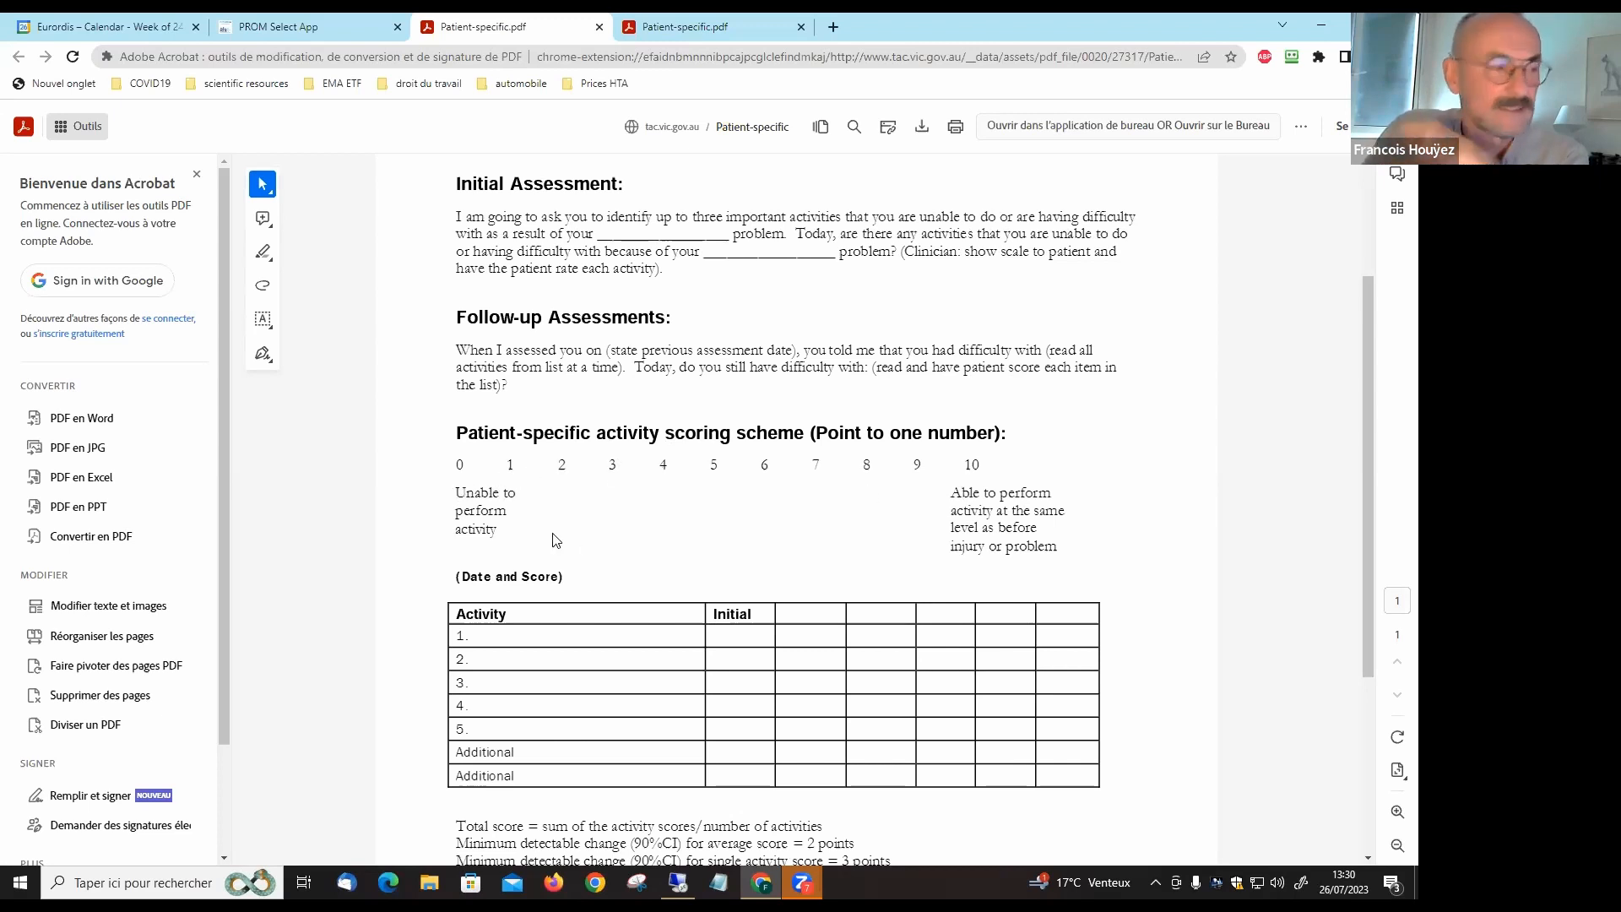
pyautogui.moveTo(511, 543)
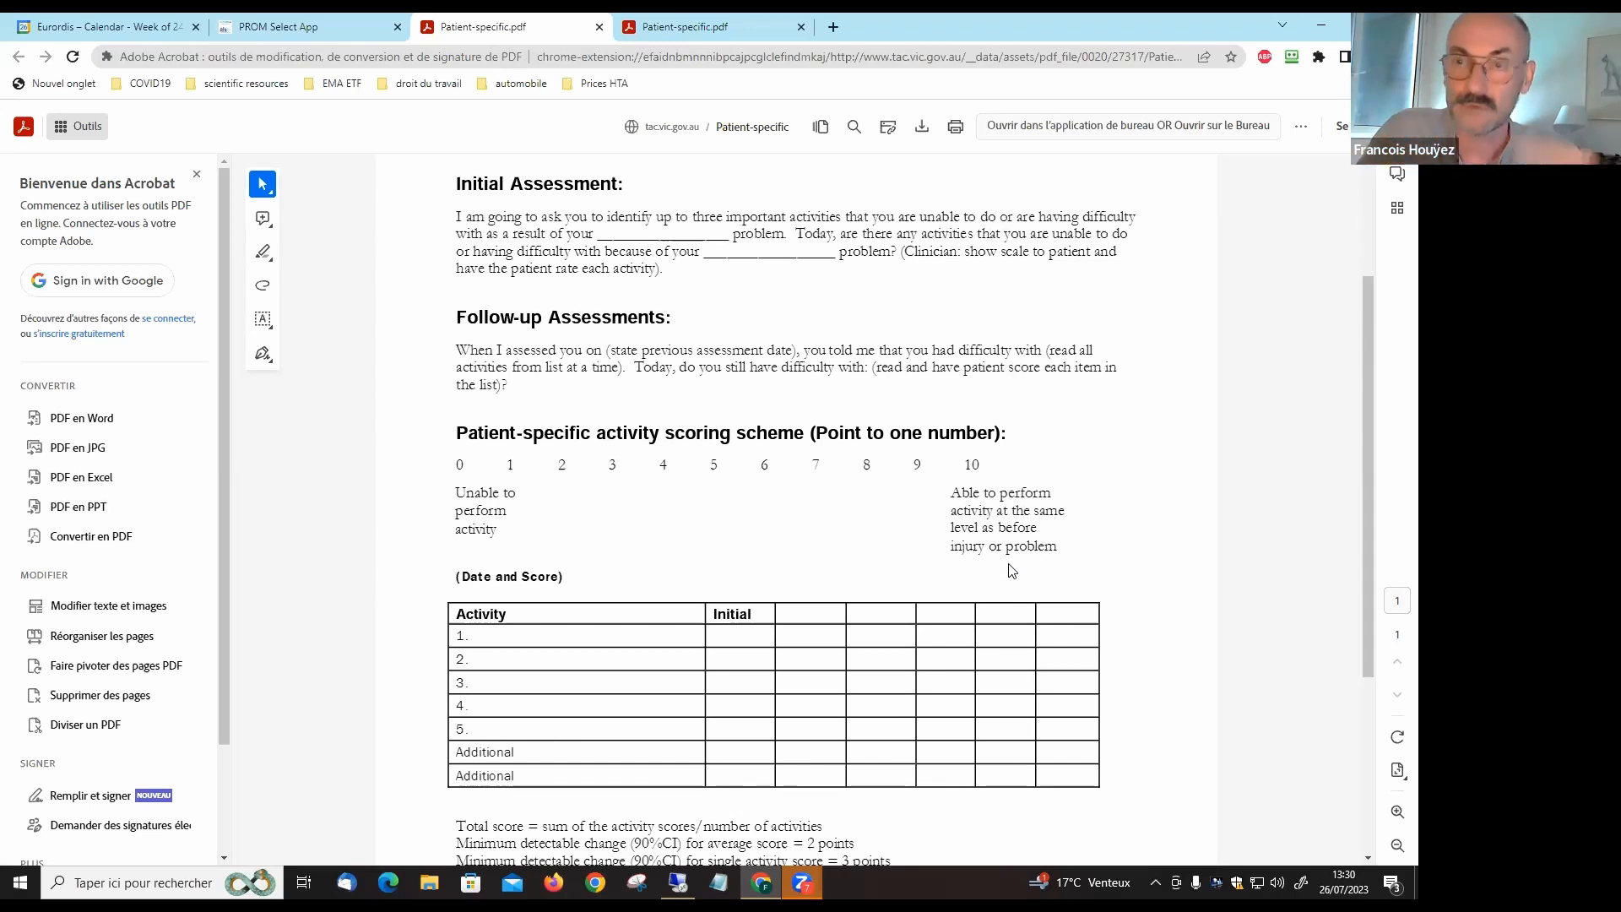
pyautogui.moveTo(994, 570)
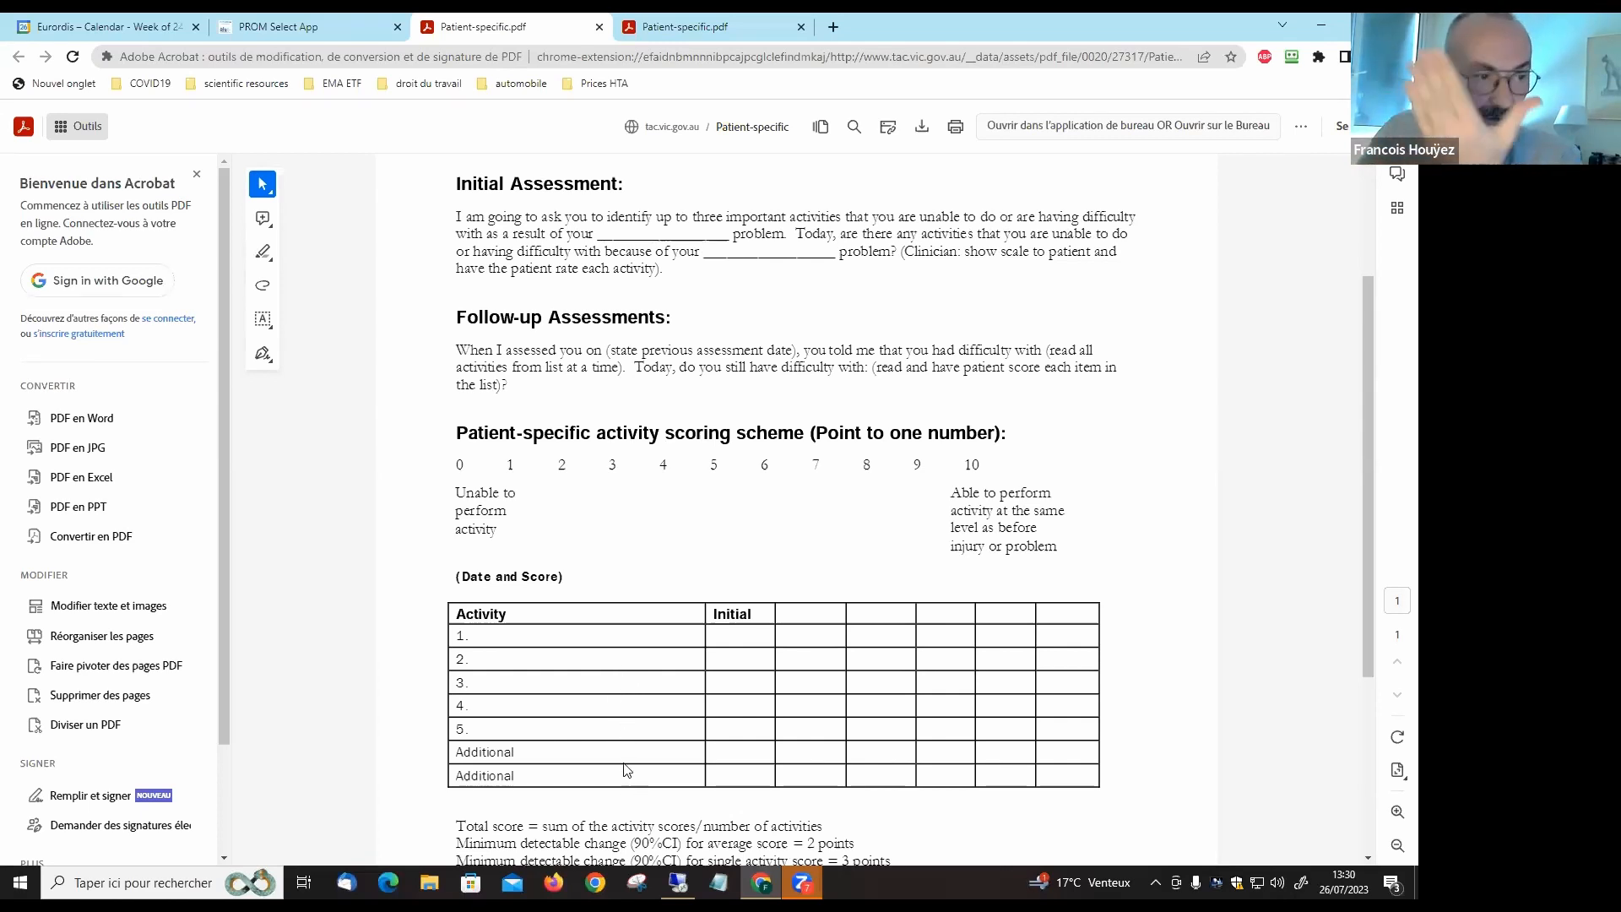
pyautogui.moveTo(759, 654)
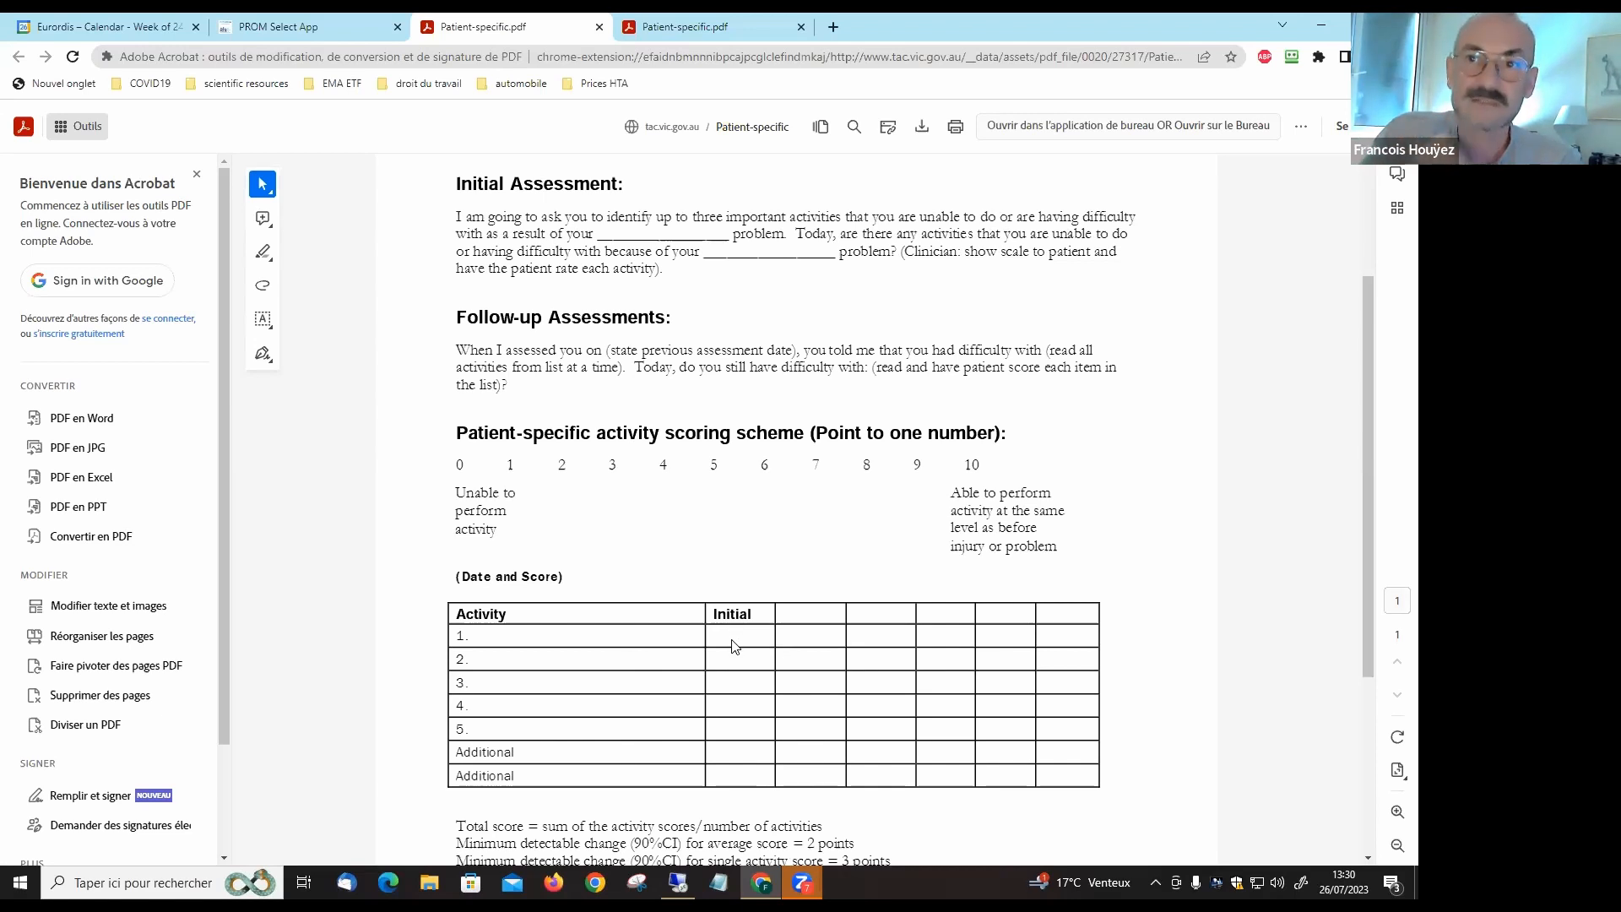
pyautogui.moveTo(738, 689)
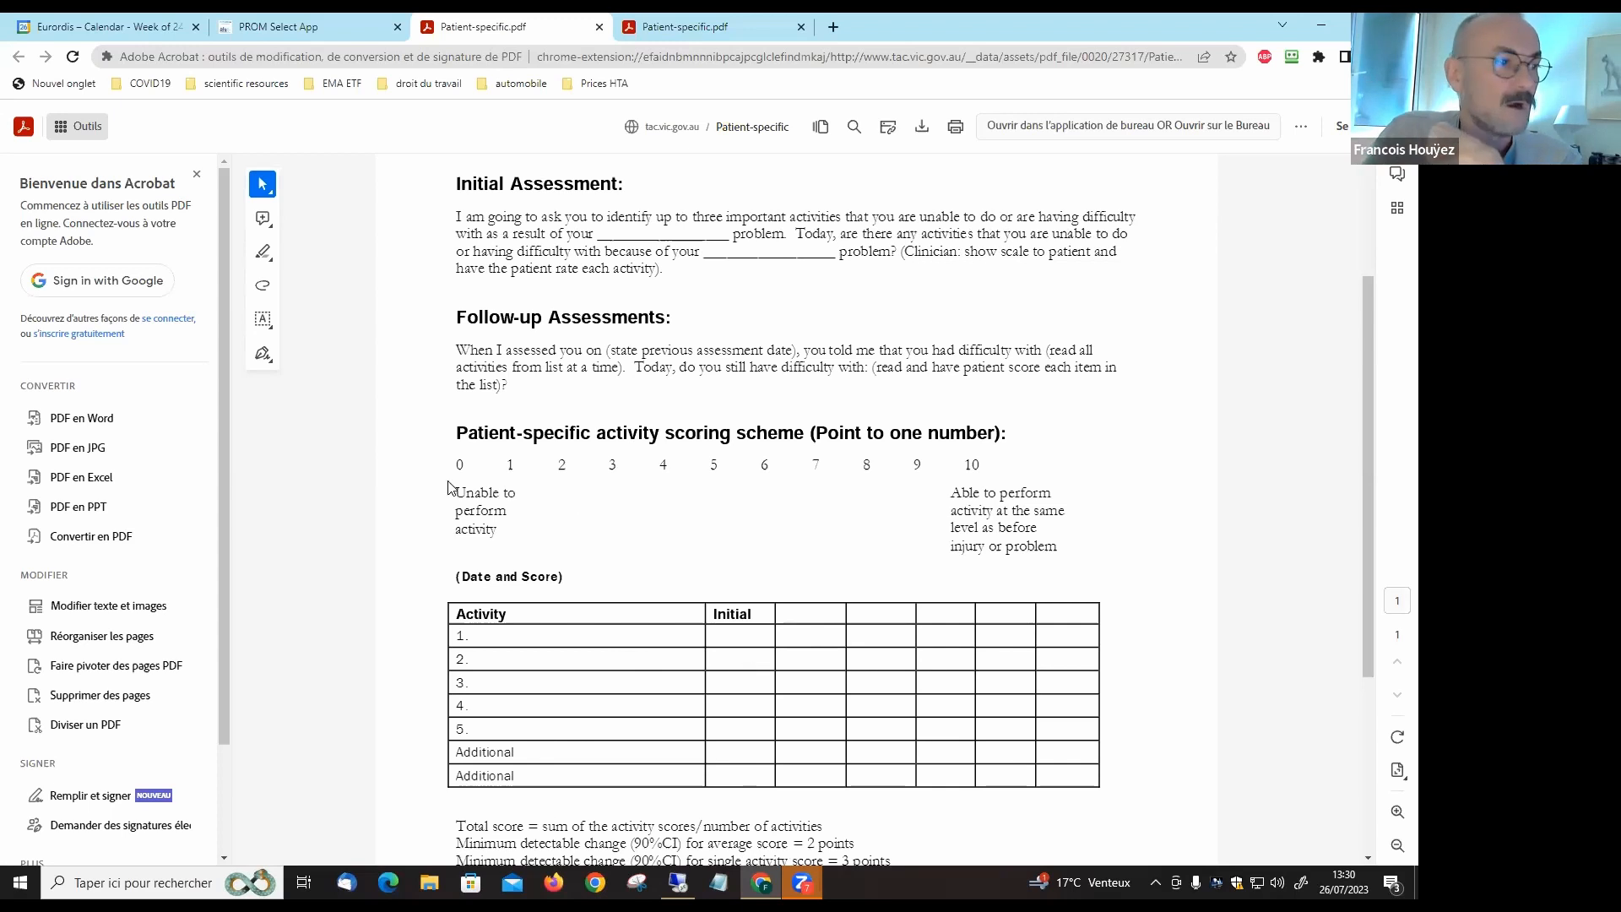
pyautogui.moveTo(734, 777)
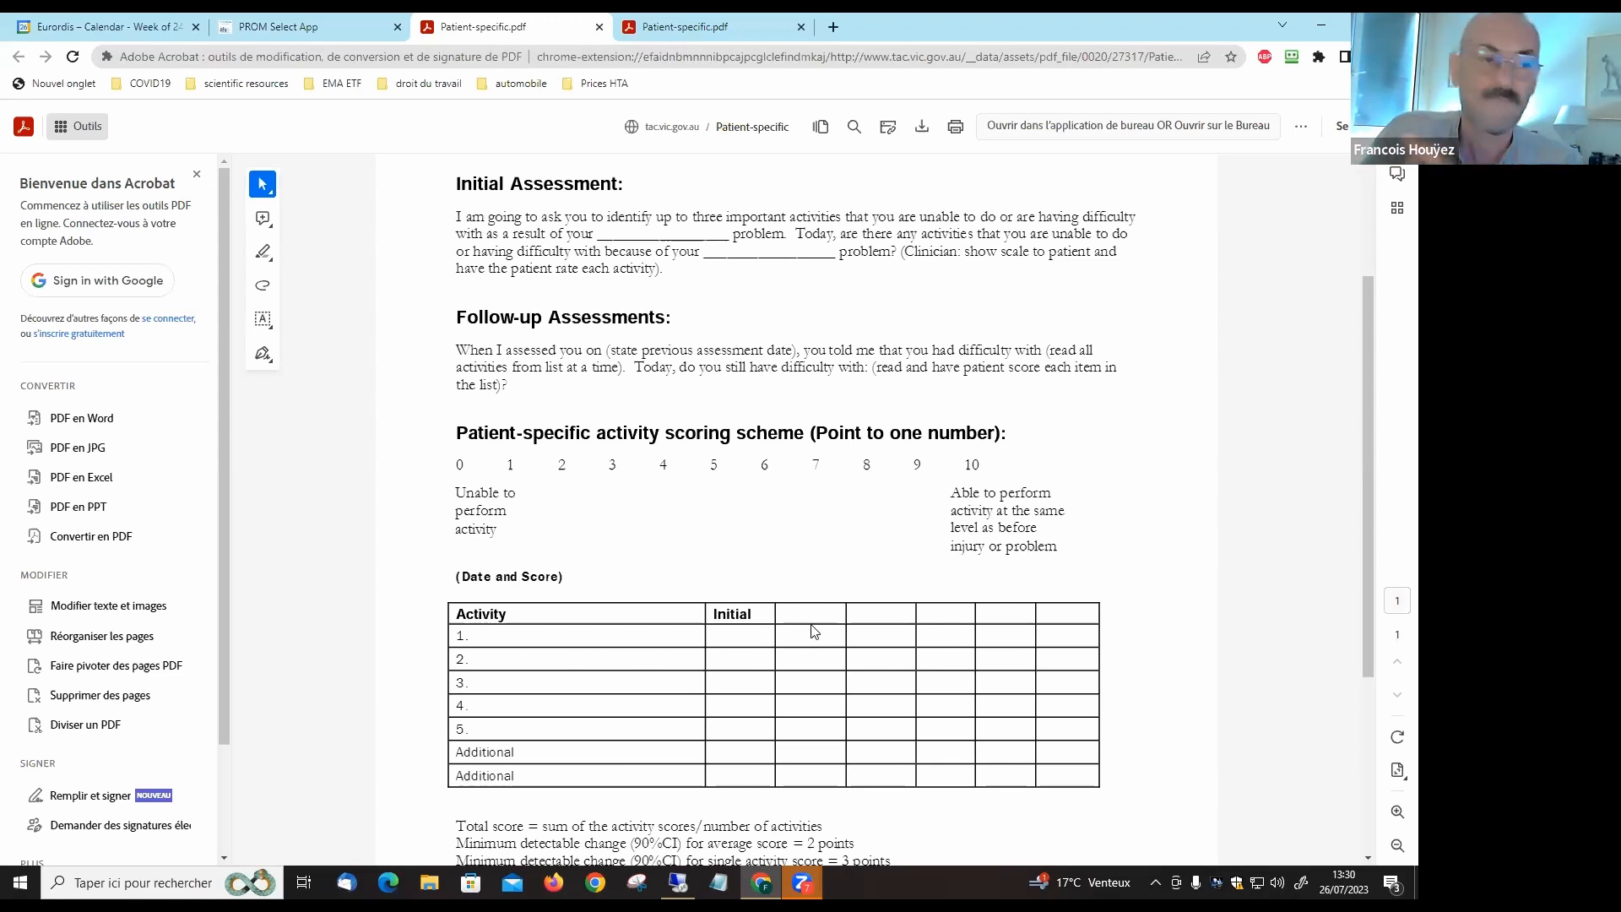
pyautogui.moveTo(807, 618)
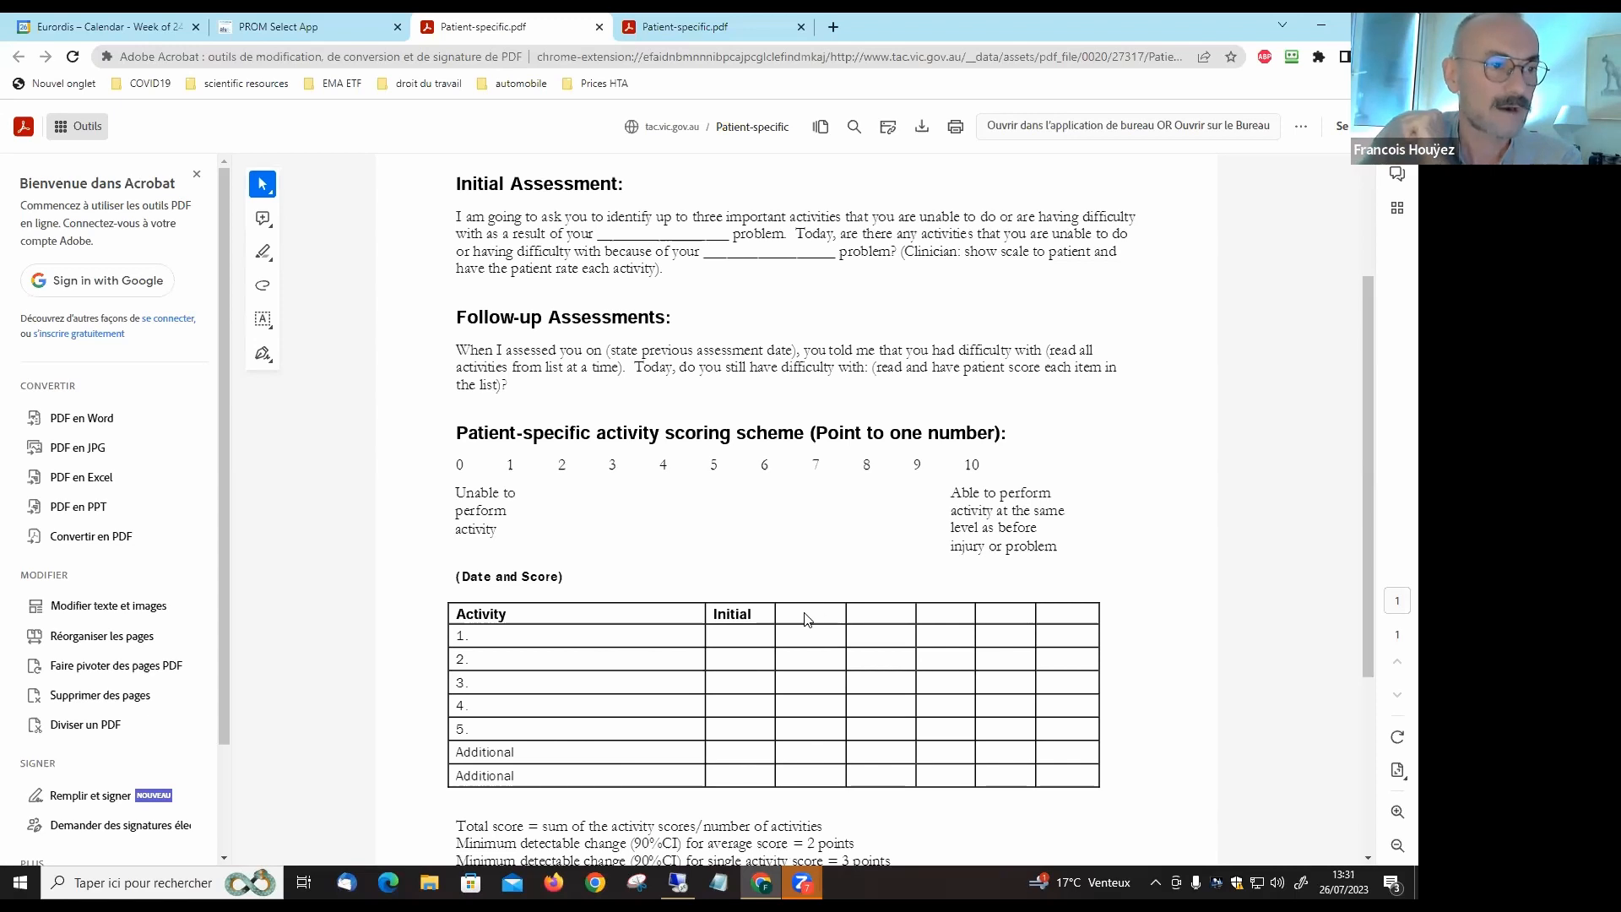
pyautogui.moveTo(838, 618)
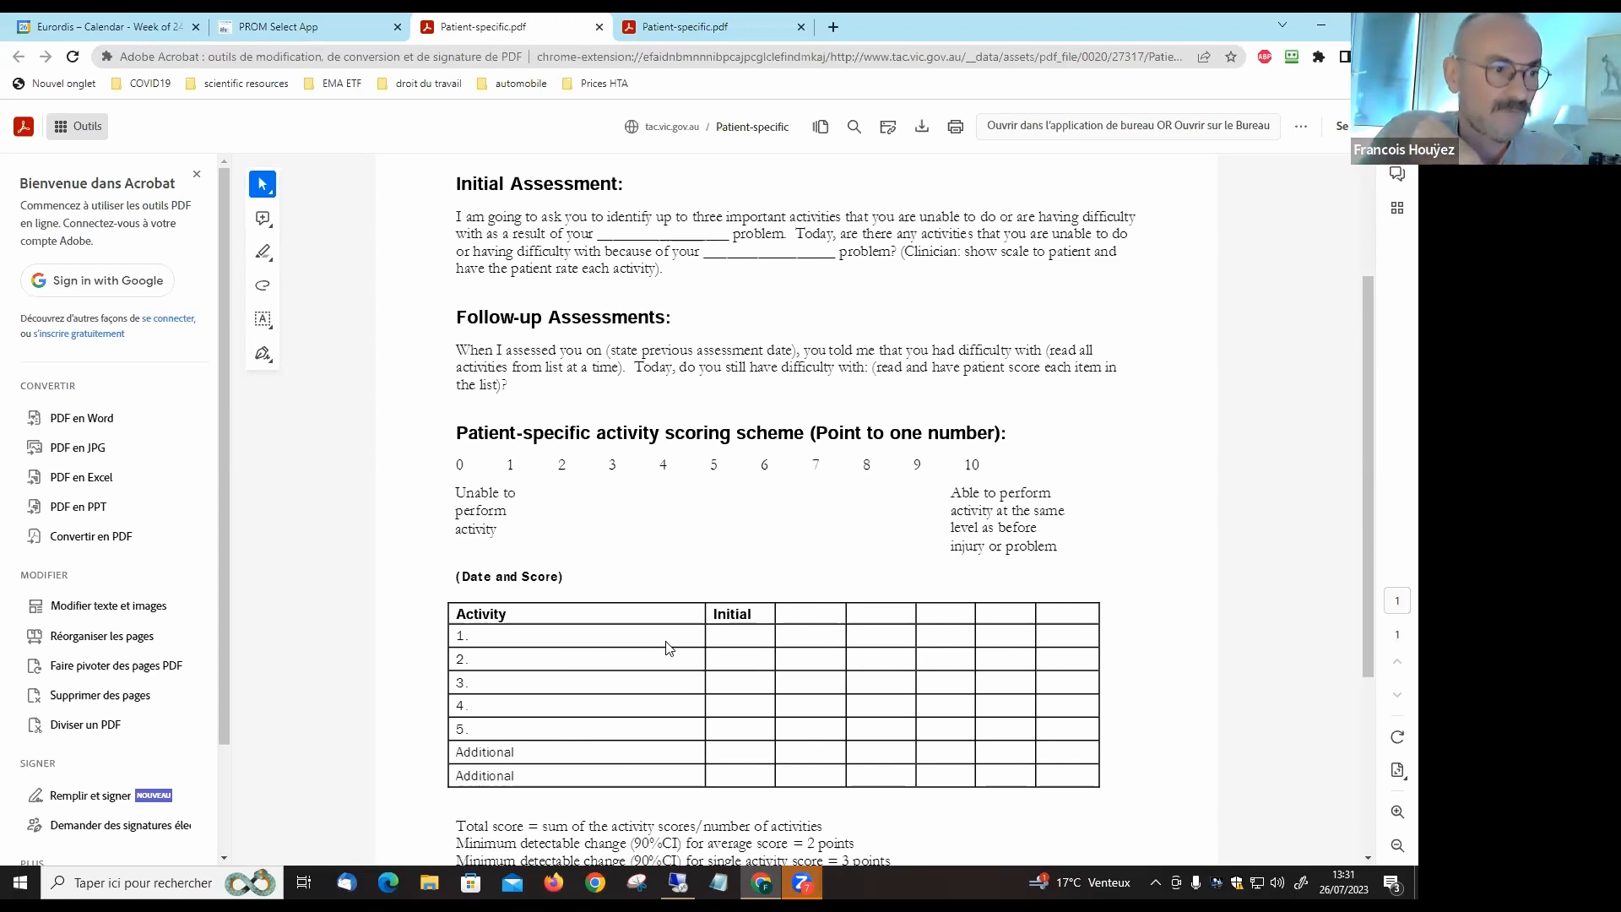
pyautogui.moveTo(832, 692)
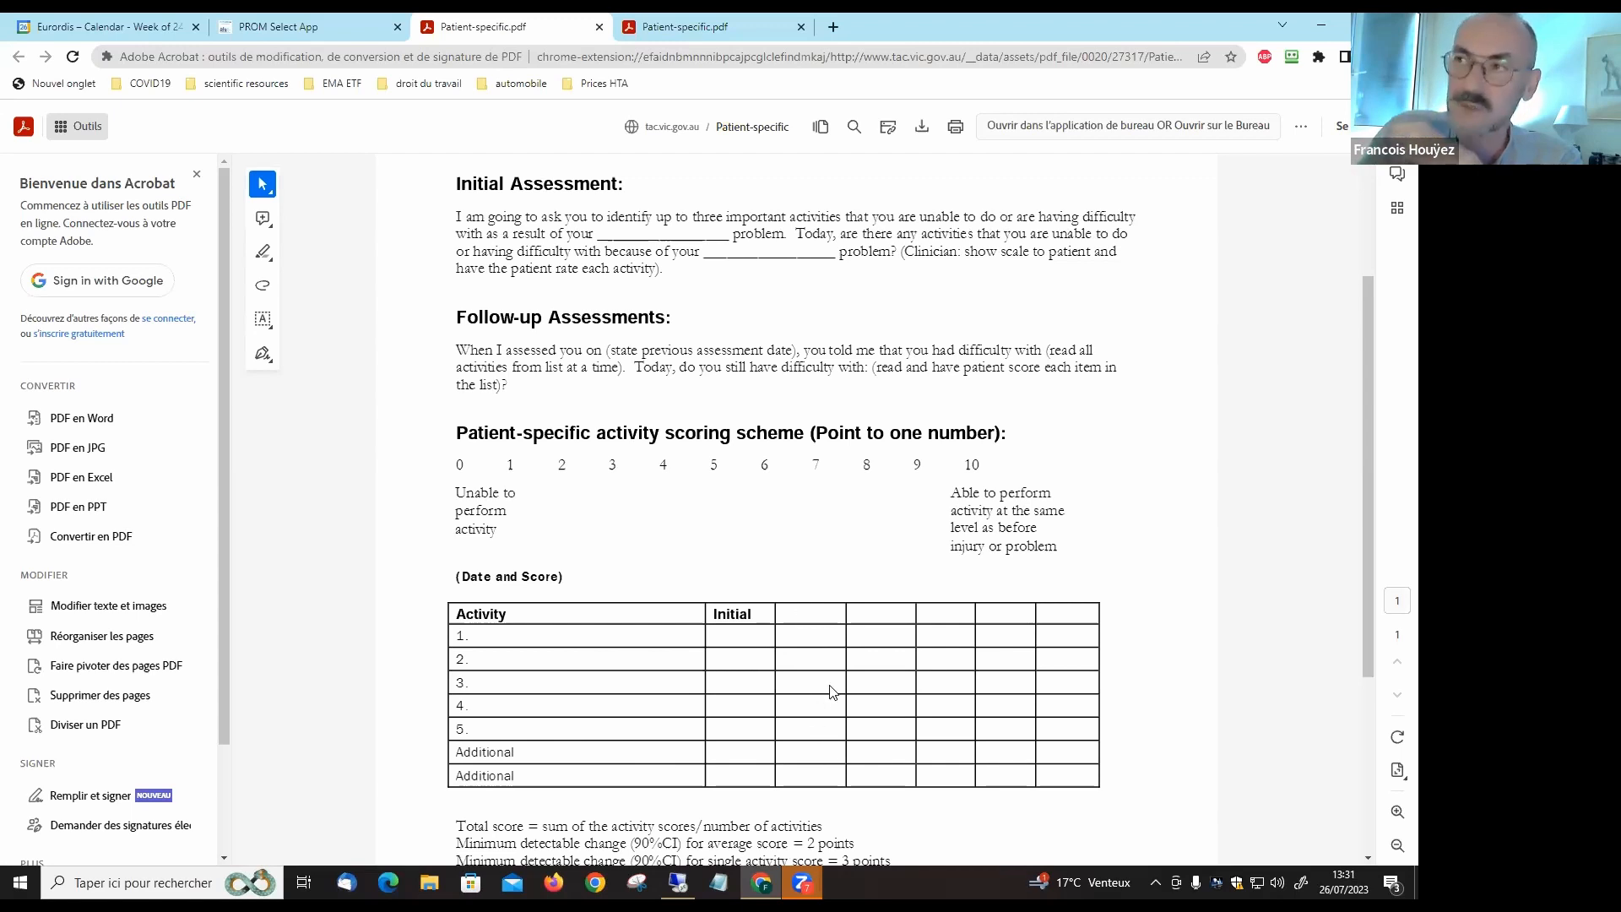
pyautogui.moveTo(847, 607)
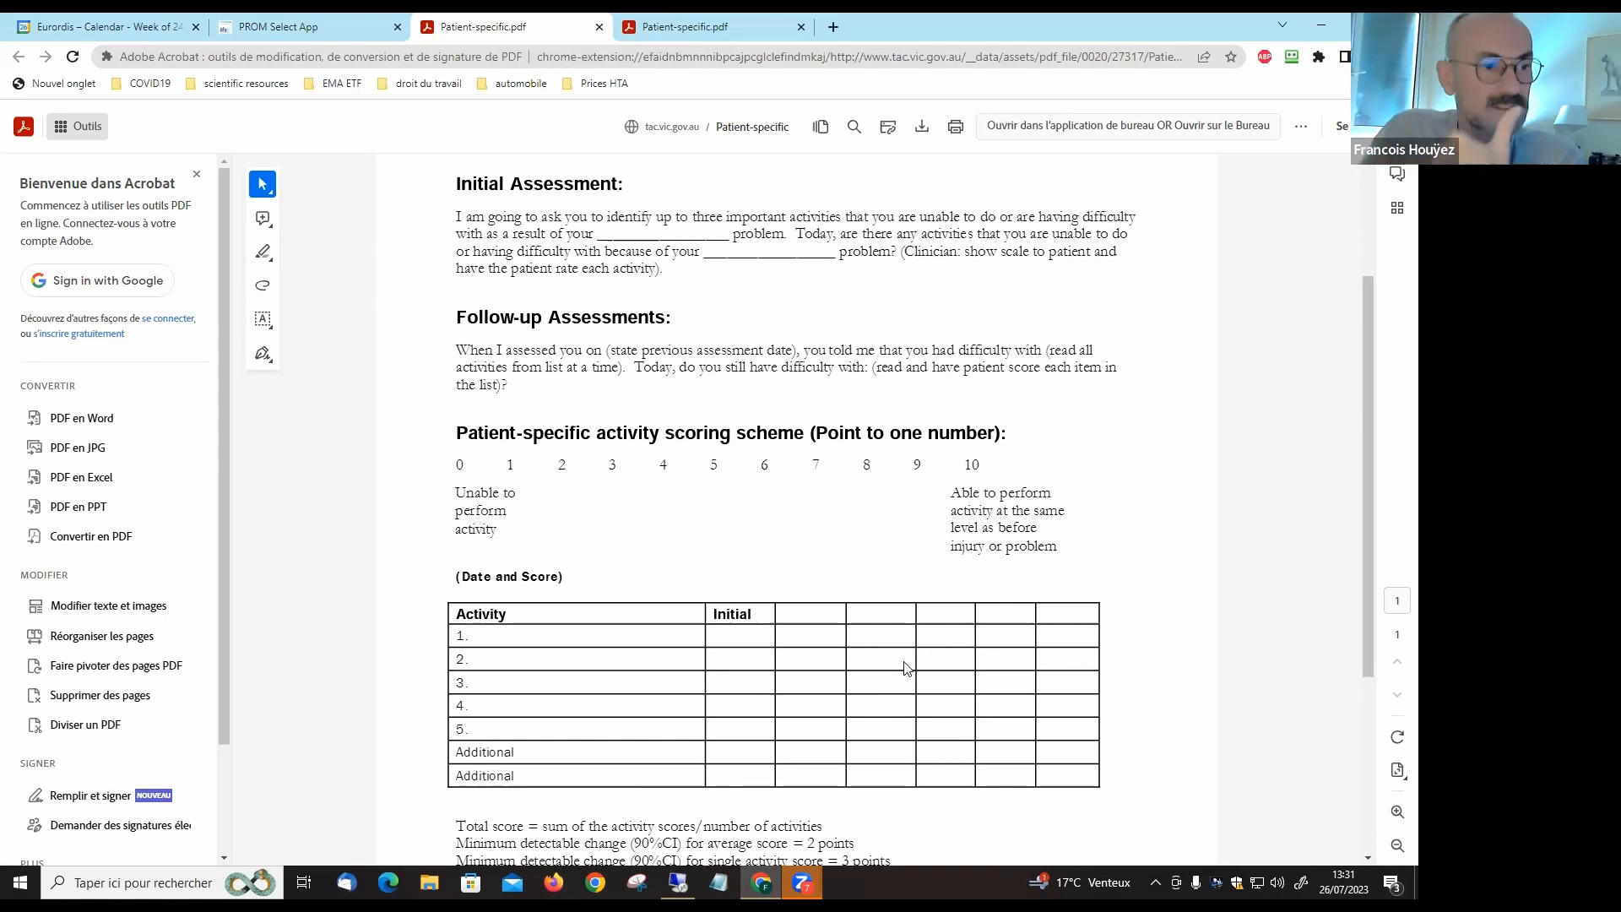
pyautogui.moveTo(747, 682)
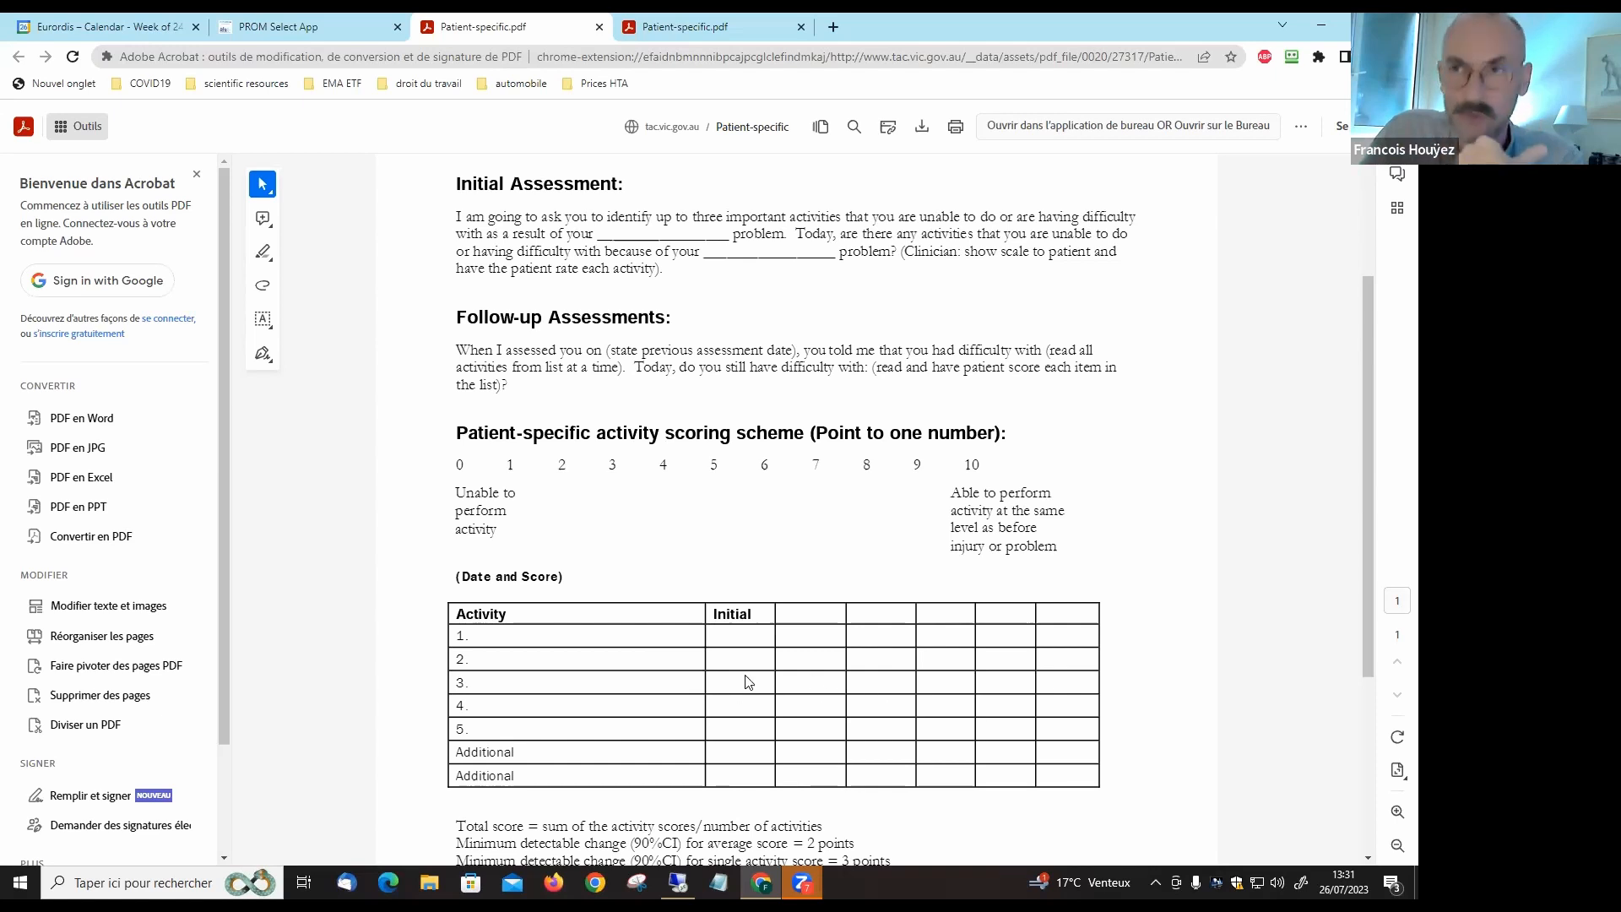
pyautogui.moveTo(848, 720)
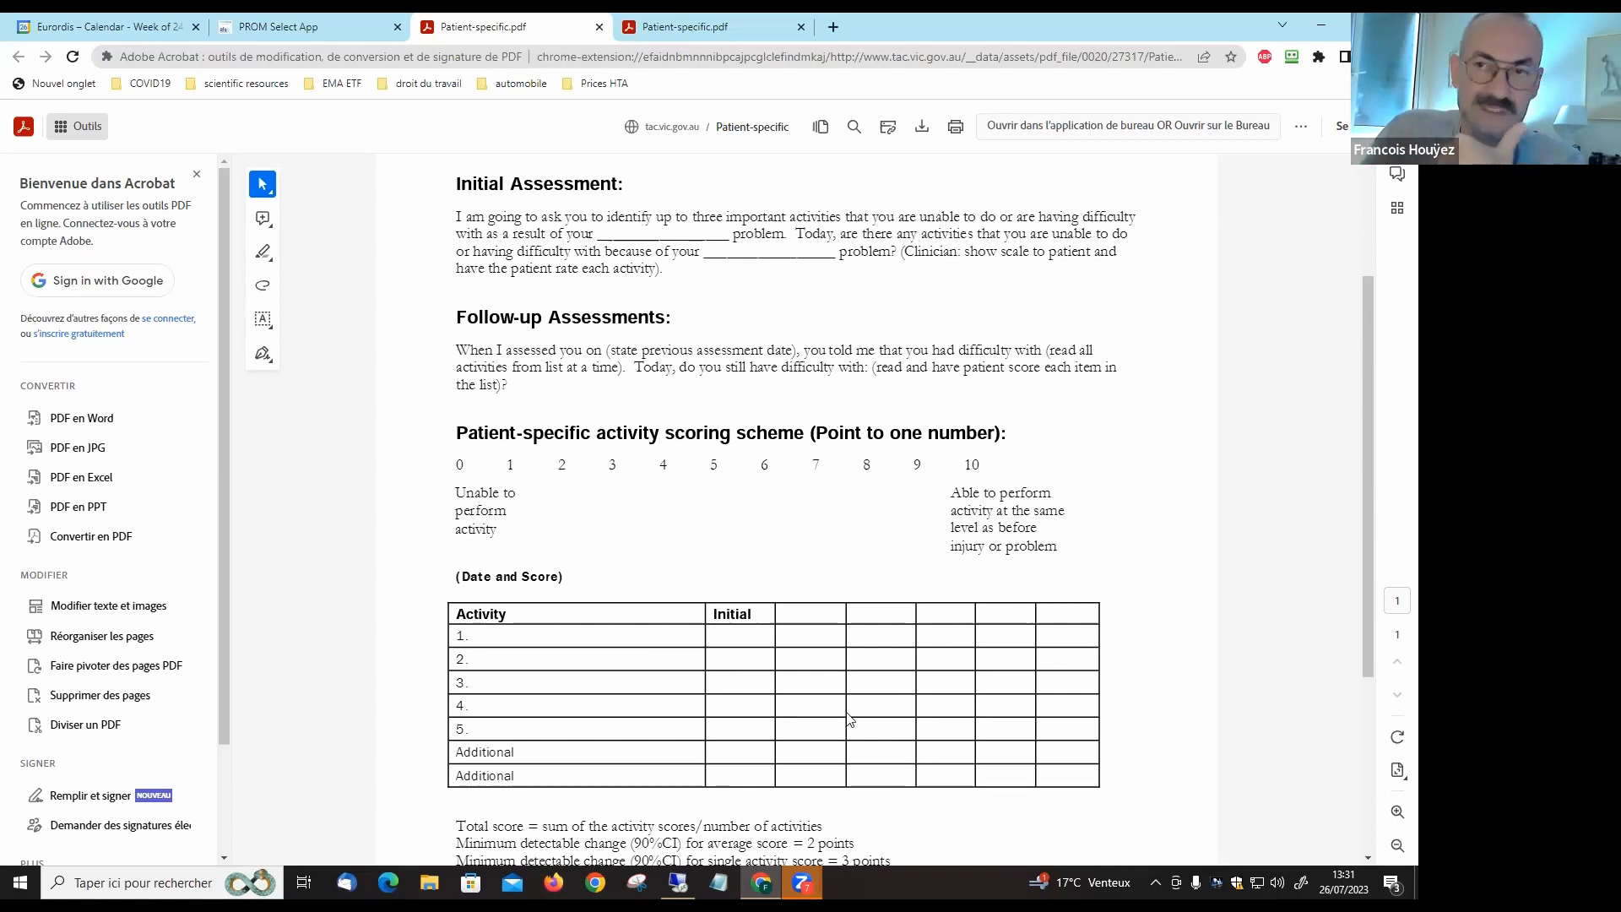
pyautogui.moveTo(893, 708)
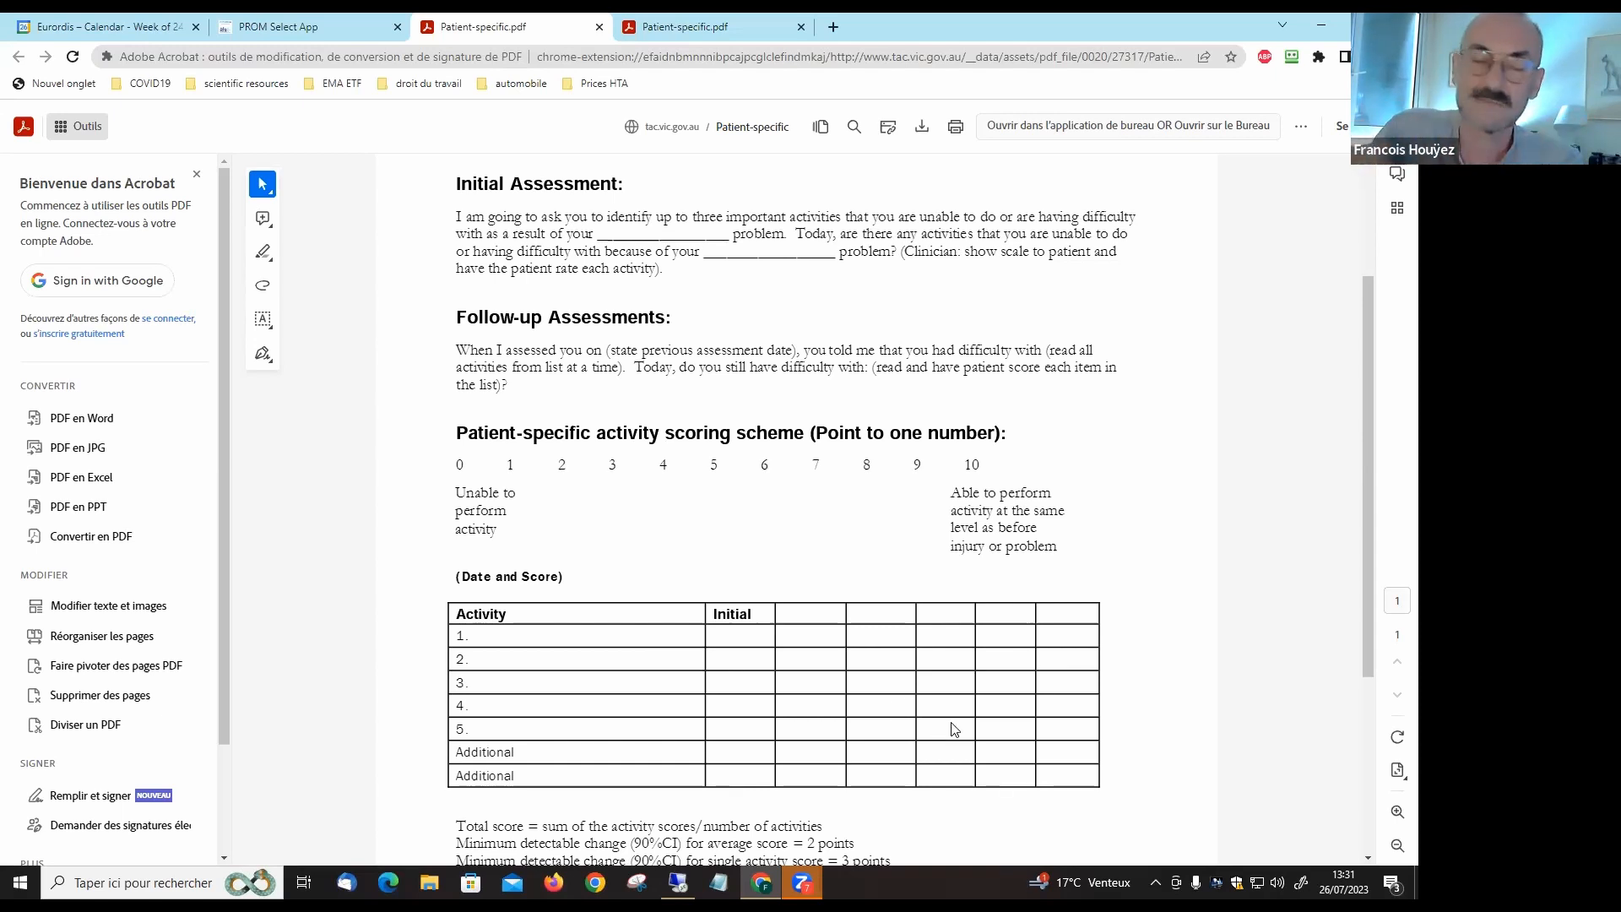
pyautogui.moveTo(1105, 614)
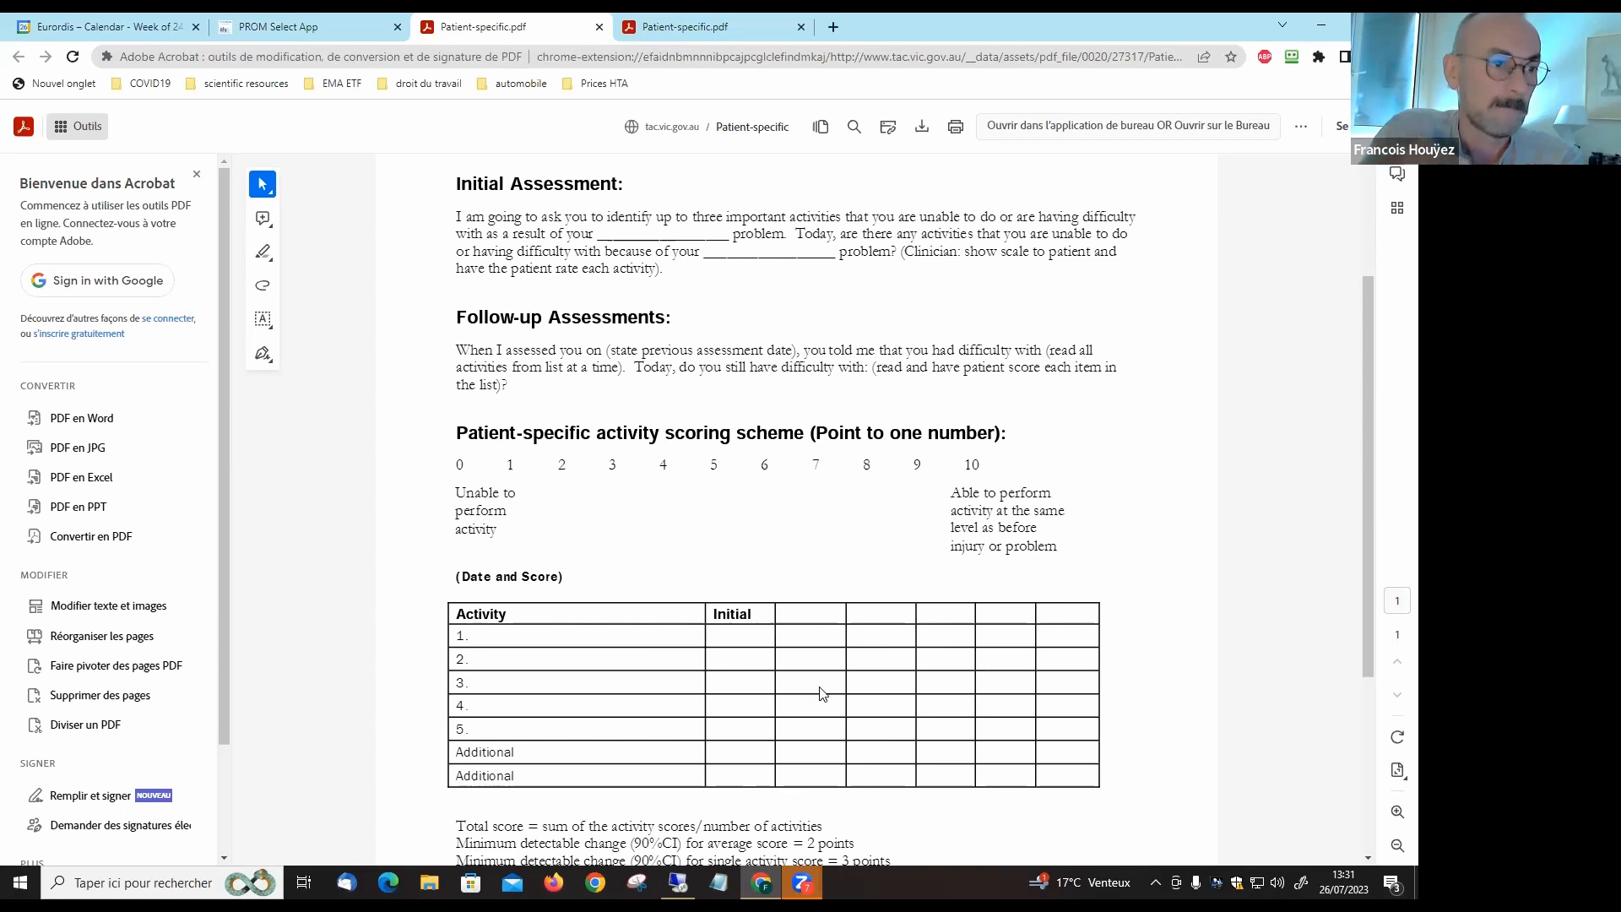
pyautogui.moveTo(962, 692)
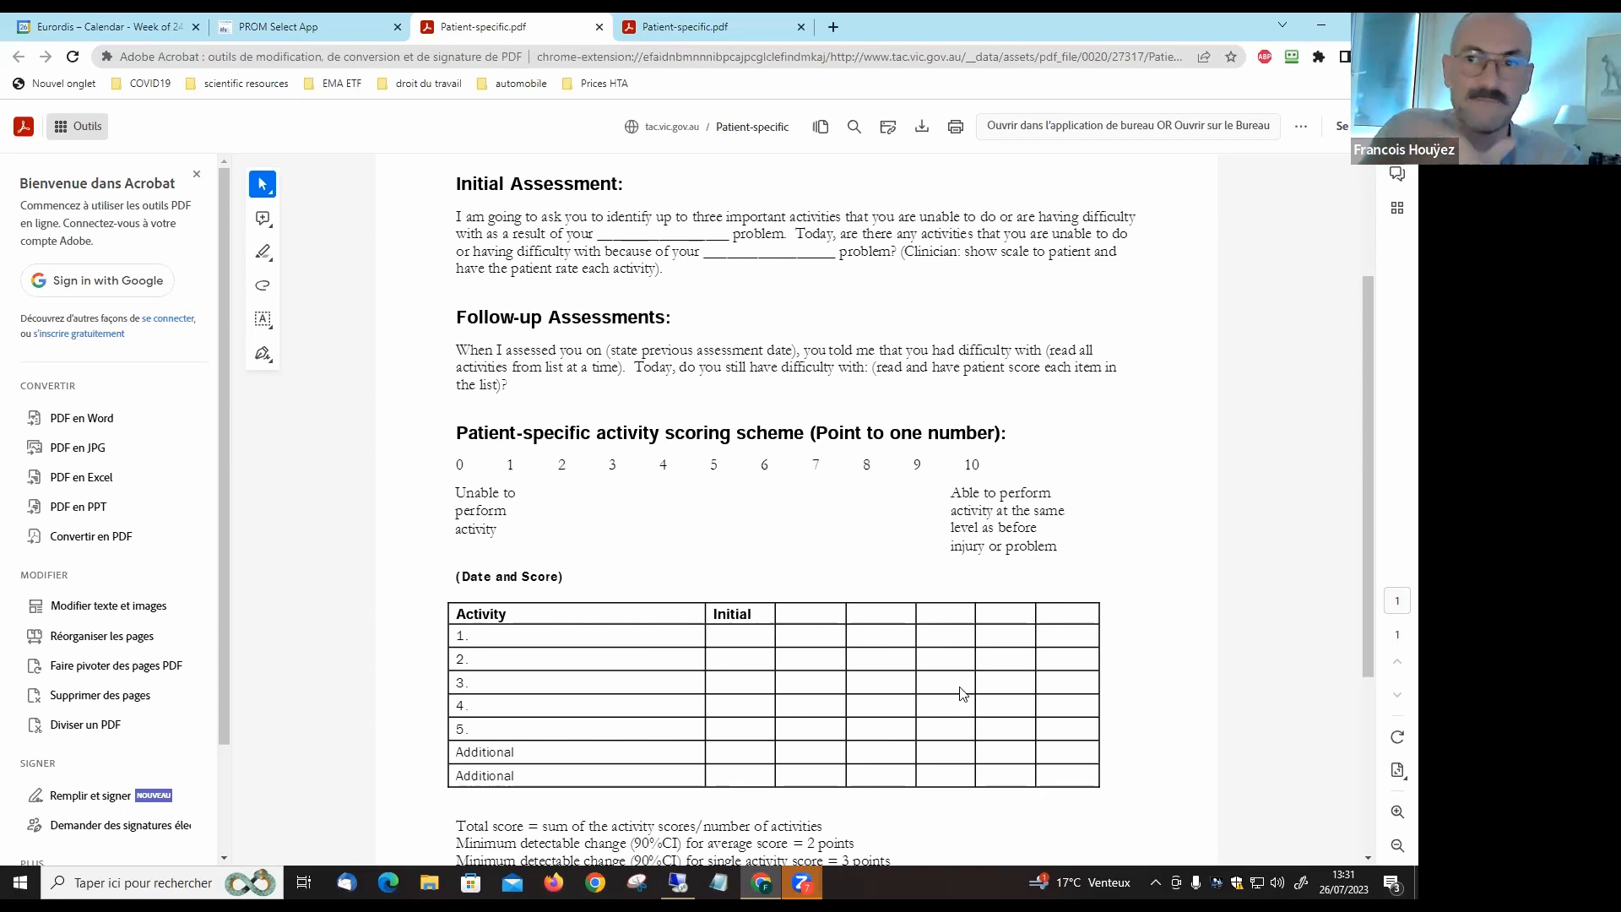
# - Scroll to the scoring notes at the PDF's end, then back to the title
pyautogui.scroll(-3)
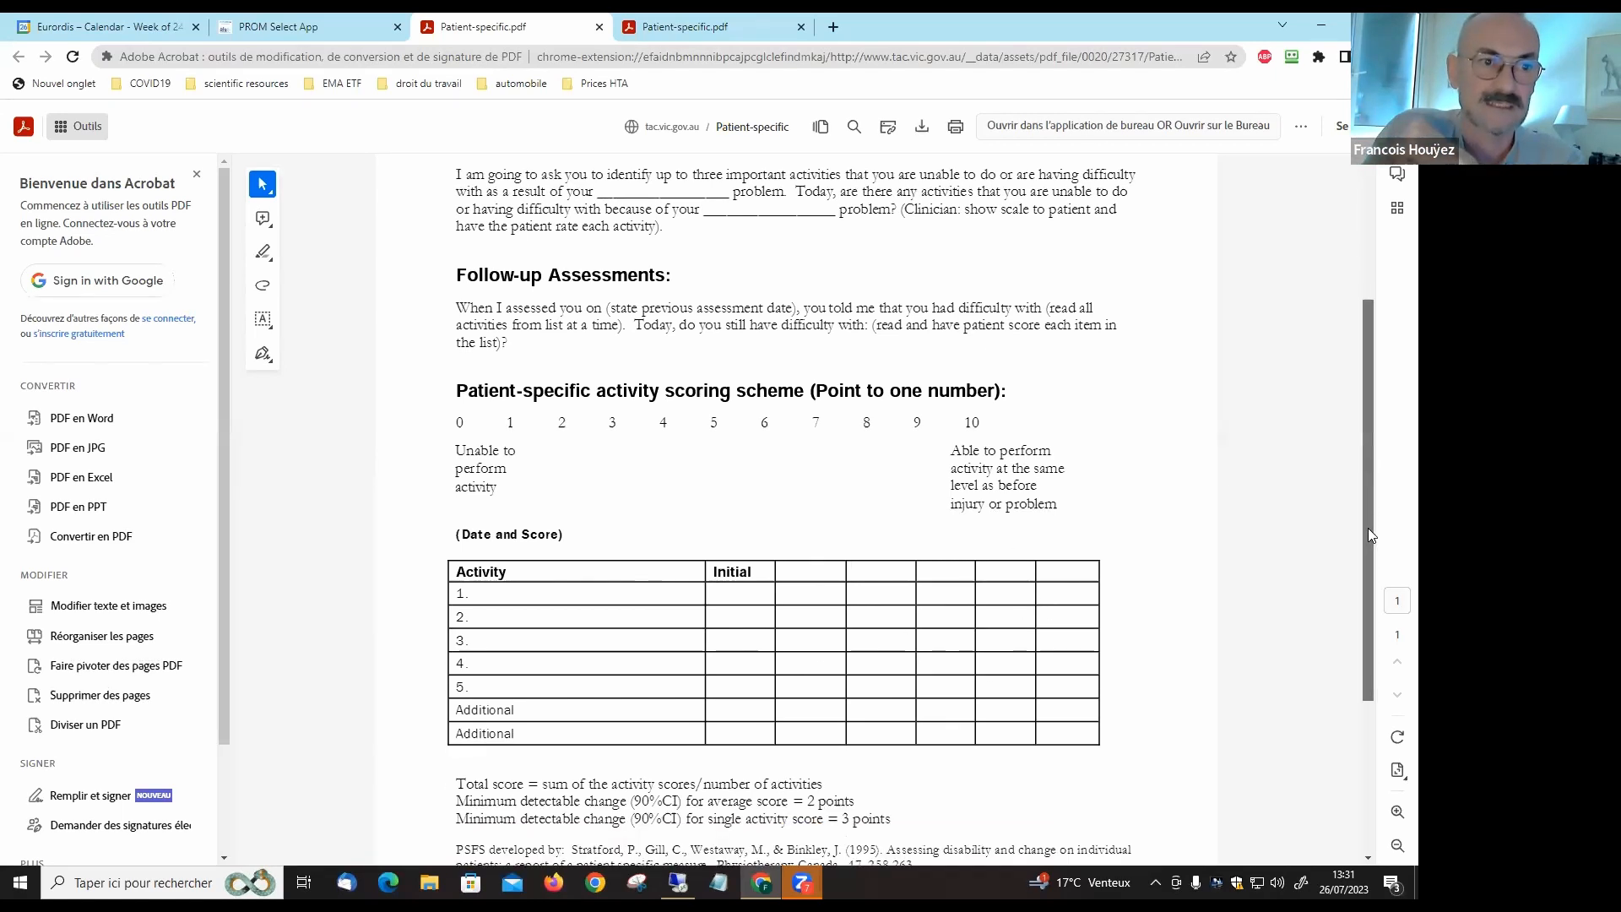
pyautogui.scroll(-3)
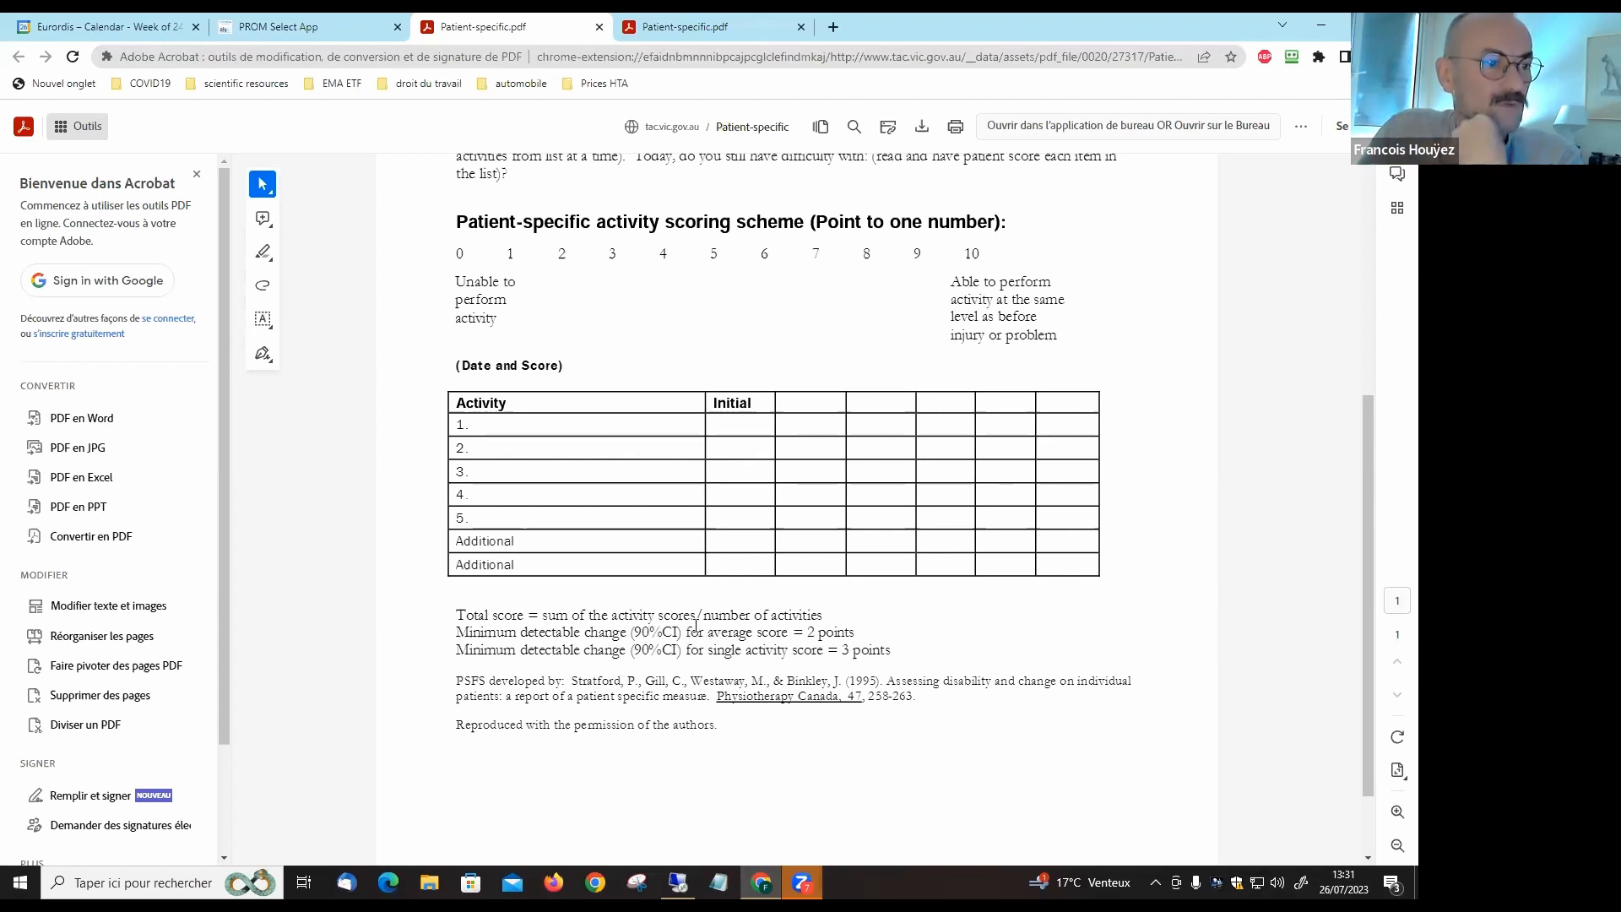
pyautogui.moveTo(710, 447)
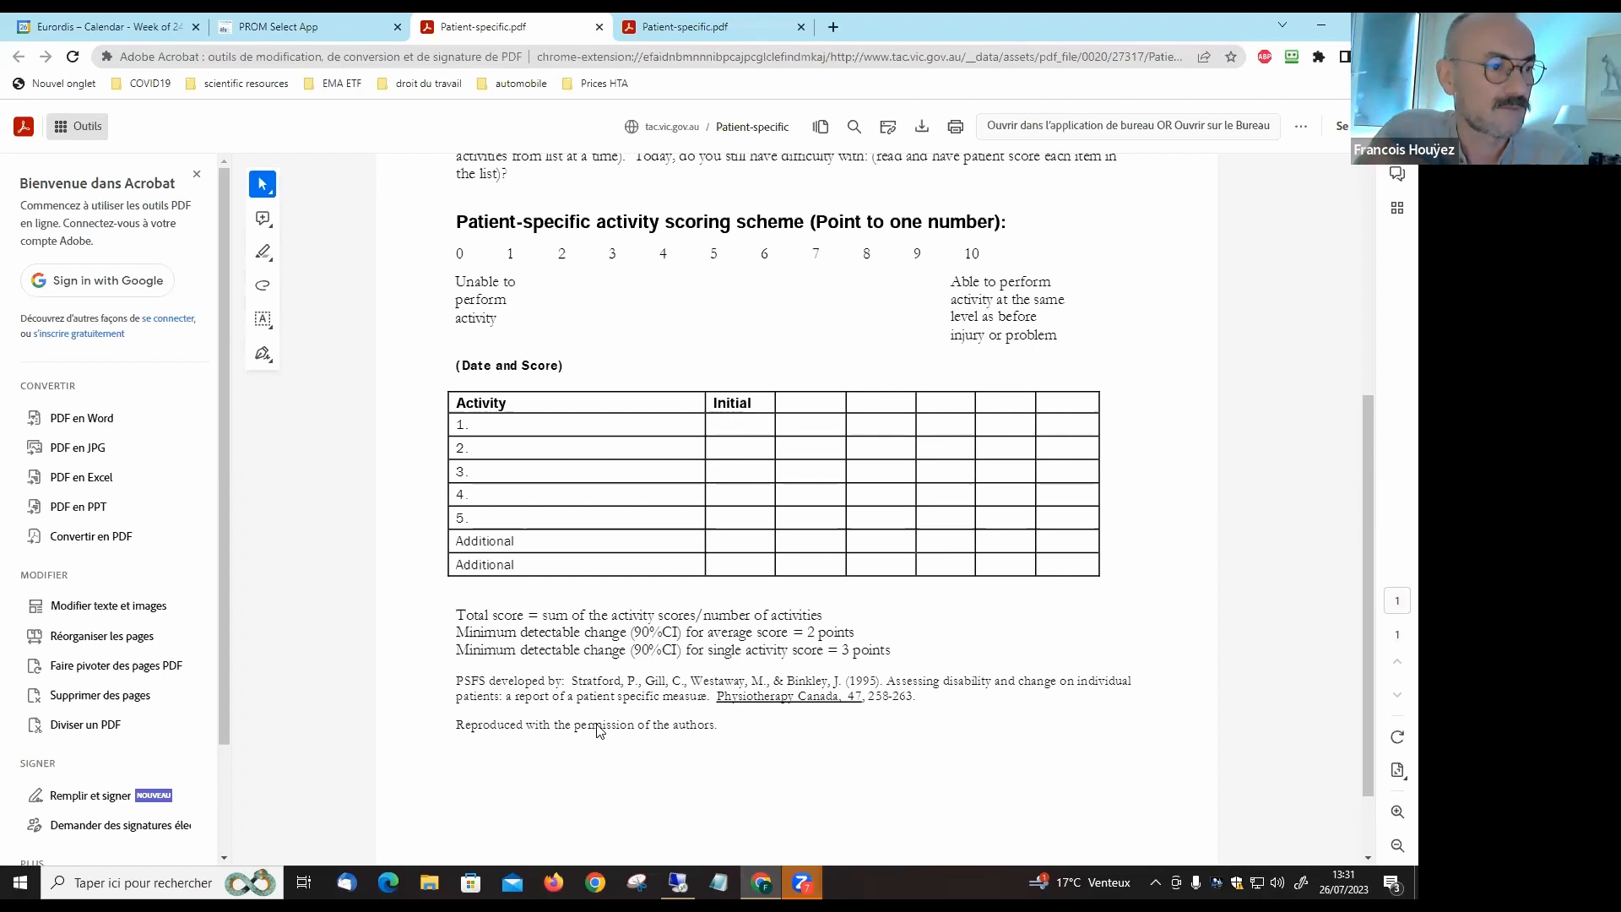
pyautogui.moveTo(843, 788)
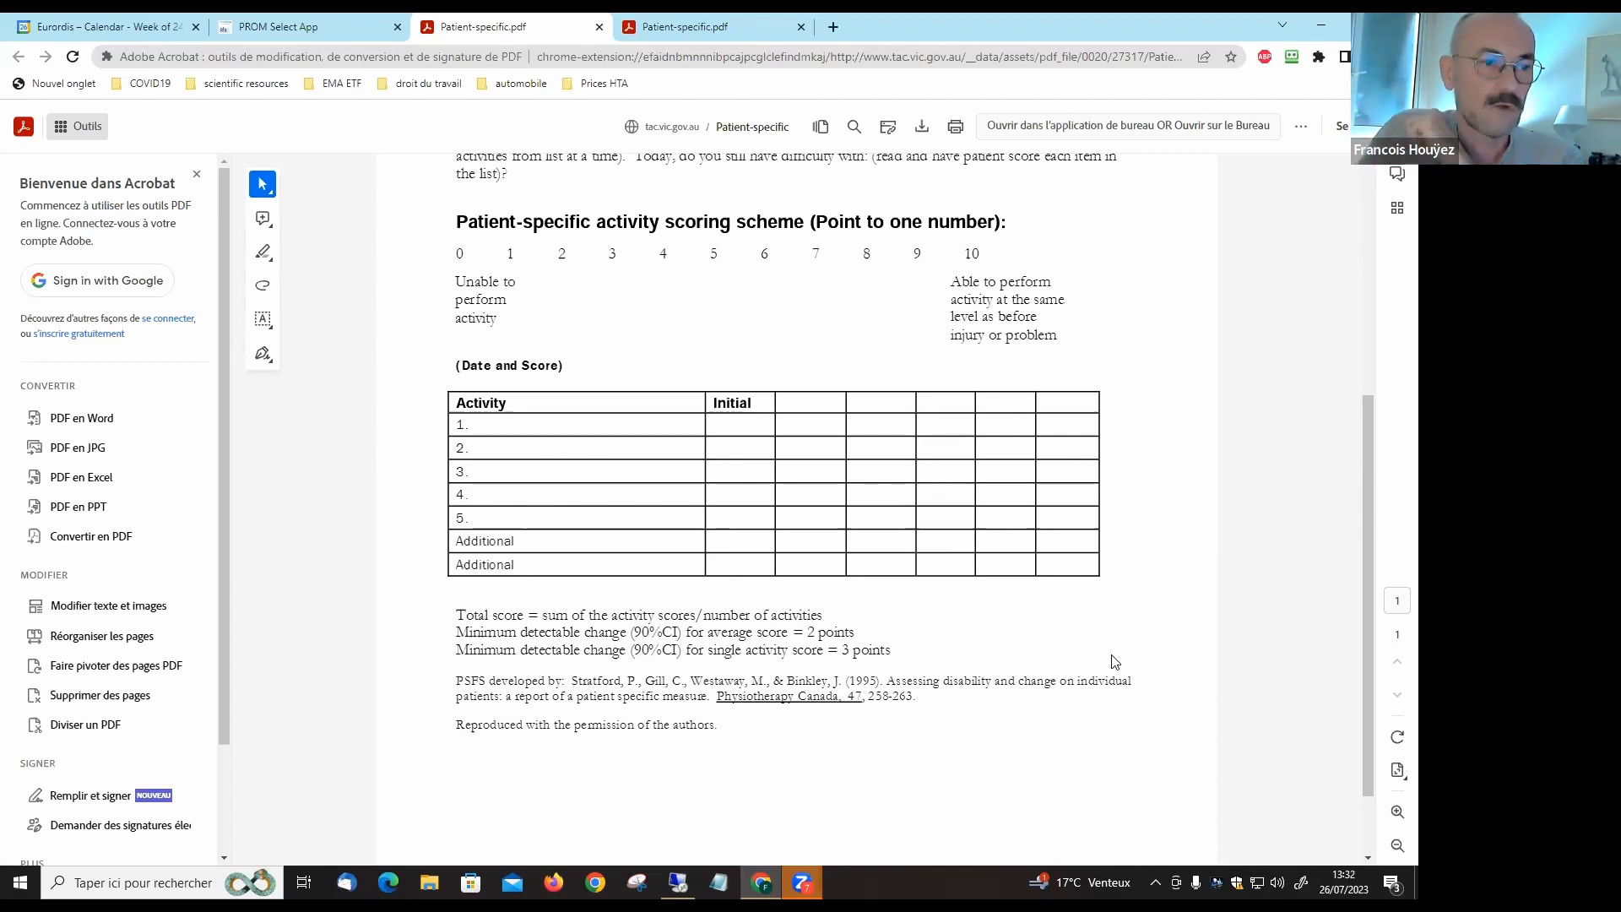
pyautogui.moveTo(1110, 664)
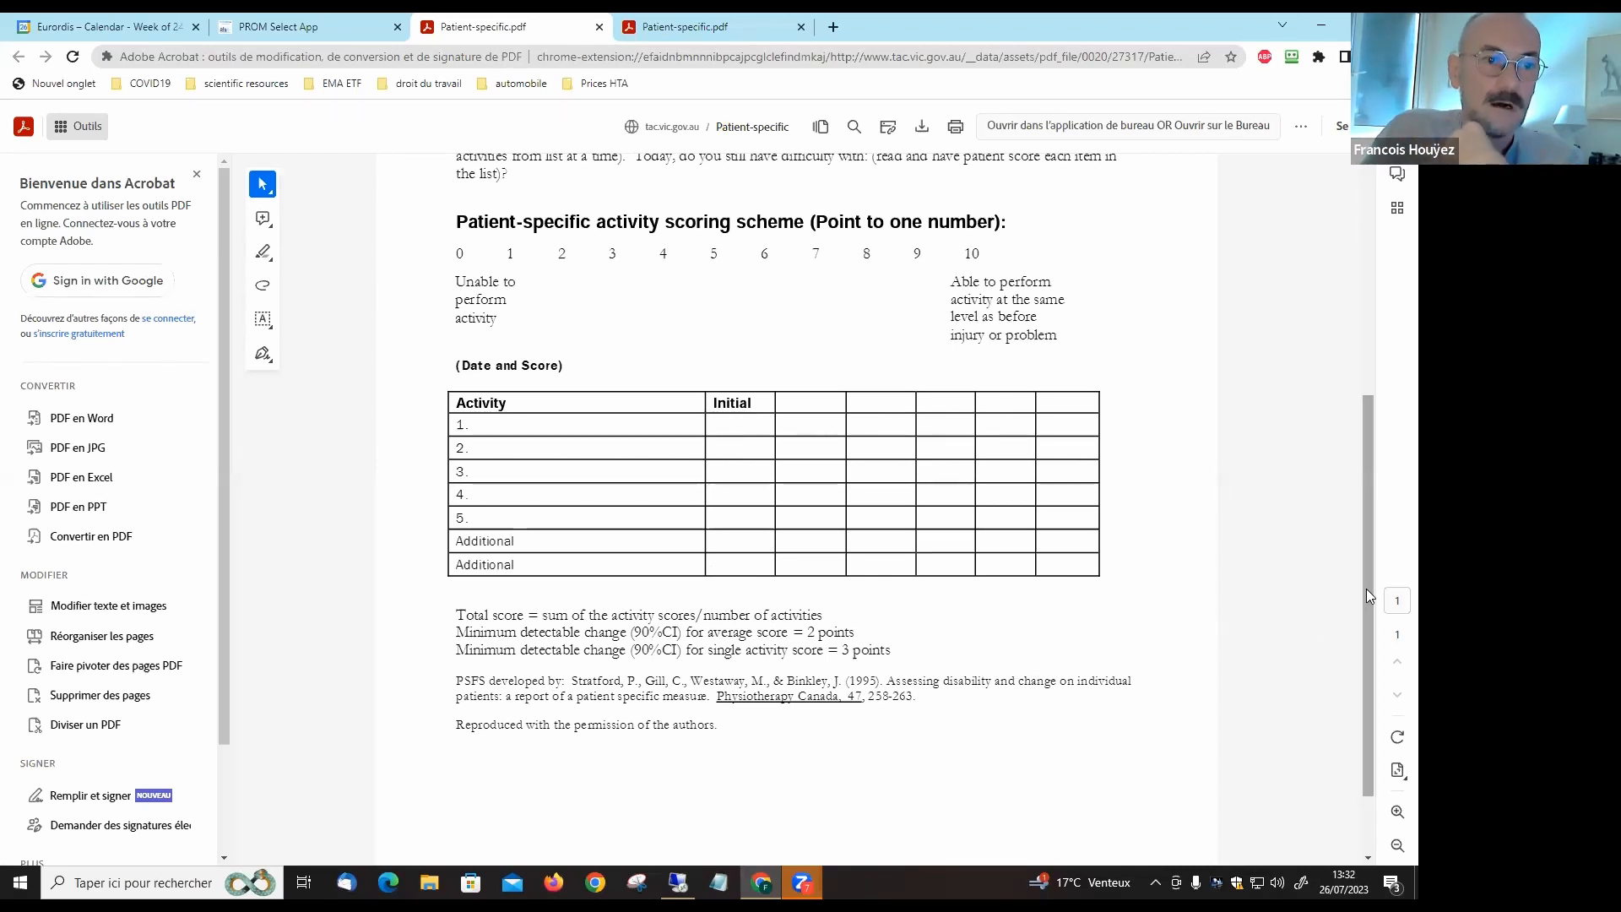
pyautogui.scroll(3)
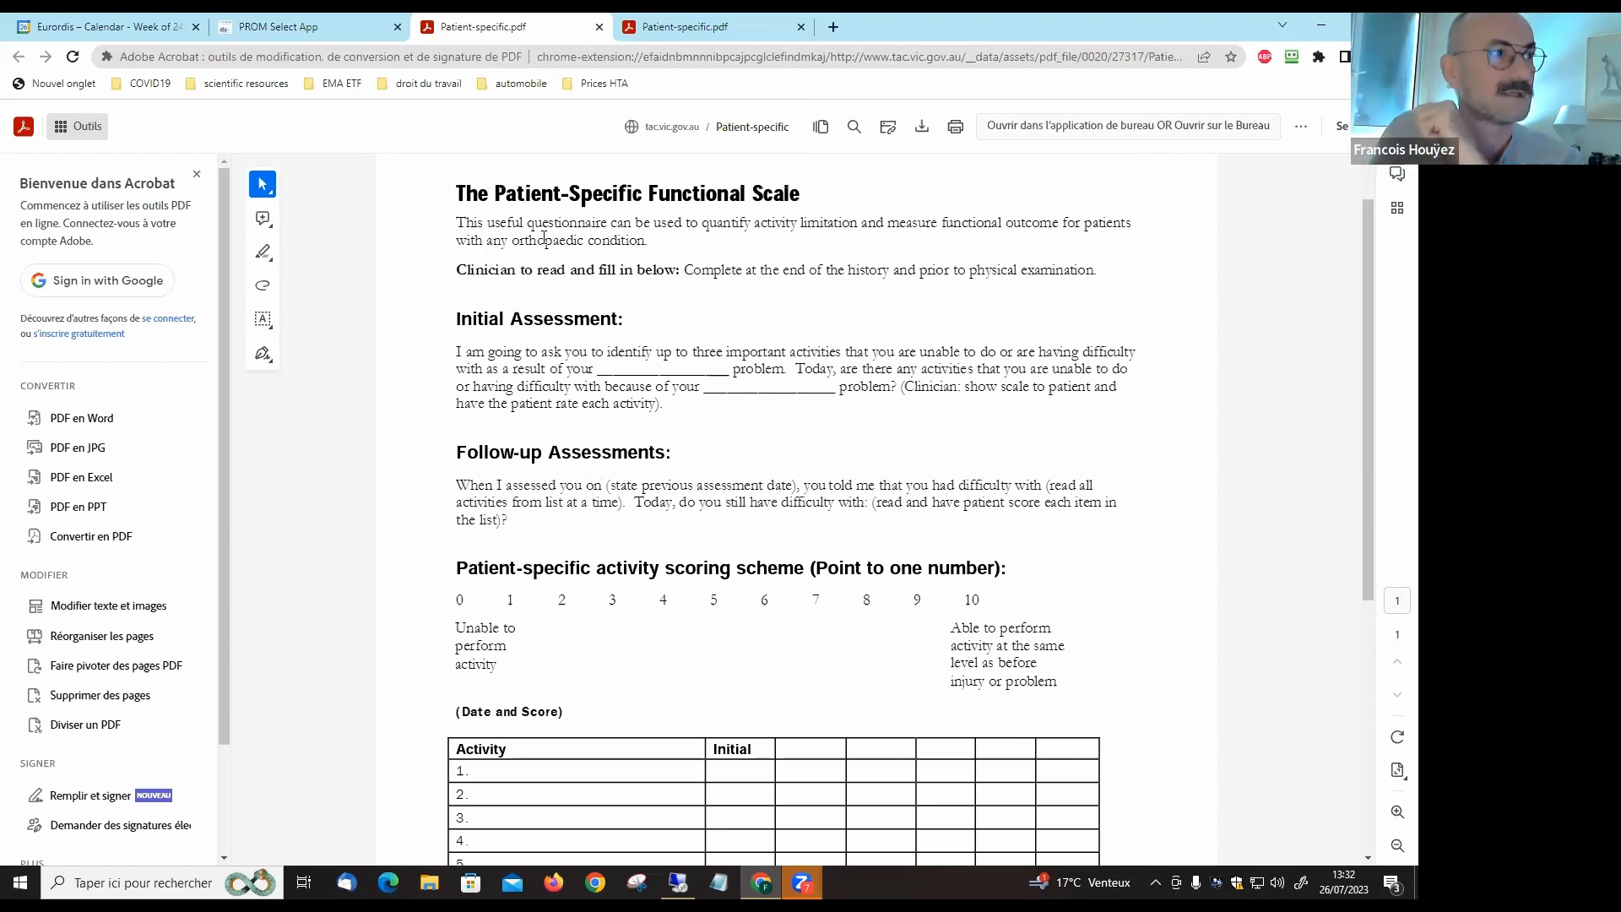
# - Return via the app homepage to the unfiltered PROM search page, starting at Ab-A Aberdeen
pyautogui.click(280, 26)
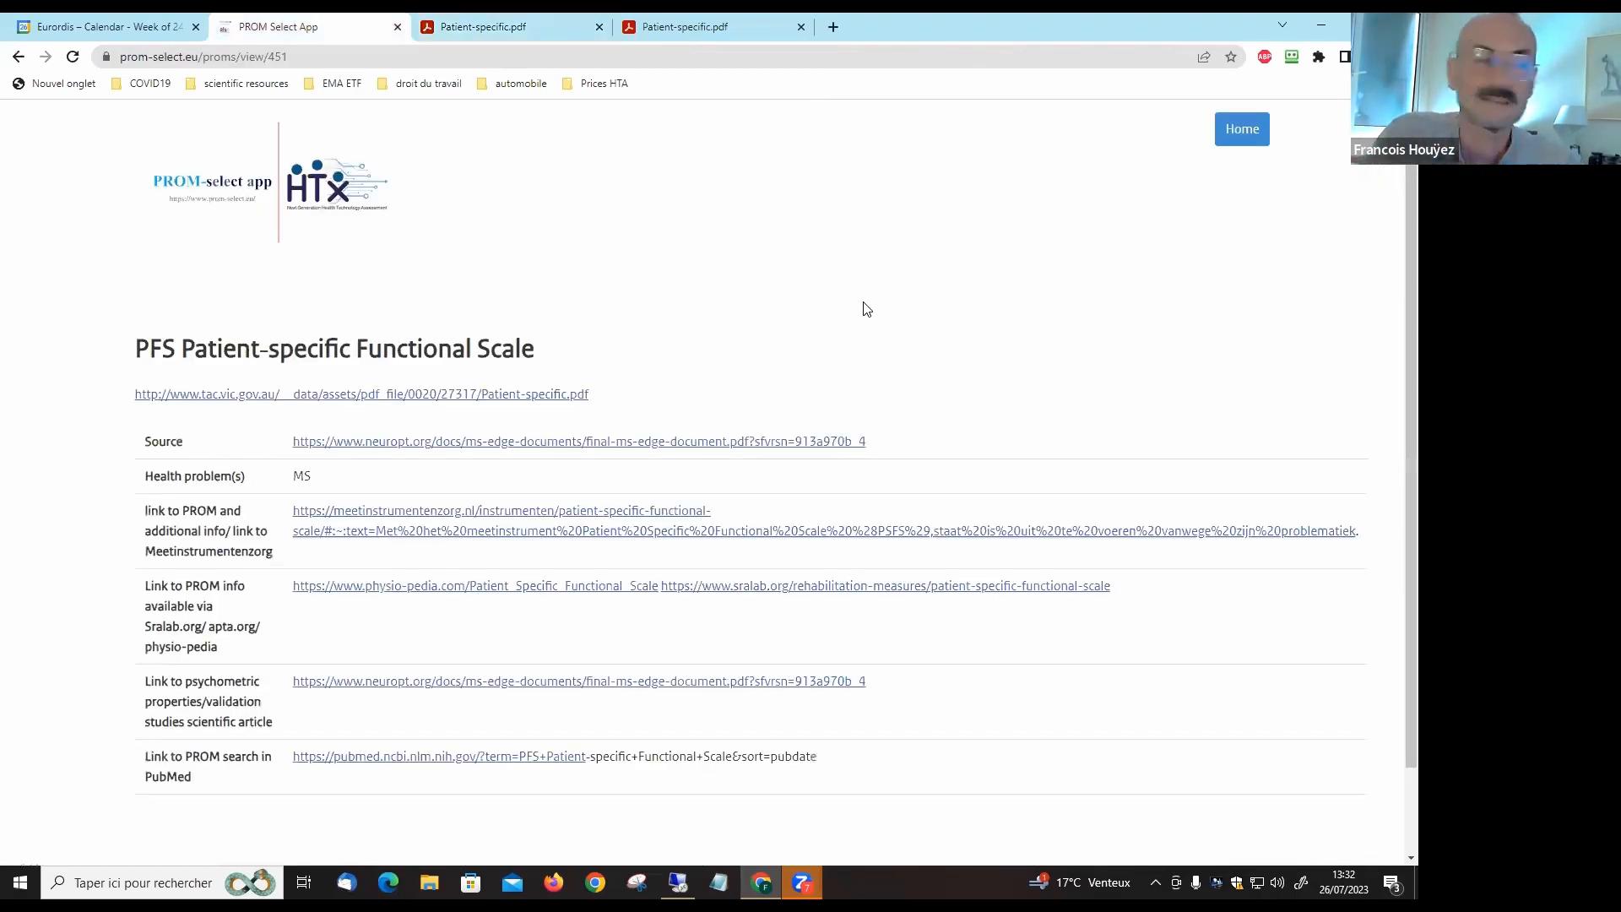
pyautogui.click(1240, 128)
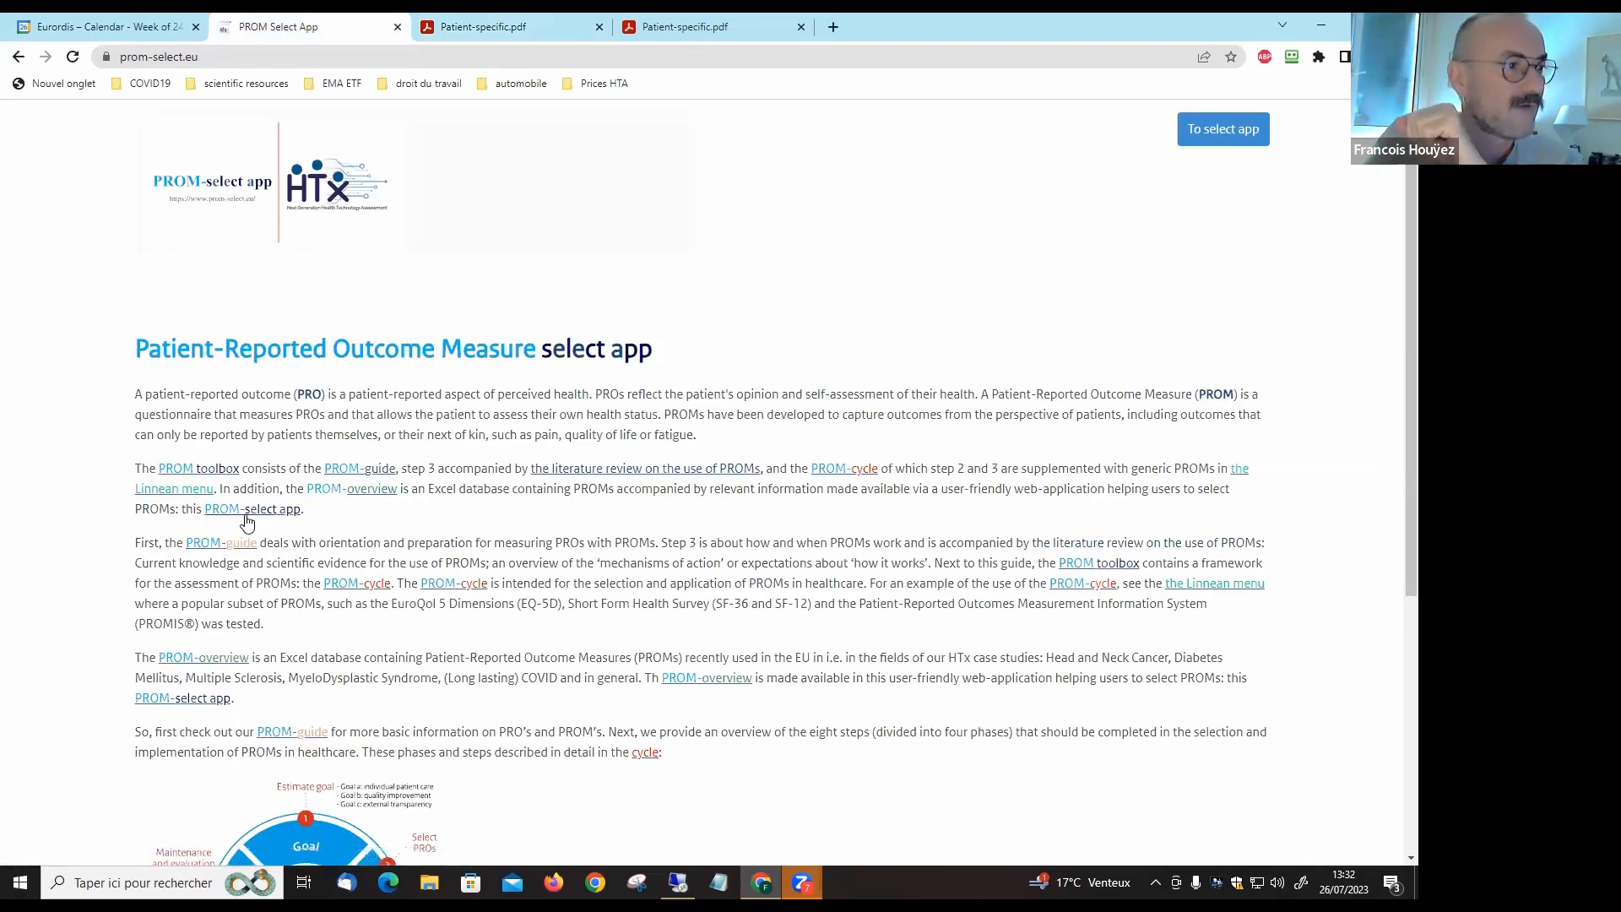
pyautogui.click(1221, 128)
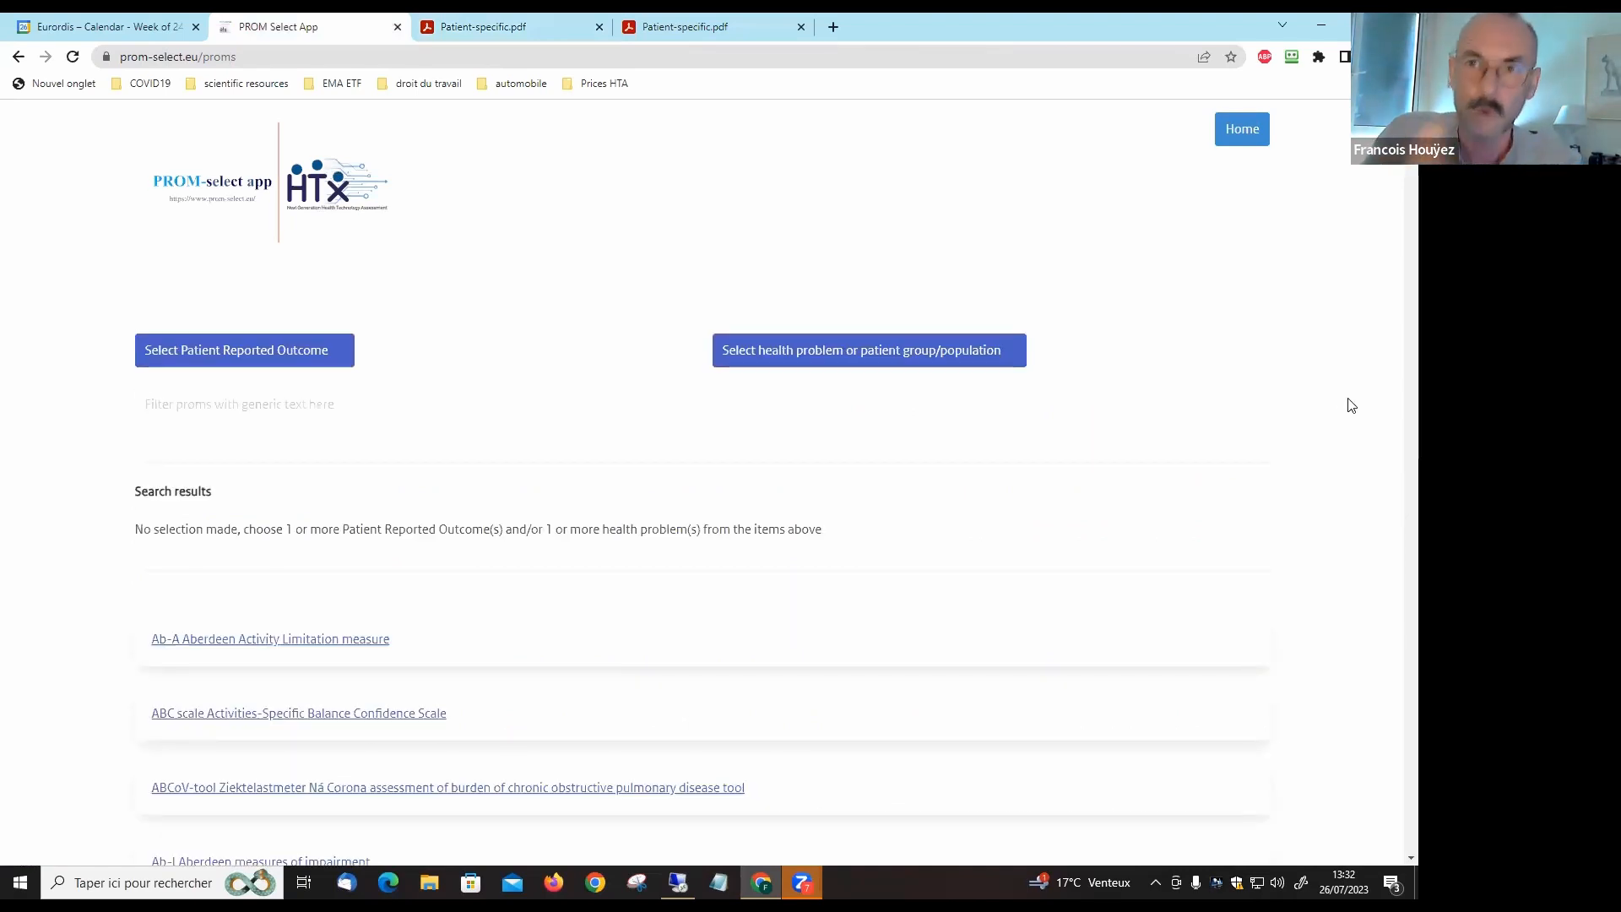
pyautogui.moveTo(1349, 475)
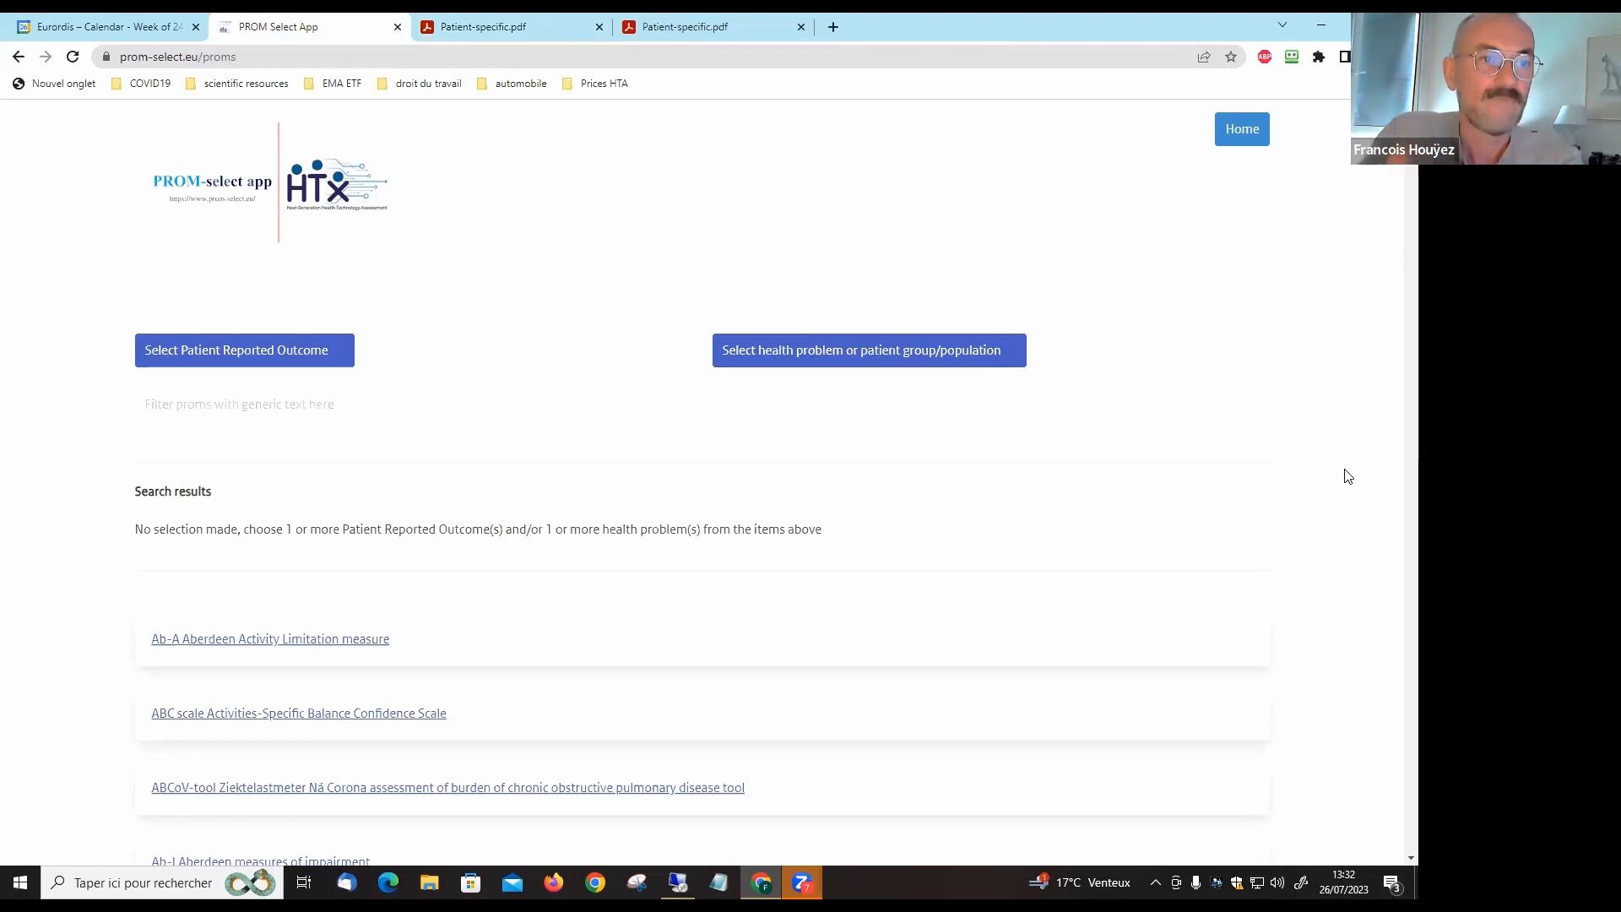
pyautogui.moveTo(1367, 542)
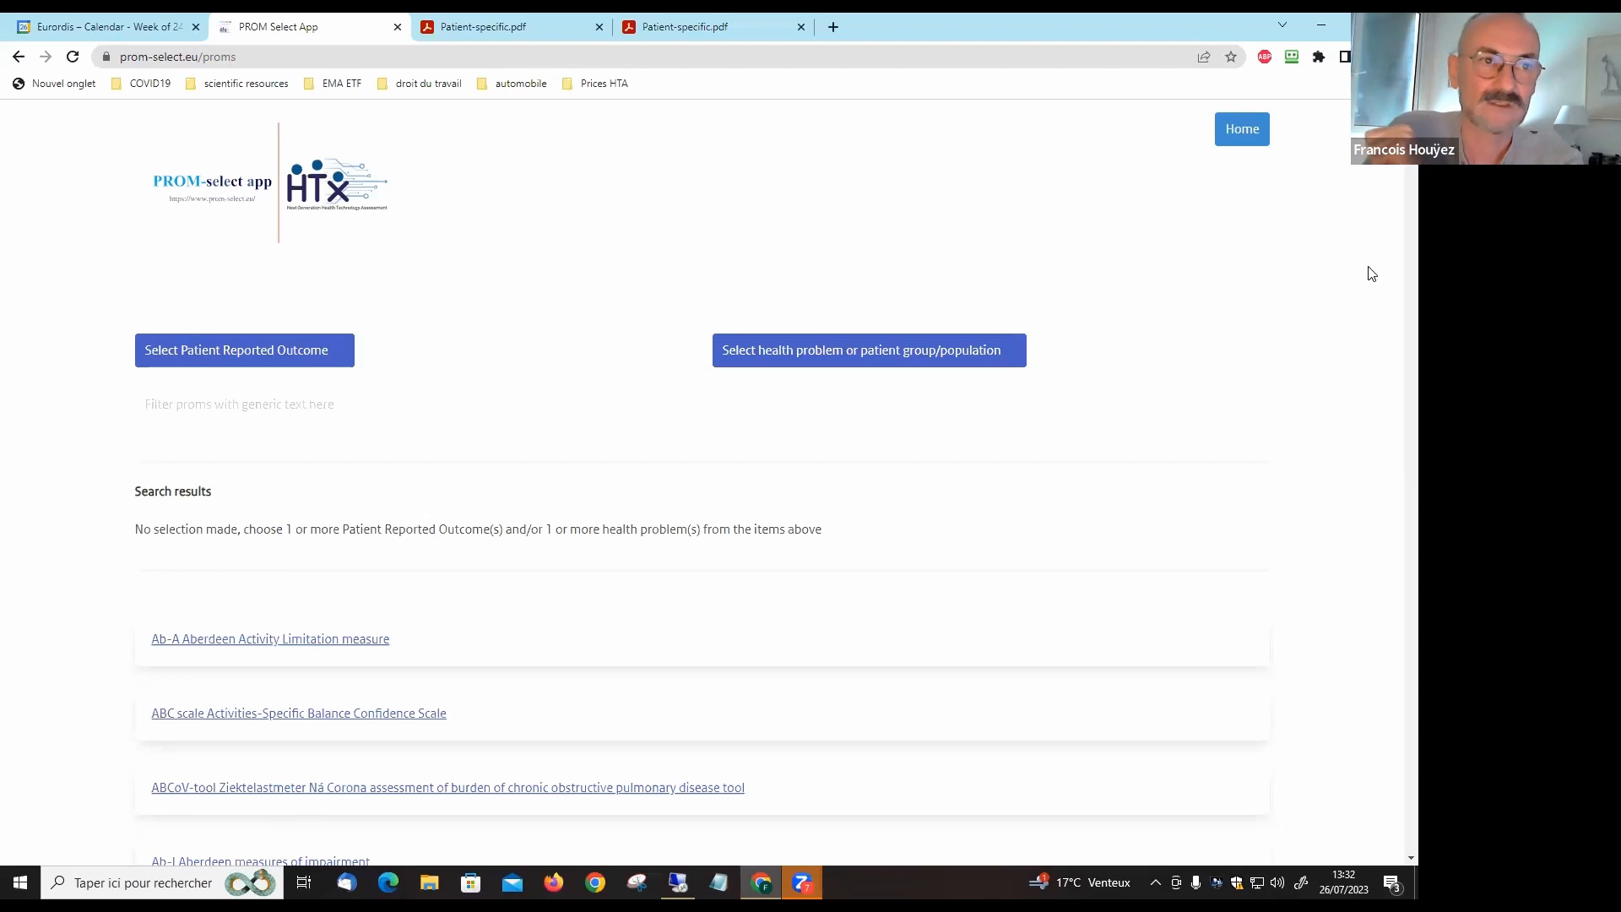
pyautogui.moveTo(1325, 540)
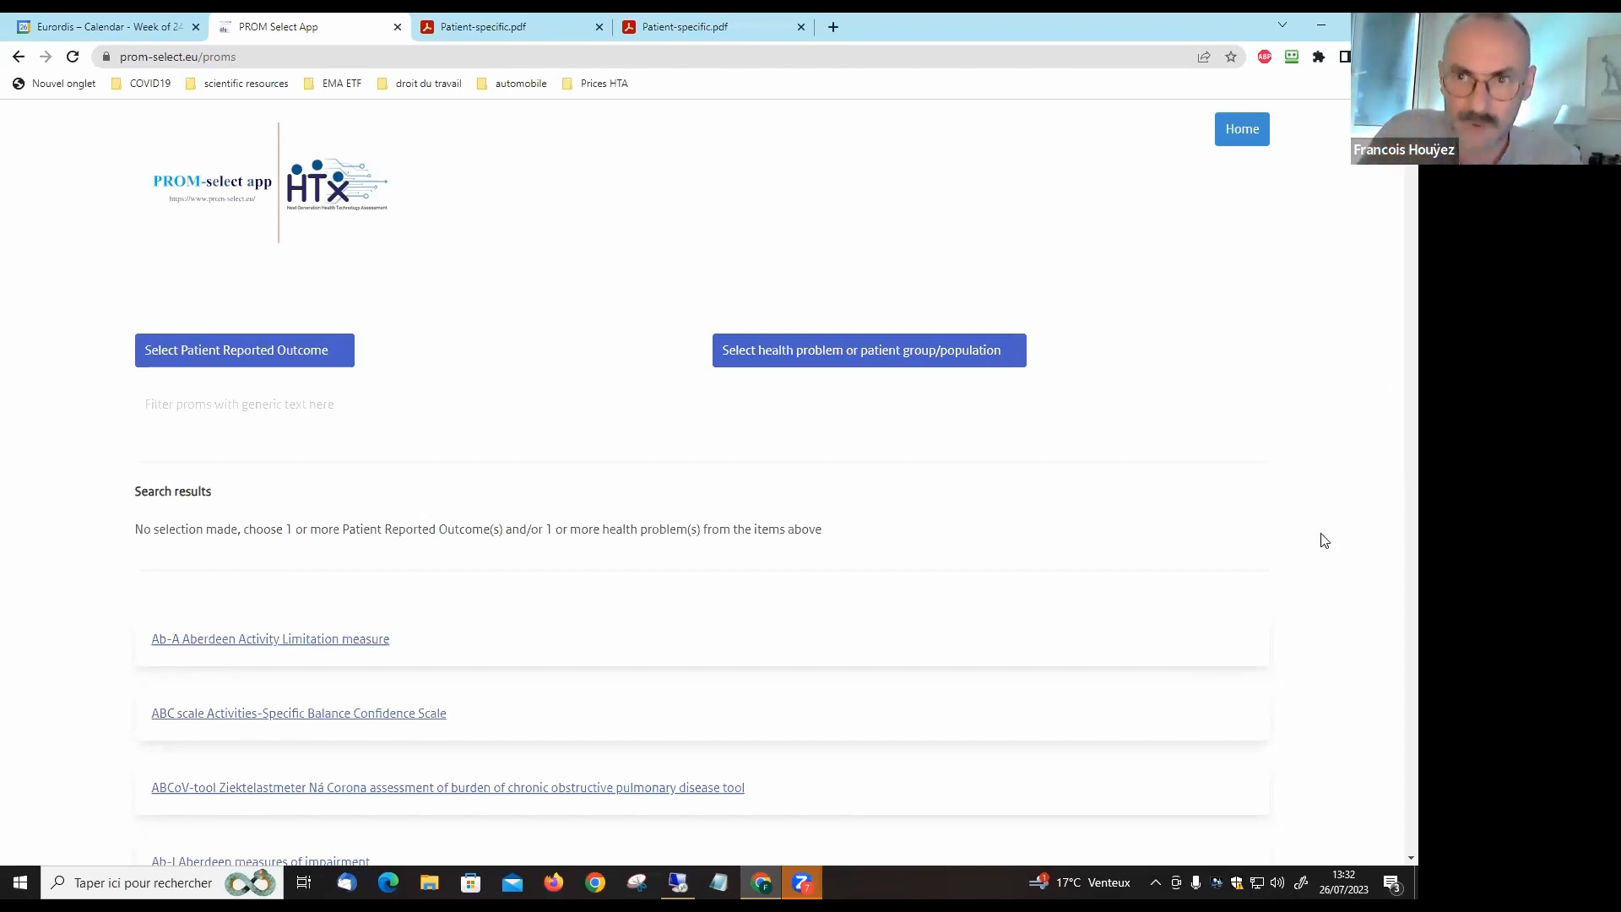
pyautogui.moveTo(1367, 347)
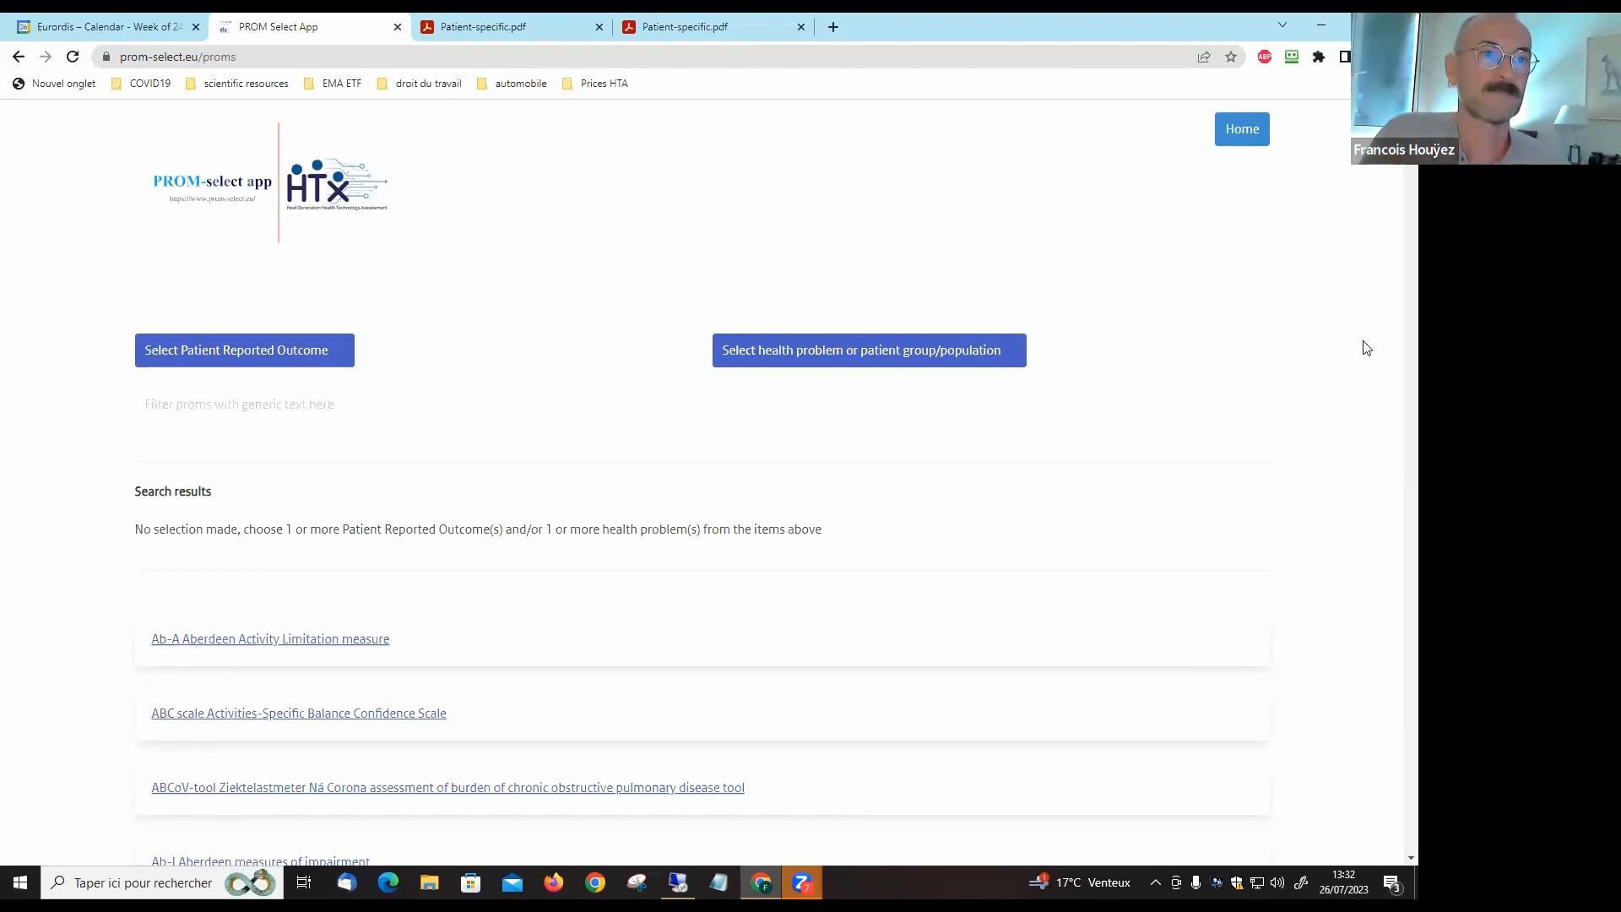
pyautogui.scroll(-3)
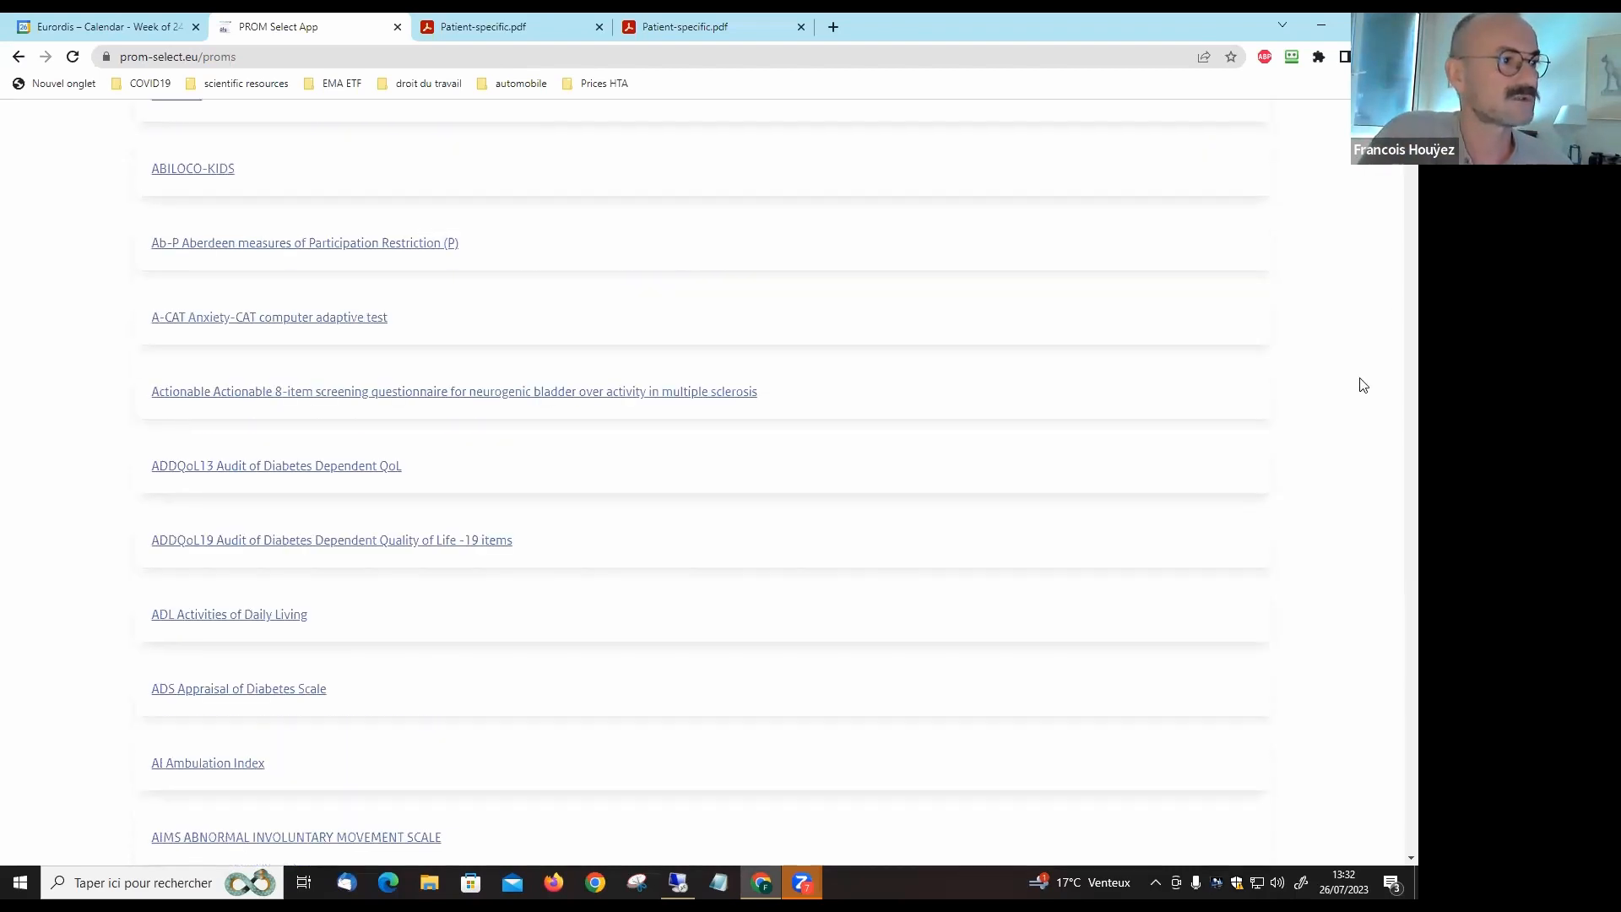
pyautogui.moveTo(1326, 496)
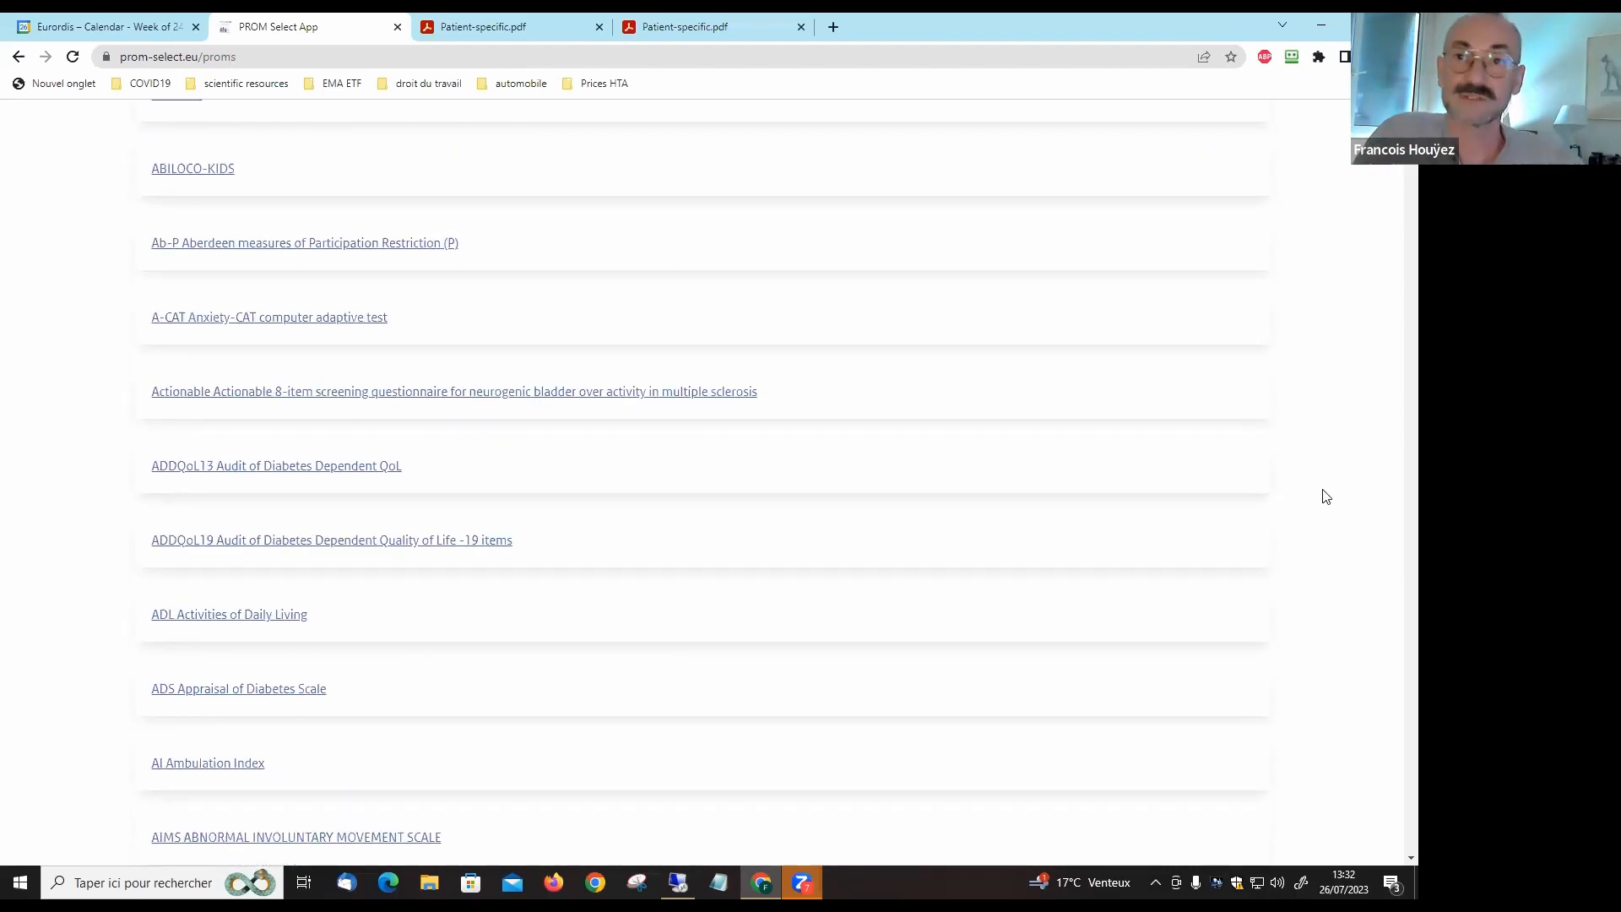
pyautogui.moveTo(1356, 481)
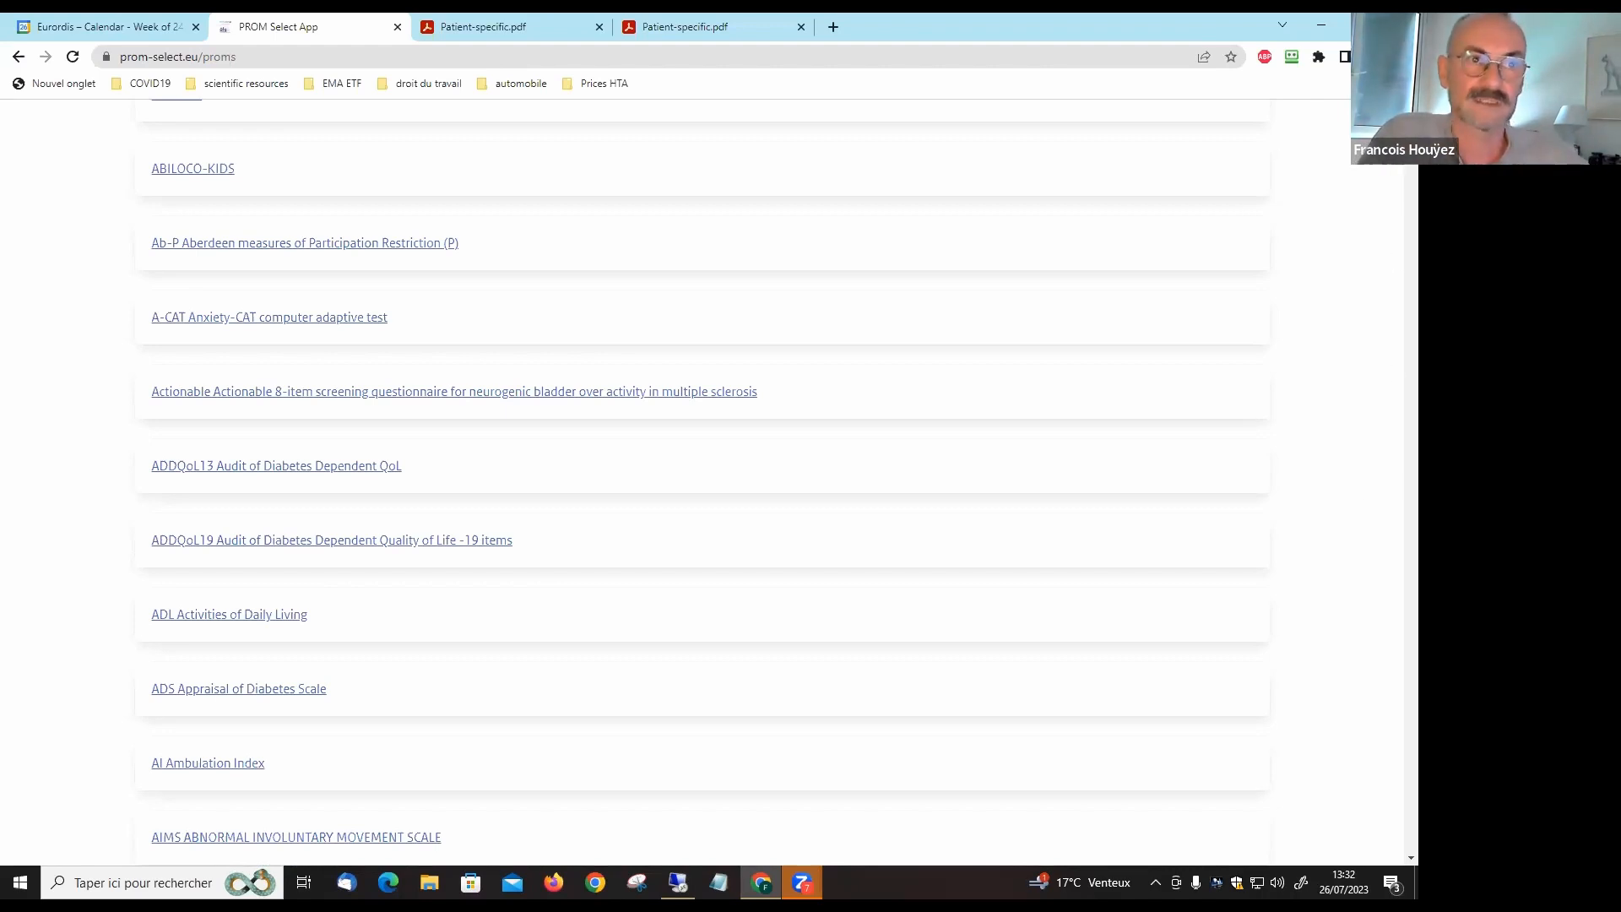
pyautogui.scroll(3)
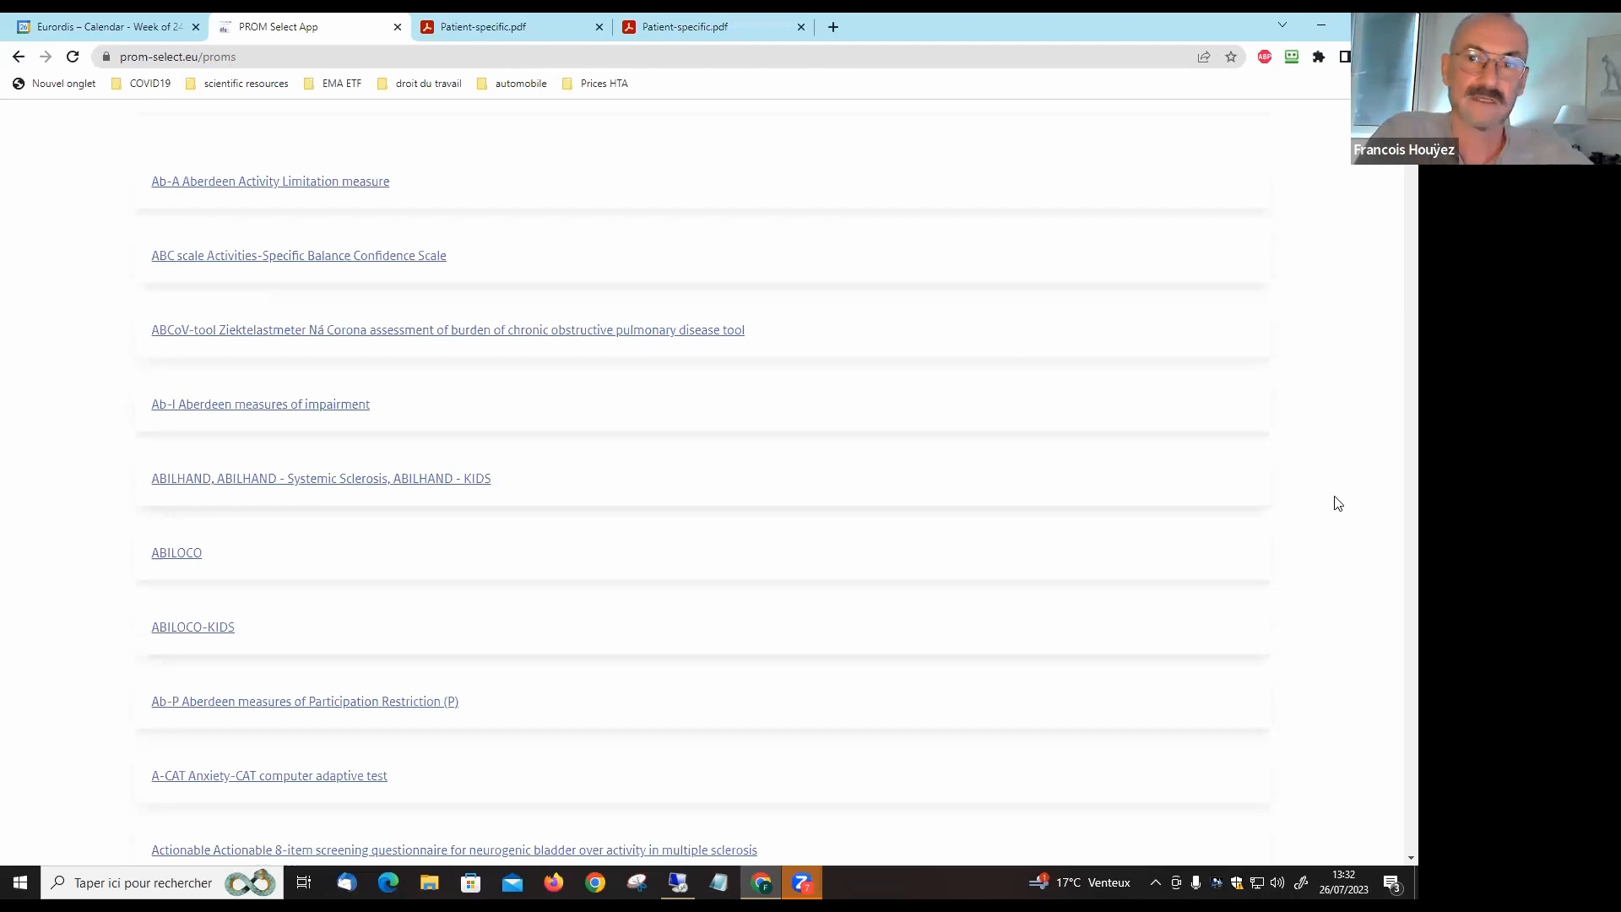
pyautogui.moveTo(1306, 580)
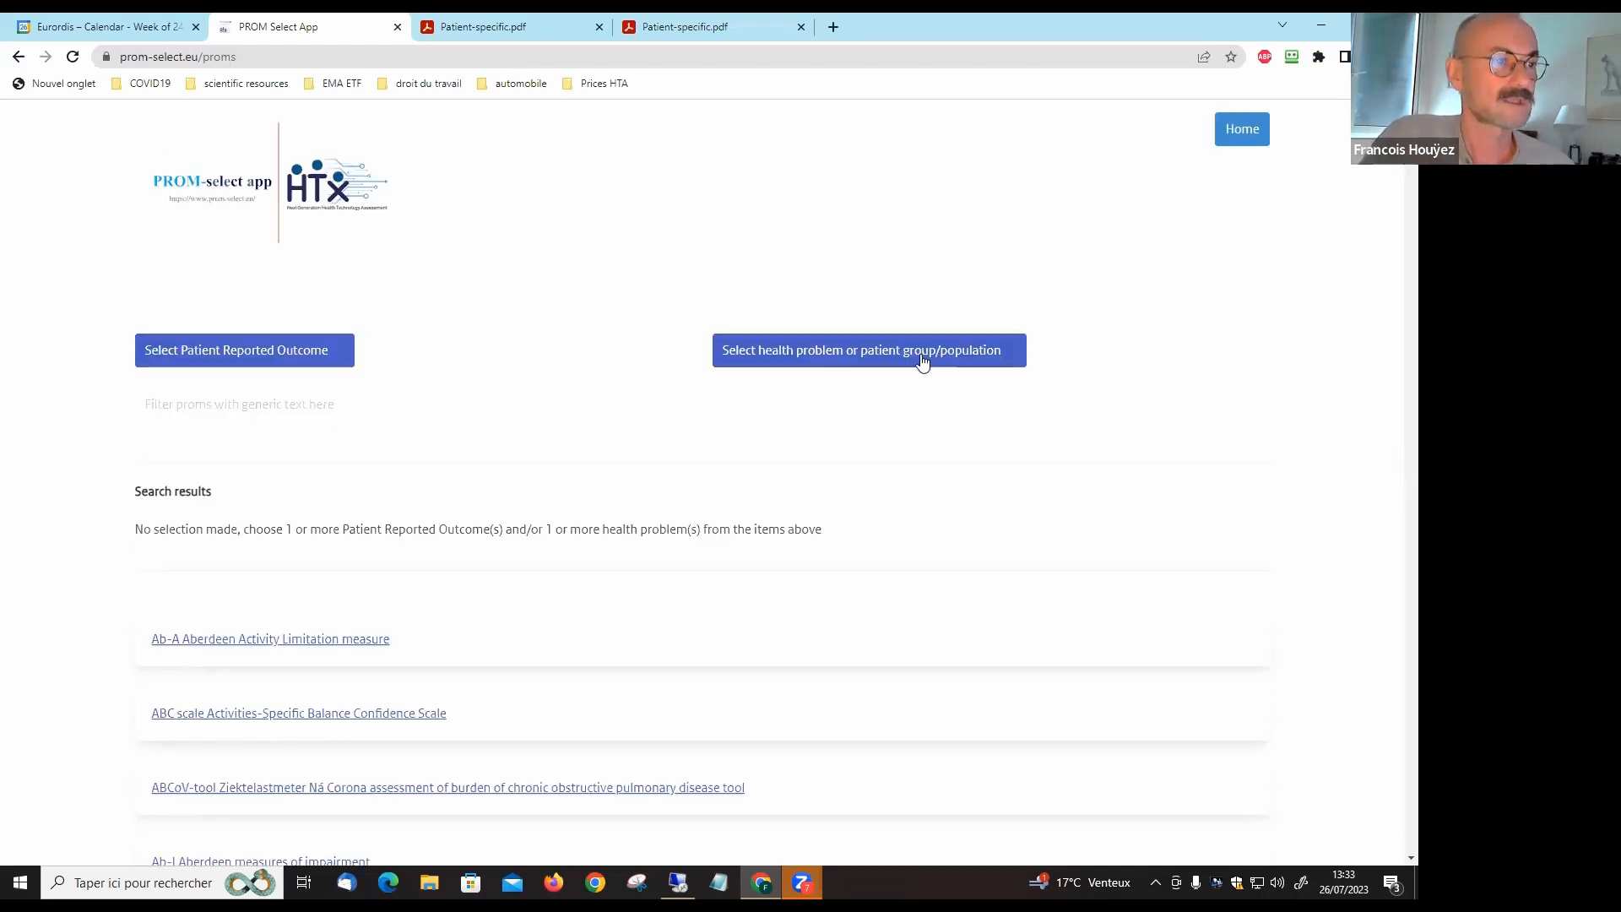
# - Filter to 'chronic disease' and 'fatigue, energy, vitality, sleep, dyspnoea', yielding 24 PROMs
pyautogui.click(867, 350)
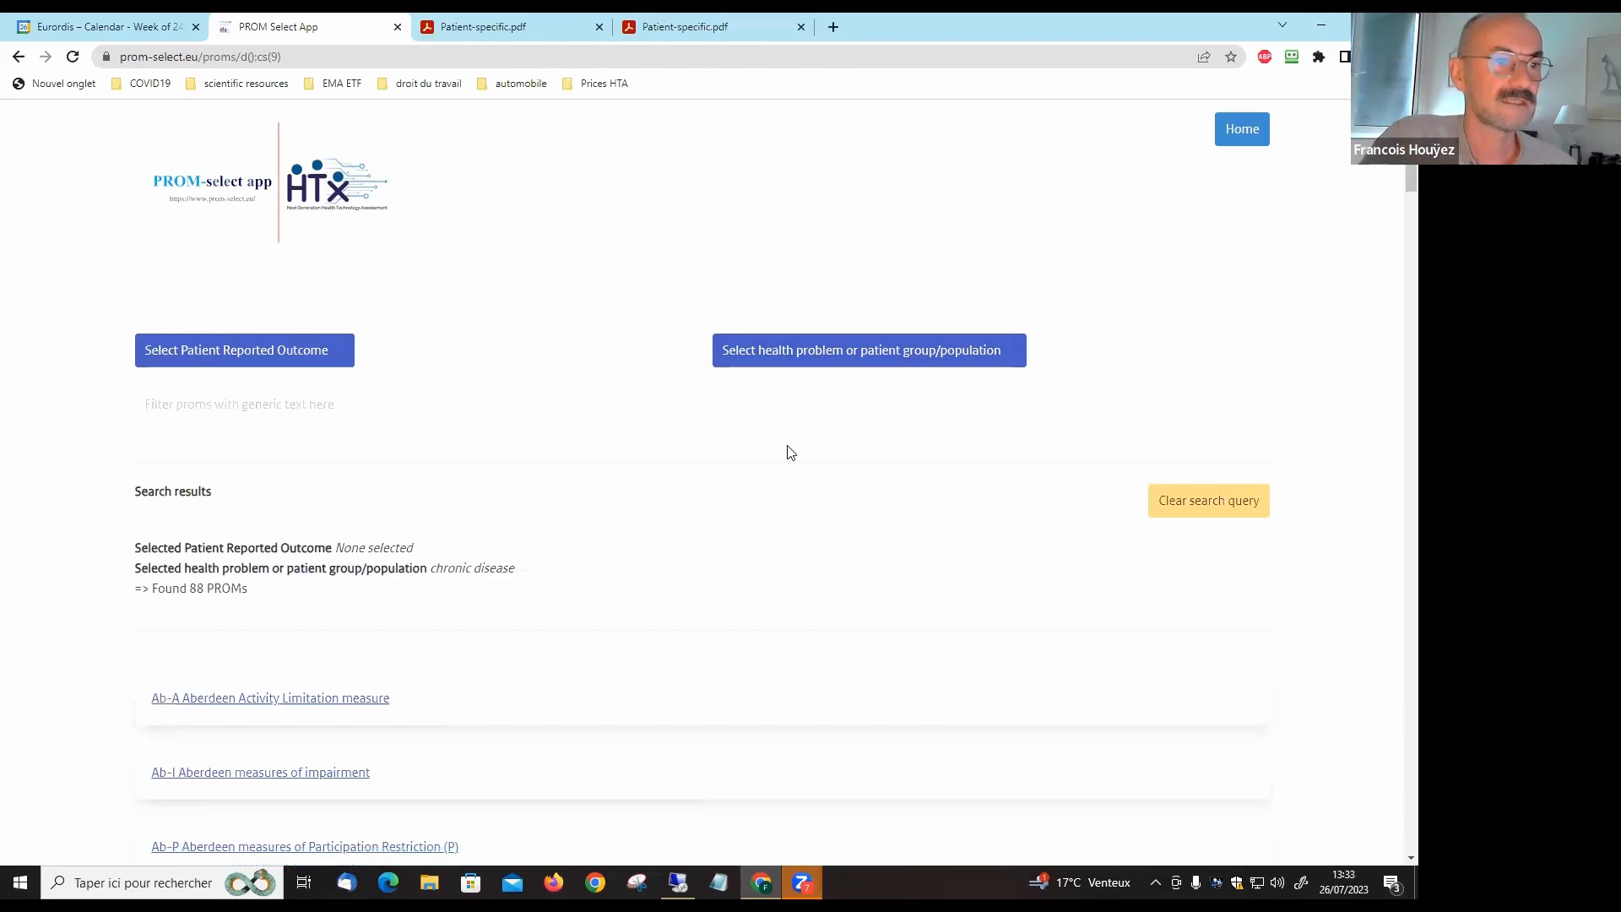
pyautogui.click(244, 350)
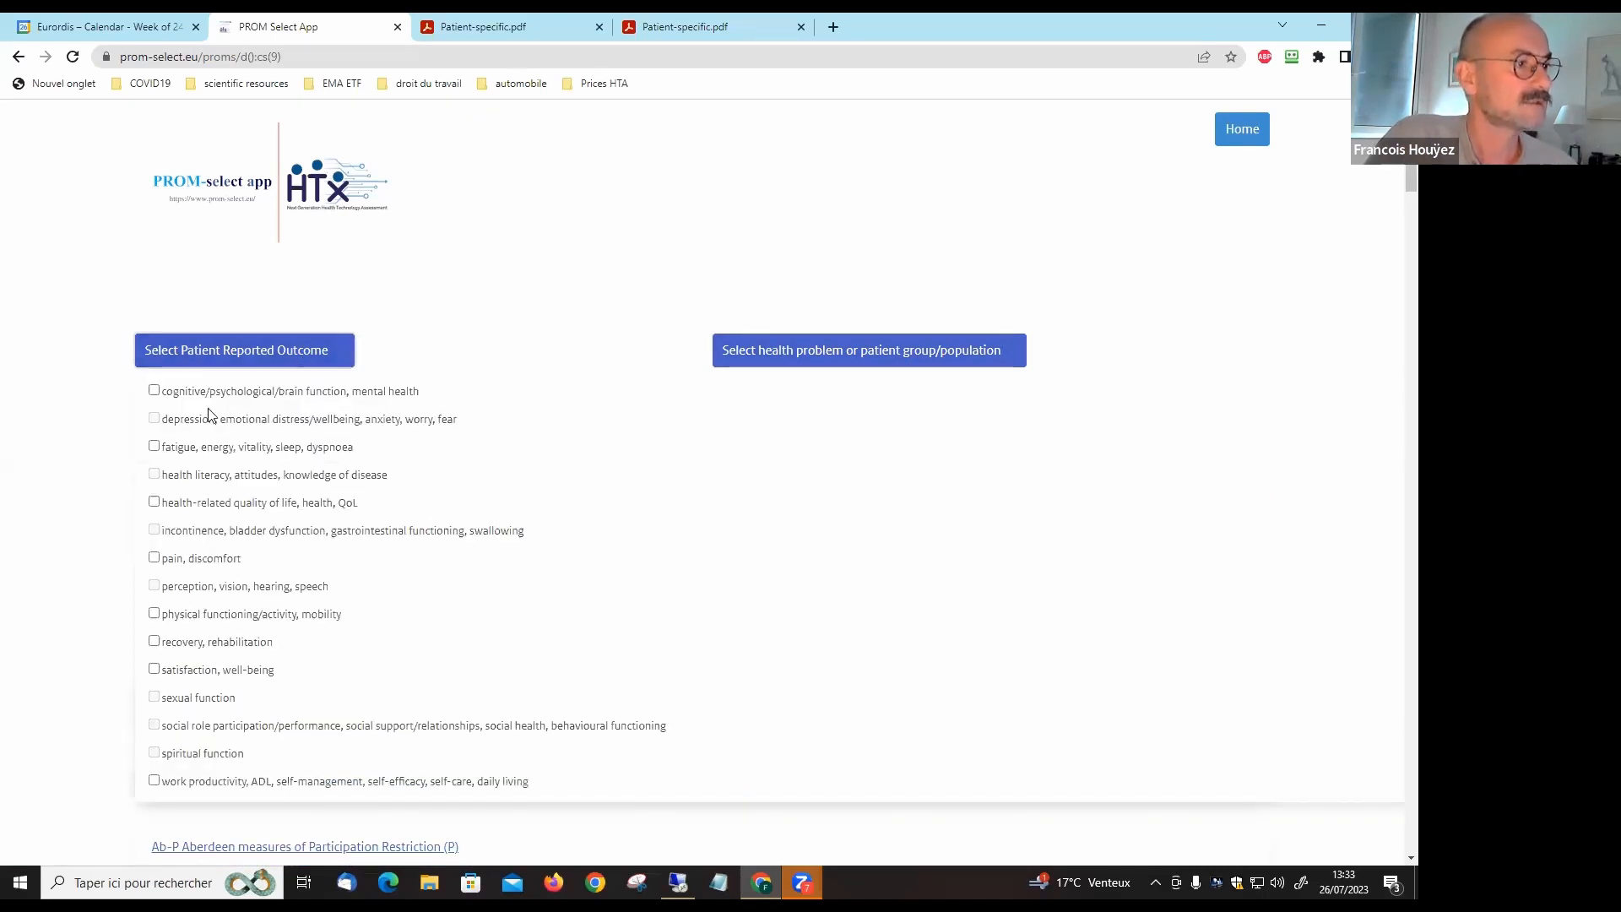
pyautogui.moveTo(177, 466)
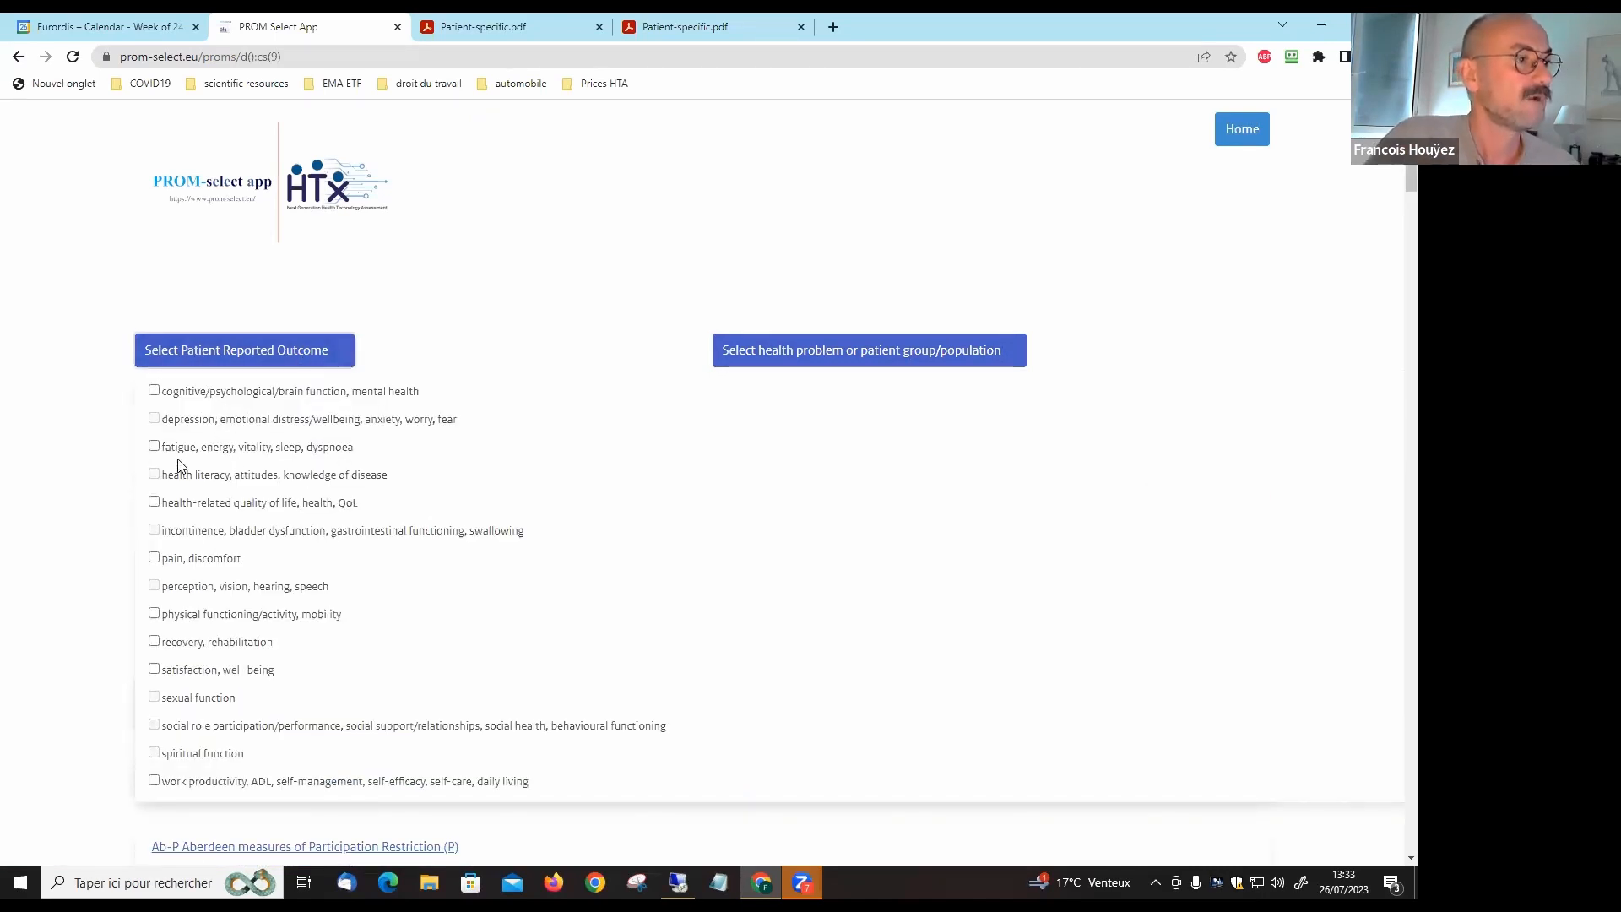
pyautogui.click(153, 445)
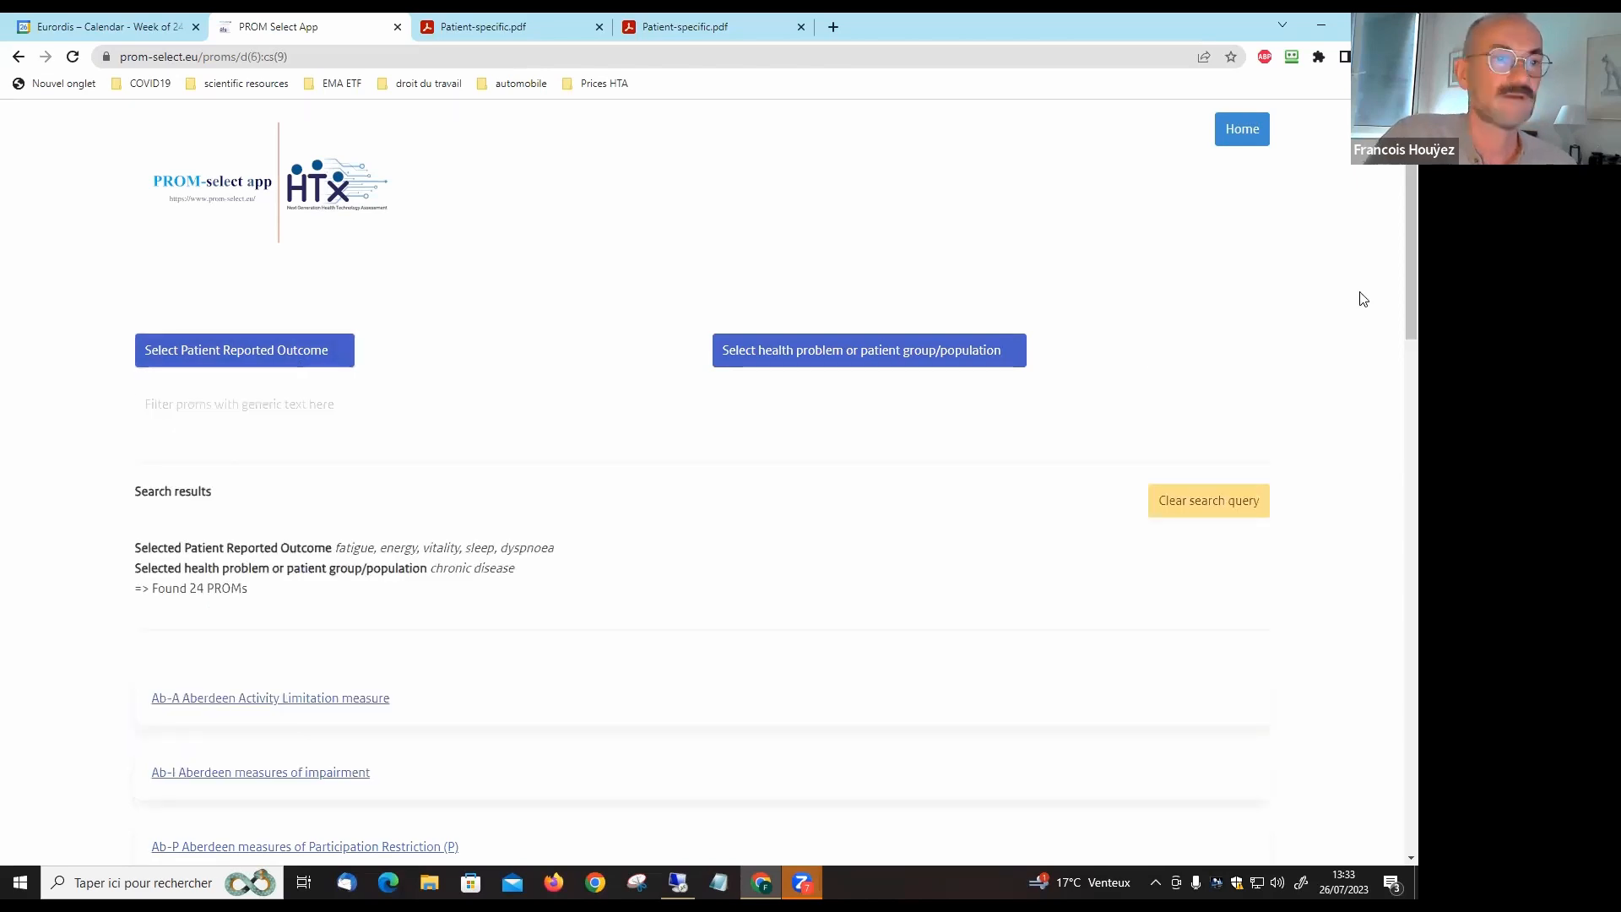
pyautogui.scroll(-3)
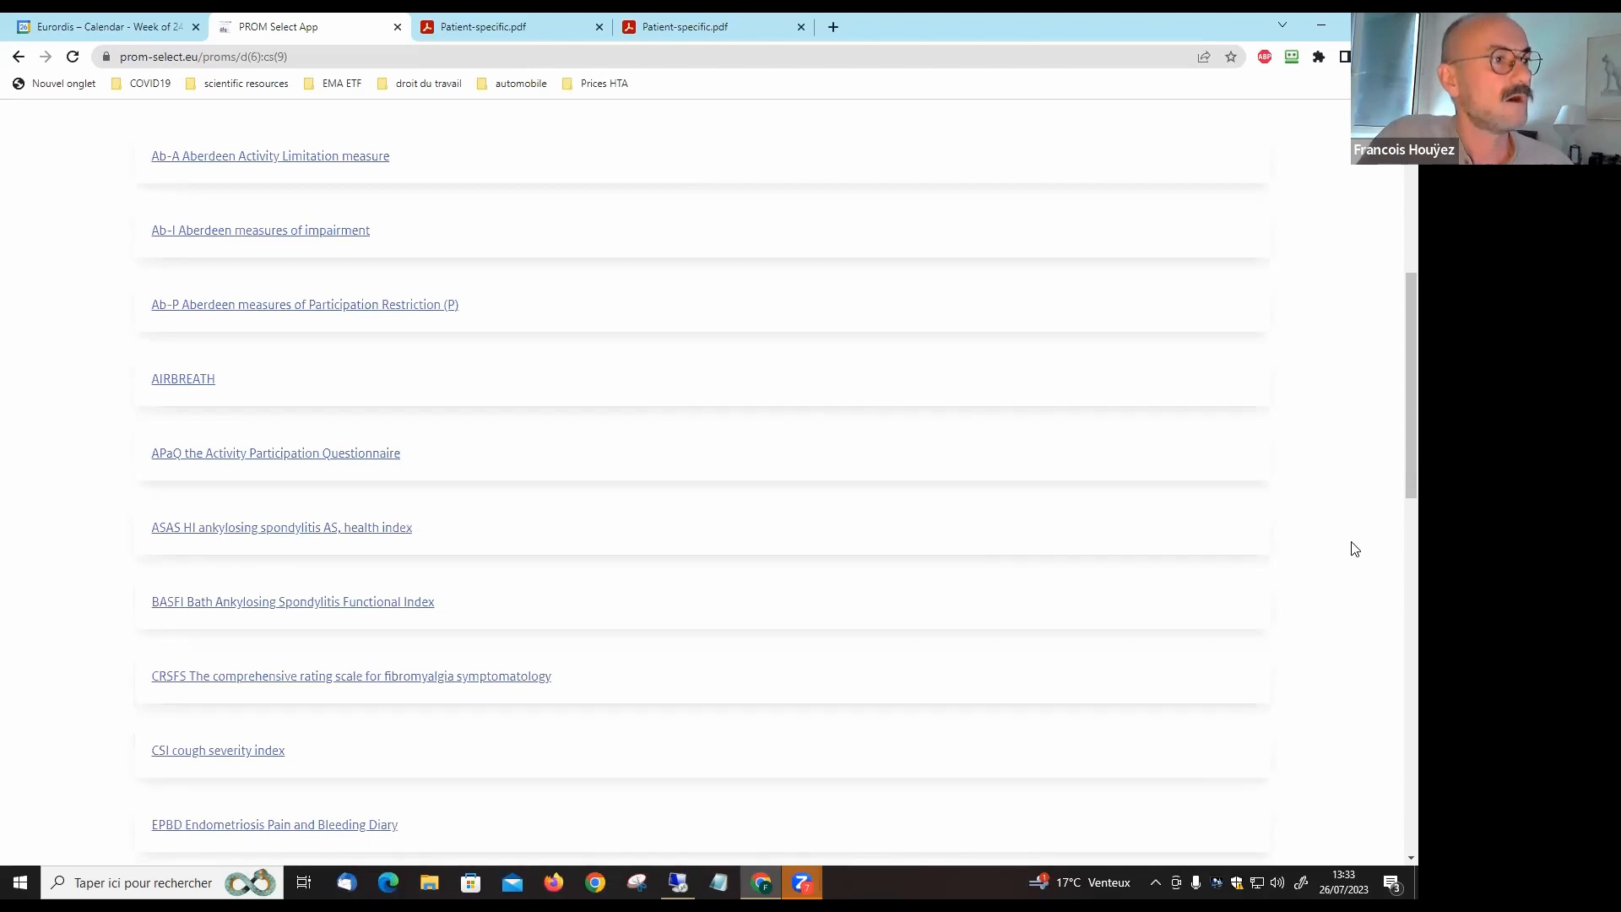
pyautogui.moveTo(1366, 545)
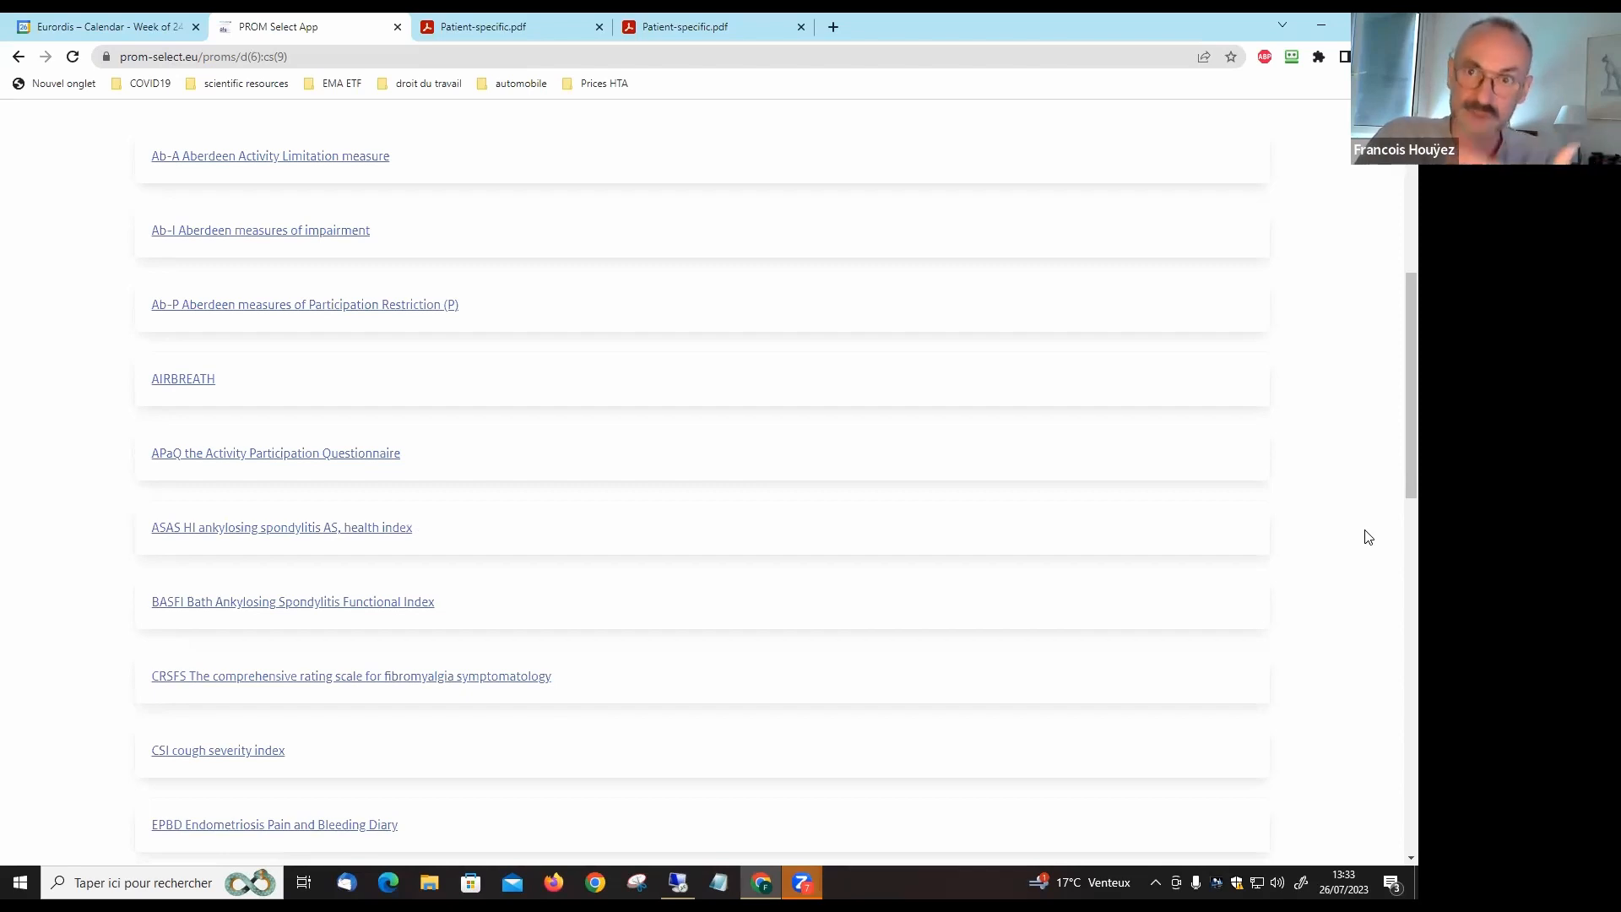
pyautogui.moveTo(1348, 441)
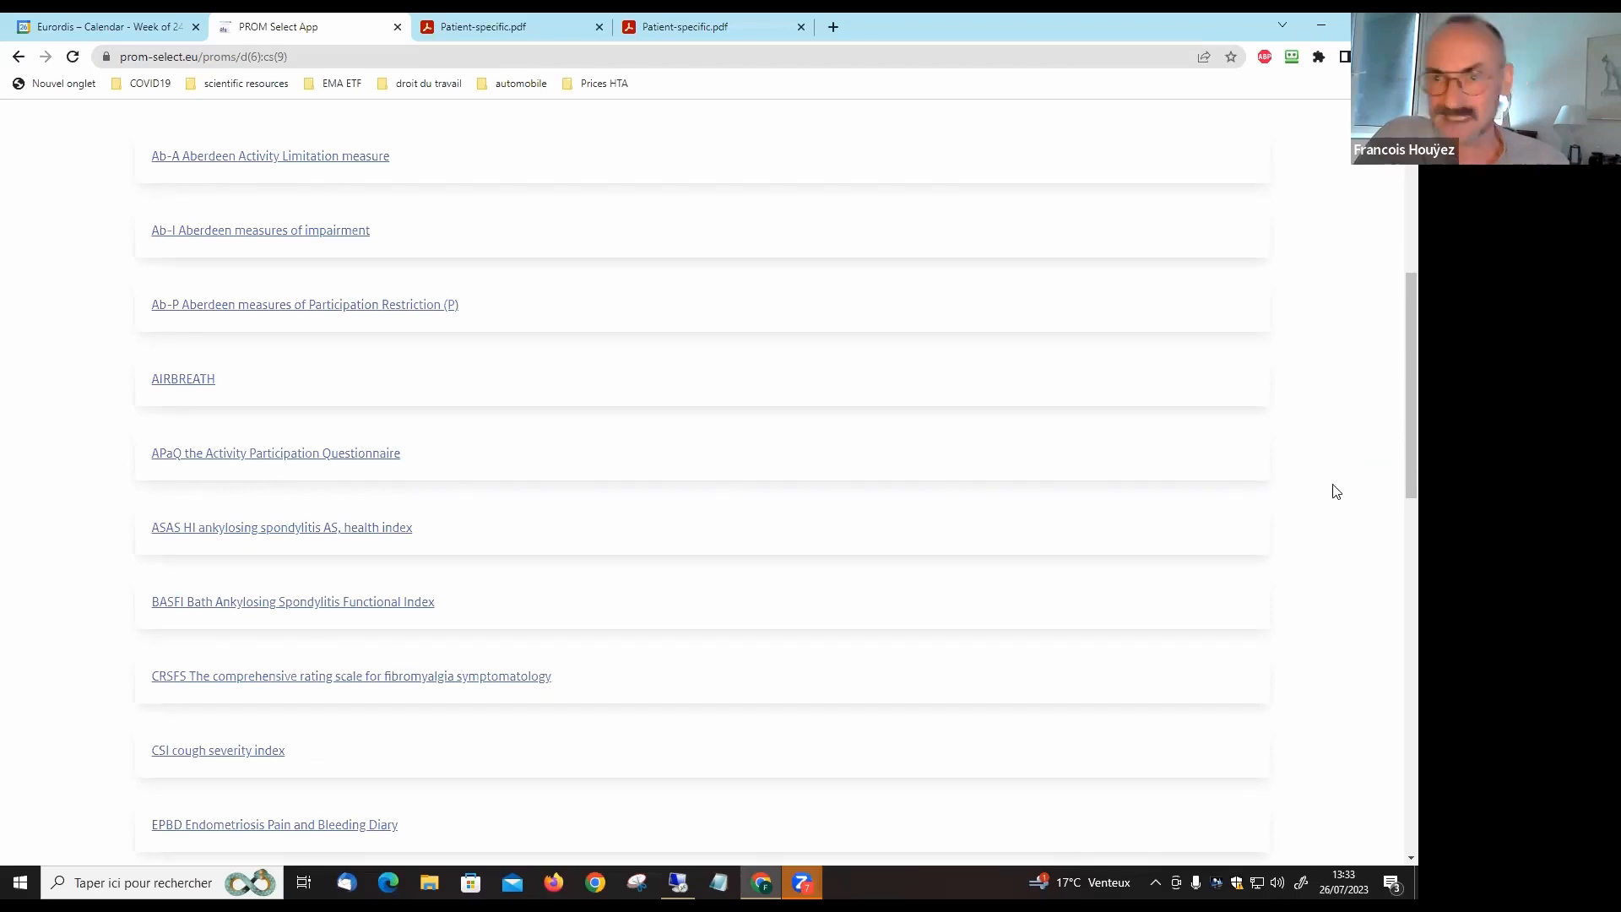
pyautogui.moveTo(1337, 501)
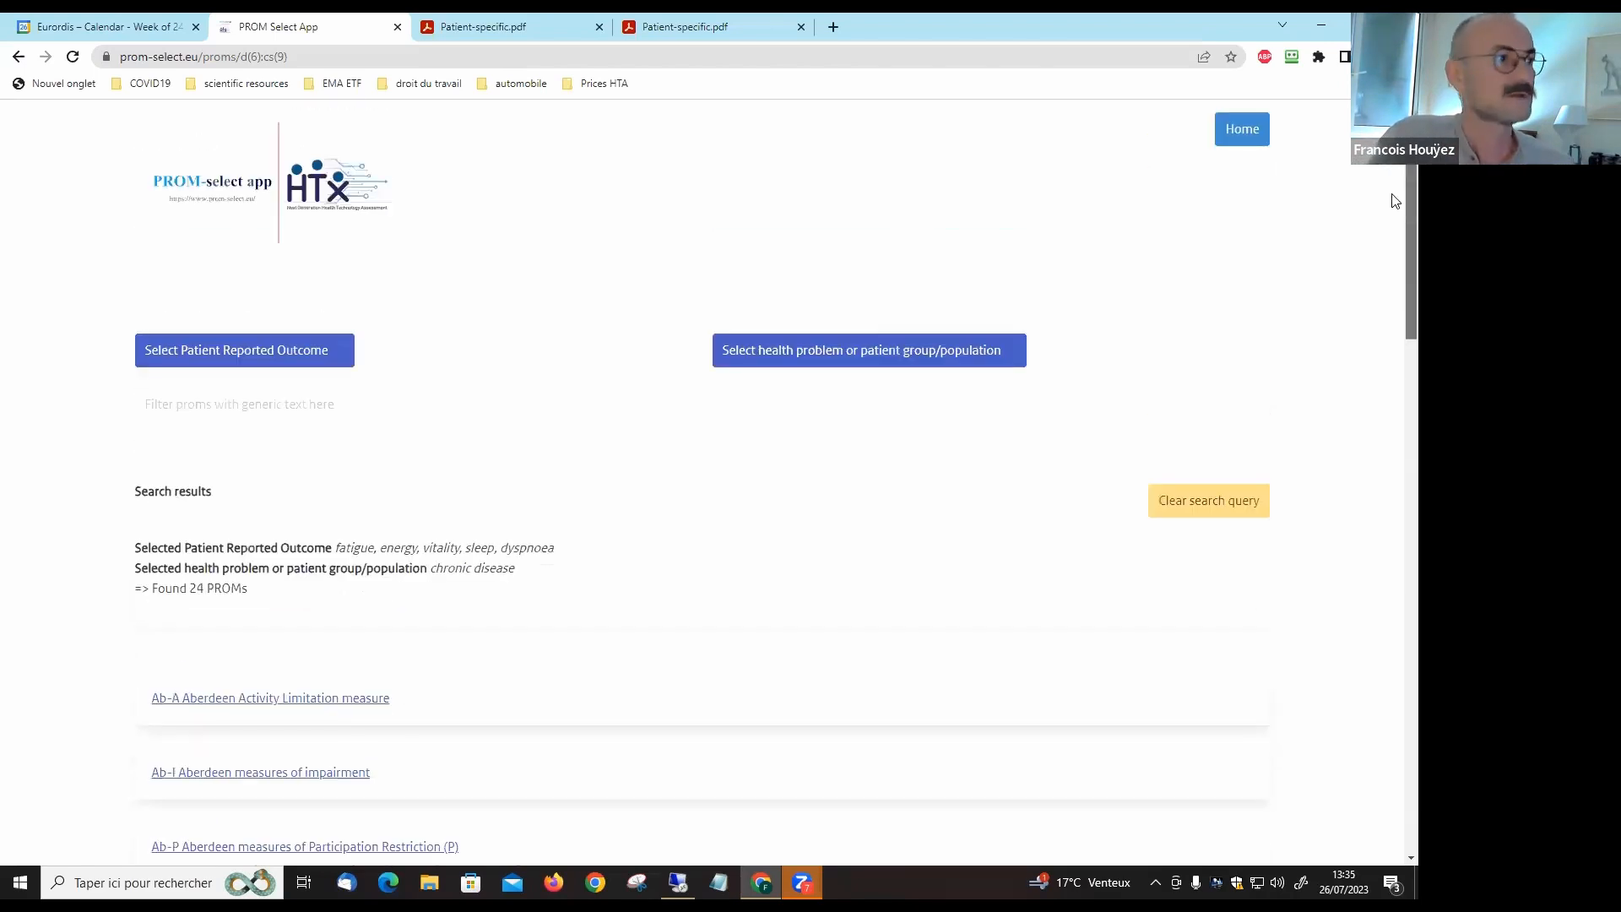
pyautogui.moveTo(121, 165)
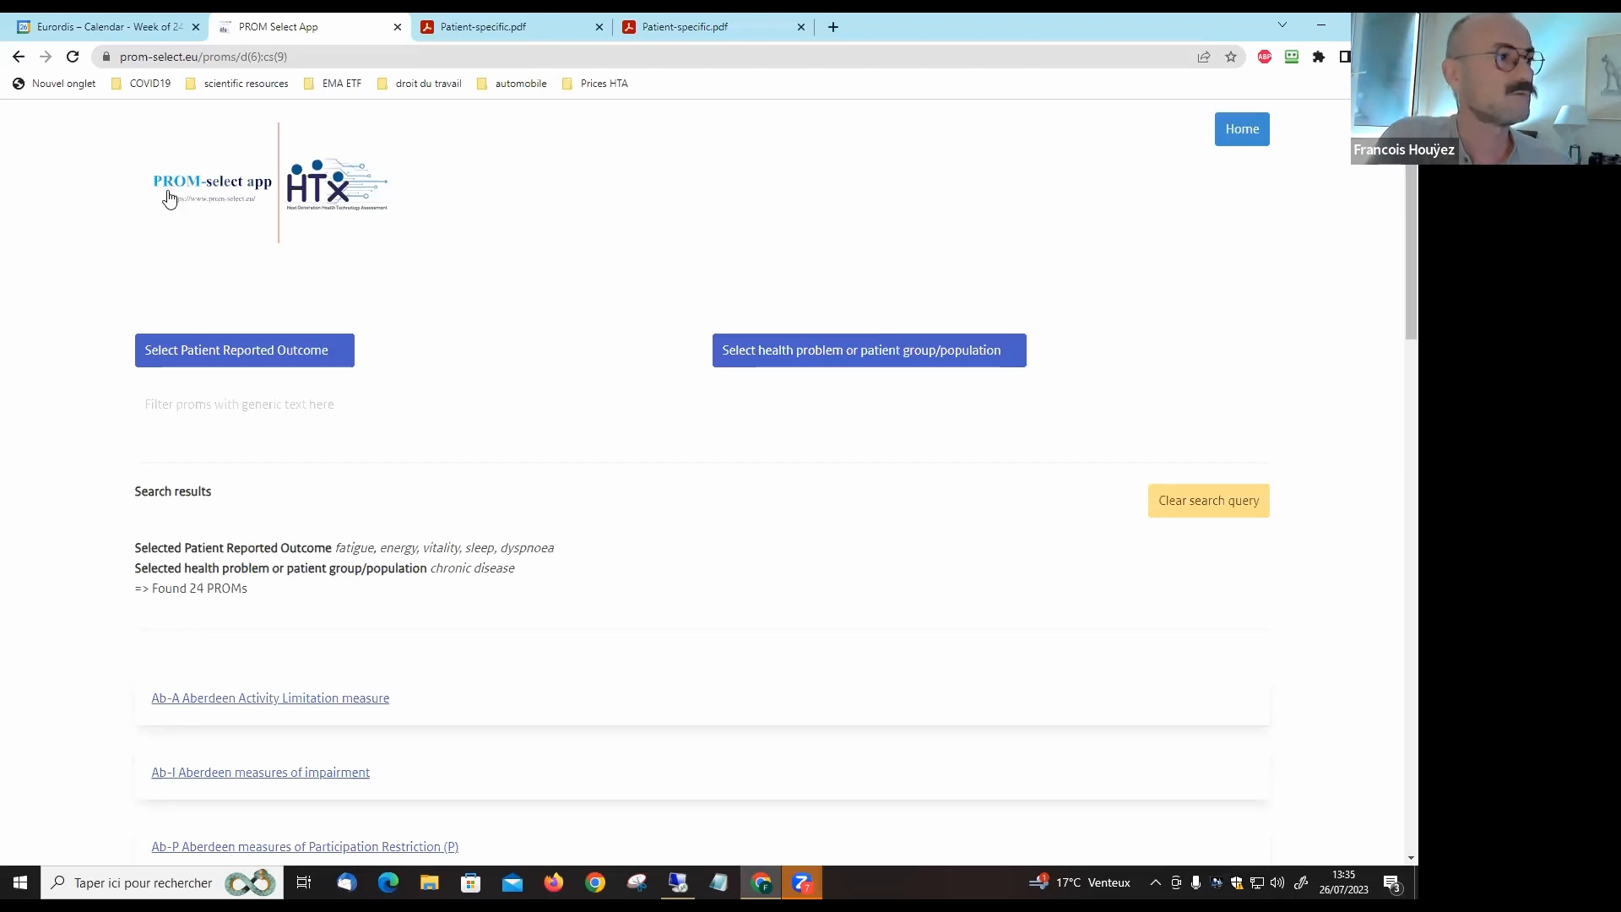
pyautogui.moveTo(280, 169)
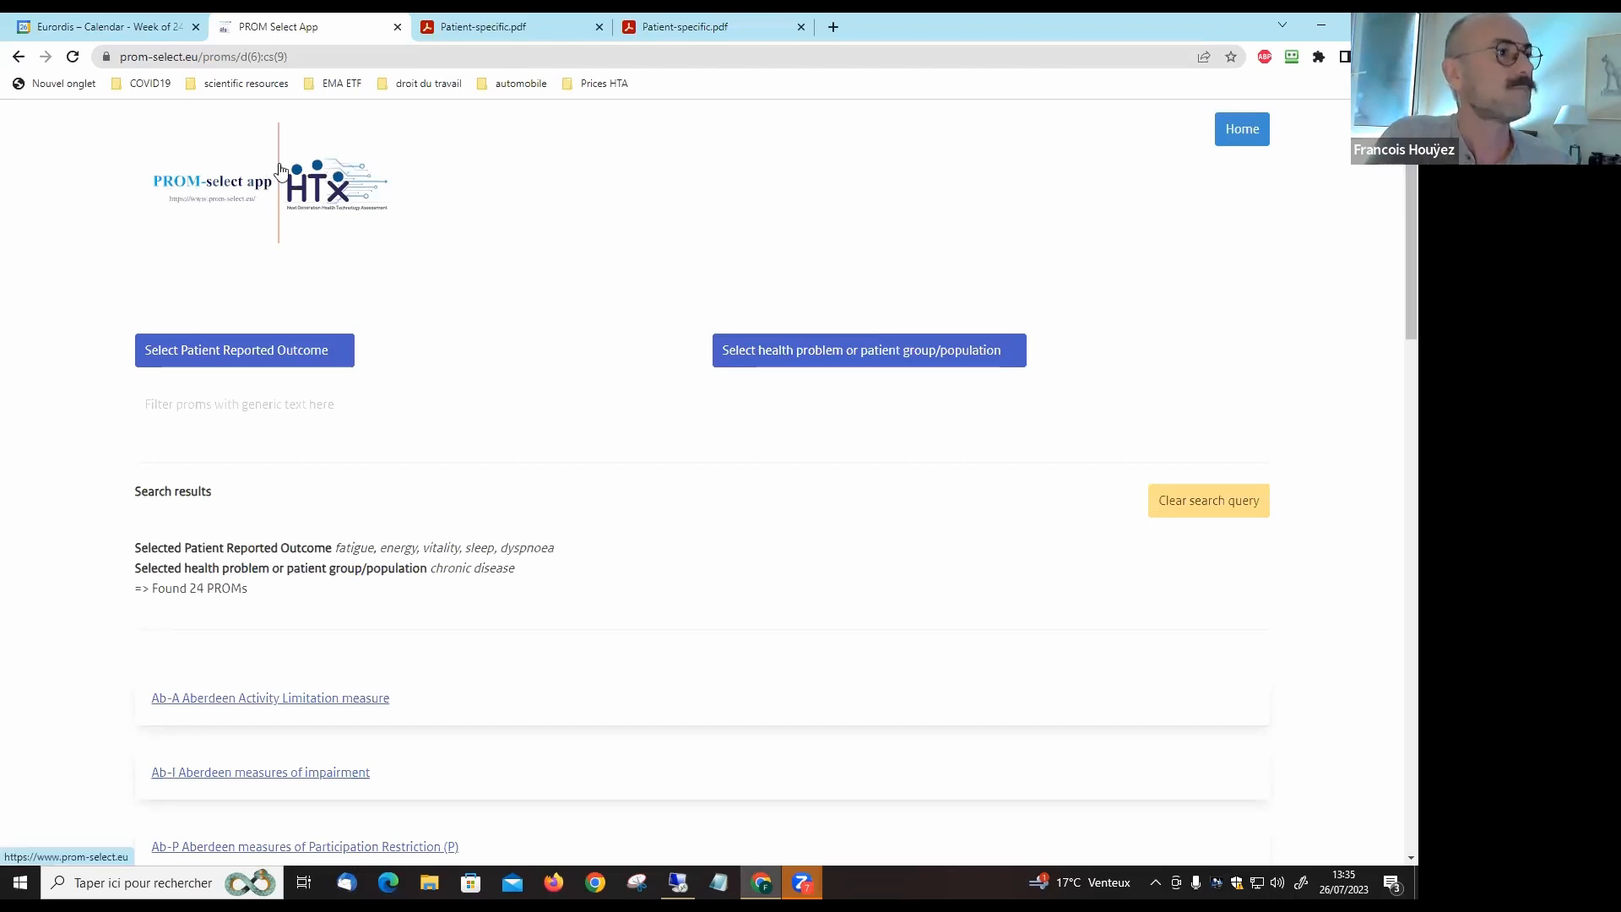
pyautogui.moveTo(178, 129)
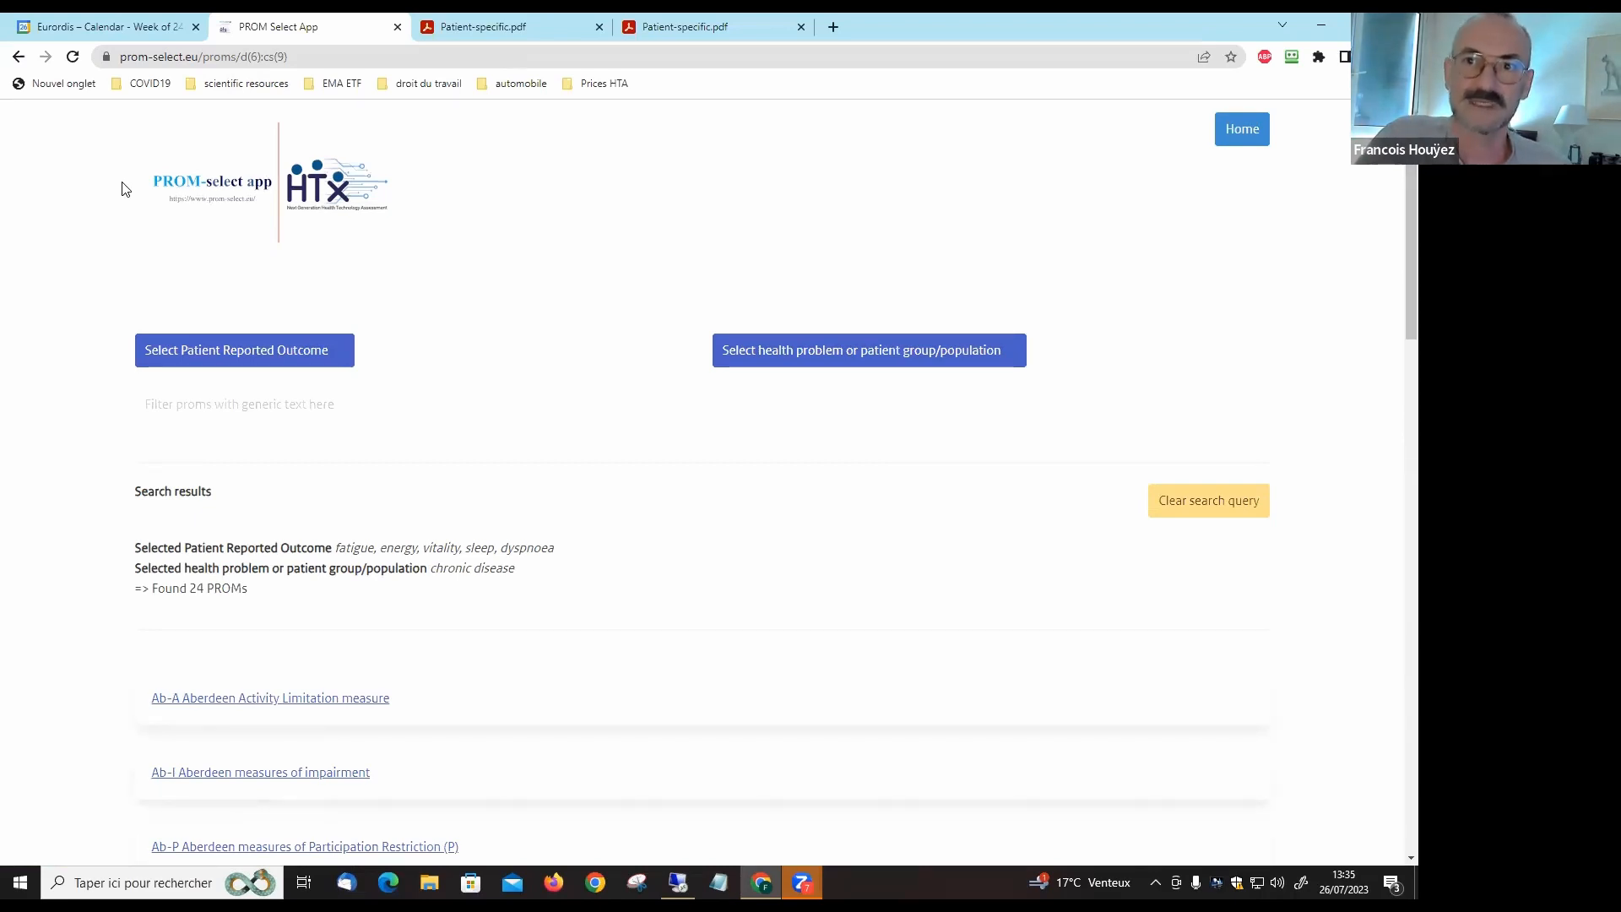
pyautogui.moveTo(1395, 334)
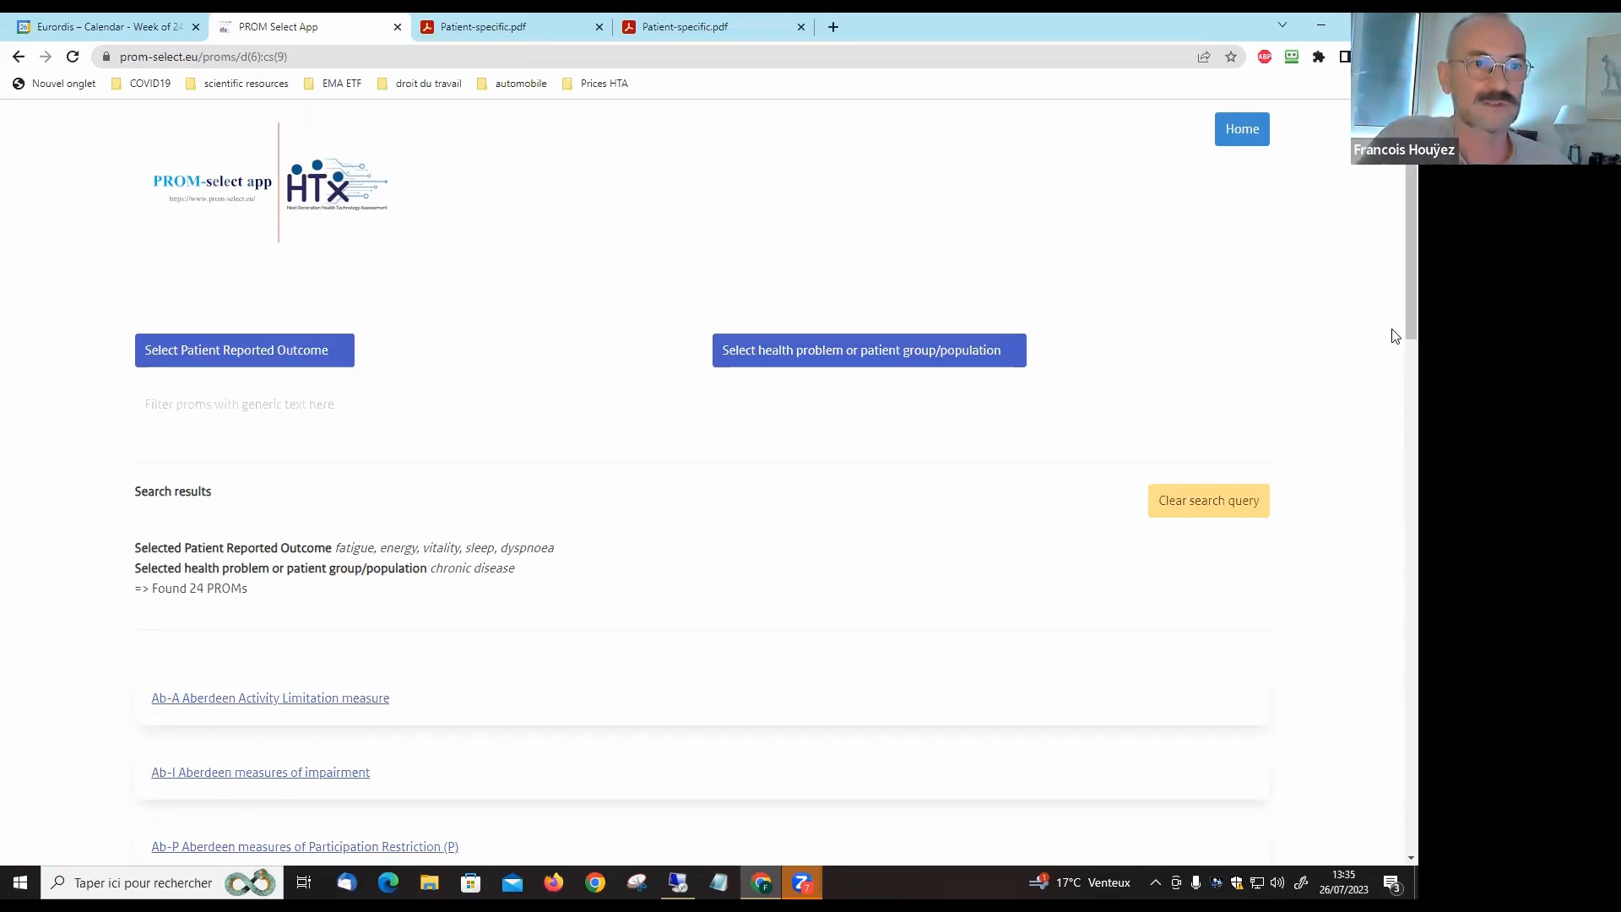
# - Clear the chronic disease and fatigue filters to show all PROMs again
pyautogui.scroll(-3)
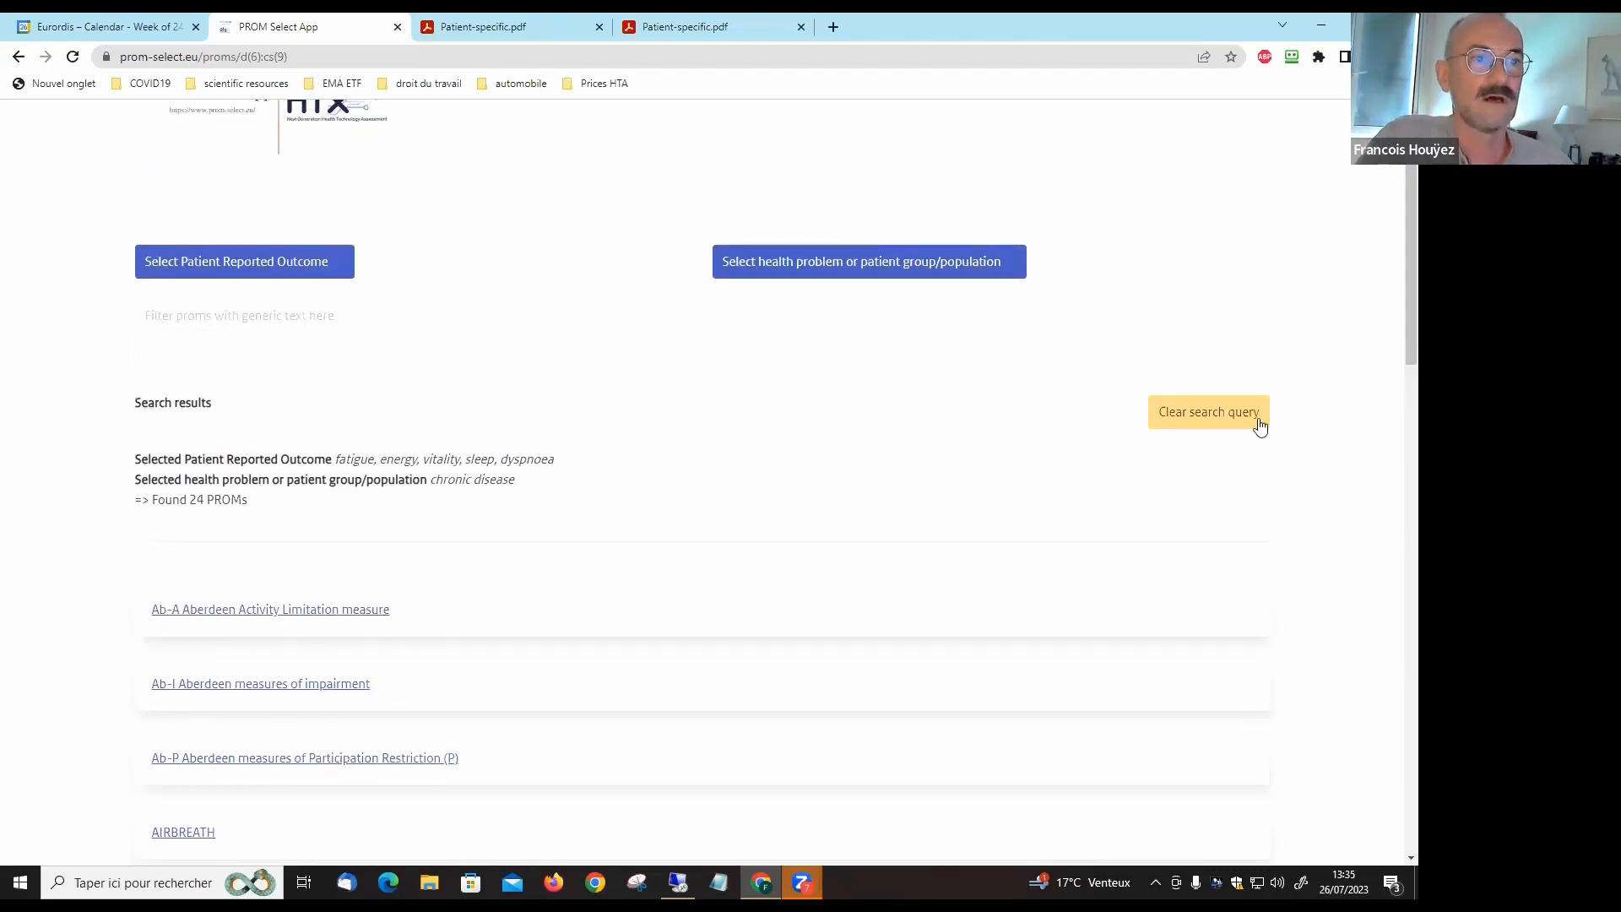
pyautogui.click(1208, 411)
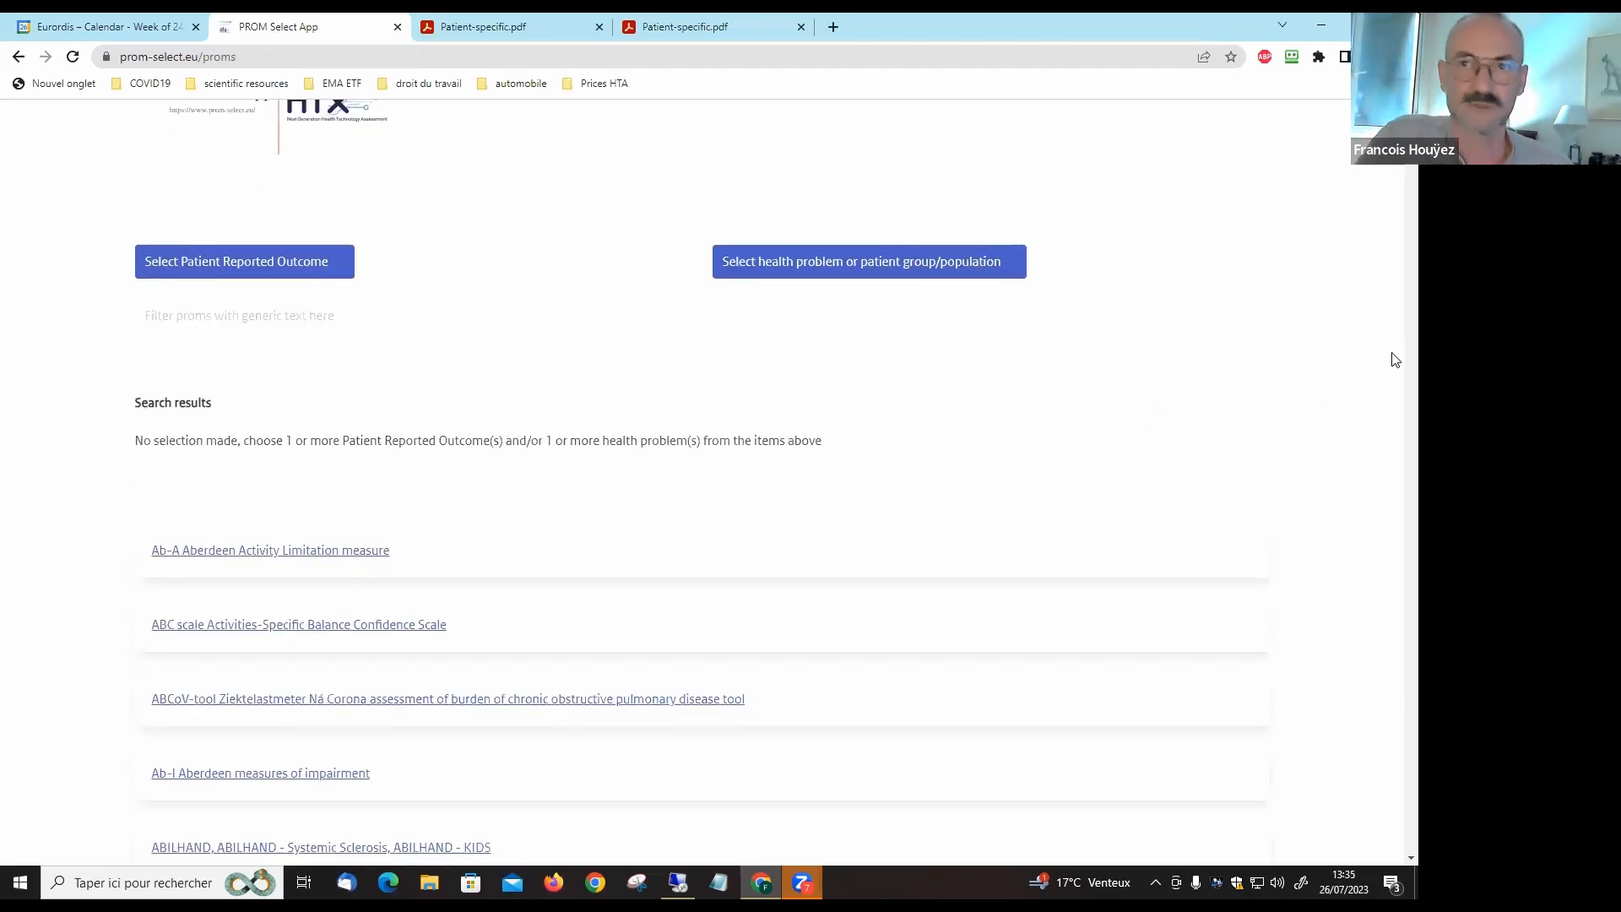